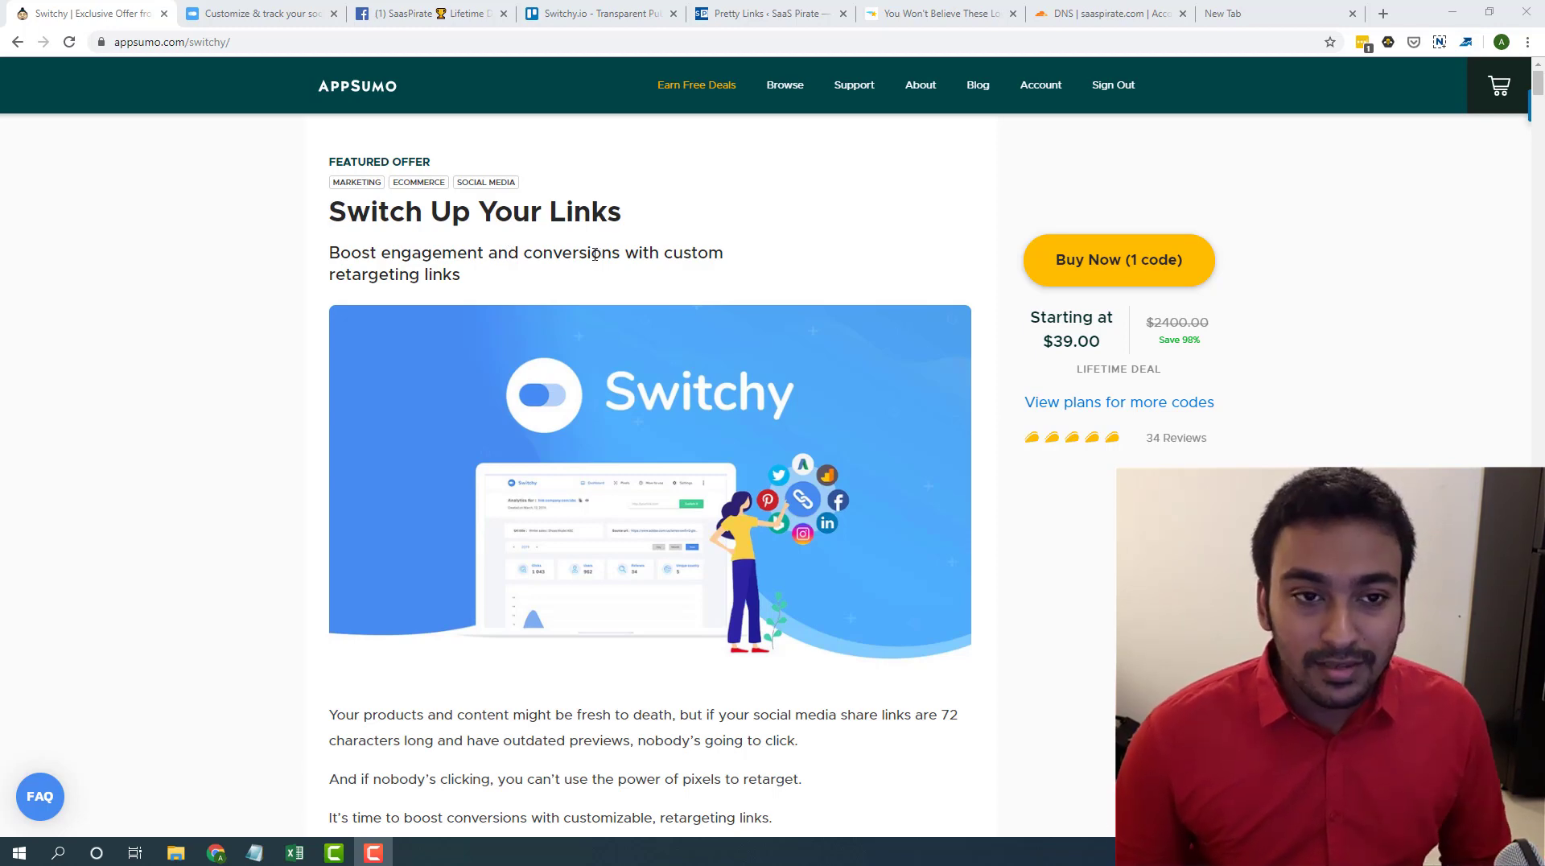
mouse_move(576, 248)
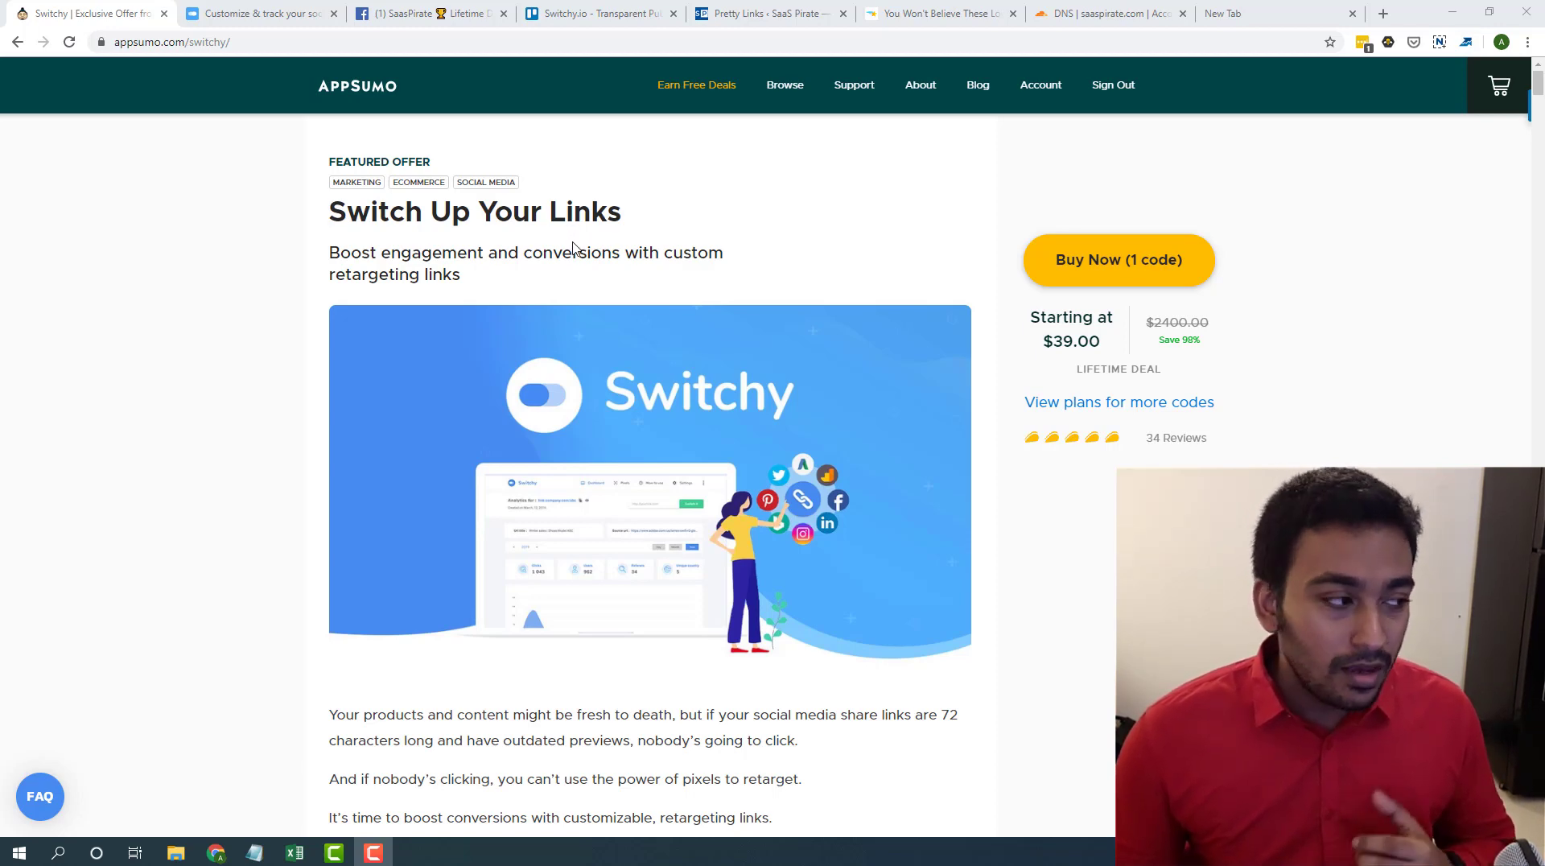
- Scroll the Switchy deal page and jump to the Plans and Features section
scroll("down", 3)
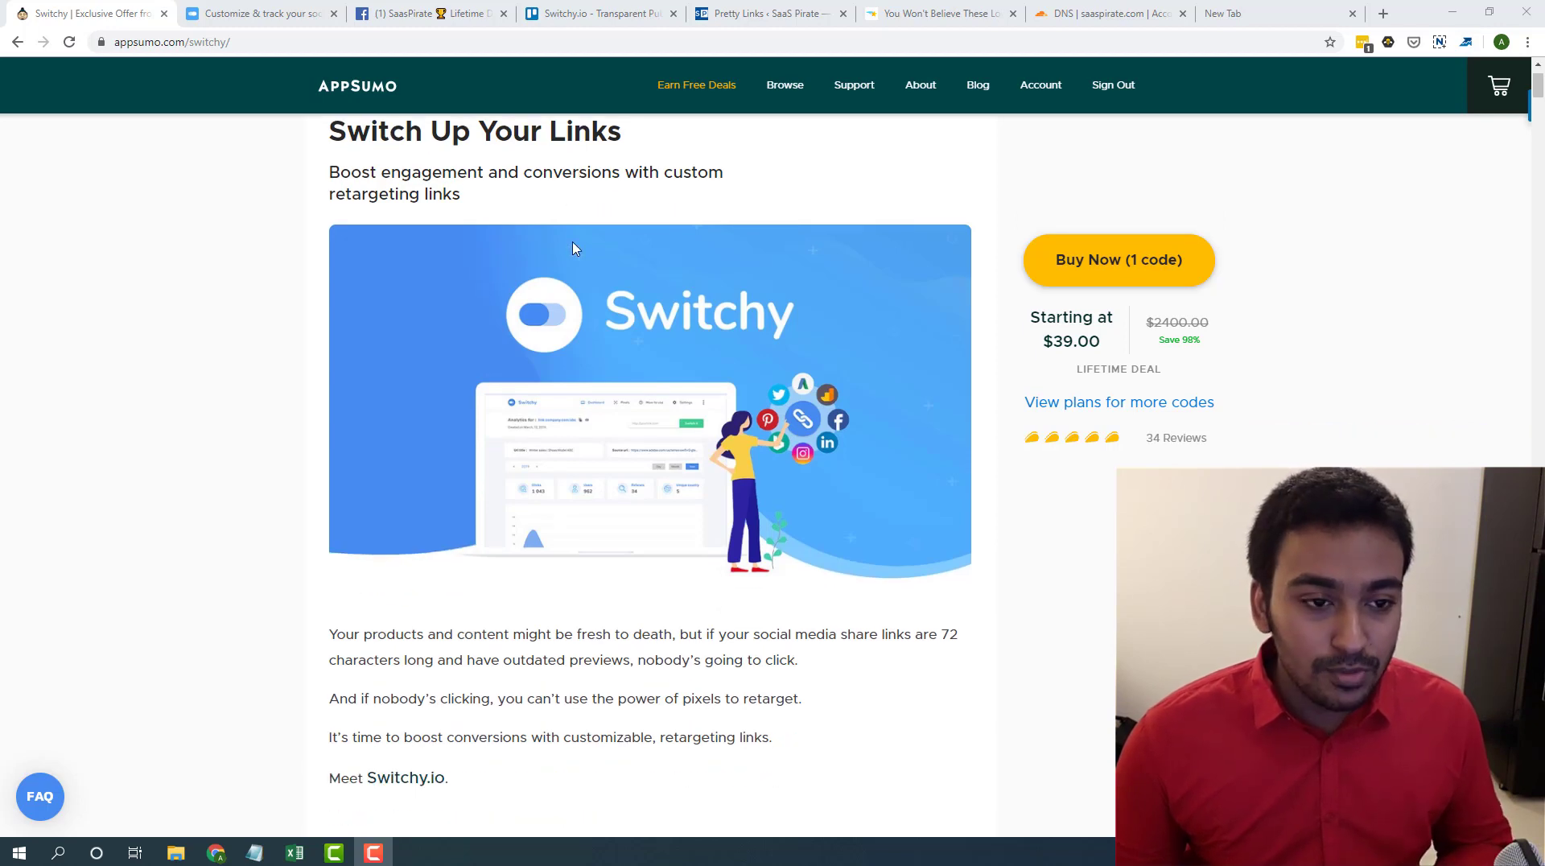
scroll("down", 3)
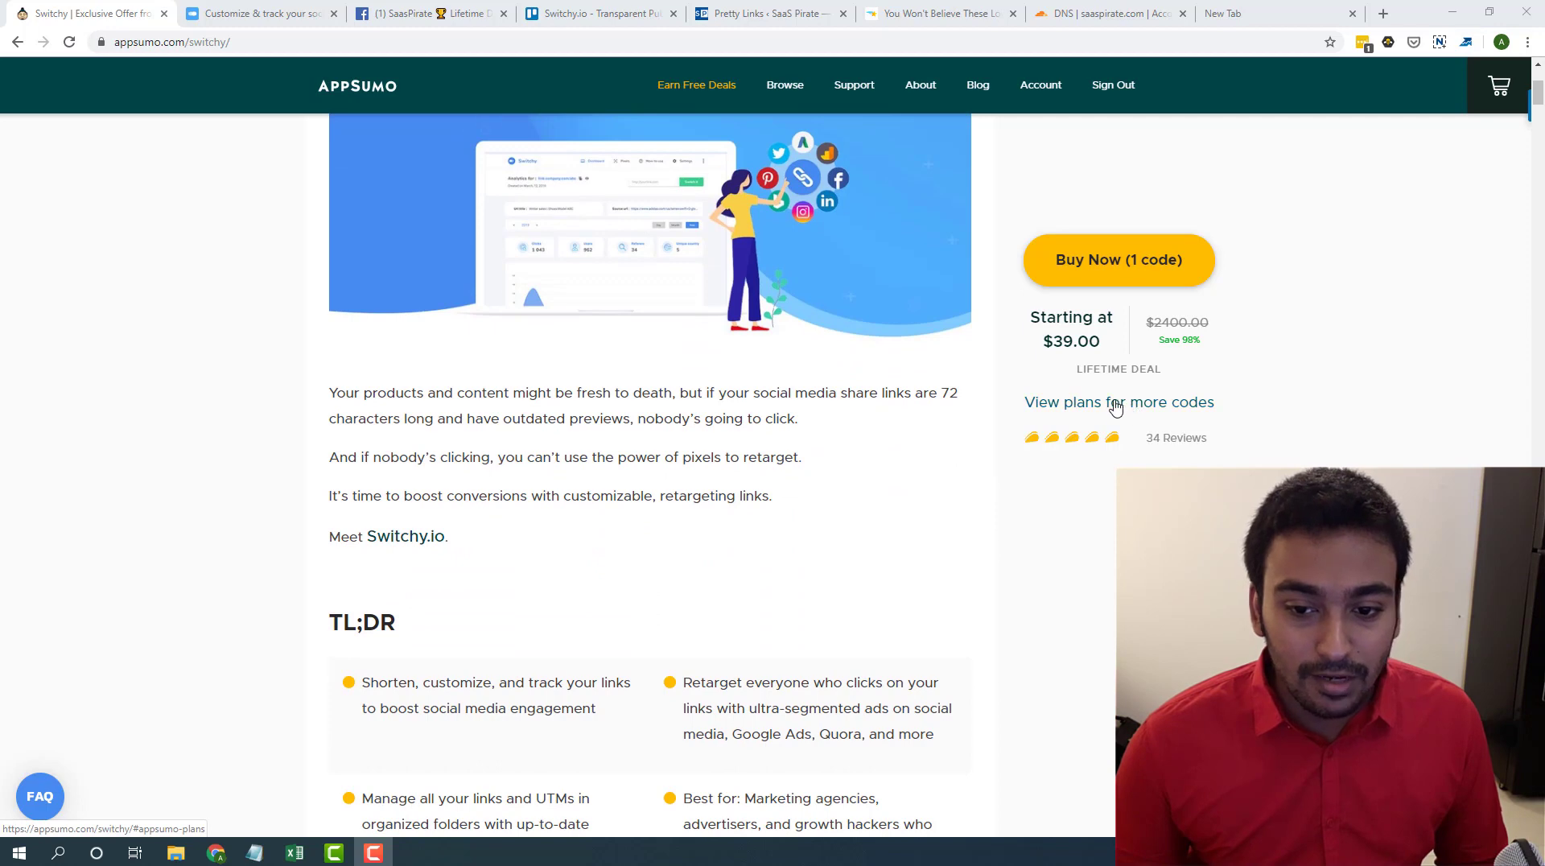
left_click(1119, 402)
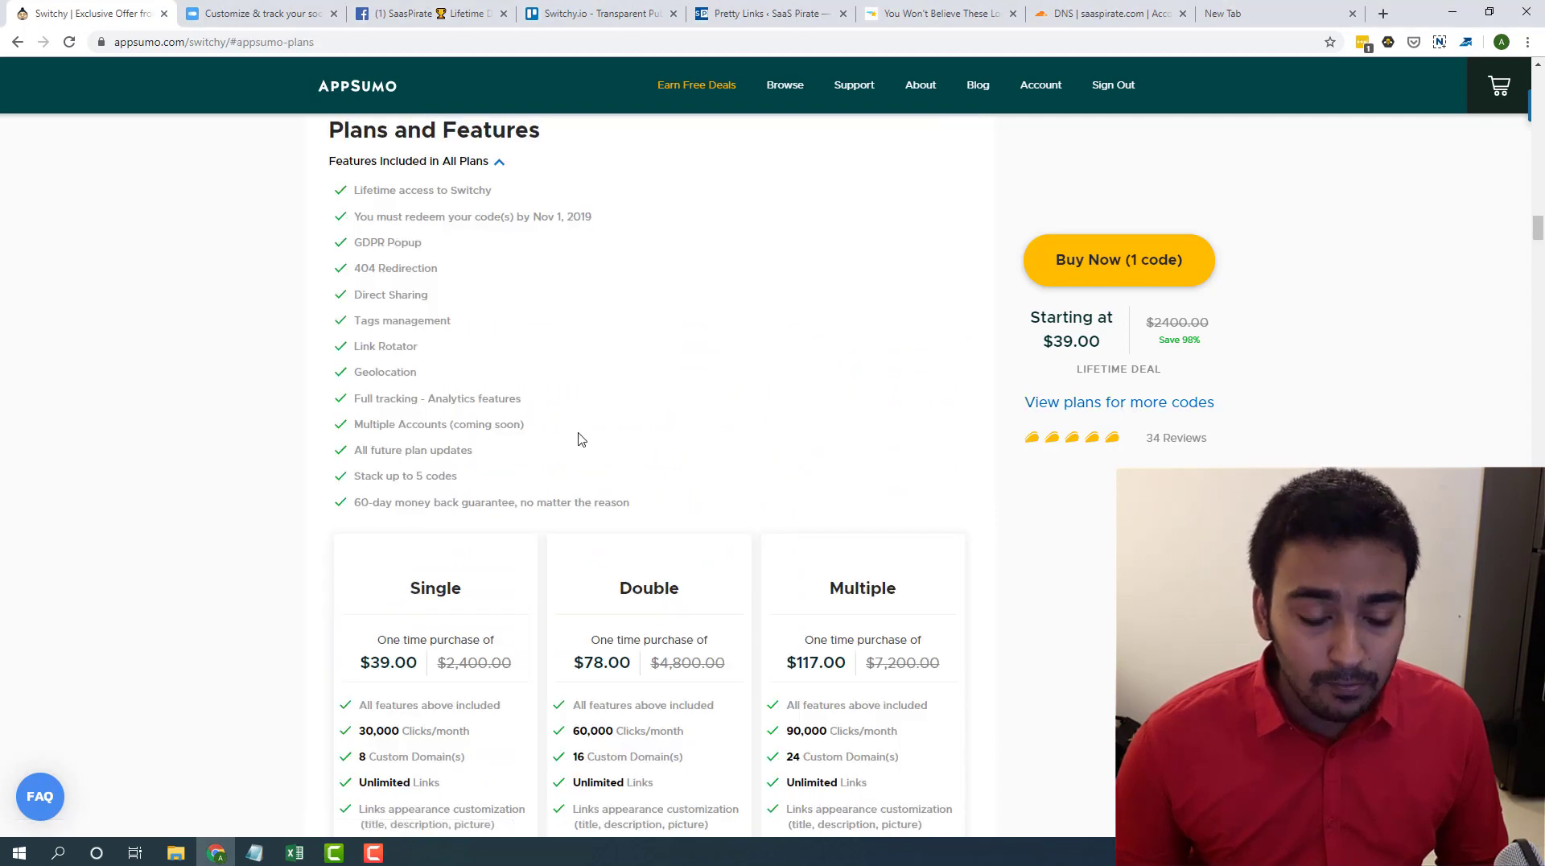
- Scroll down to compare clicks, domains, pixels and team members across Single, Double and Multiple
scroll("down", 3)
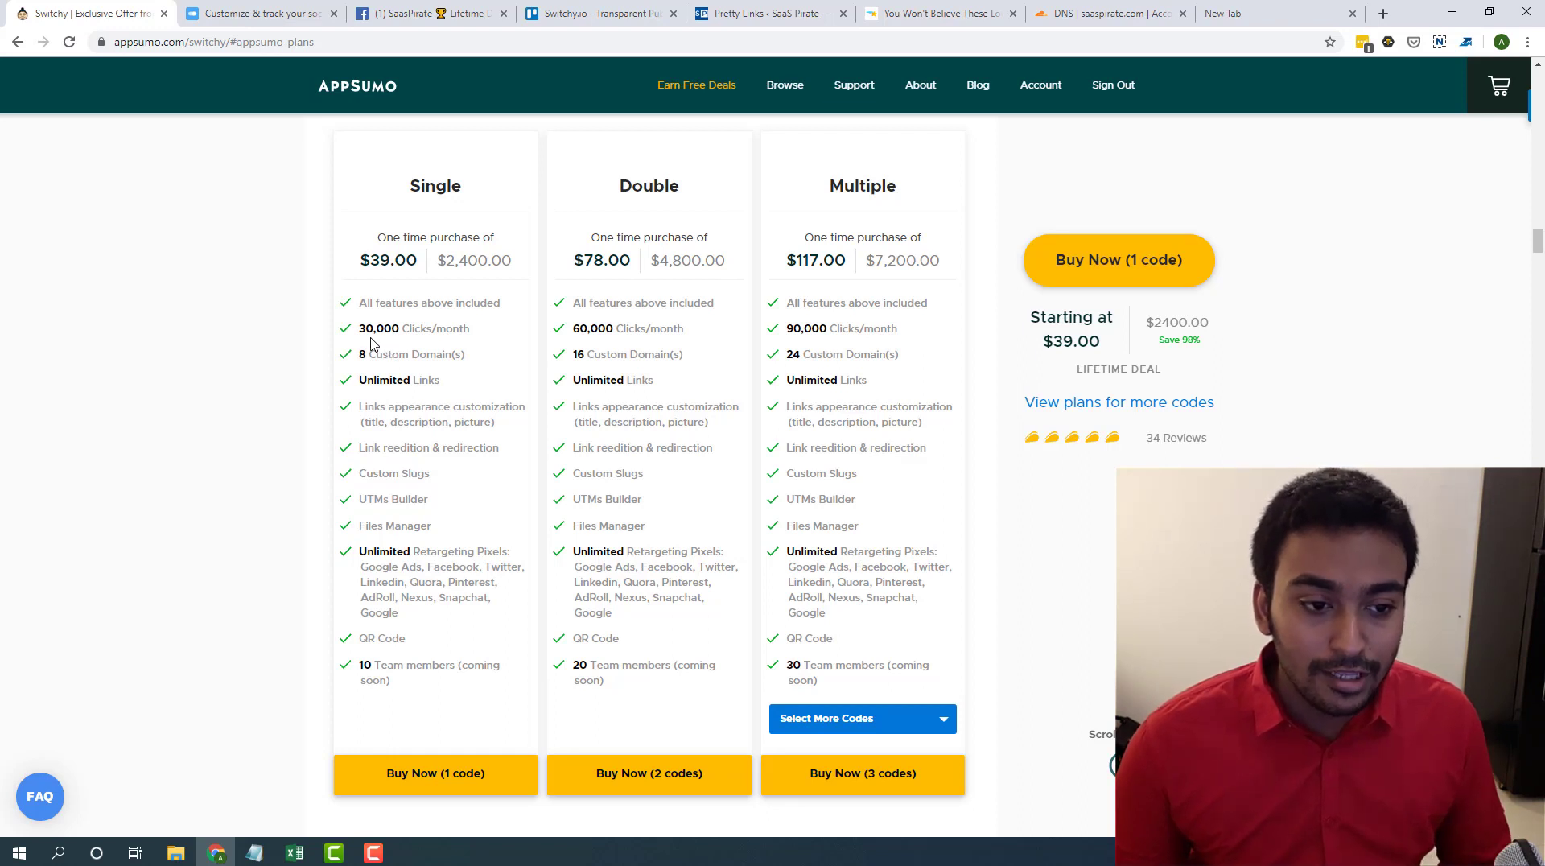
mouse_move(402, 334)
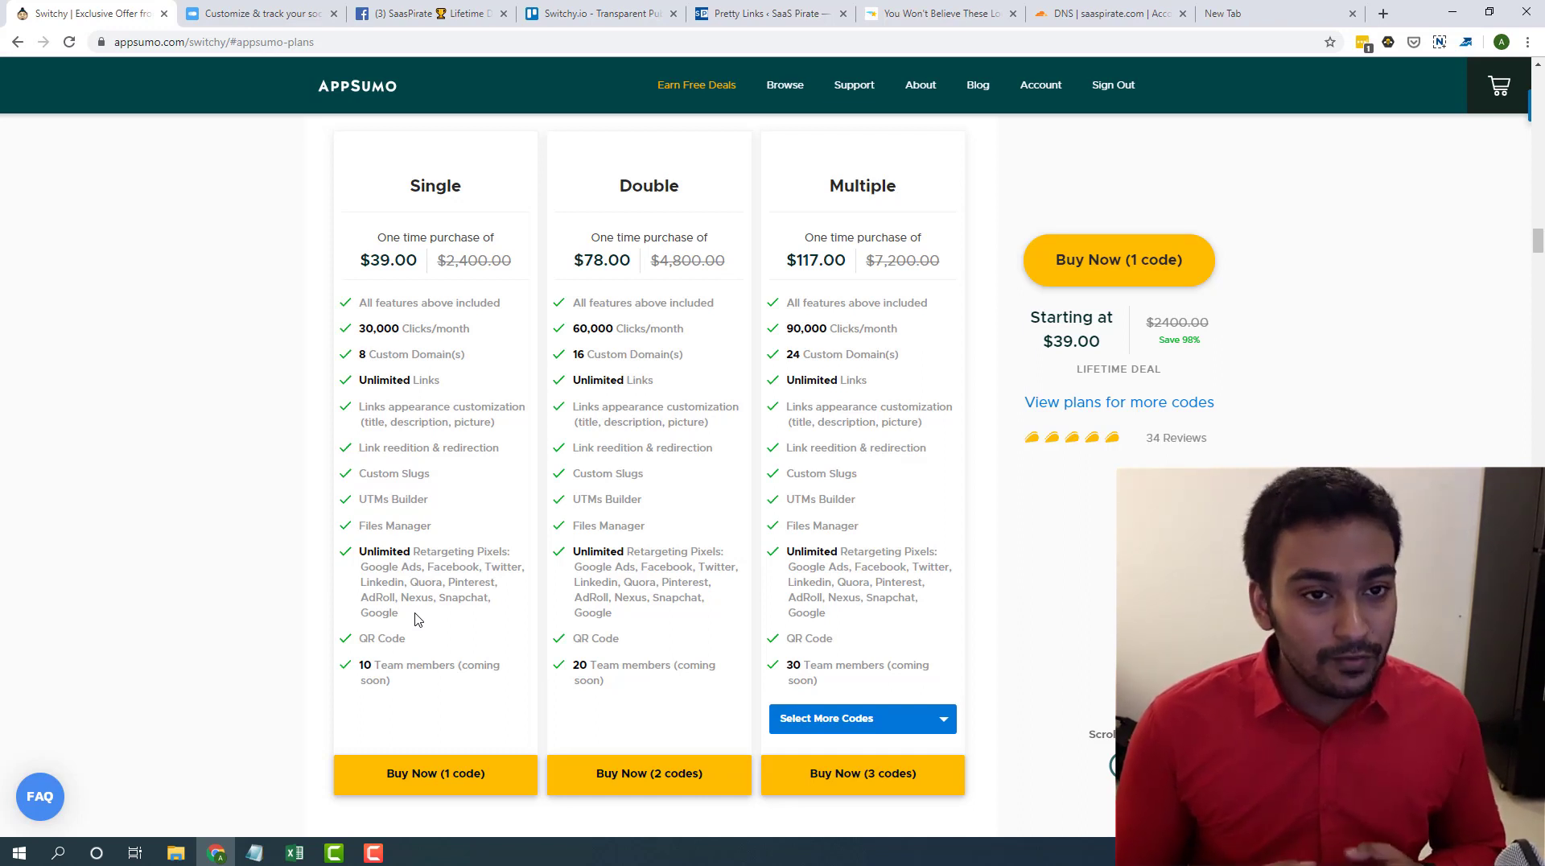
mouse_move(1080, 480)
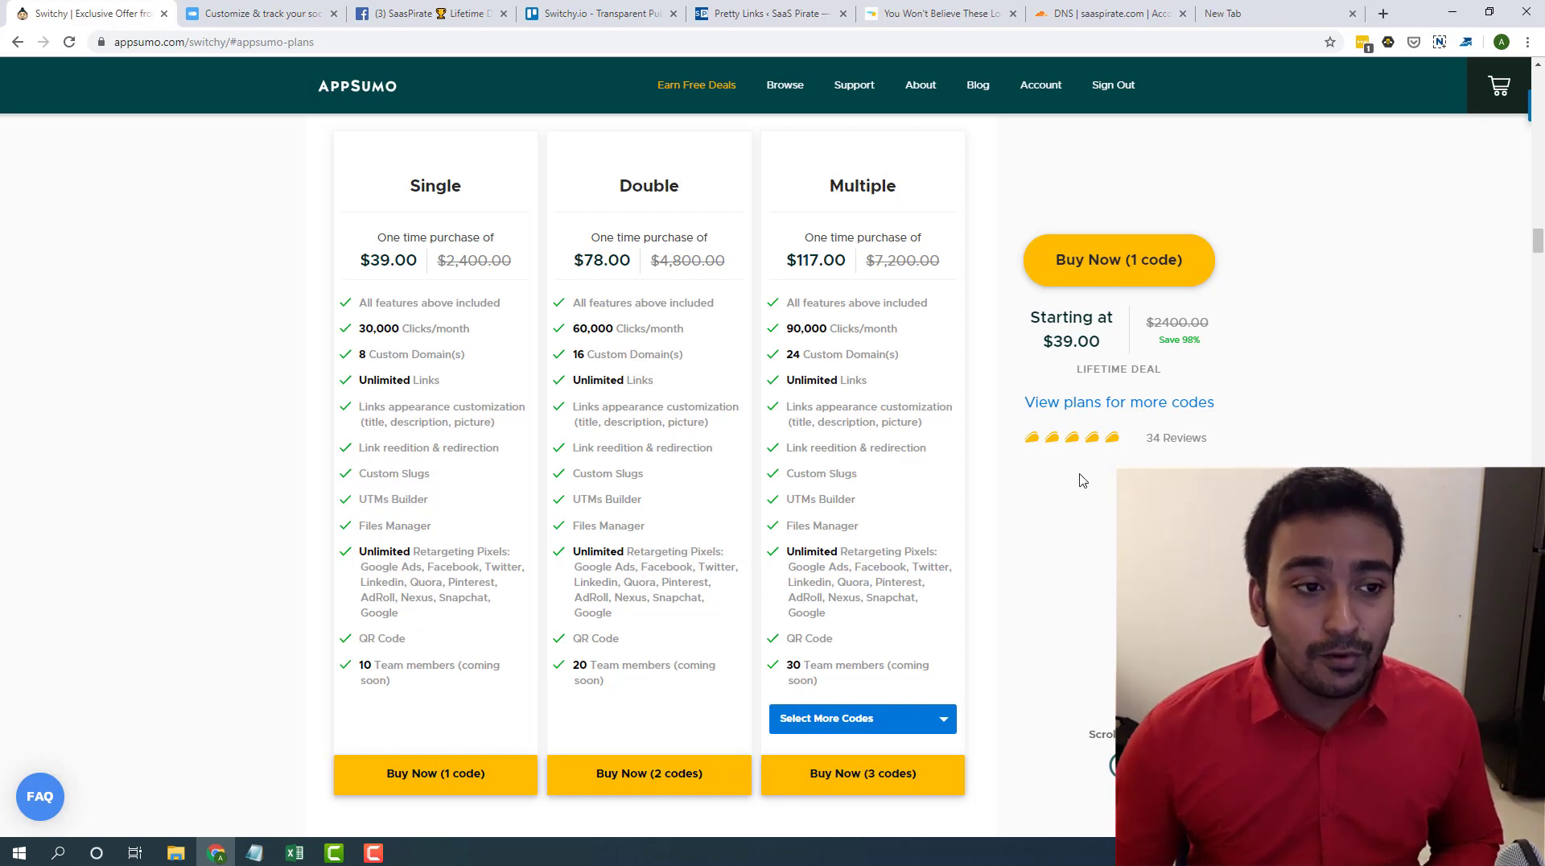
- Switch to the Pretty Links pricing page with Super Affiliate, Marketer and Beginner yearly plans
left_click(769, 14)
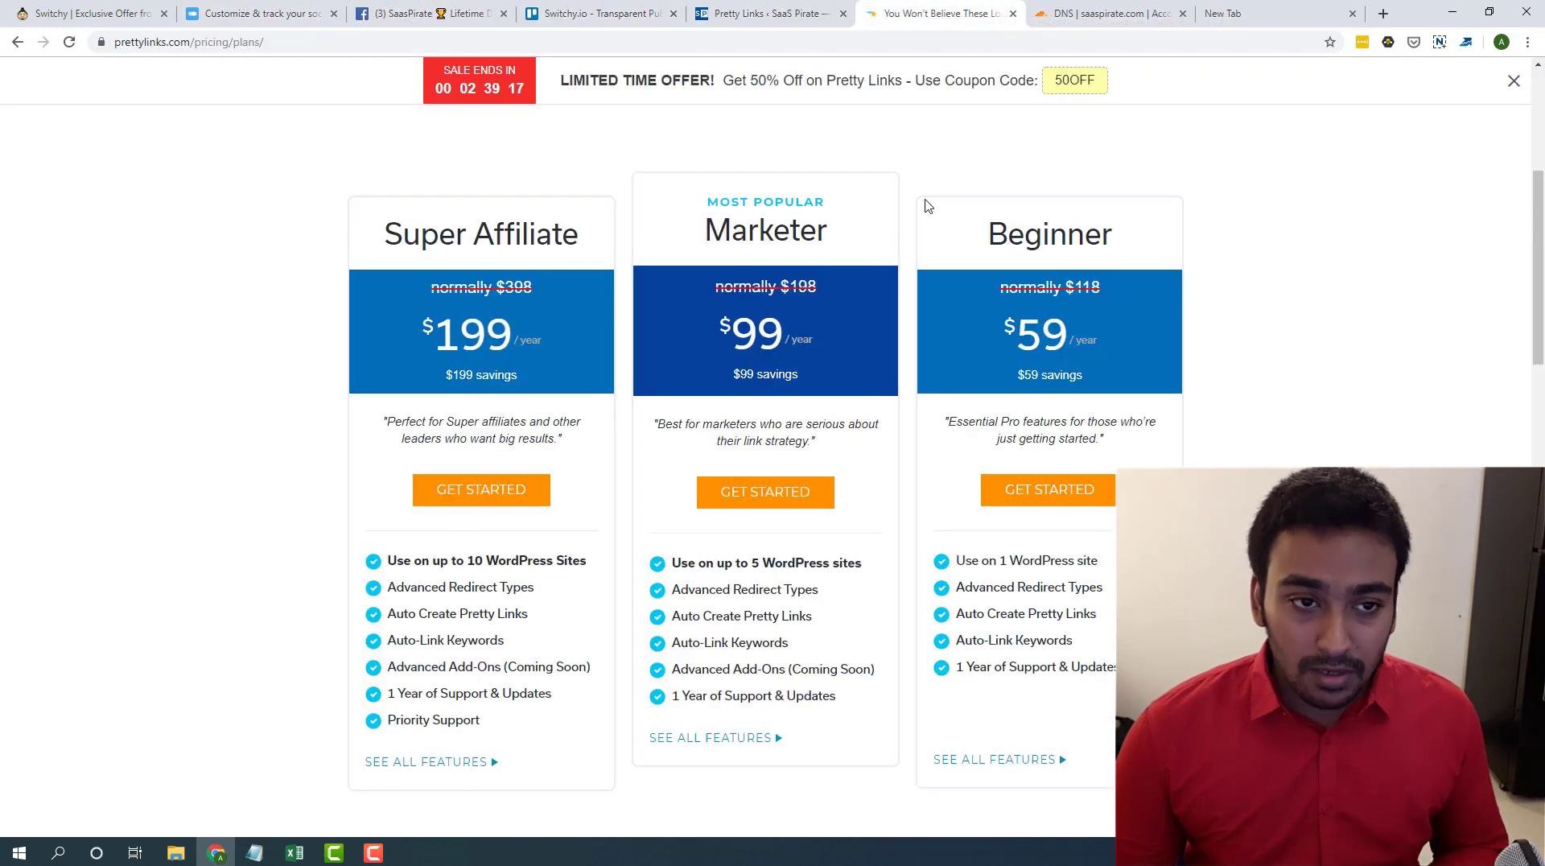
mouse_move(658, 314)
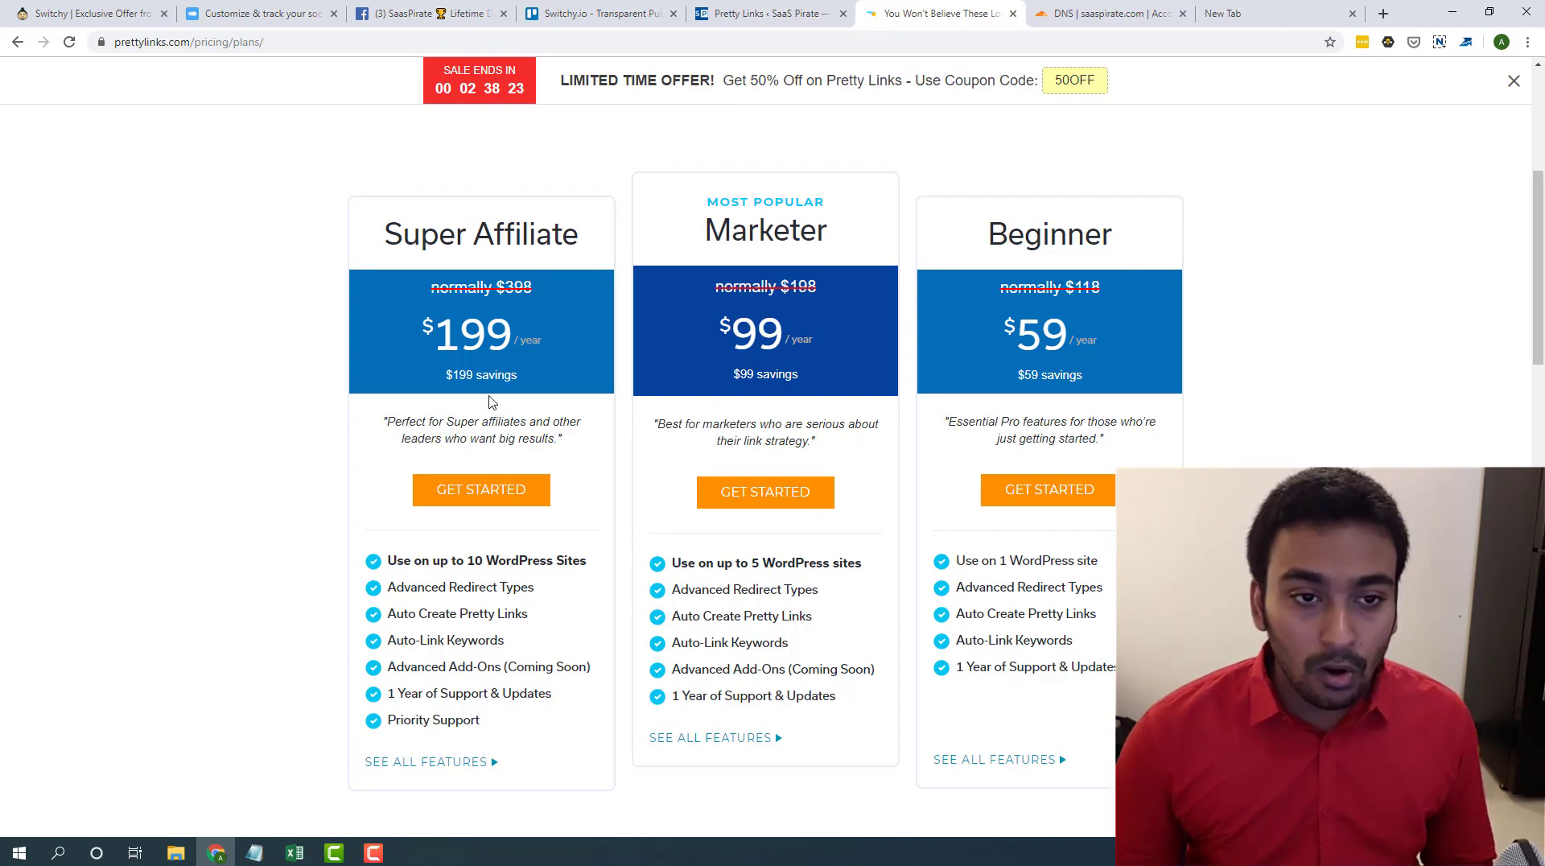
- View the Facebook draft's long Racer X Online link preview, then return to AppSumo
left_click(430, 14)
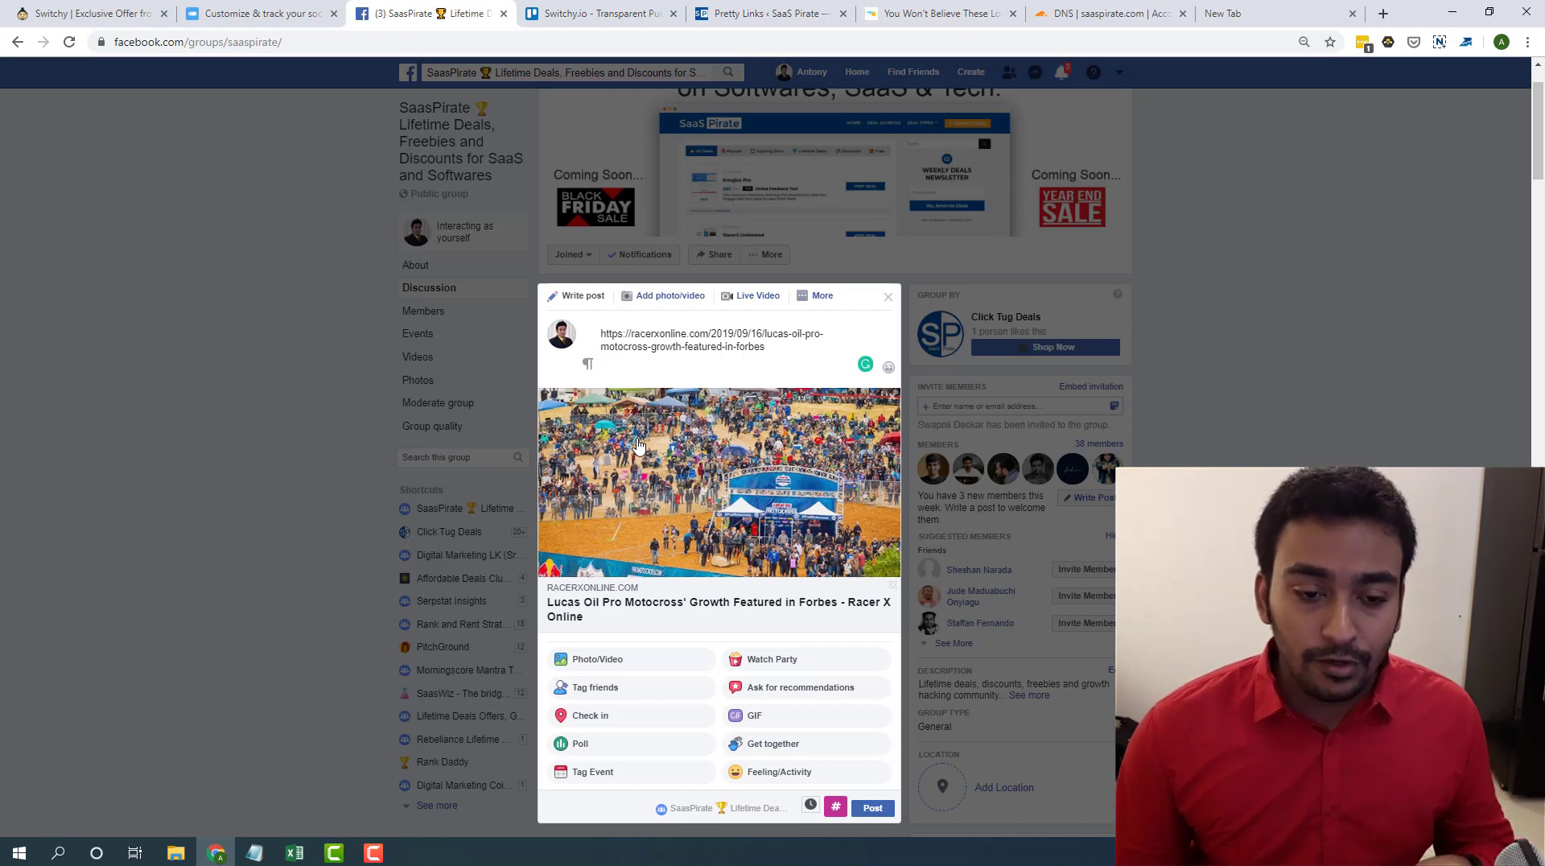
mouse_move(614, 611)
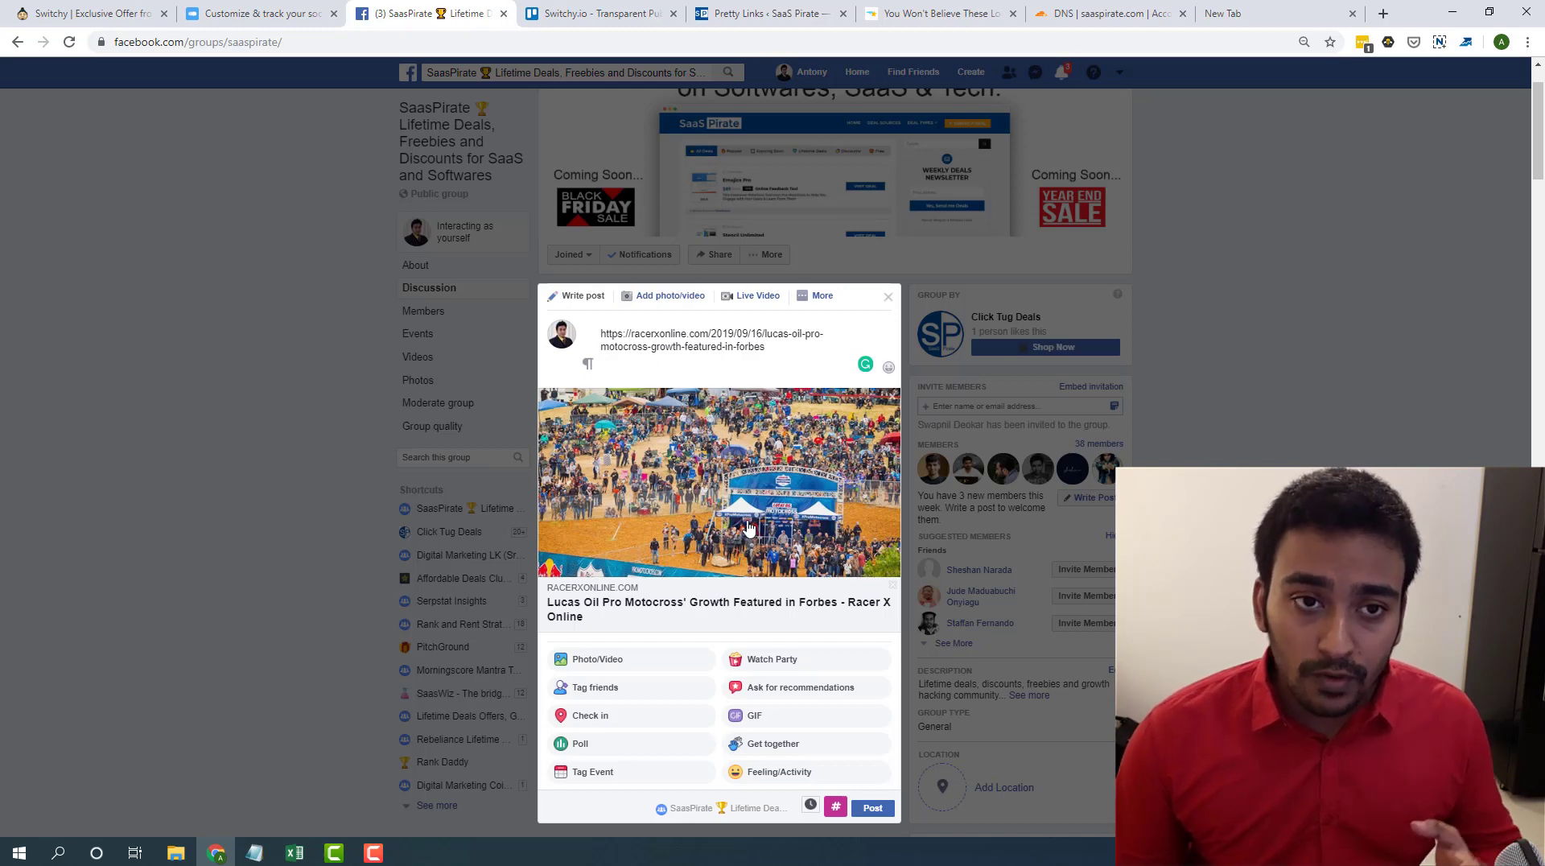
left_click(600, 364)
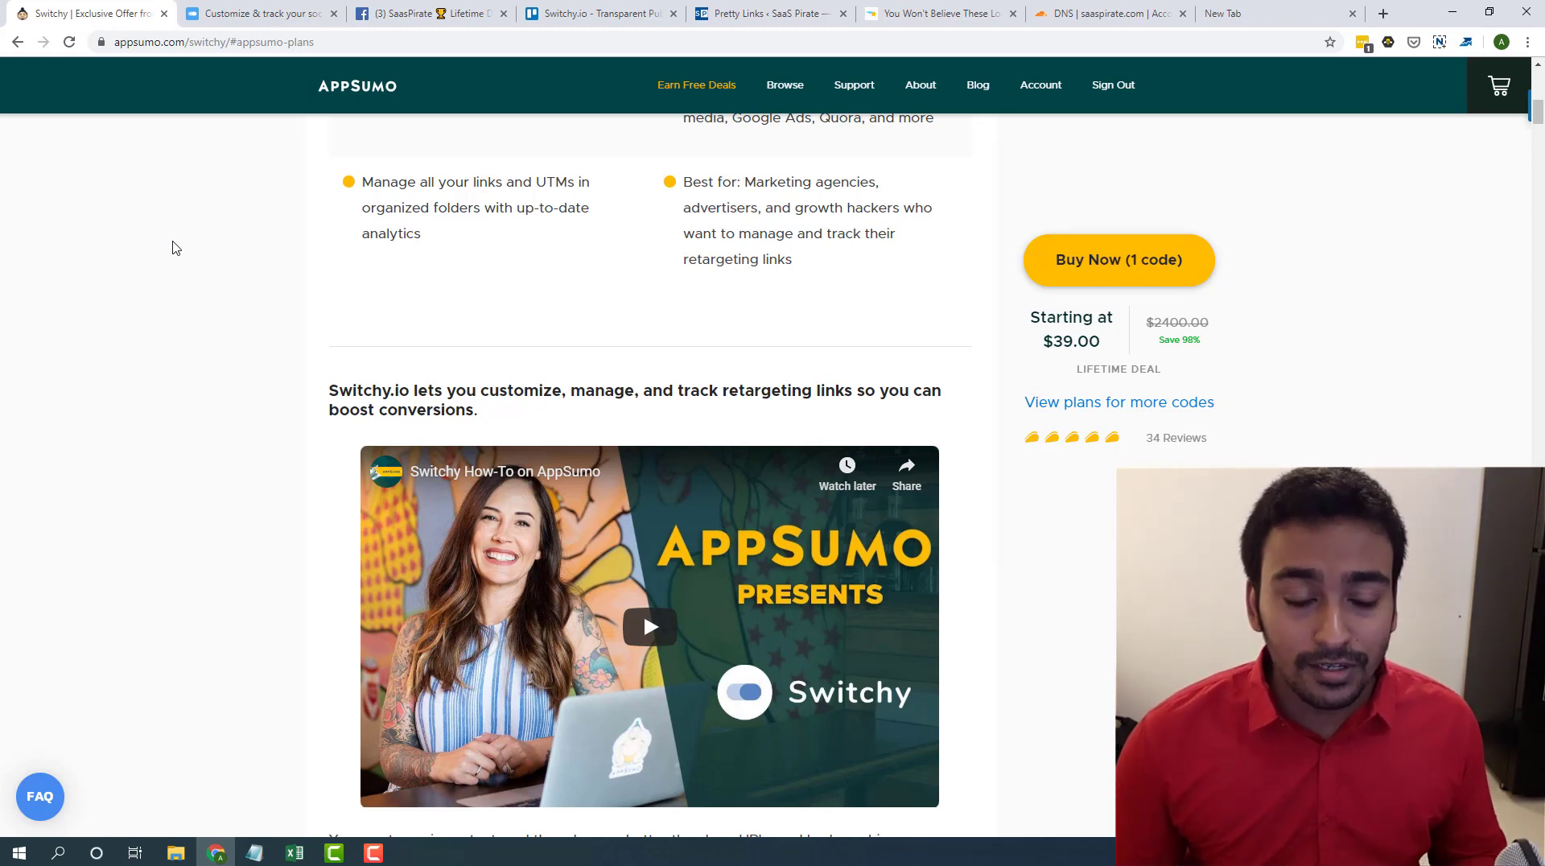
- Open Switchy's Custom domain name settings and find go.saaspirate.com among the domains
left_click(260, 14)
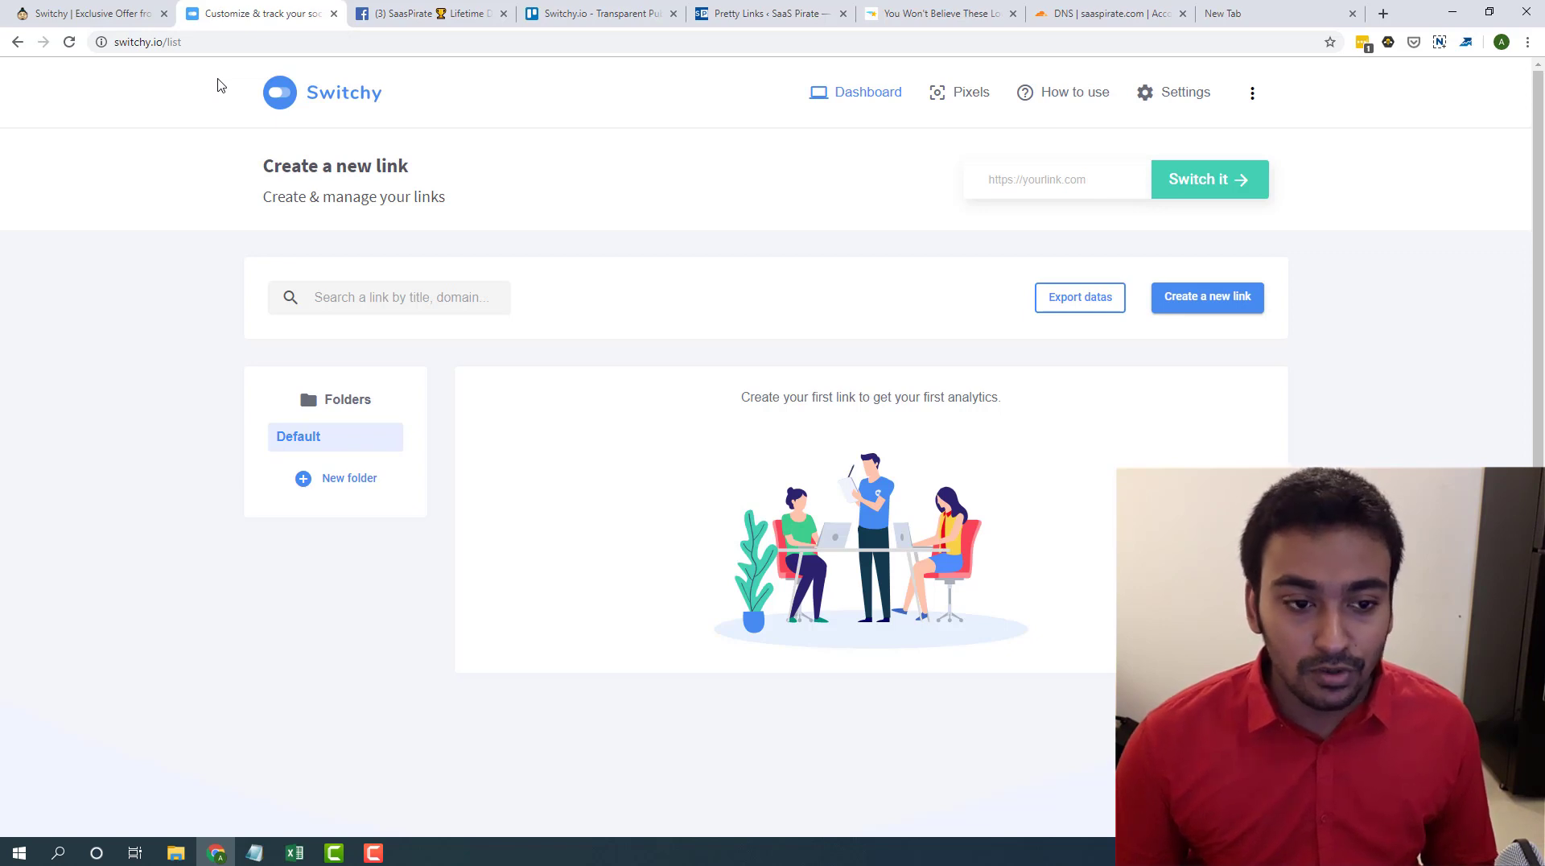
mouse_move(882, 186)
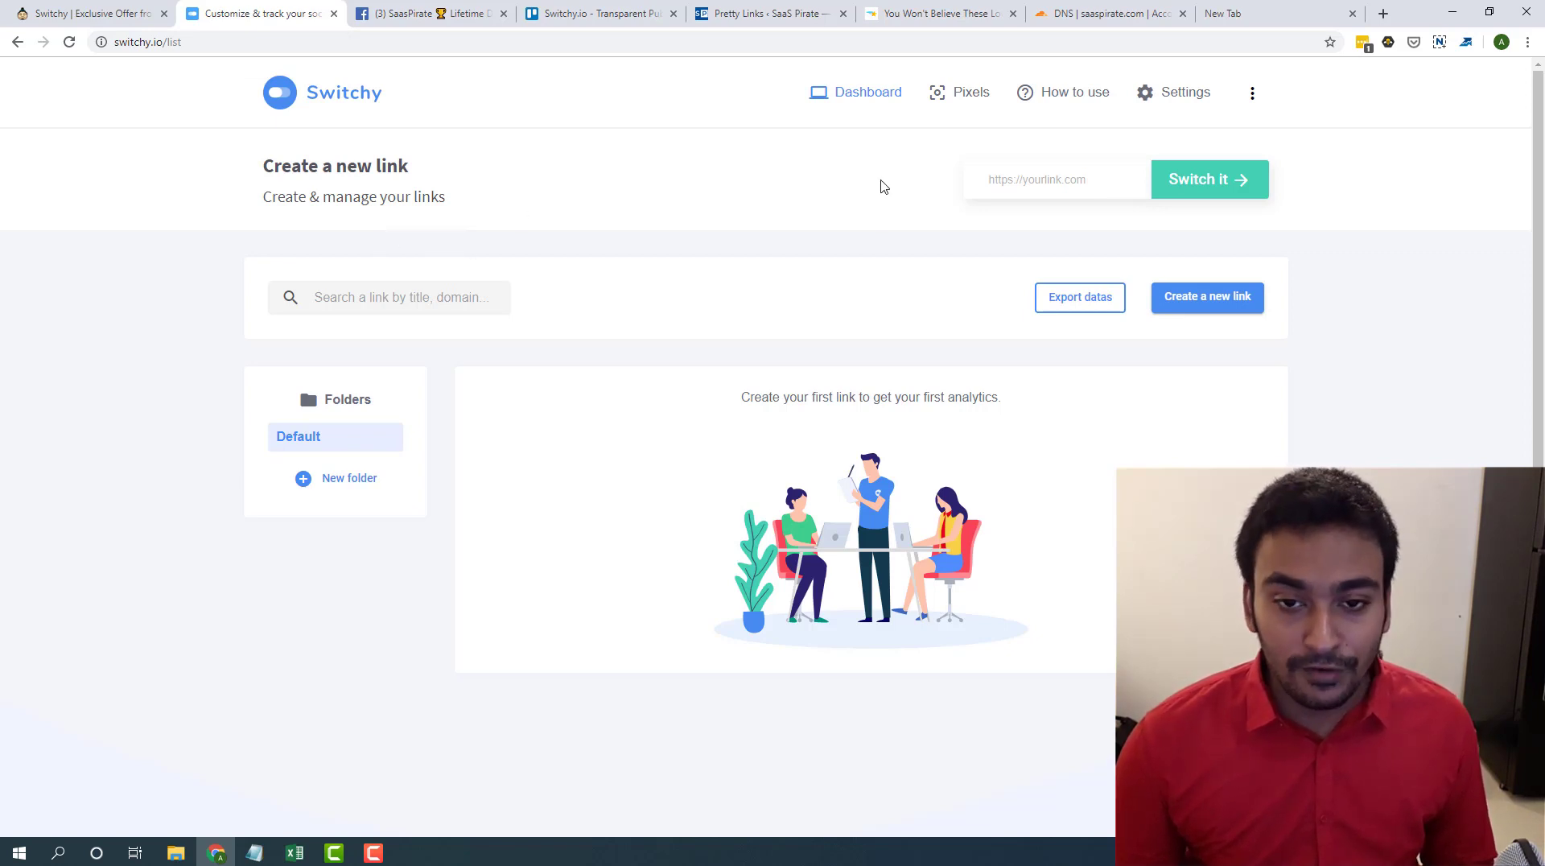
mouse_move(1171, 103)
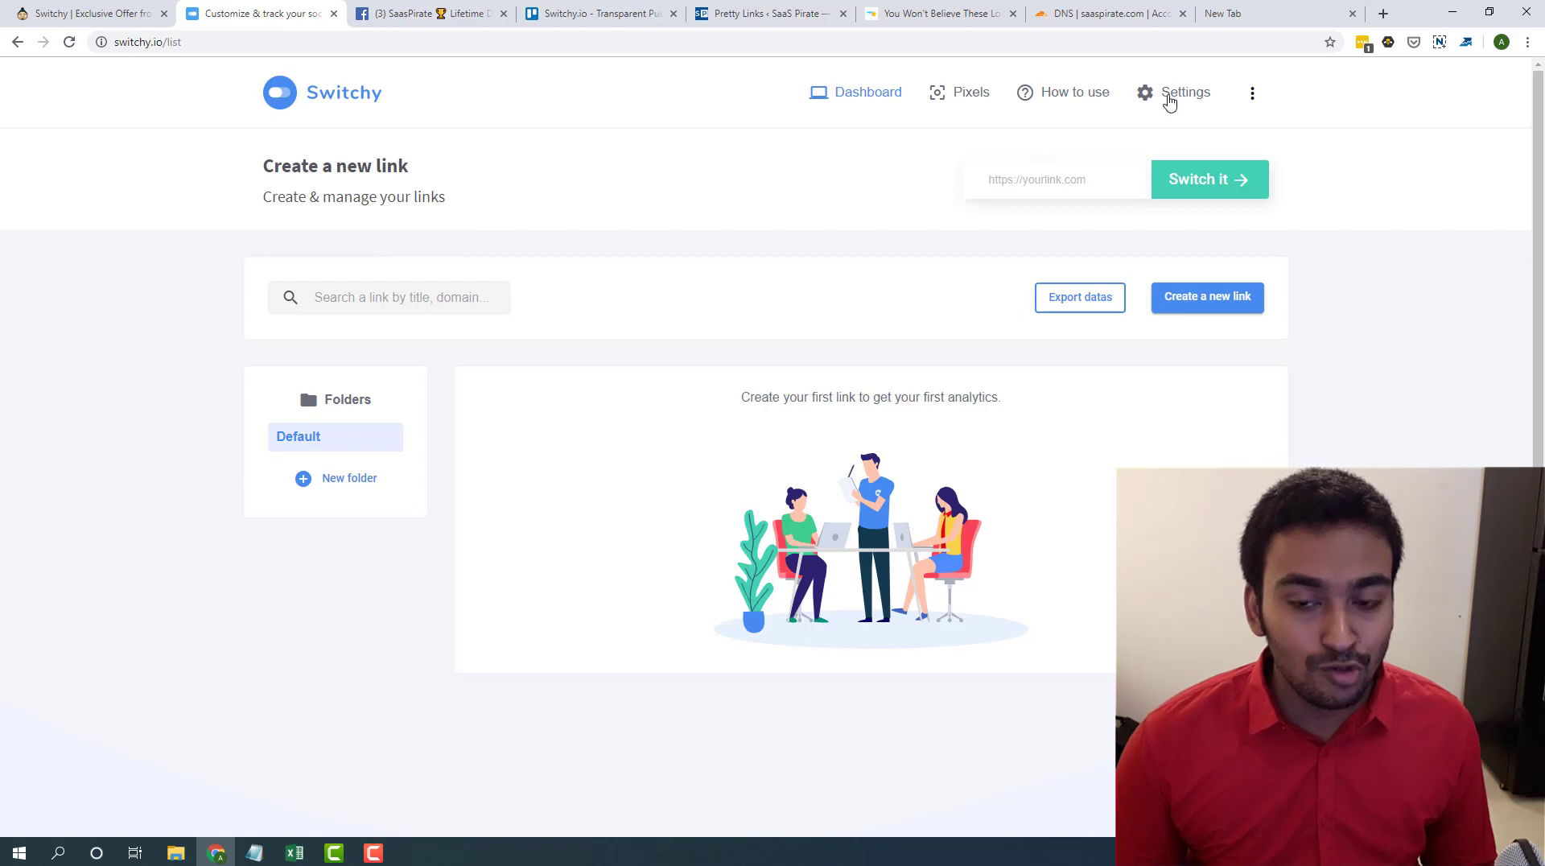
left_click(1185, 92)
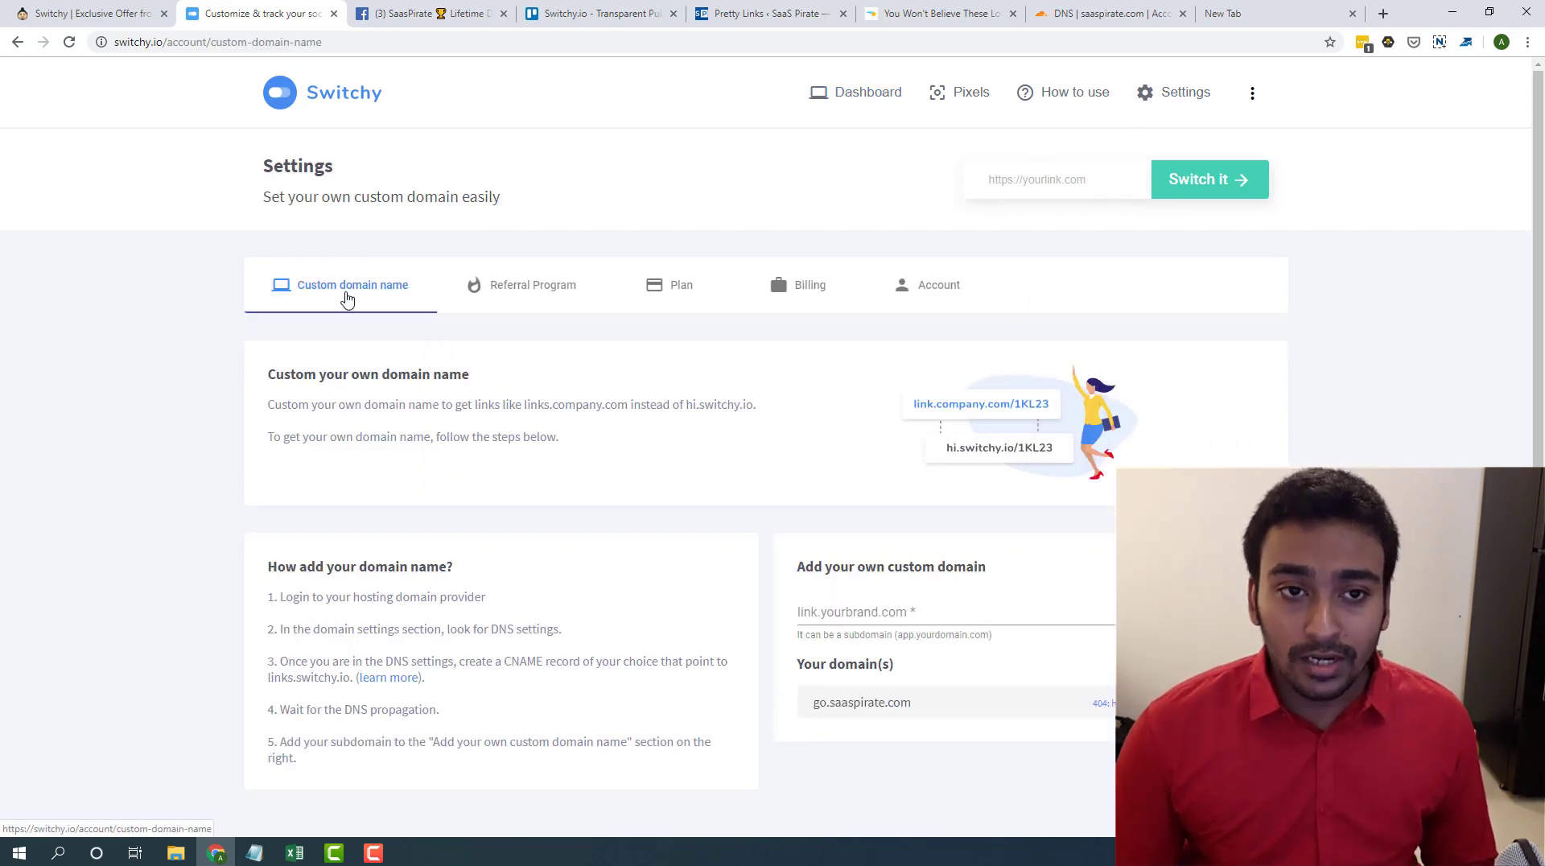
mouse_move(605, 382)
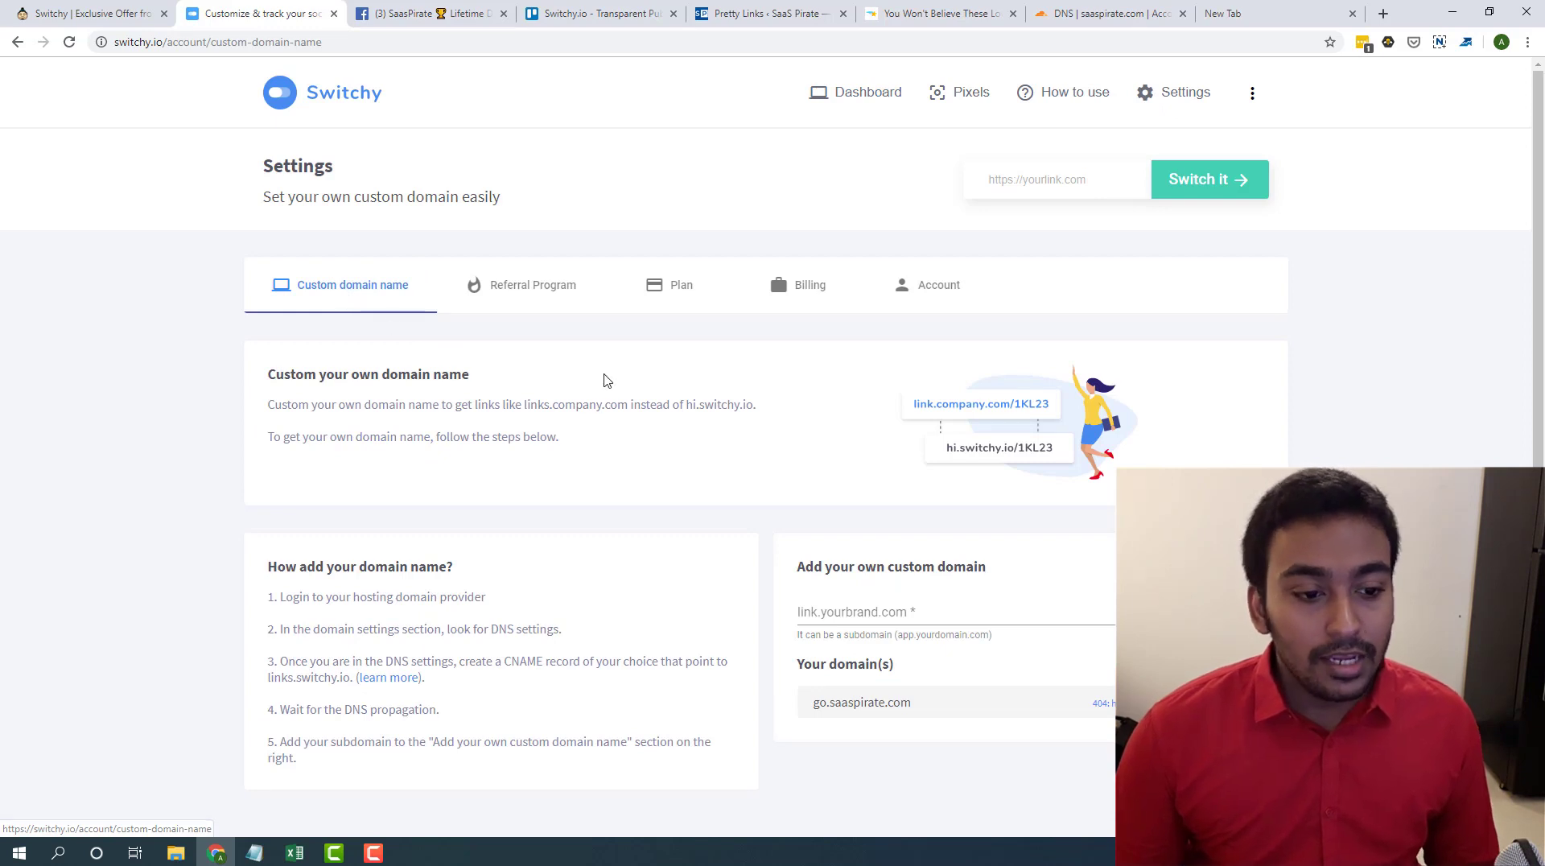
scroll("down", 3)
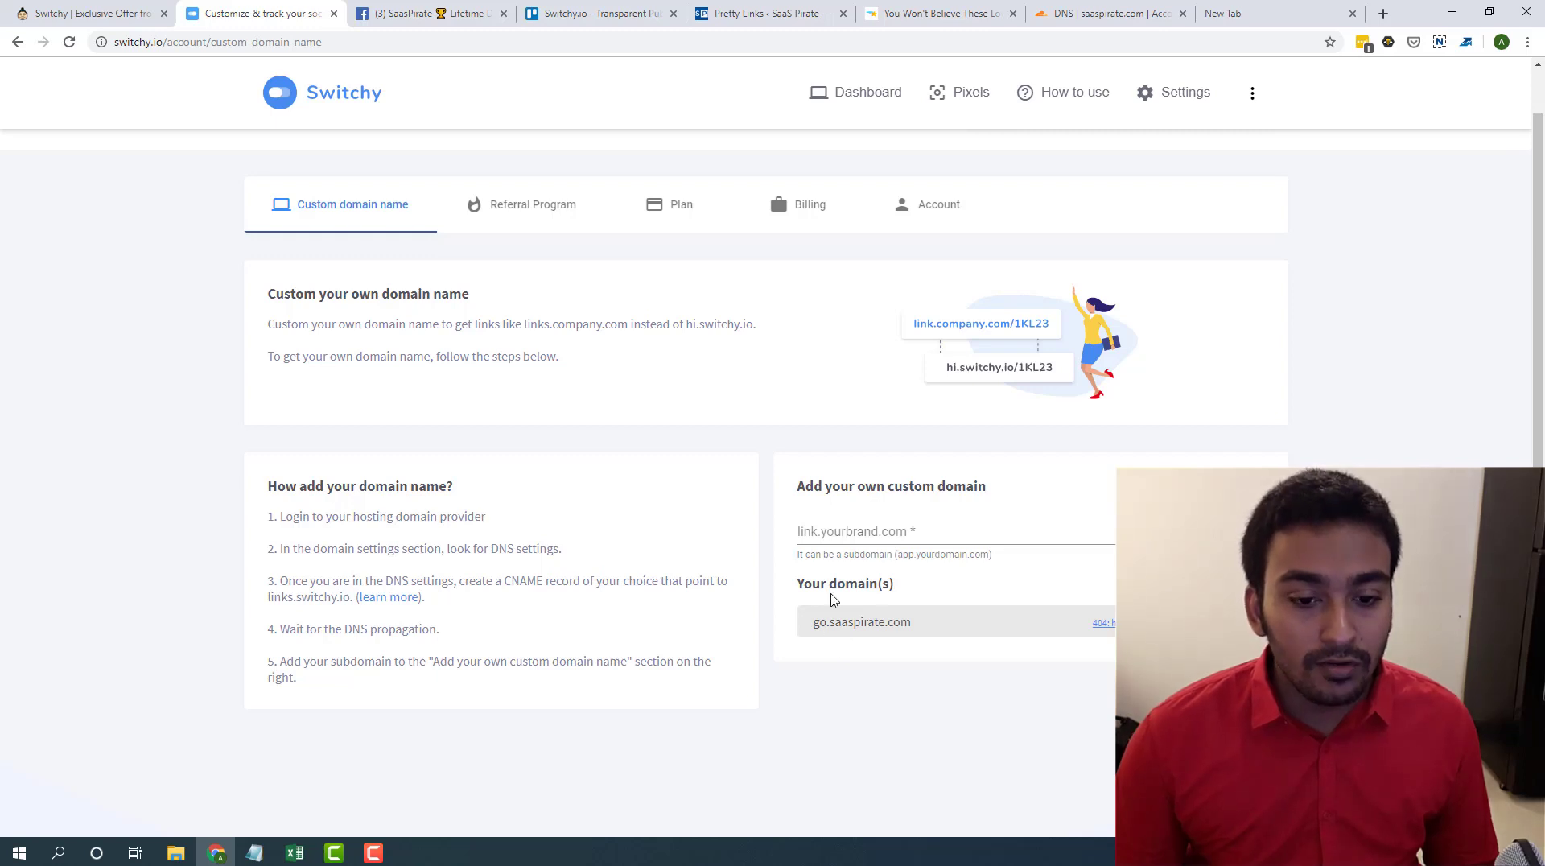
left_click(857, 532)
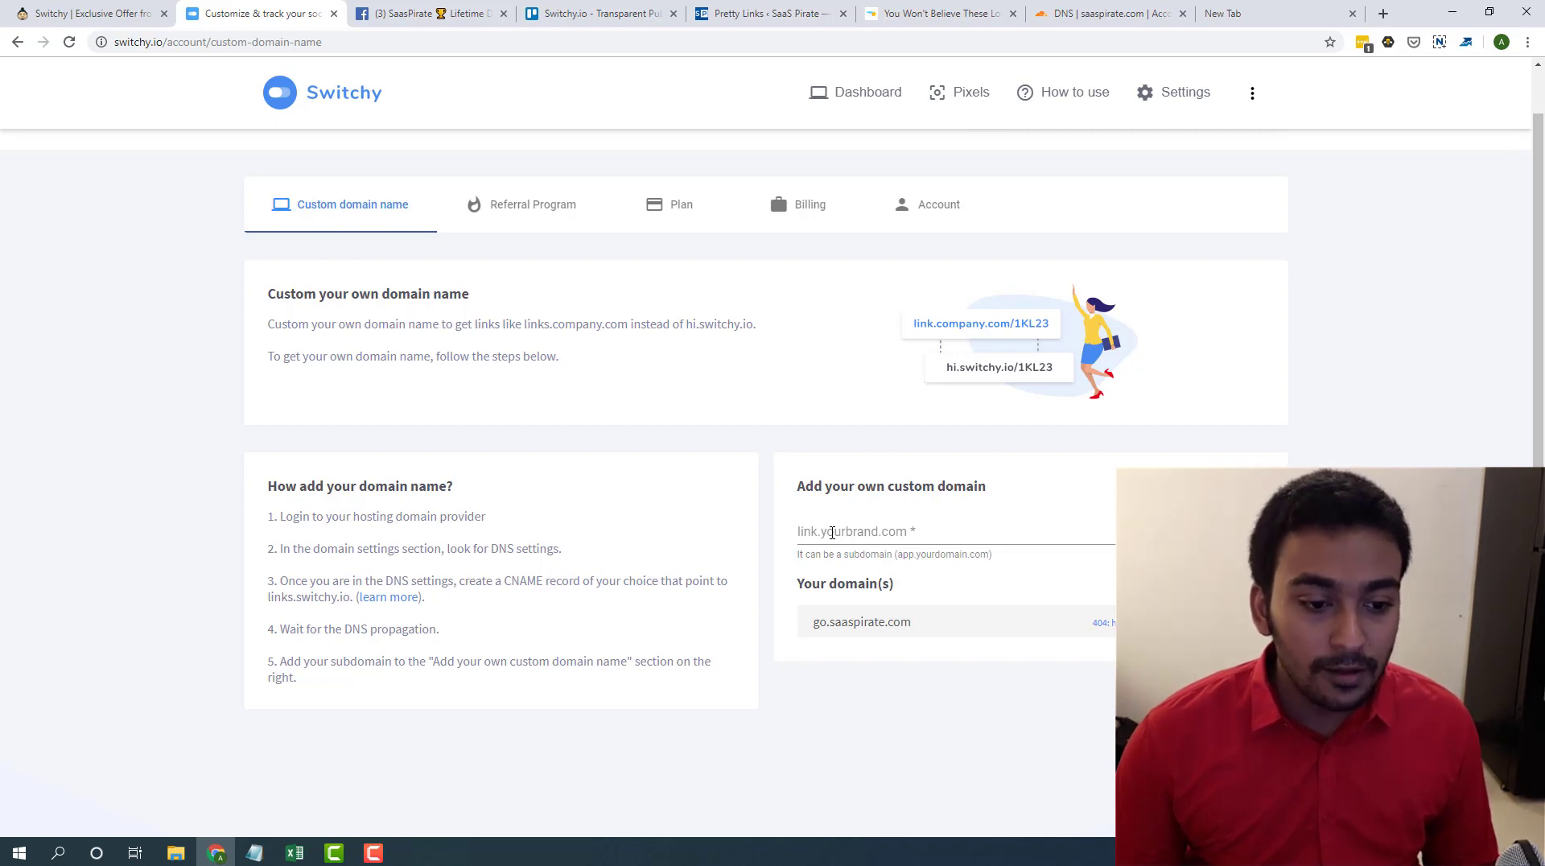
mouse_move(433, 584)
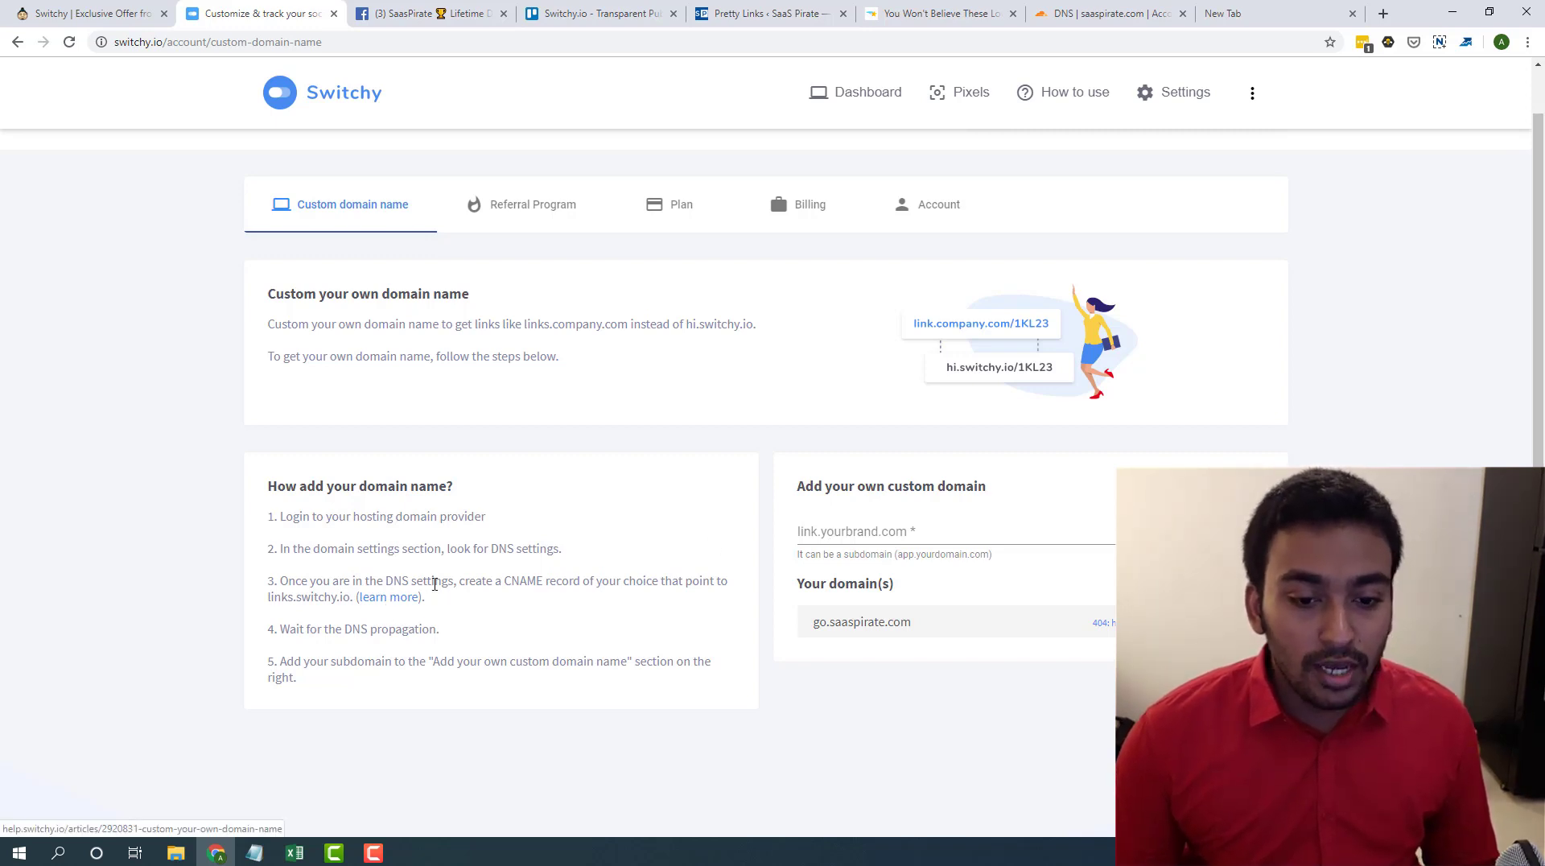
mouse_move(1007, 198)
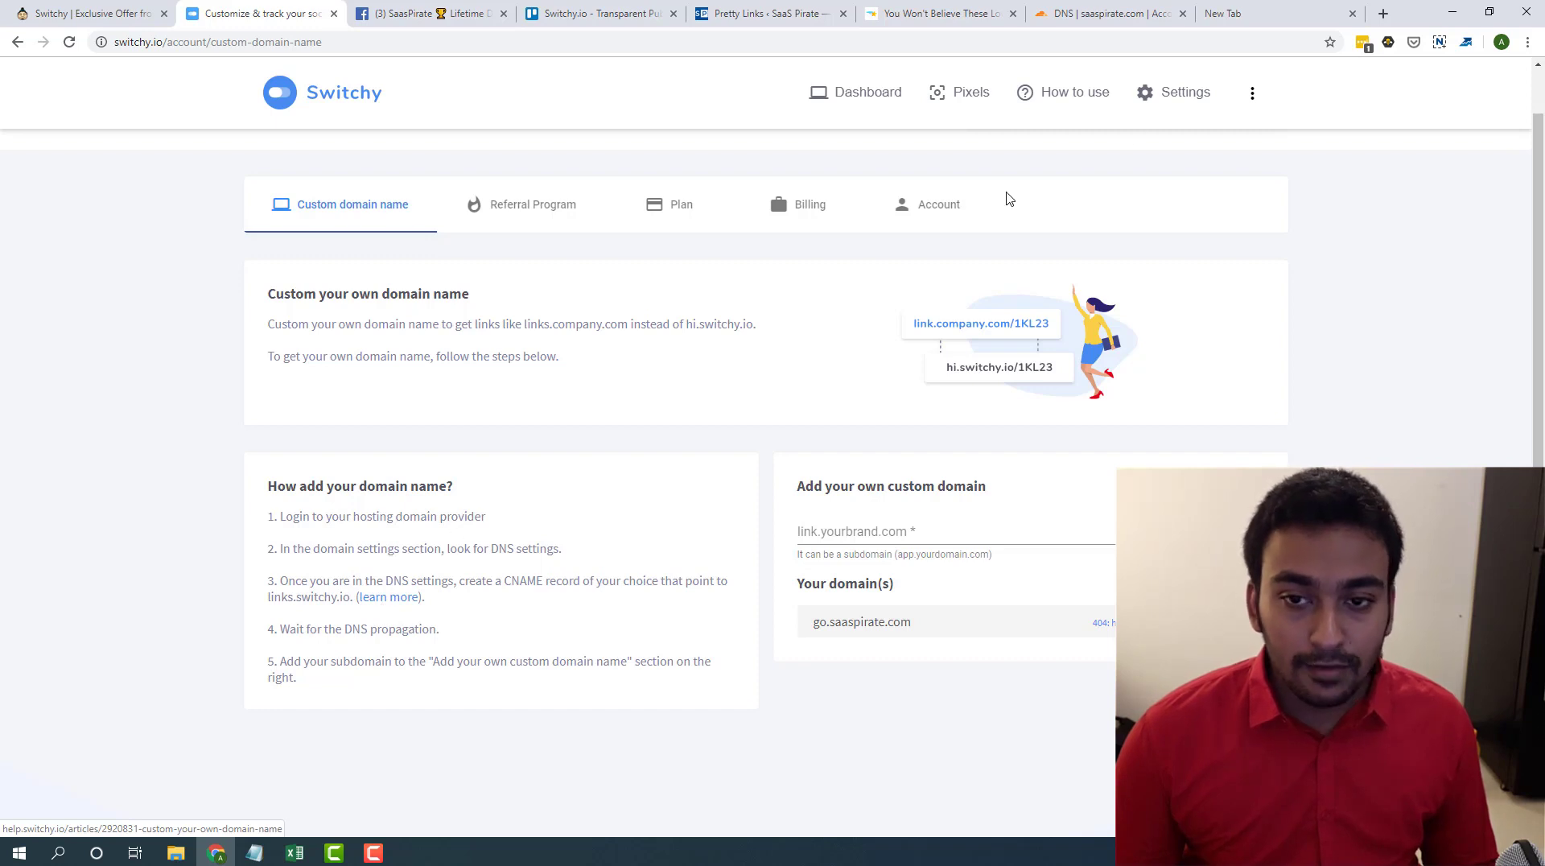
- Inspect the saaspirate.com 'go' CNAME record pointing to links.switchy.io in Cloudflare DNS
left_click(1109, 13)
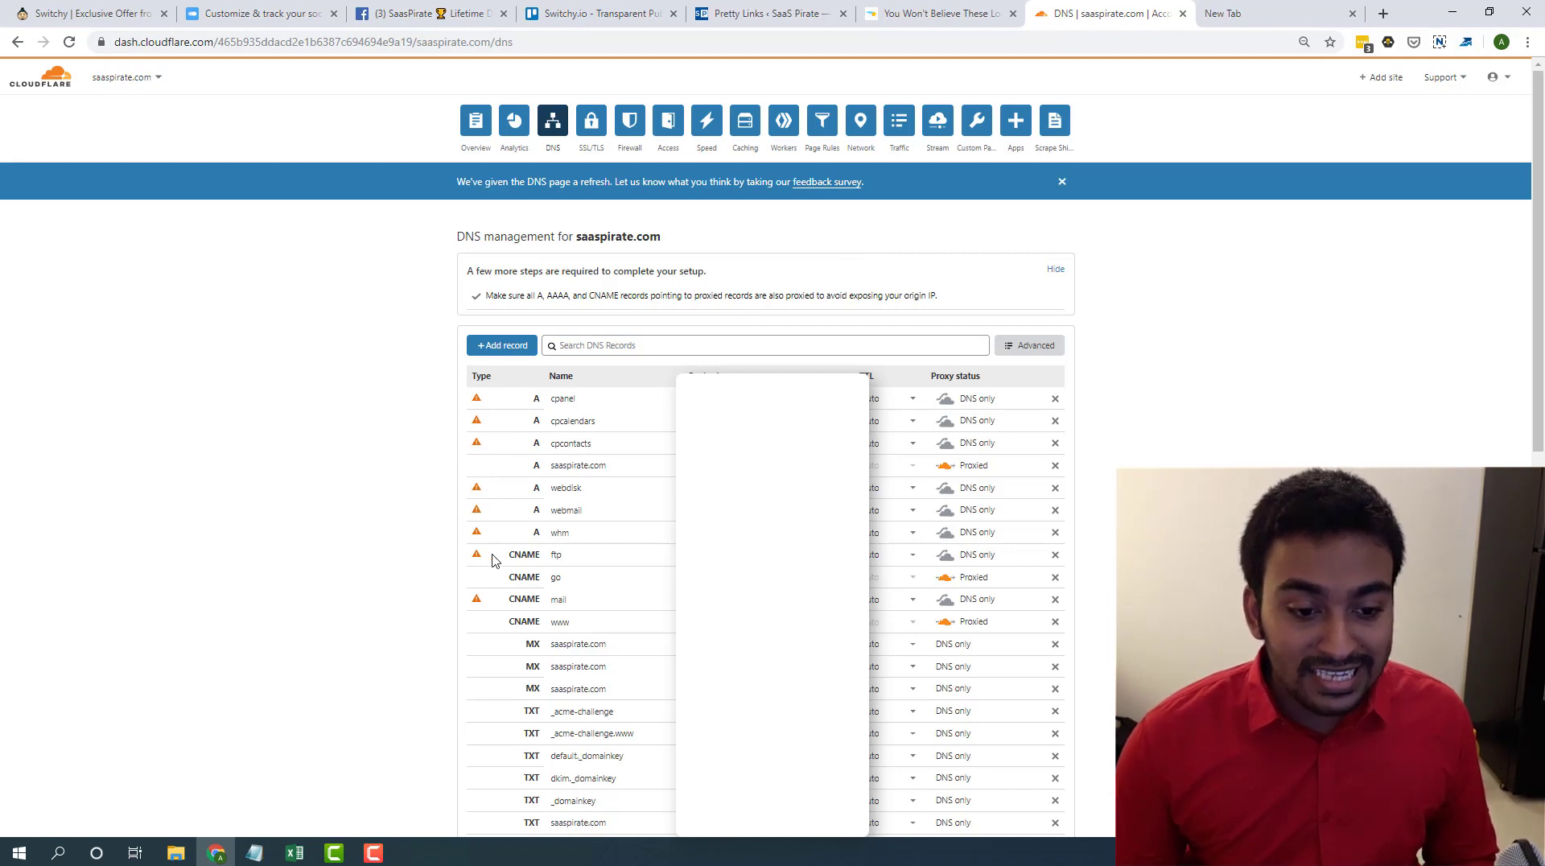
left_click(591, 576)
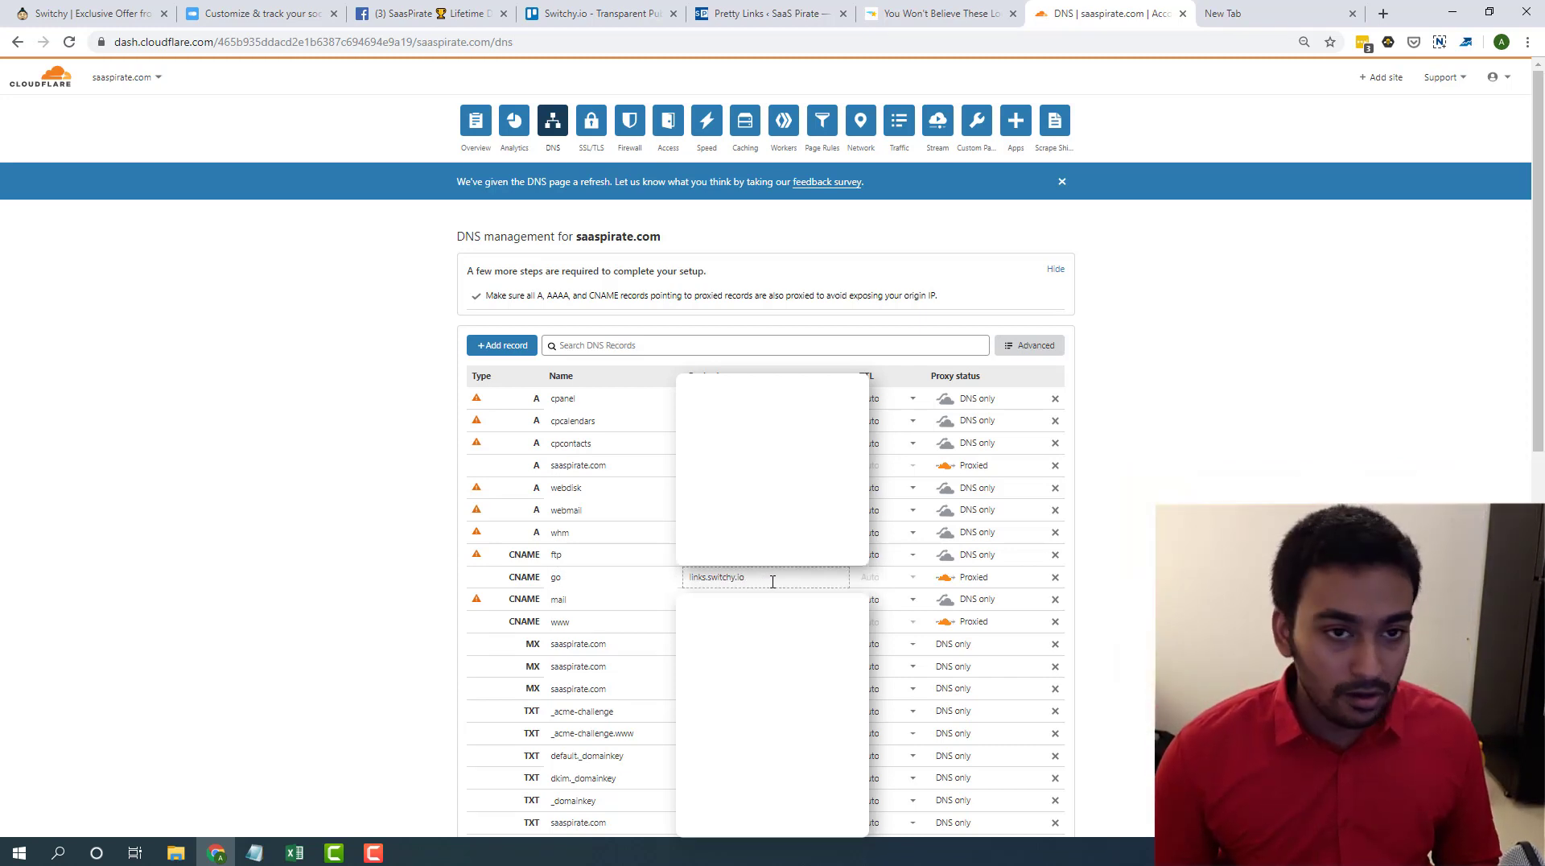
mouse_move(346, 307)
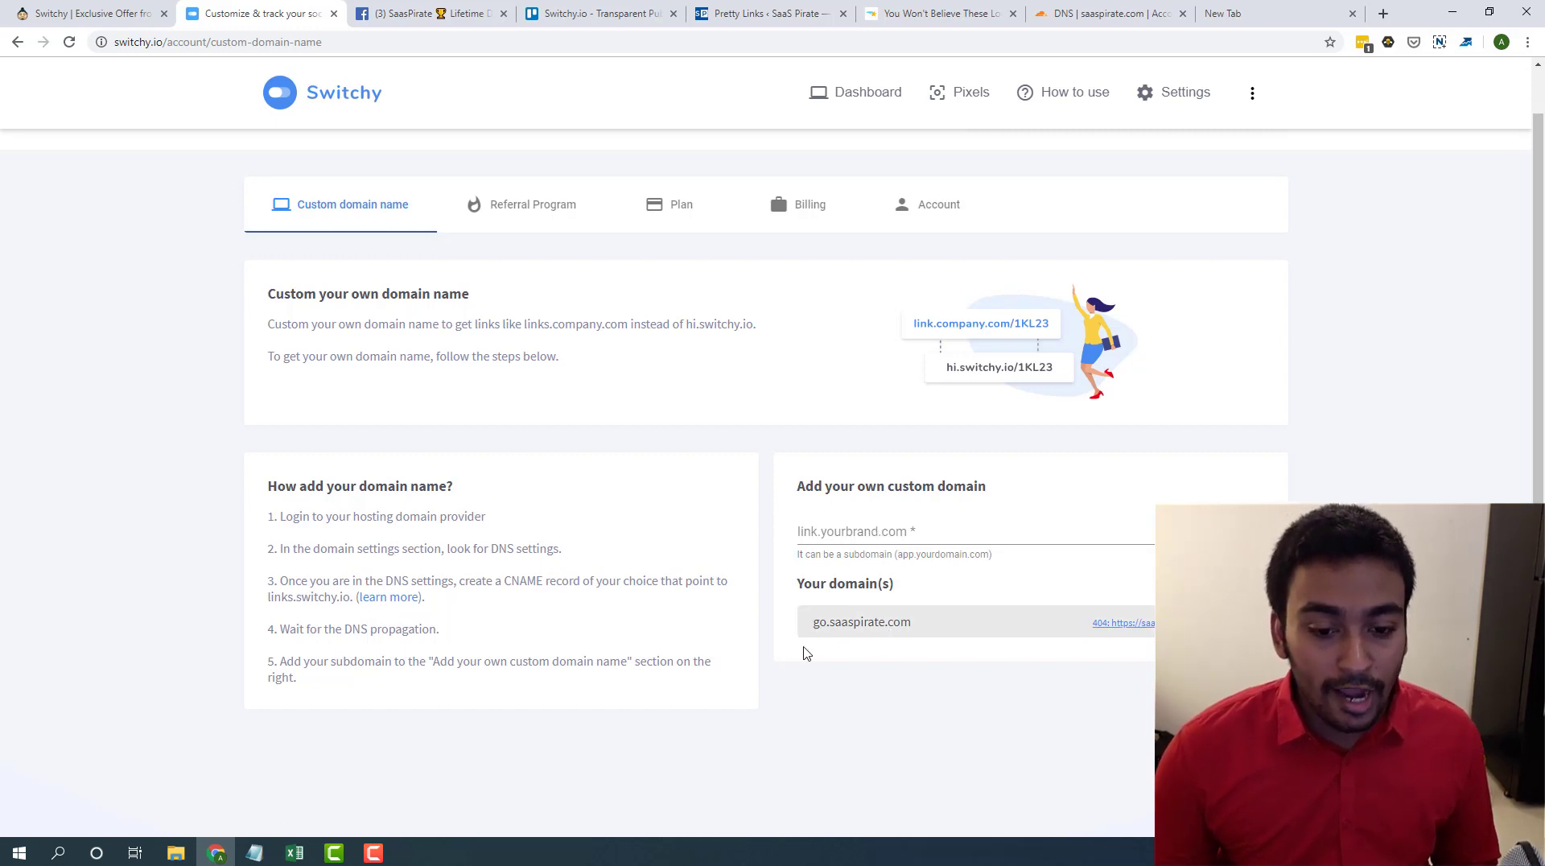
mouse_move(707, 538)
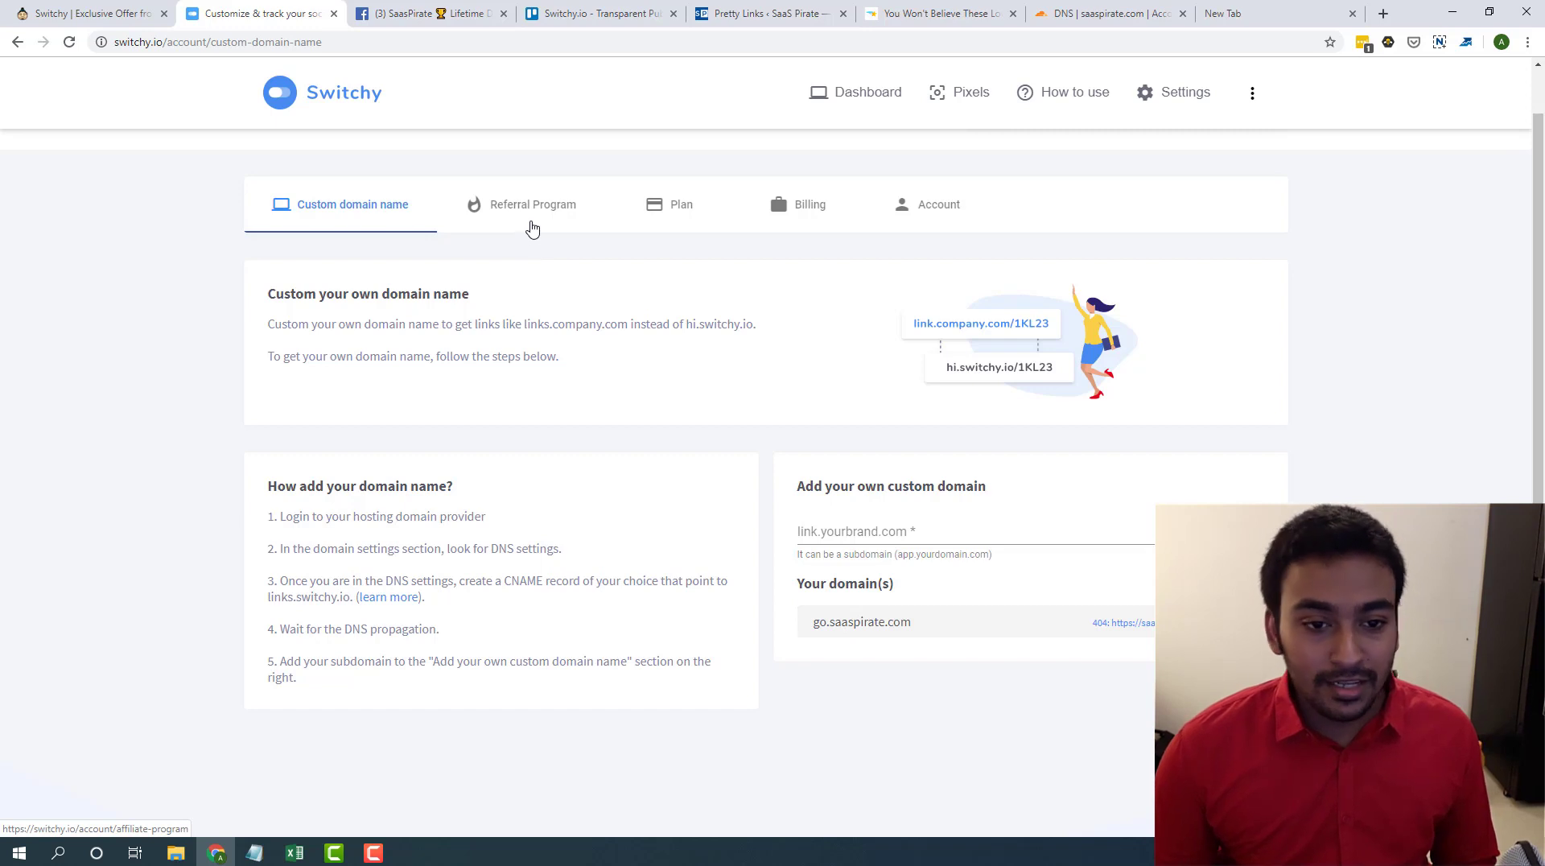
- Browse the referral, subscription plan and Billing settings tabs, ending on Billing usage limits
left_click(532, 204)
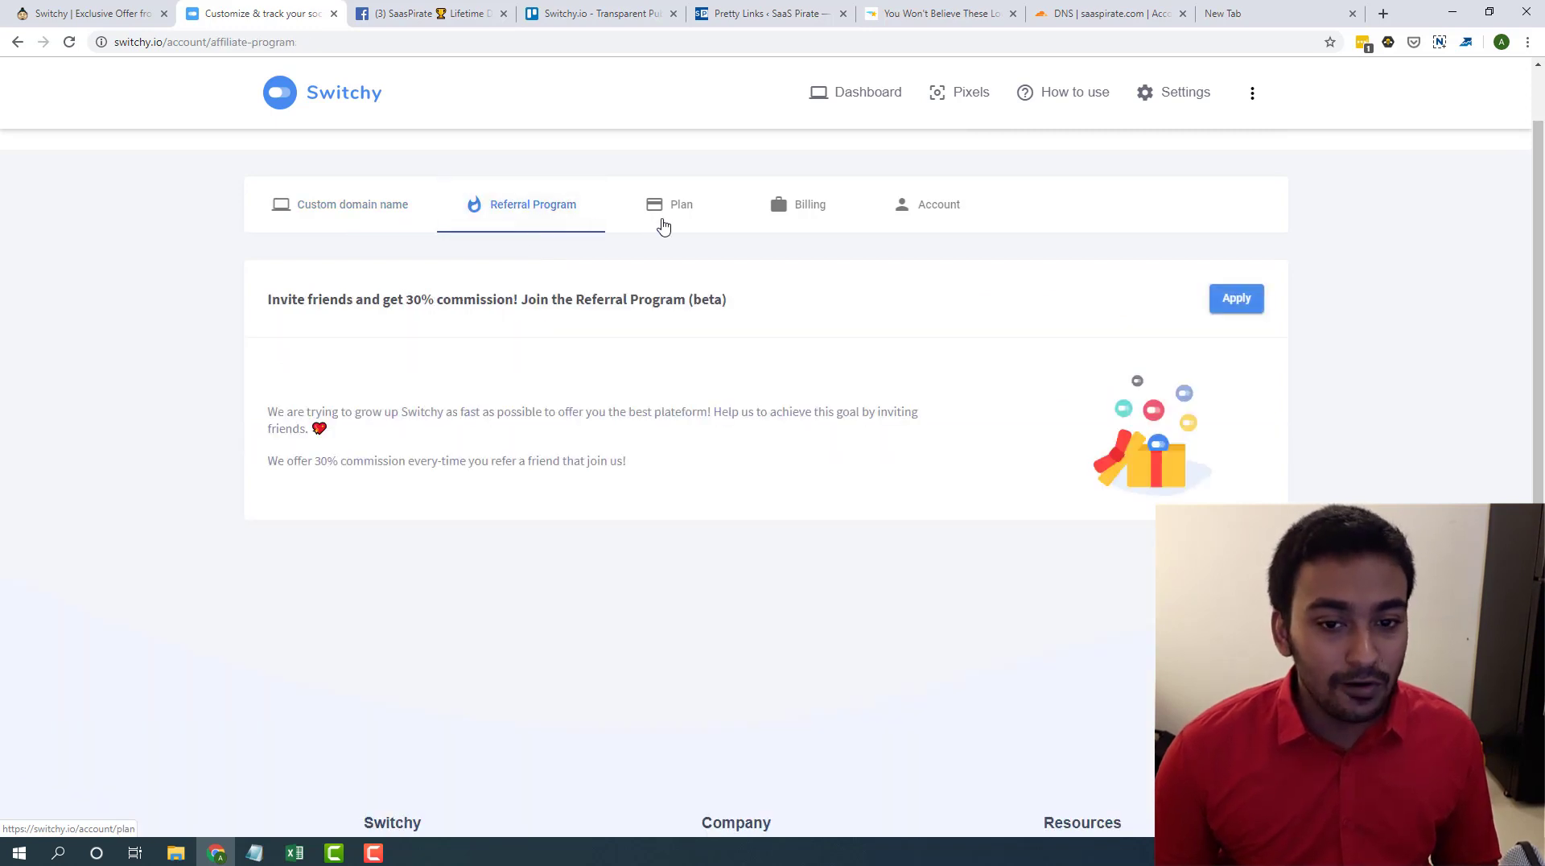
left_click(680, 204)
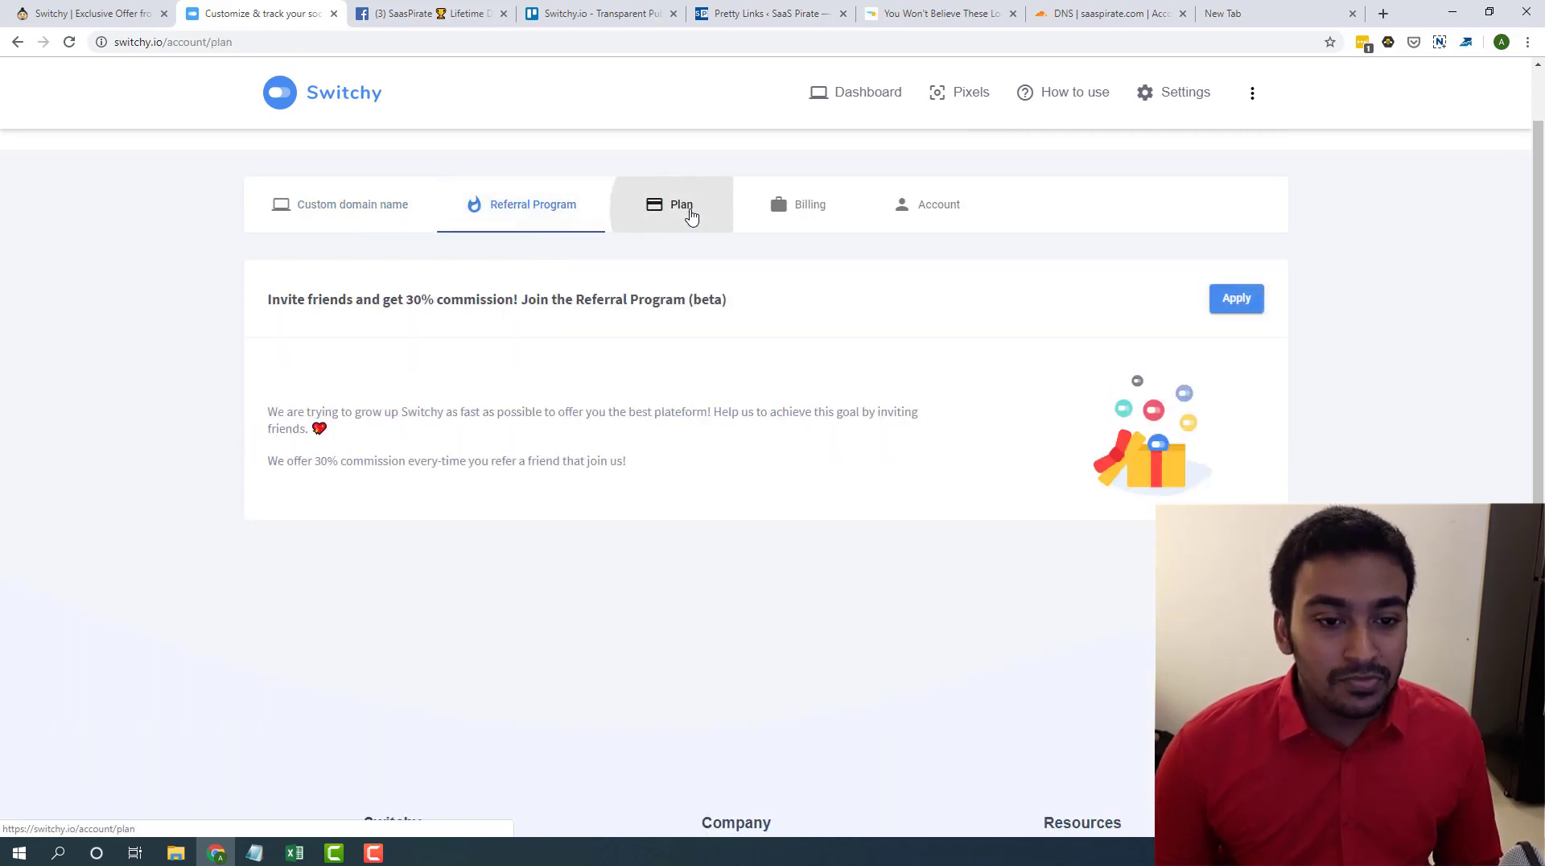
left_click(811, 203)
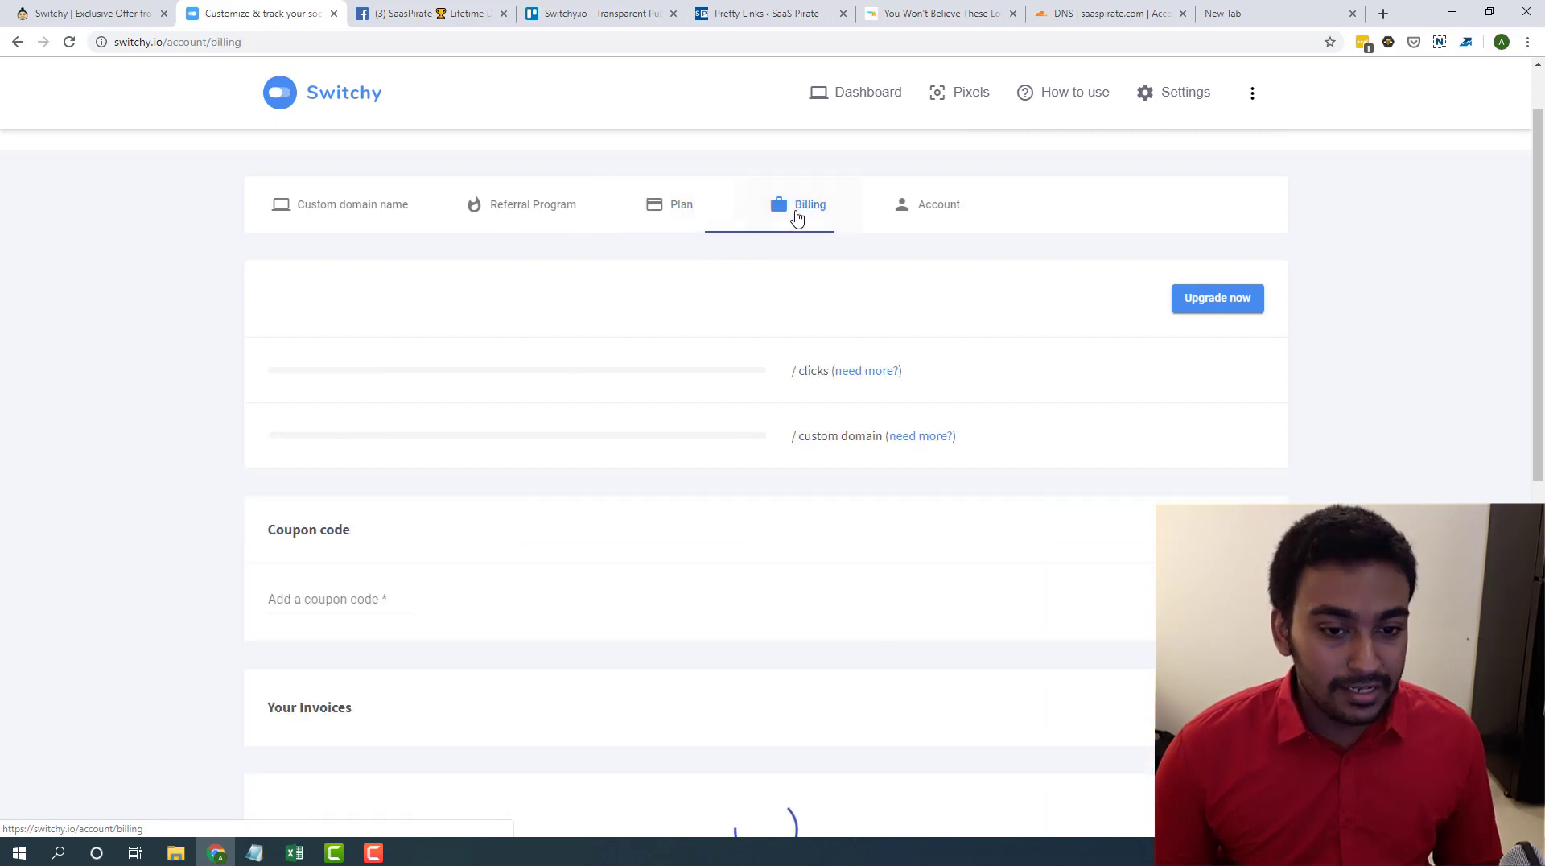
- Review the Account tab's user information, email, password and privacy popup sections
left_click(937, 173)
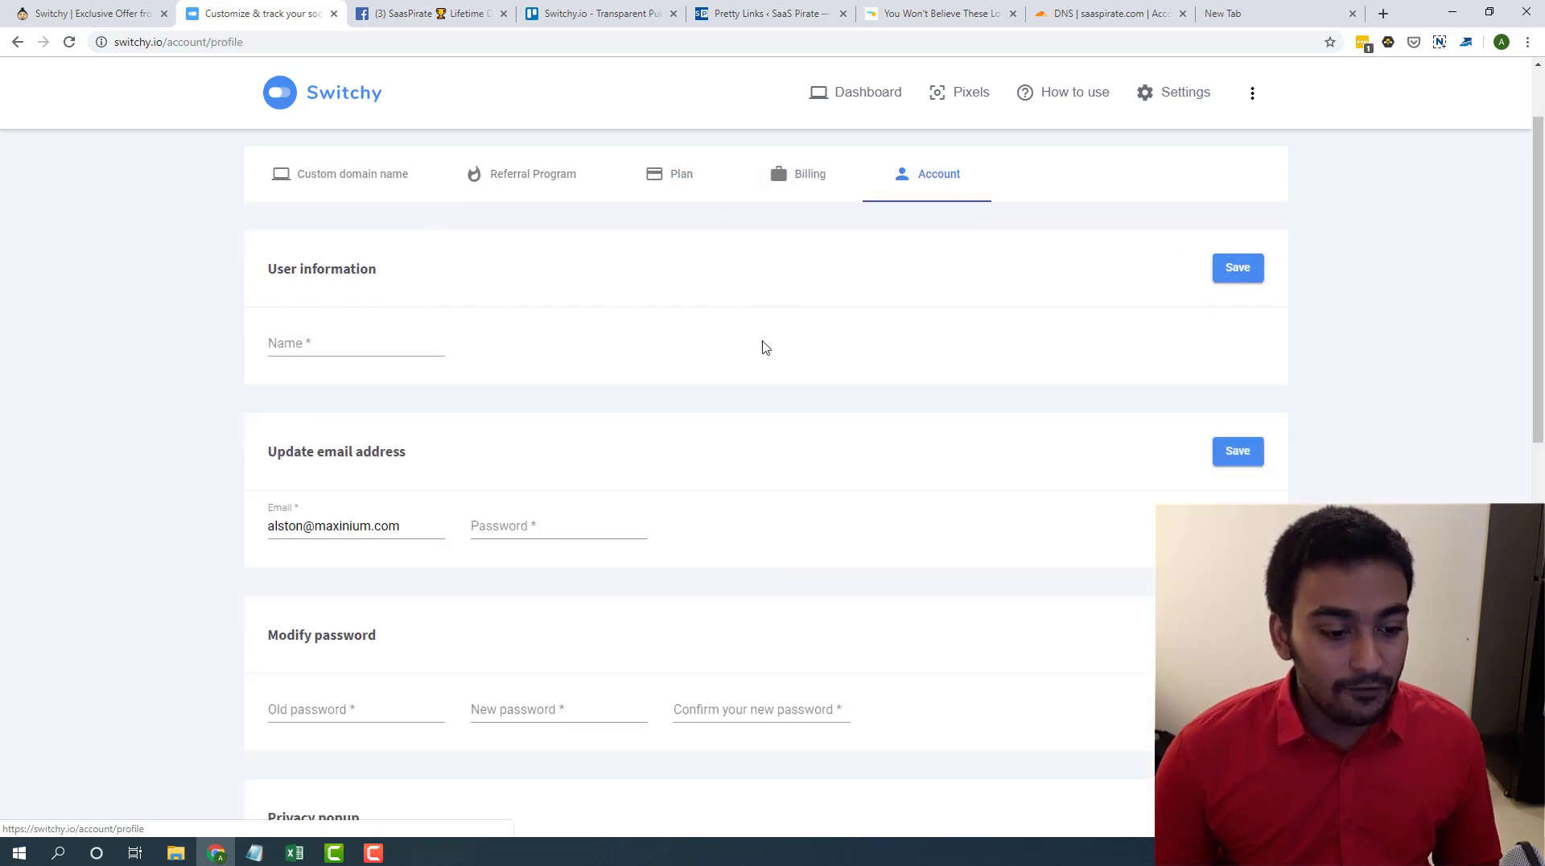
scroll("down", 3)
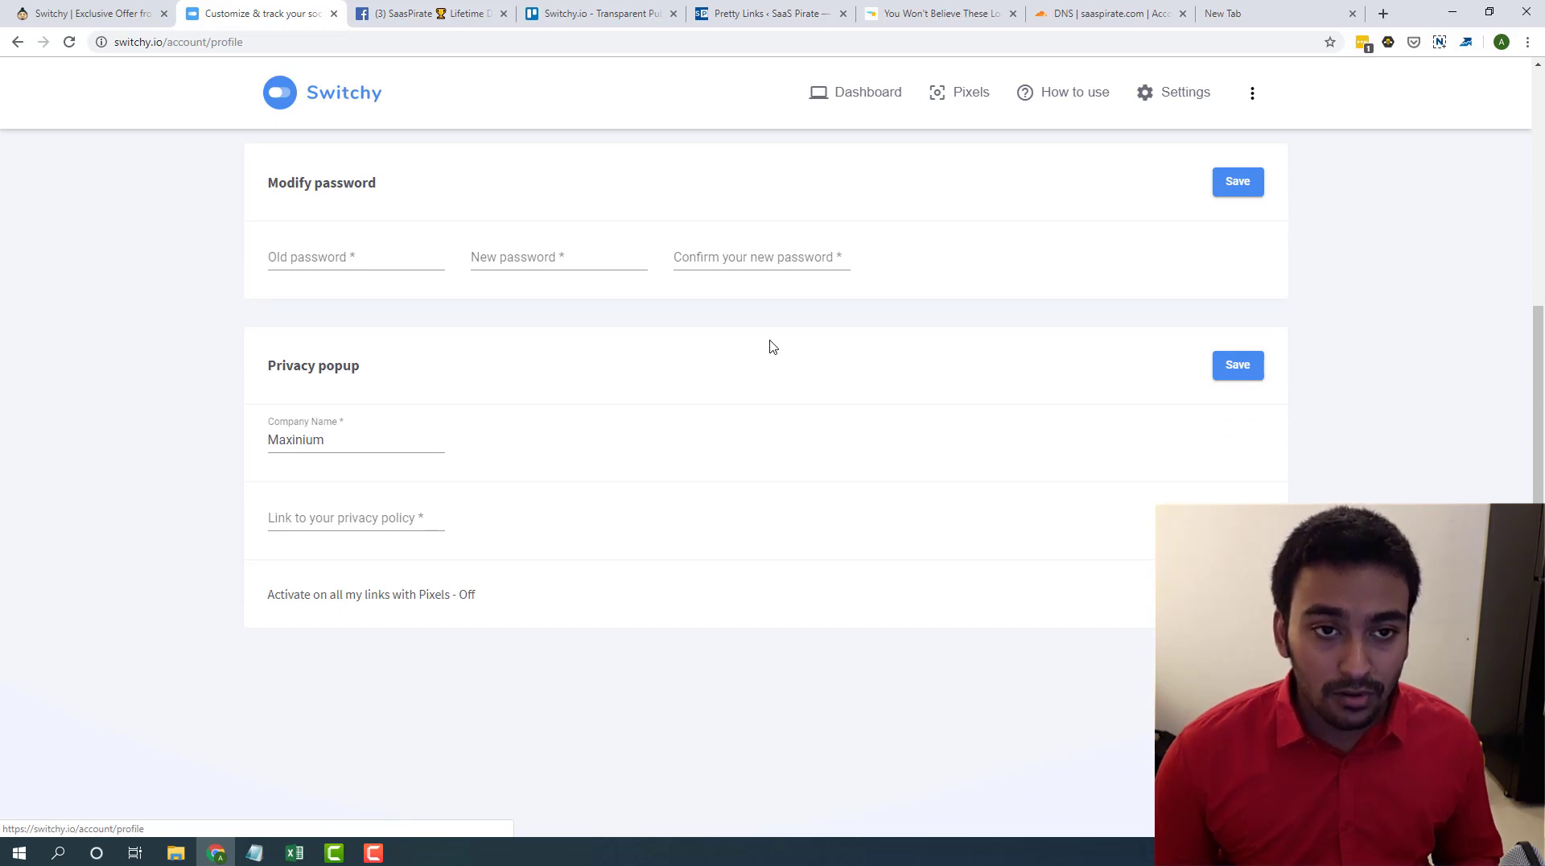
mouse_move(649, 238)
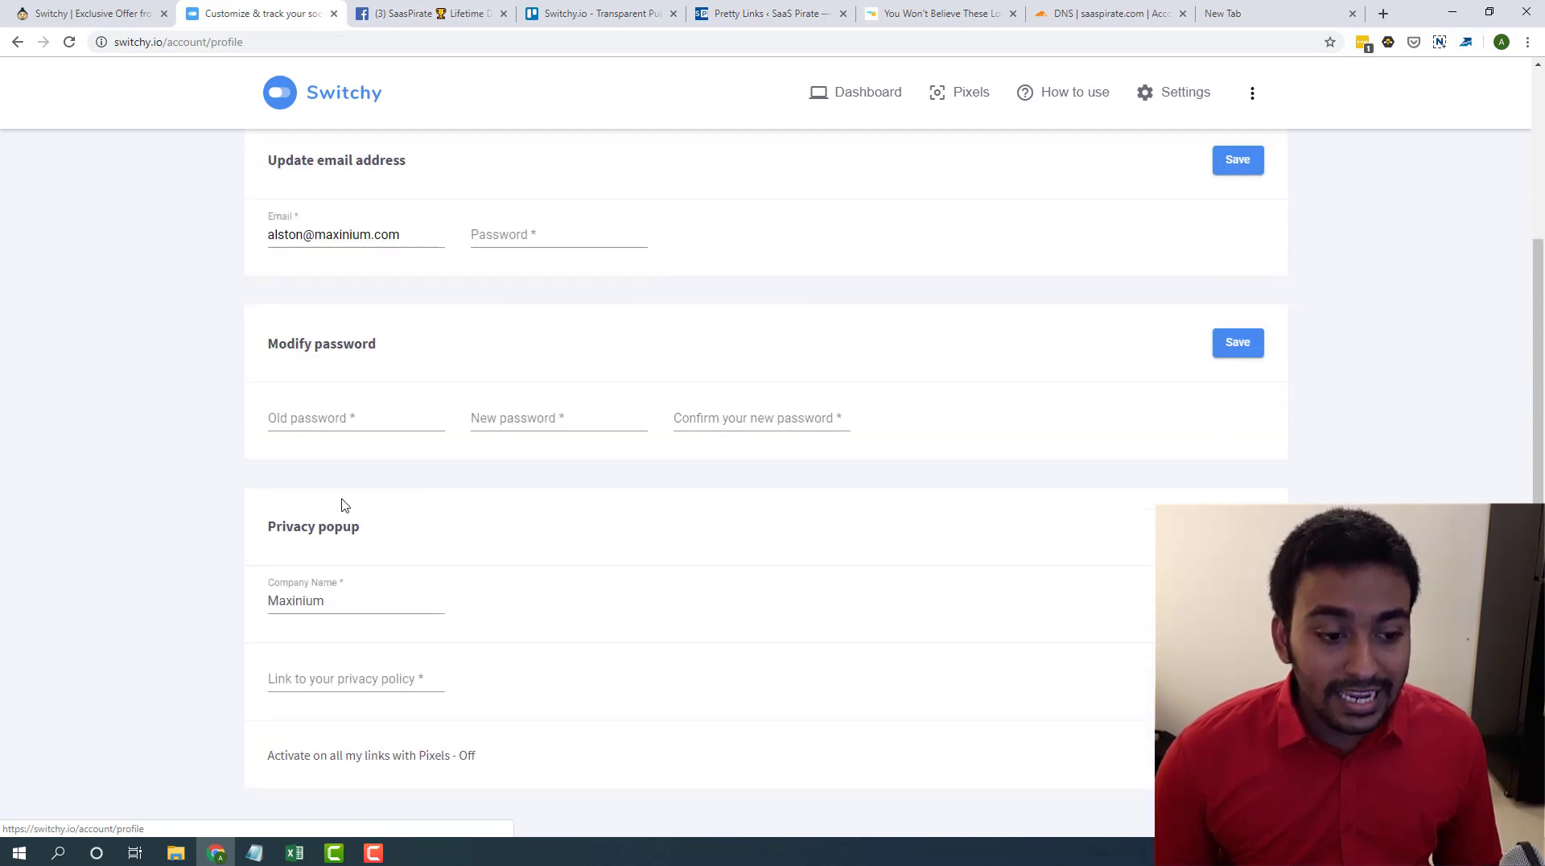
scroll("down", 3)
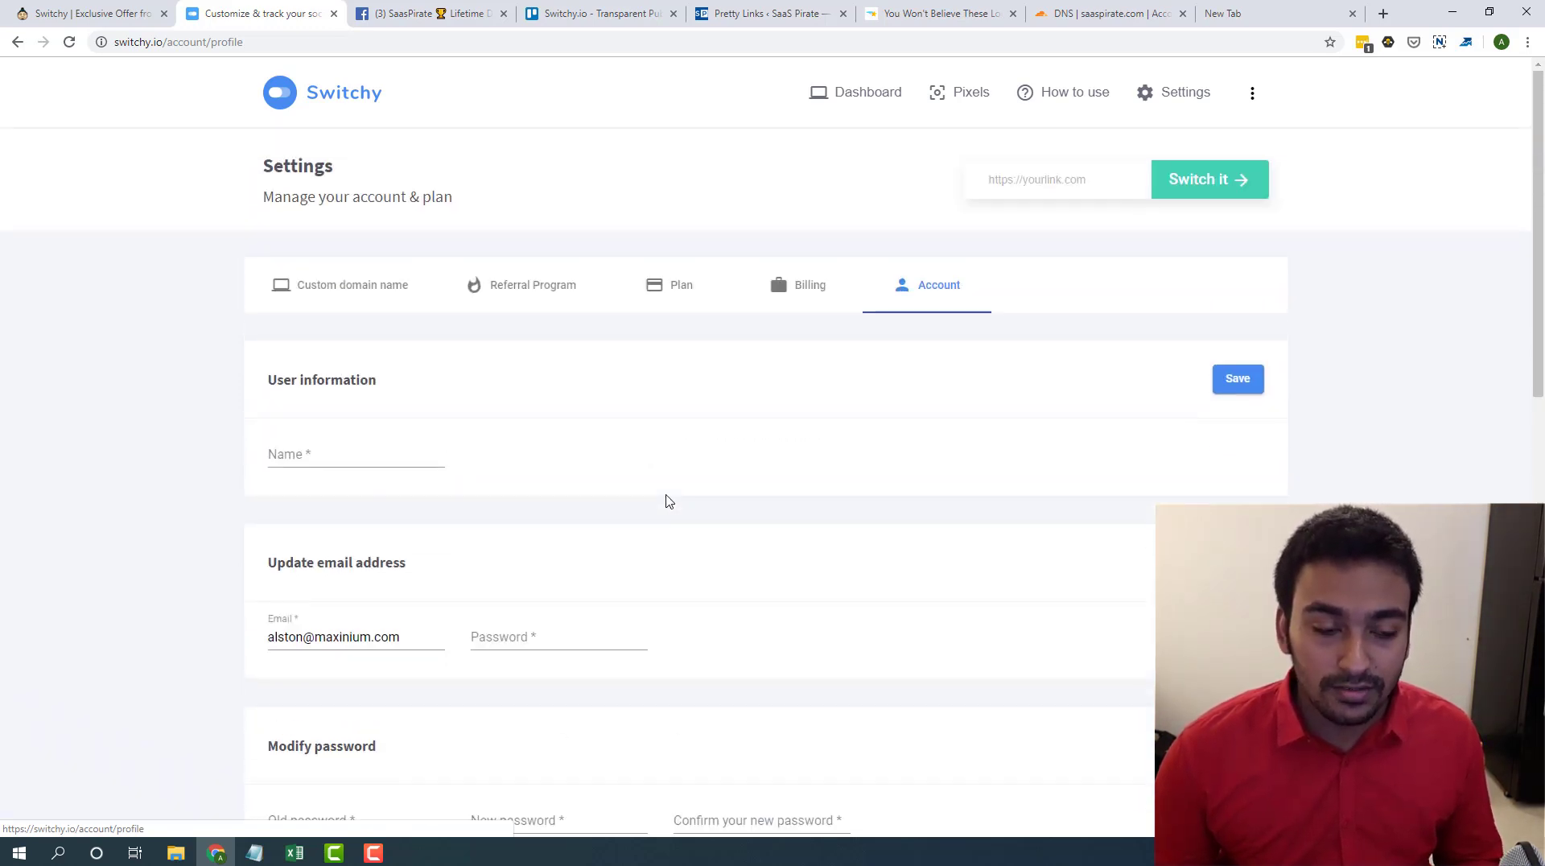
mouse_move(368, 313)
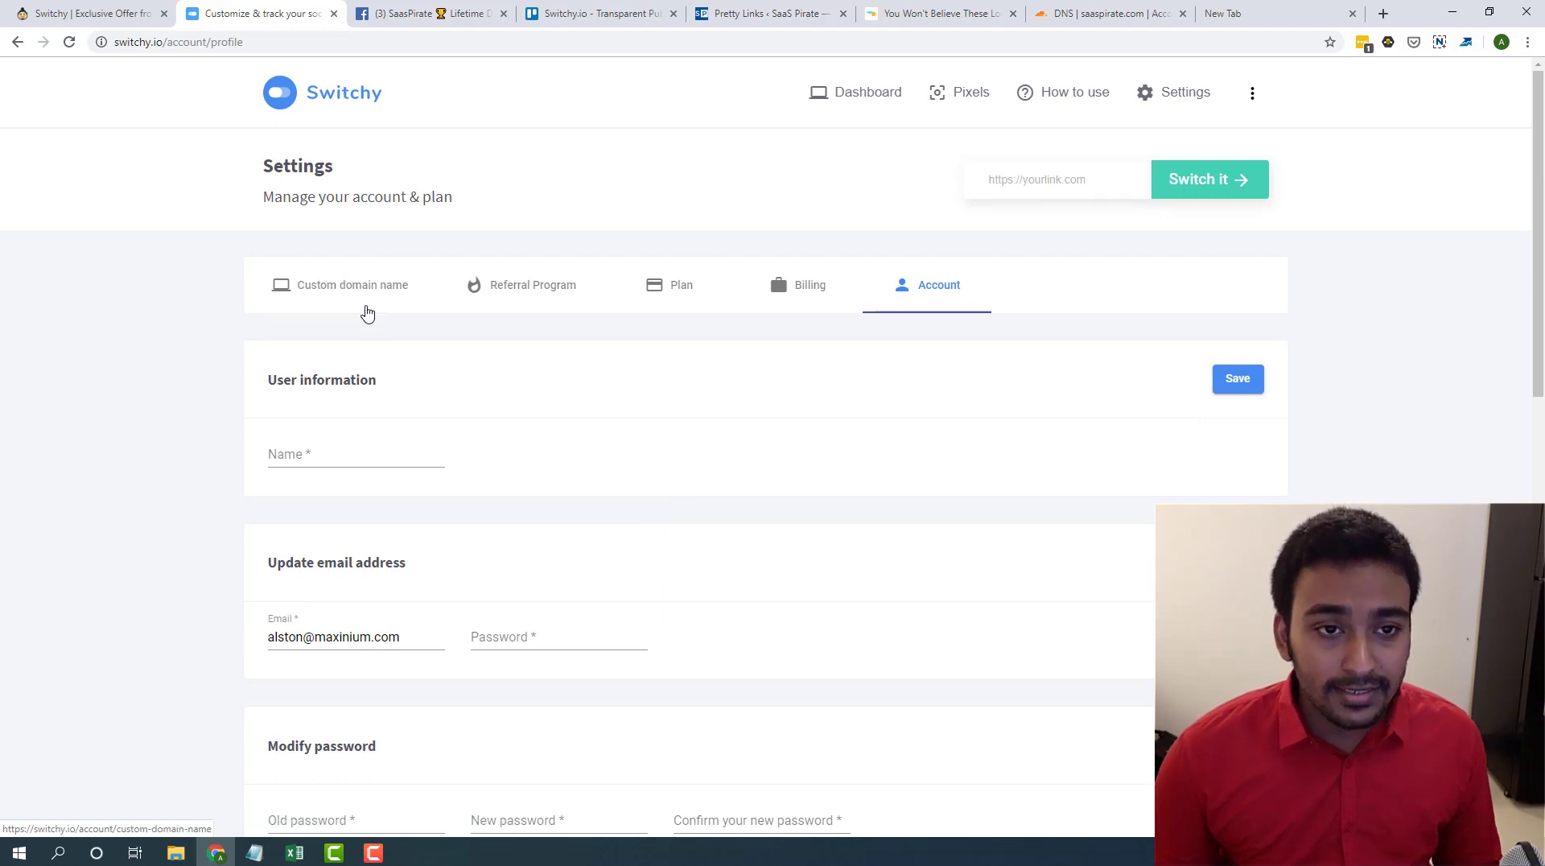
- Confirm go.saaspirate.com under Custom domain name, then submit the Racer X article URL
left_click(351, 285)
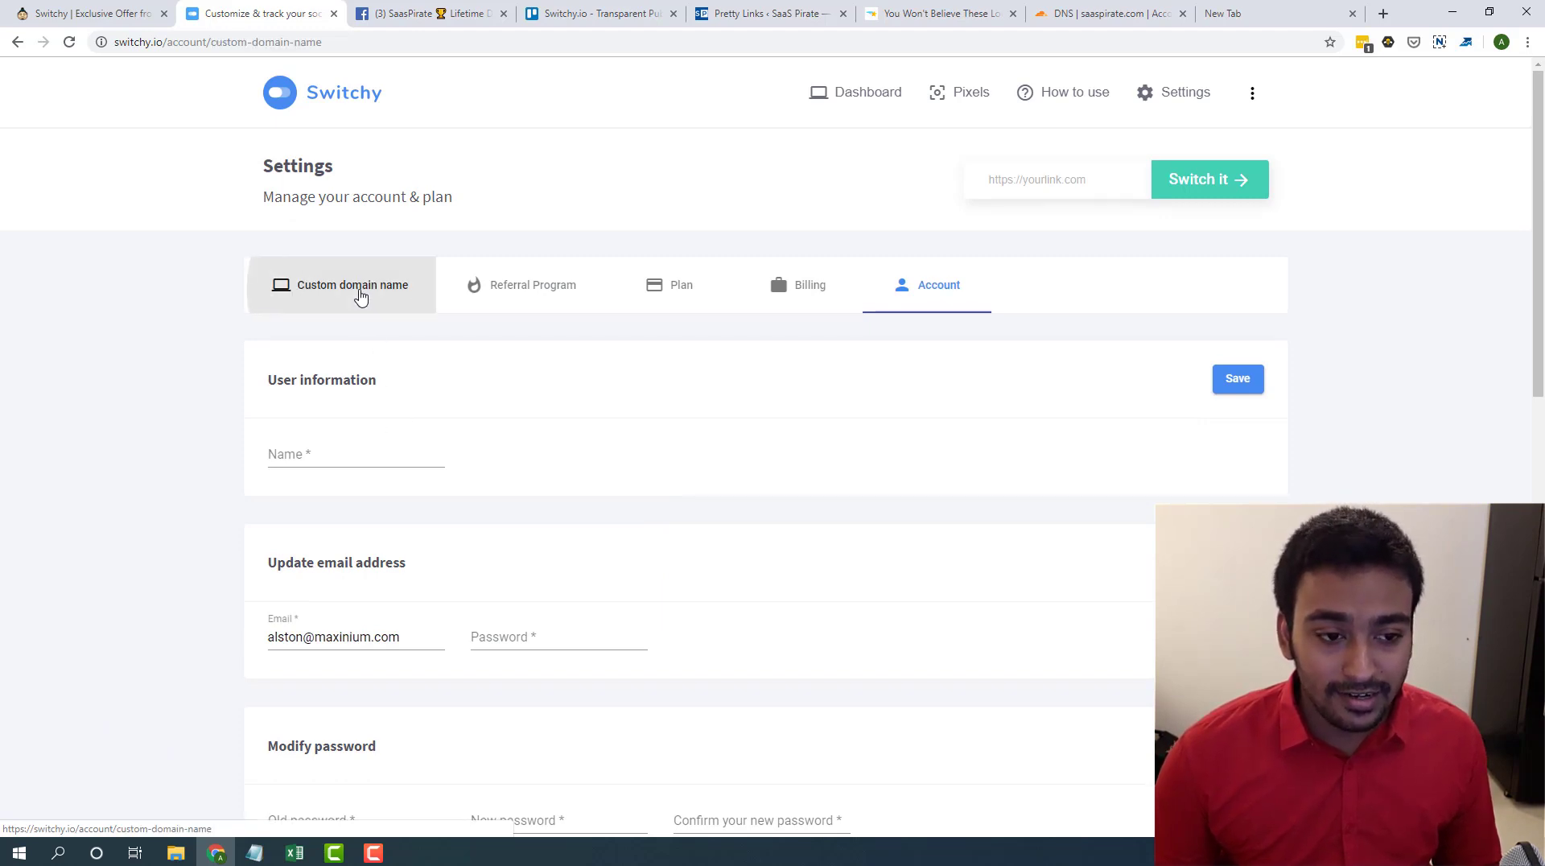
left_click(351, 284)
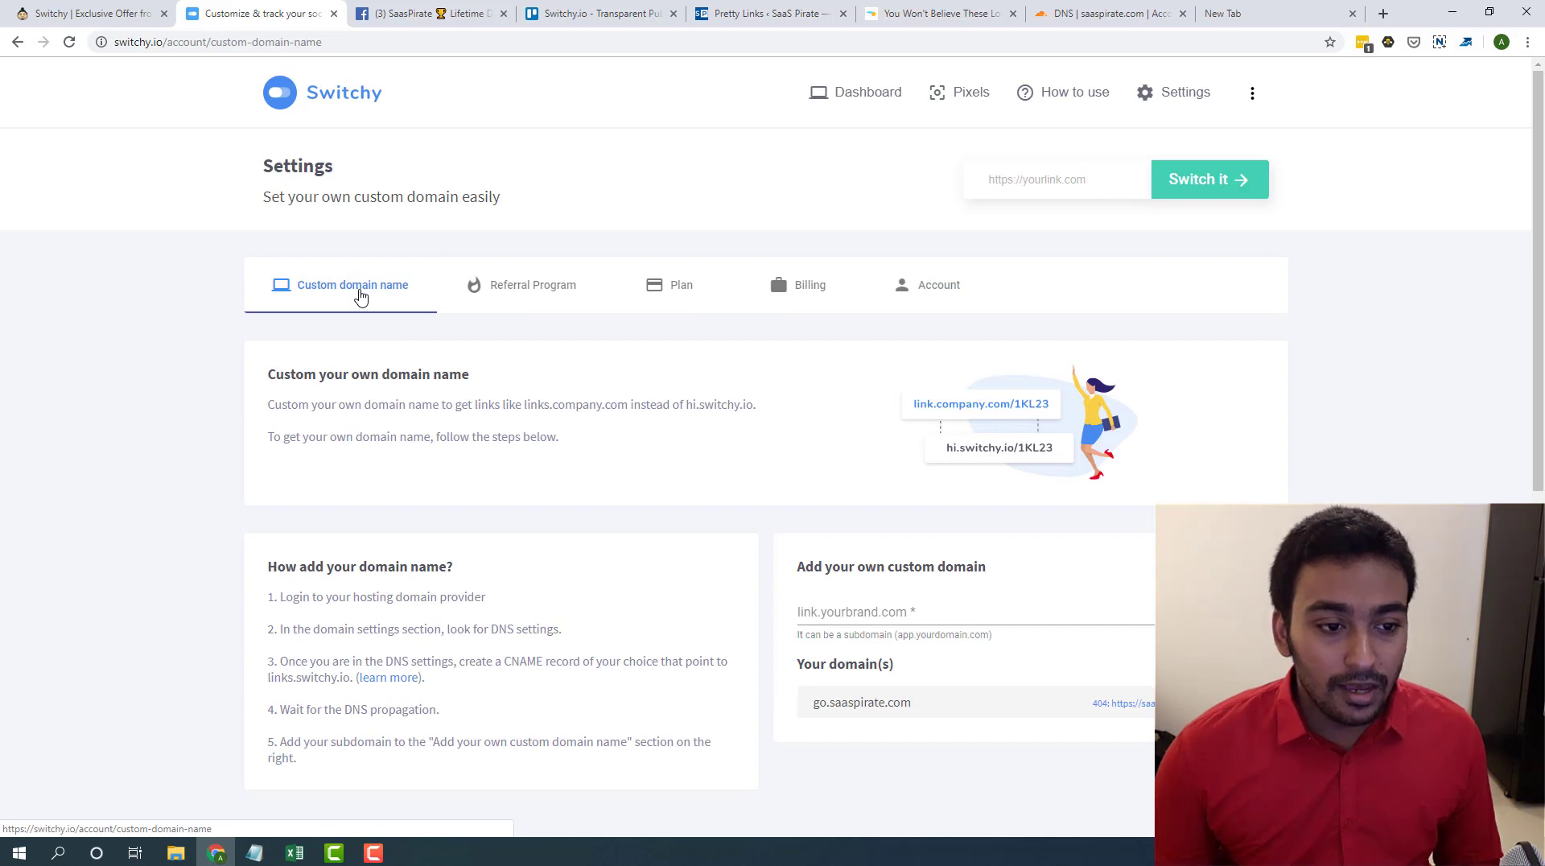
mouse_move(867, 92)
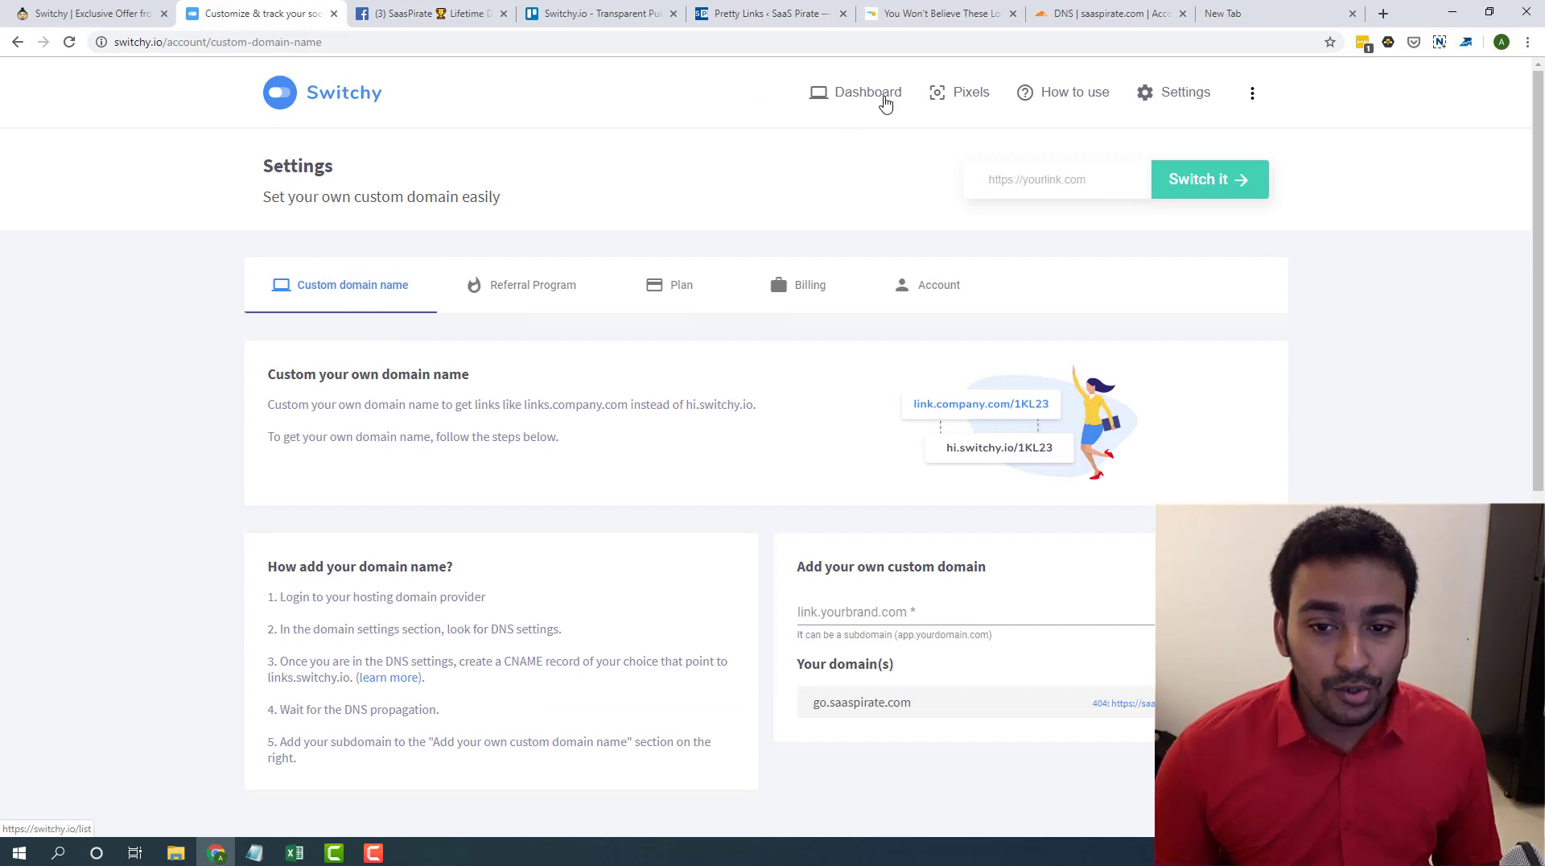
left_click(868, 92)
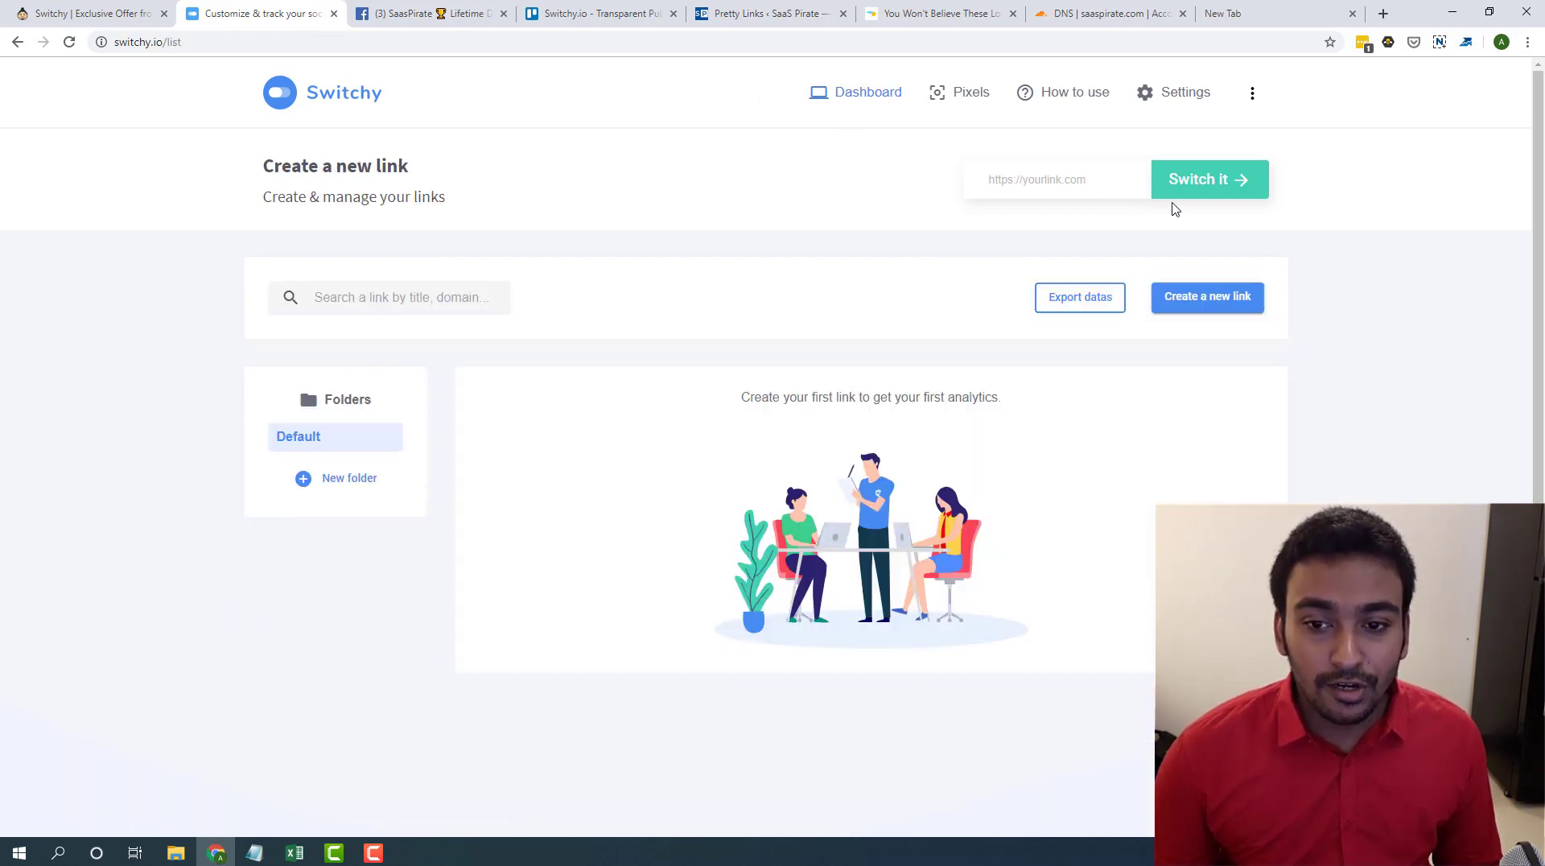
left_click(1056, 179)
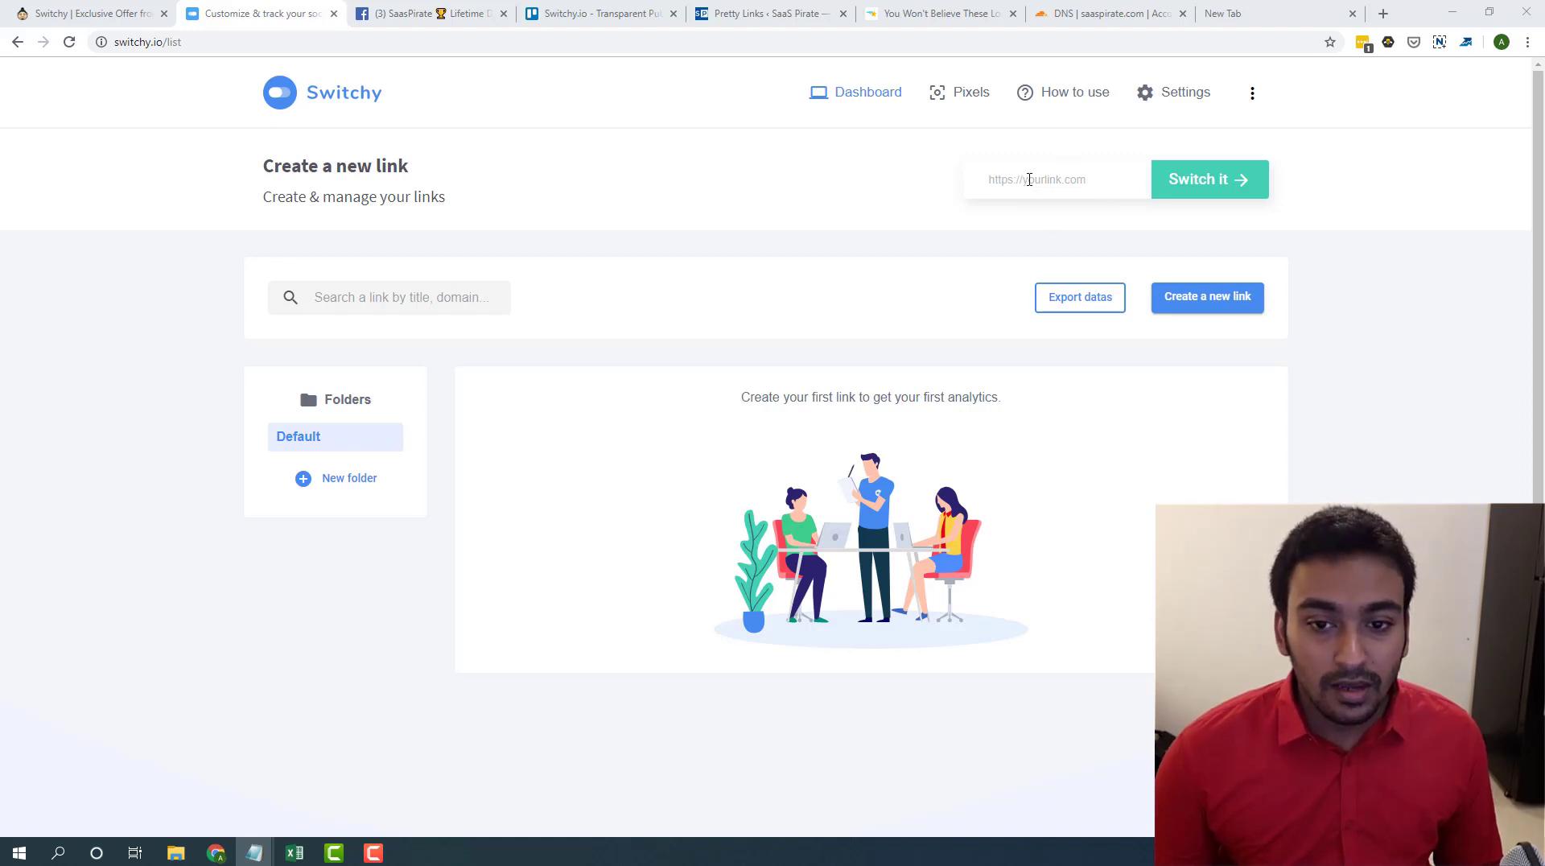
left_click(1207, 179)
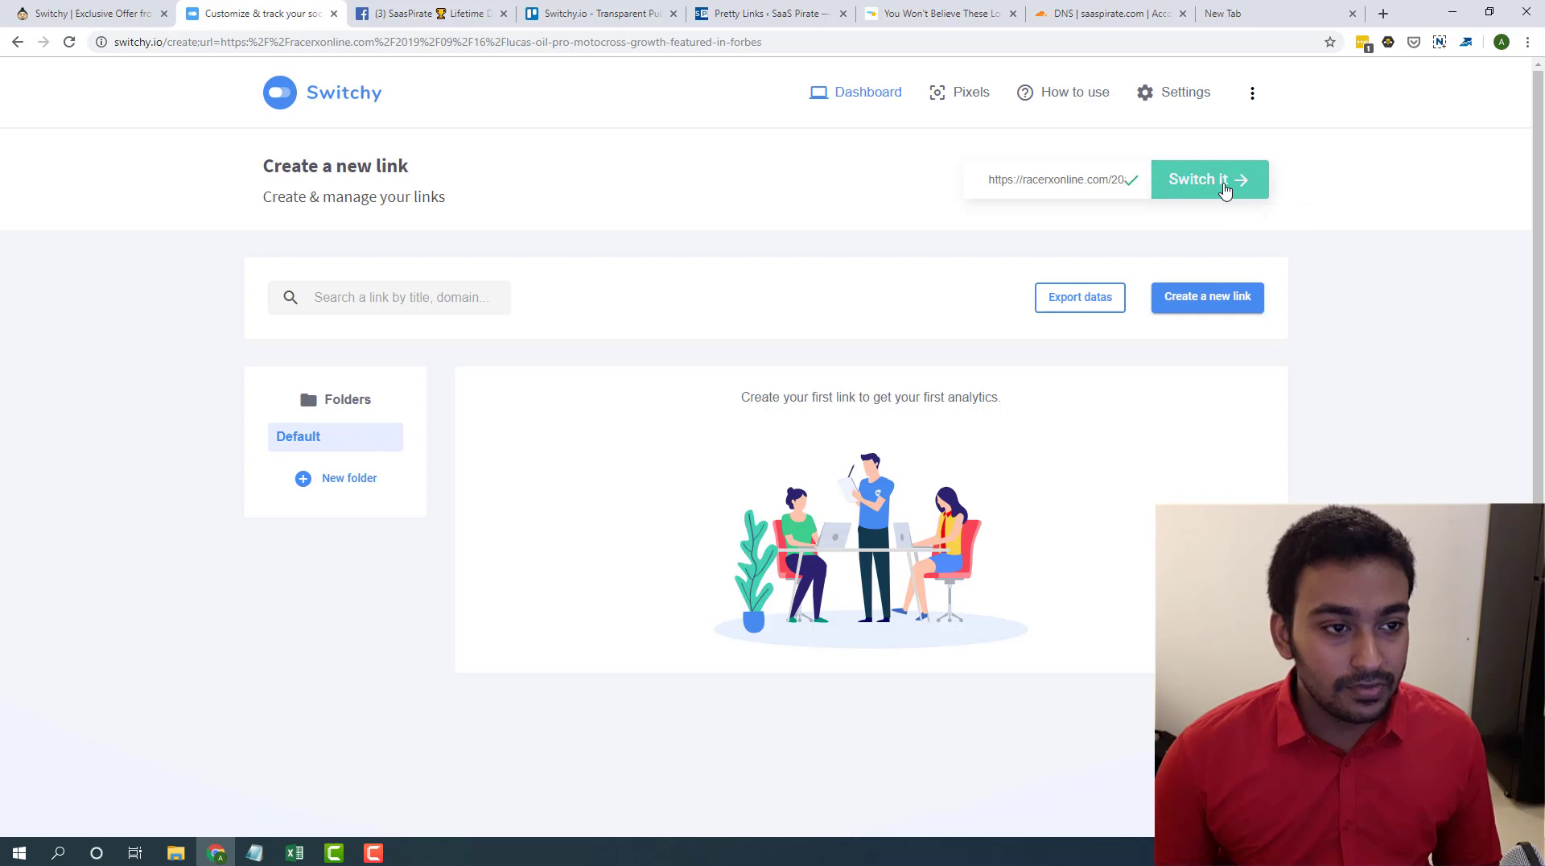
- Review the new link's Racer X preview image, title, description and go.saaspirate.com domain
left_click(1209, 180)
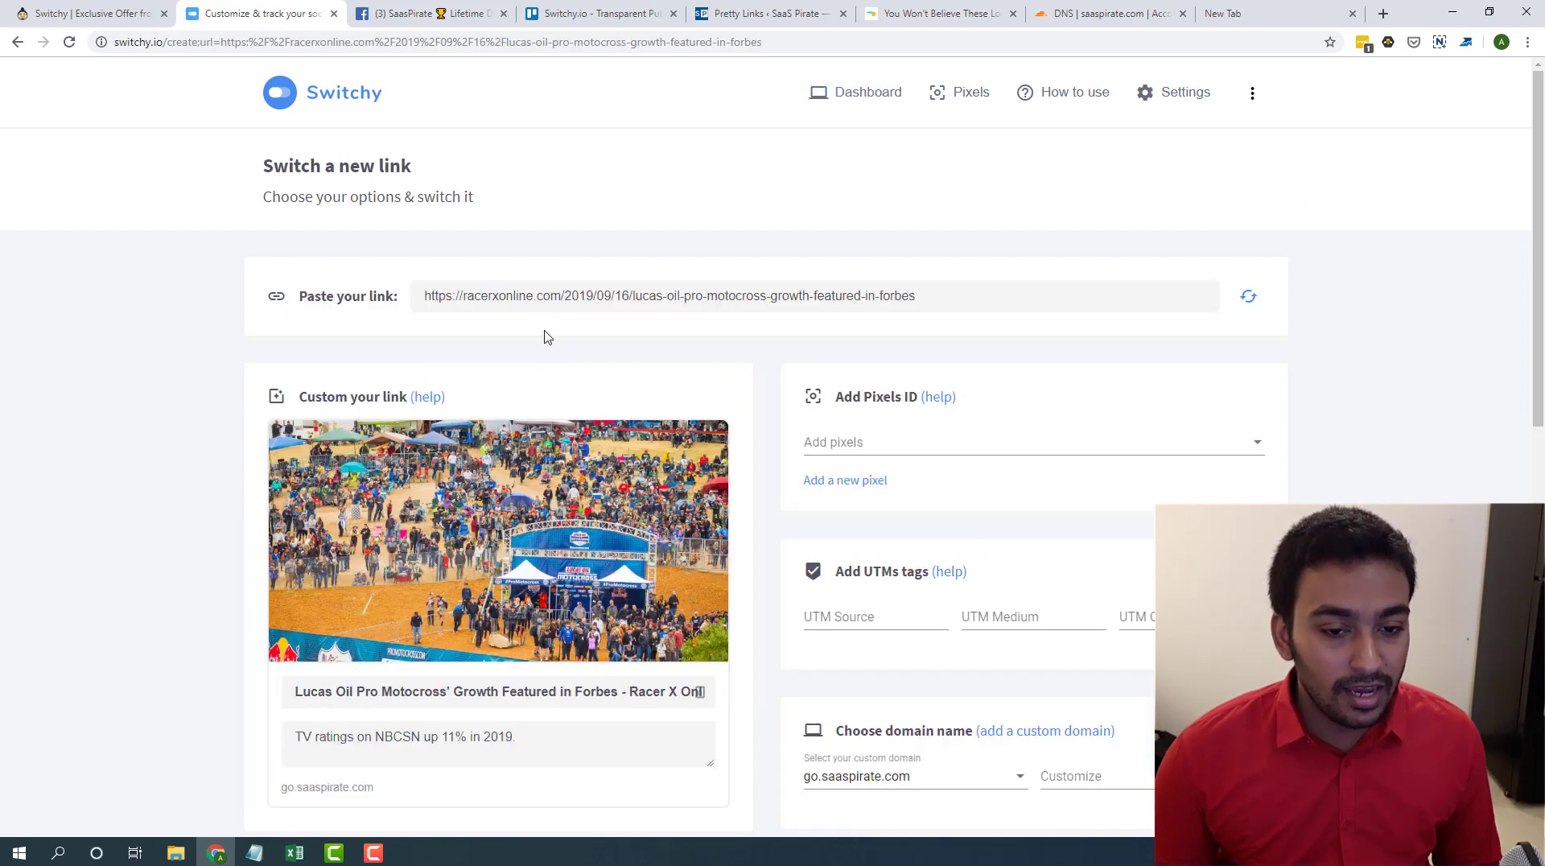
scroll("down", 3)
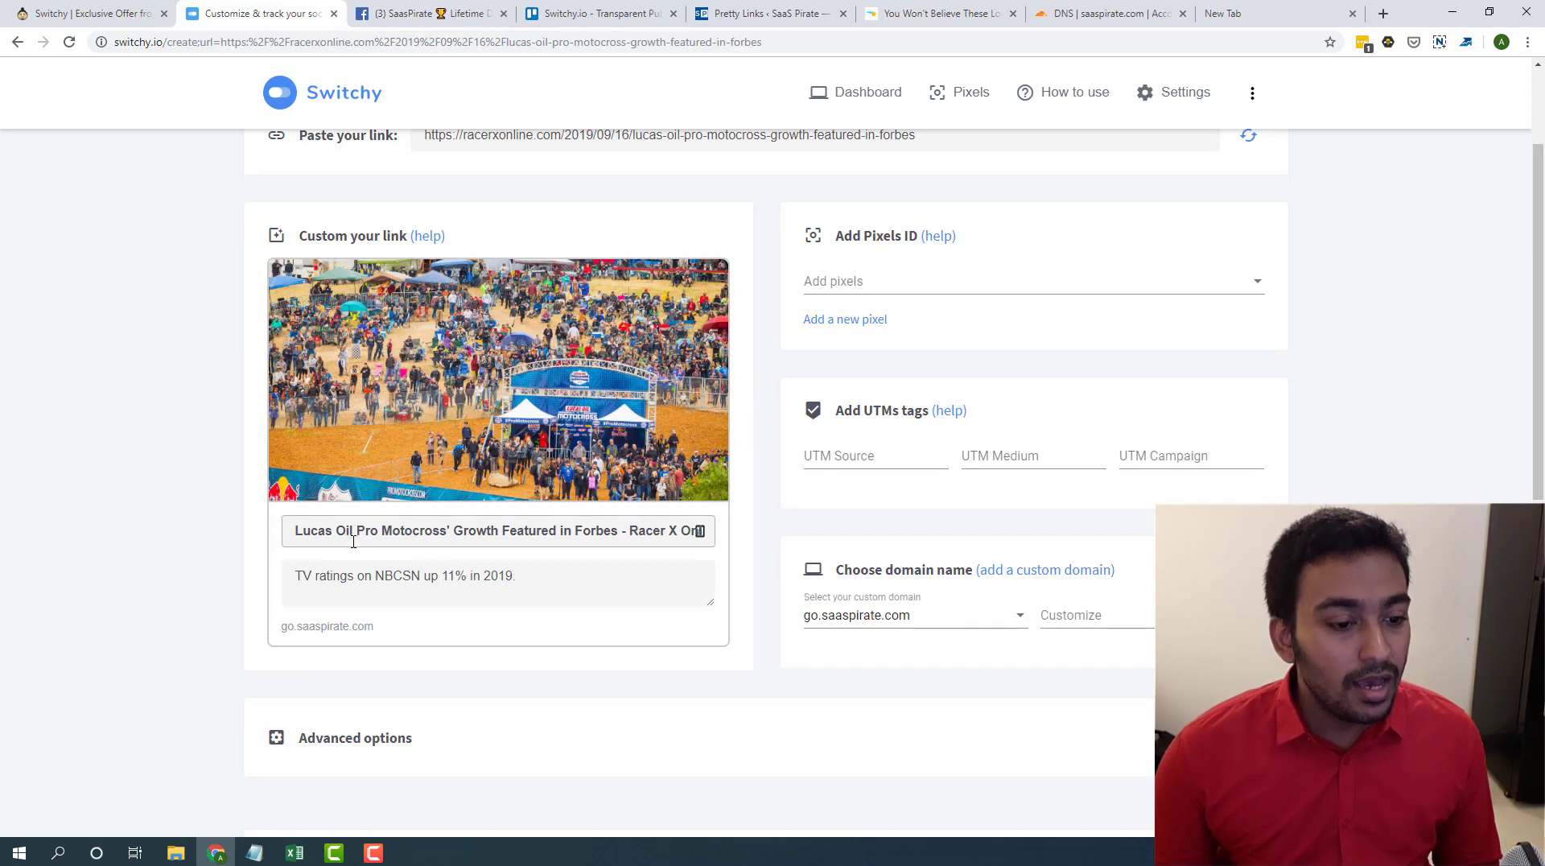
left_click(550, 579)
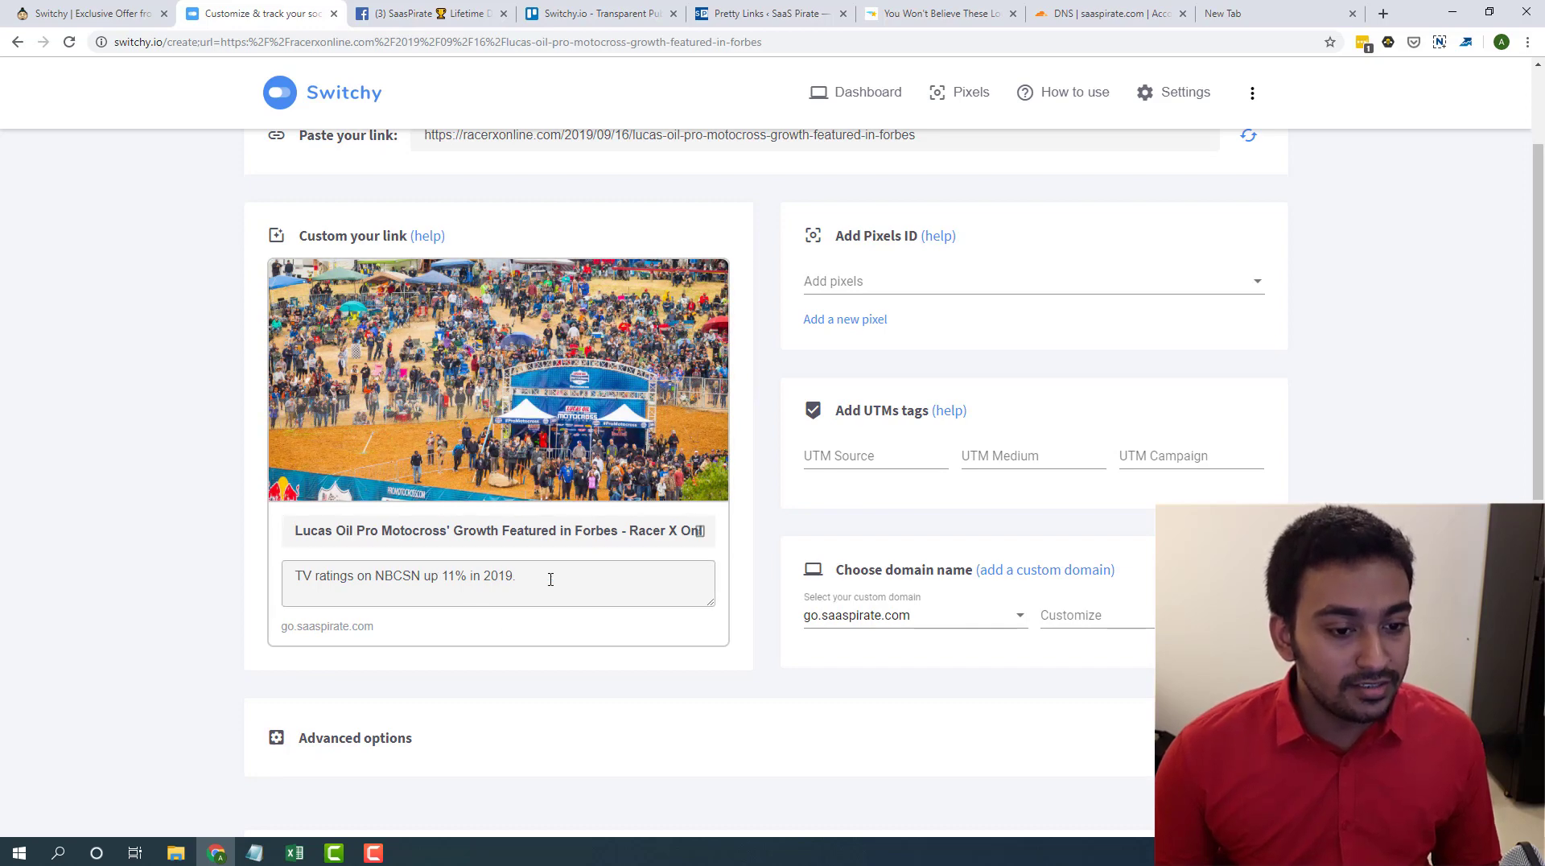
mouse_move(497, 405)
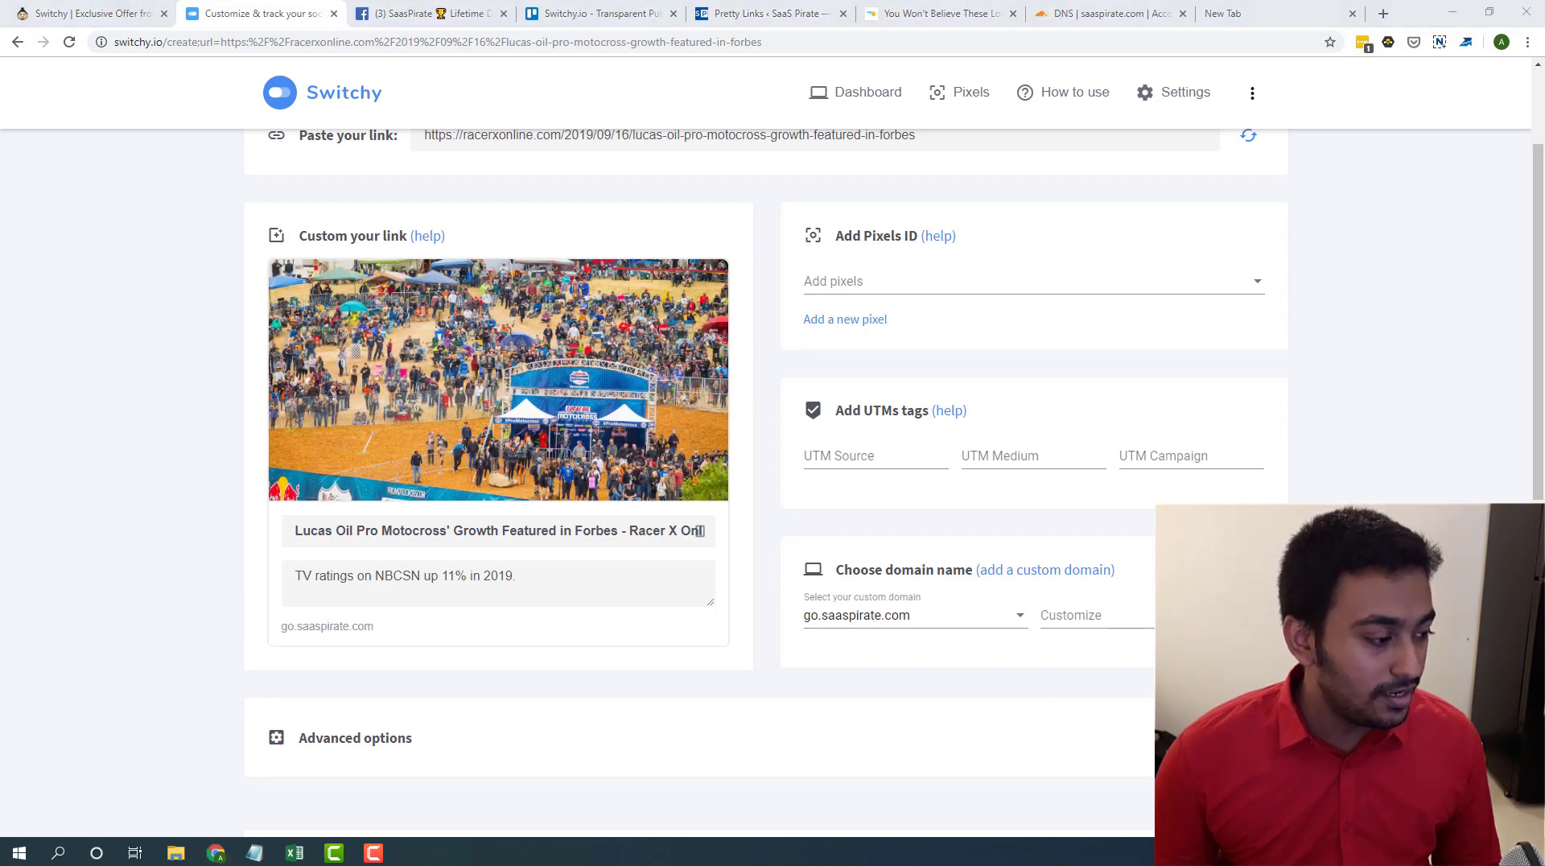
mouse_move(498, 379)
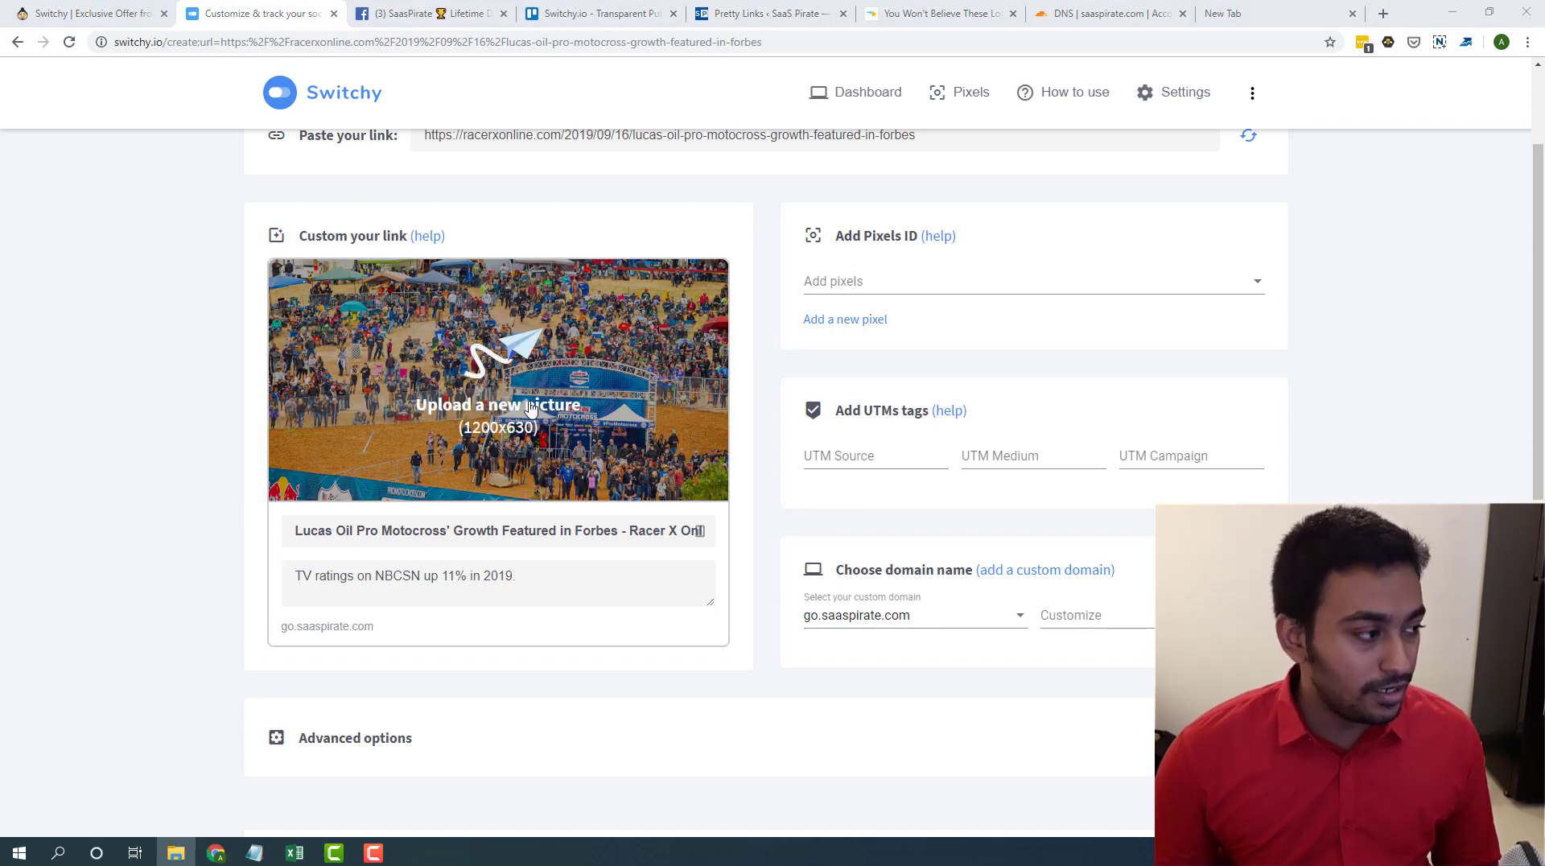
- Replace the link's preview picture with the Themeisle JPG from New folder
left_click(497, 405)
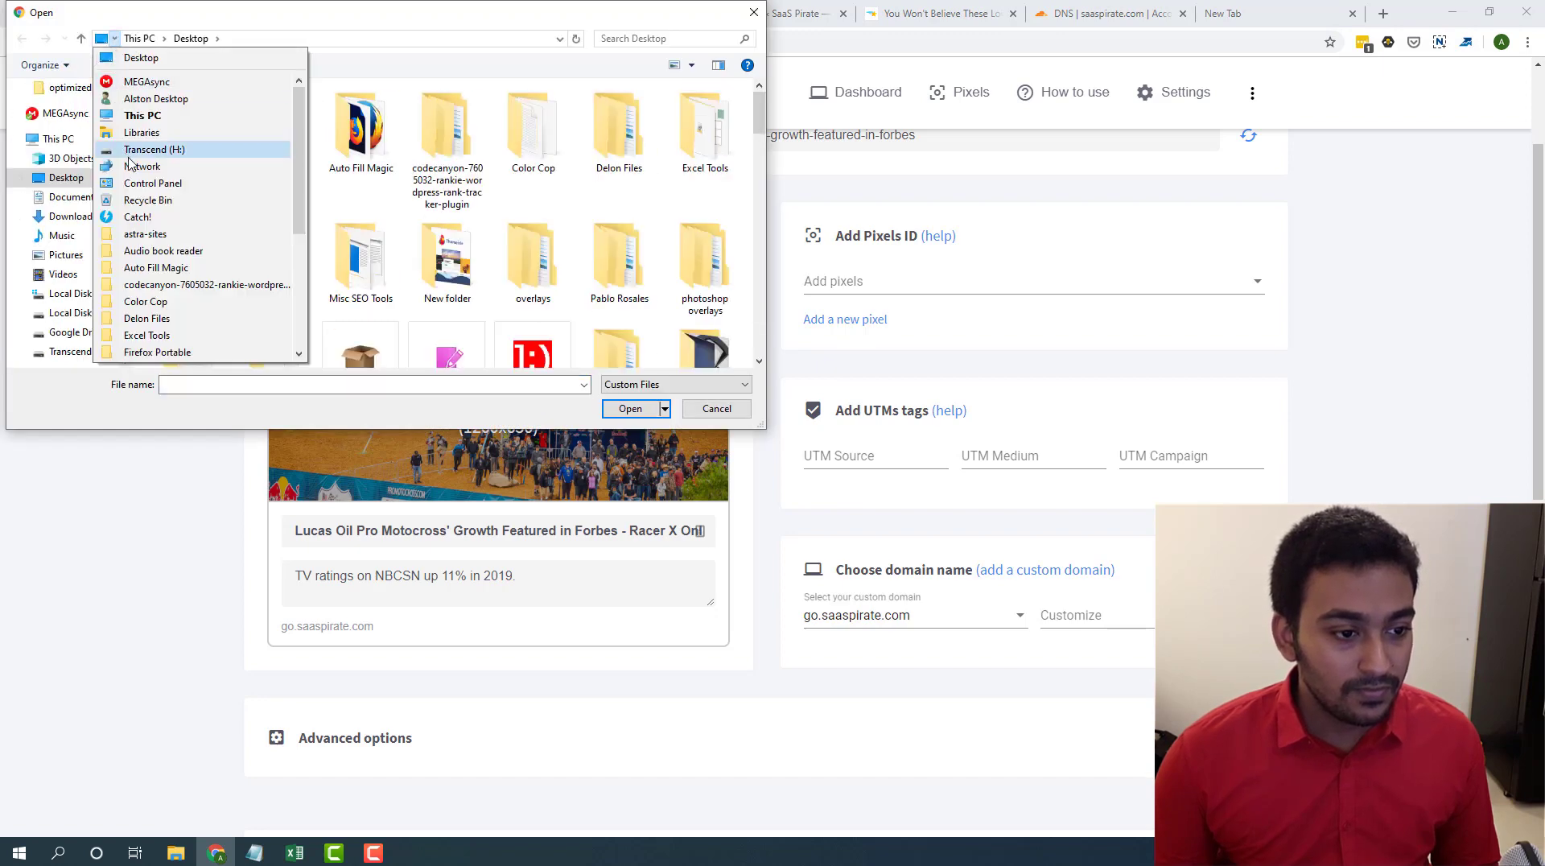
double_click(445, 266)
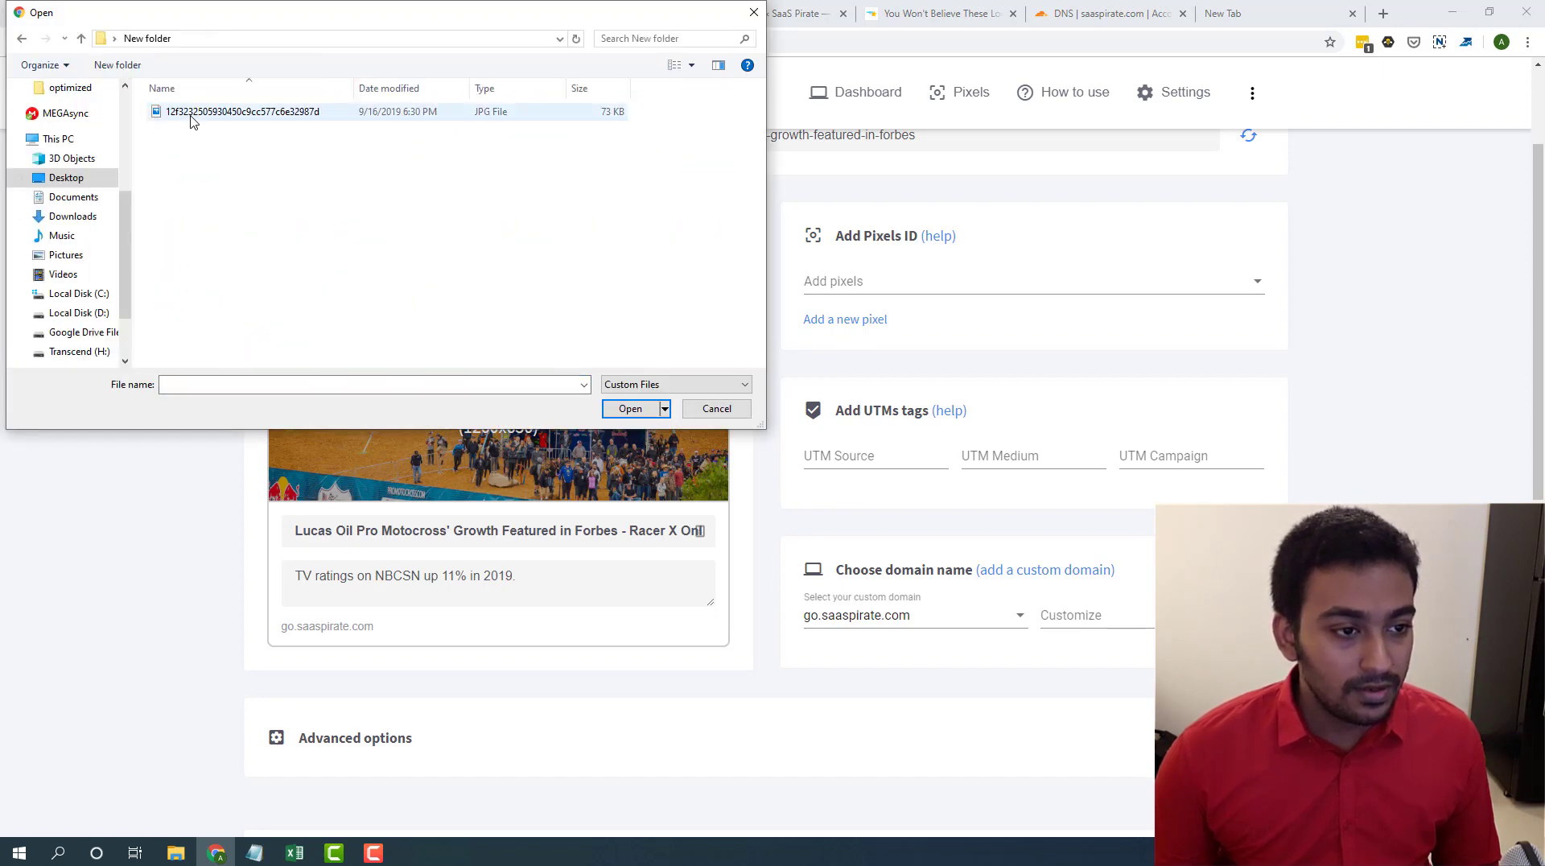
left_click(631, 408)
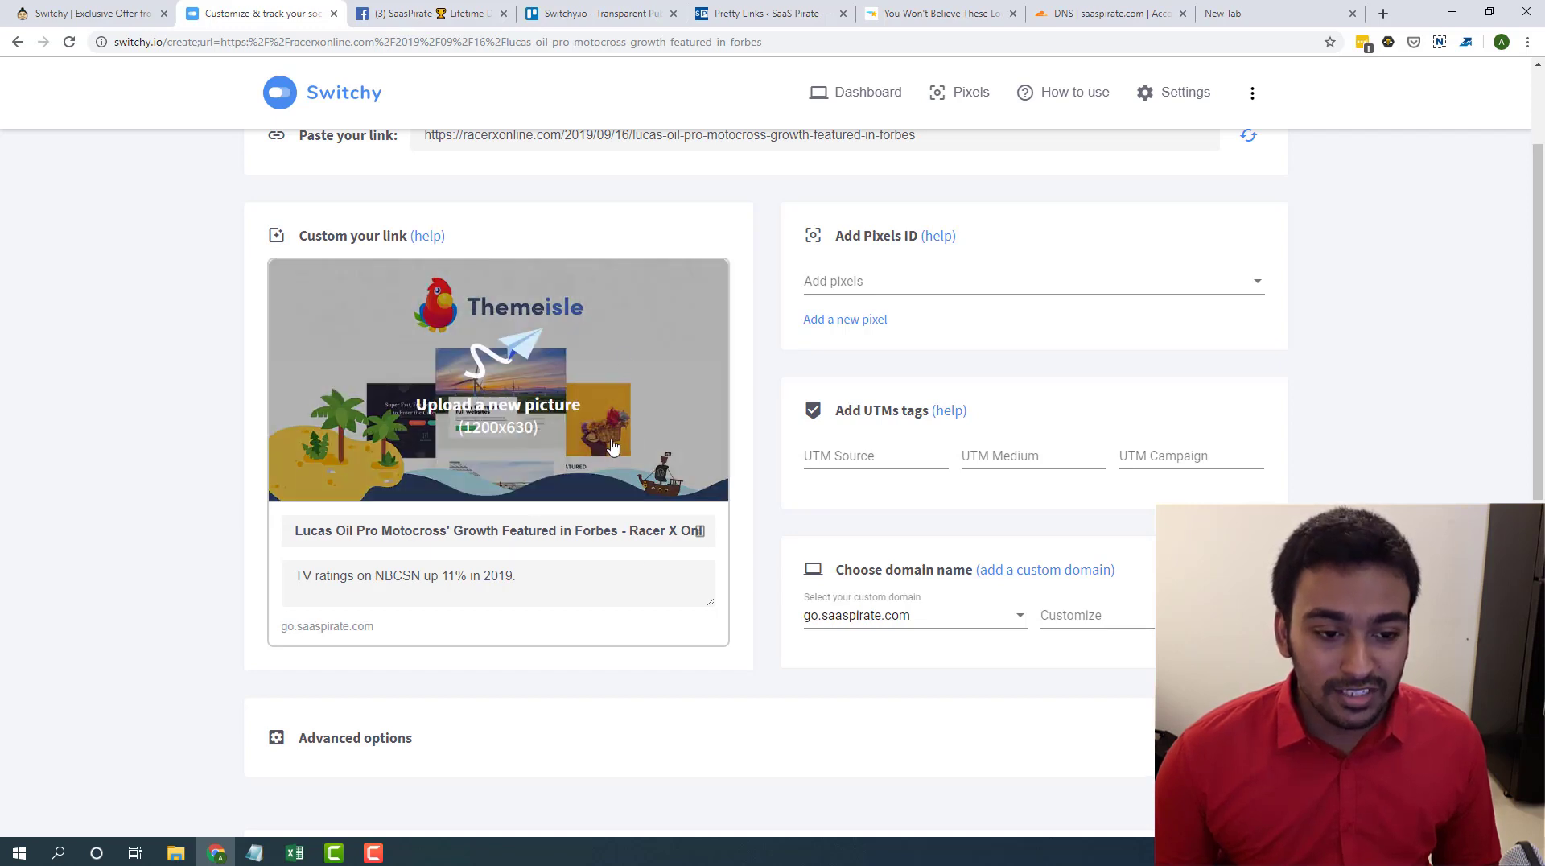
mouse_move(460, 518)
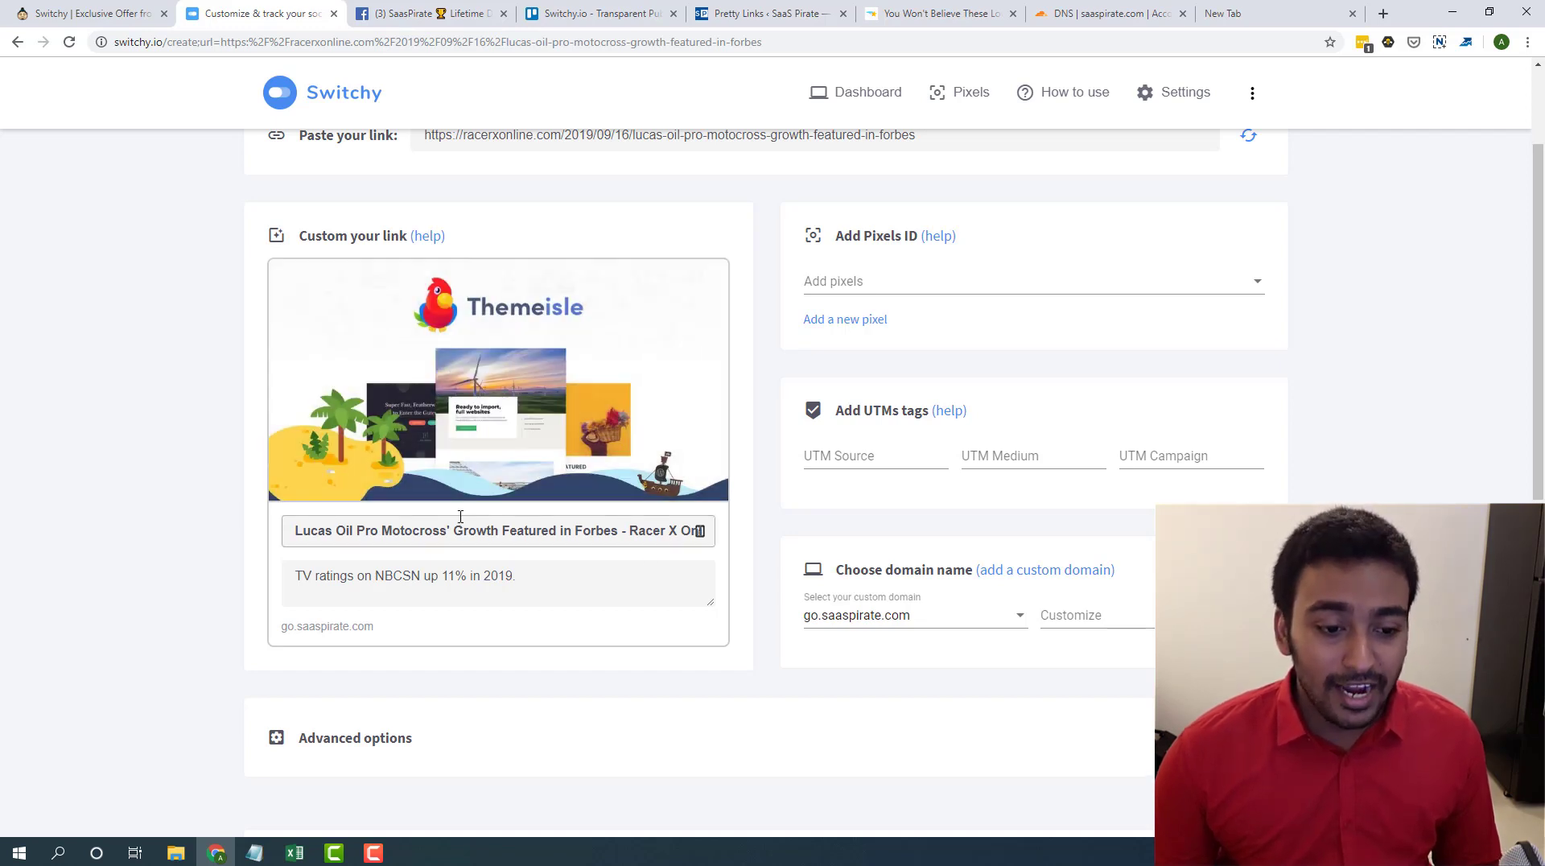
- Rename the preview title to "Video Demo for Switchly"
triple_click(497, 531)
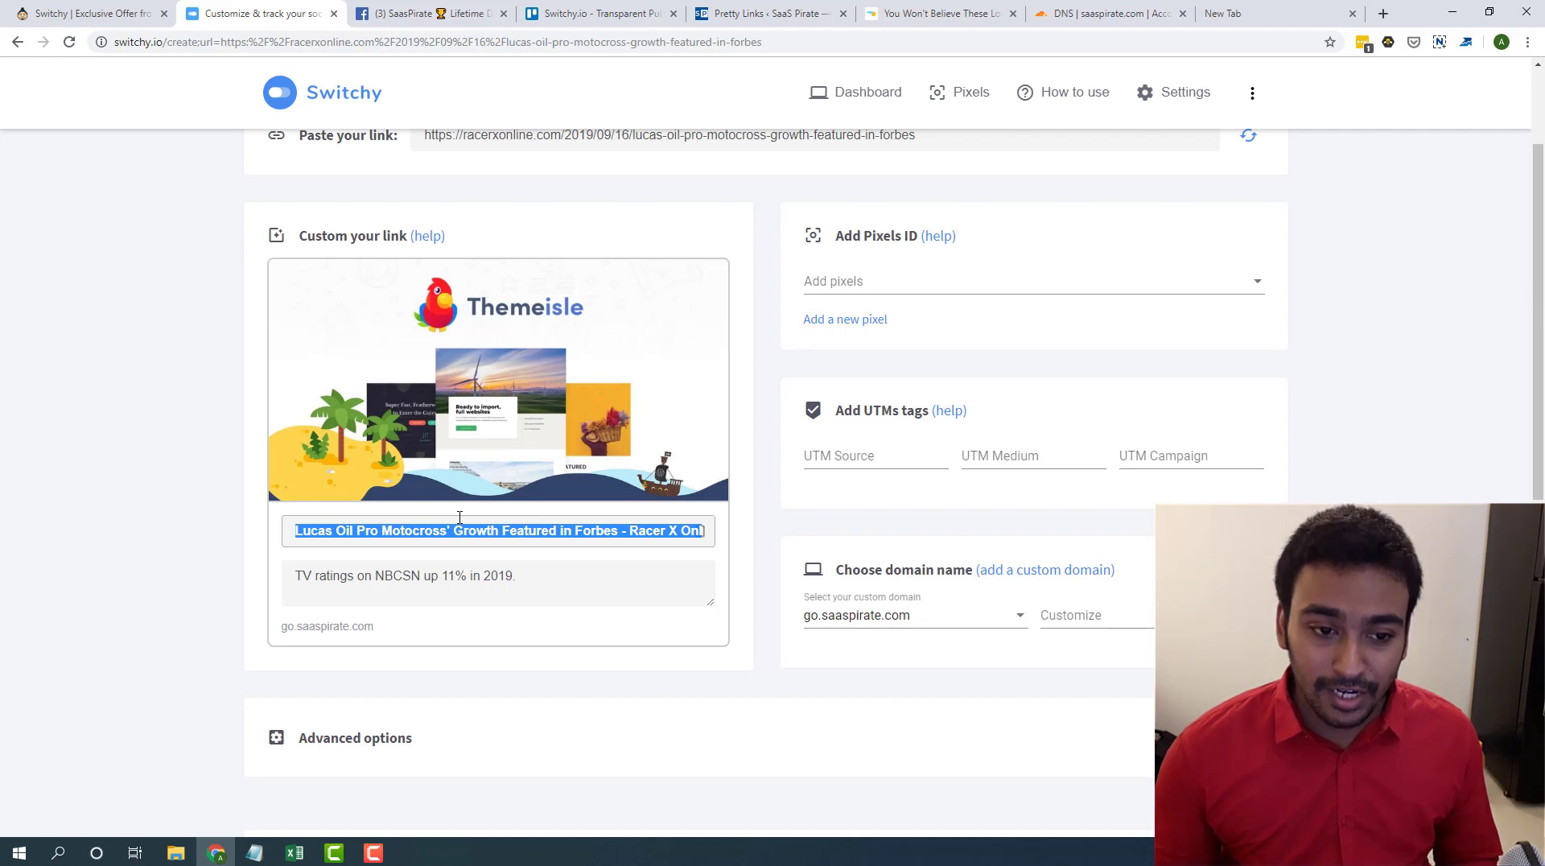
type("V")
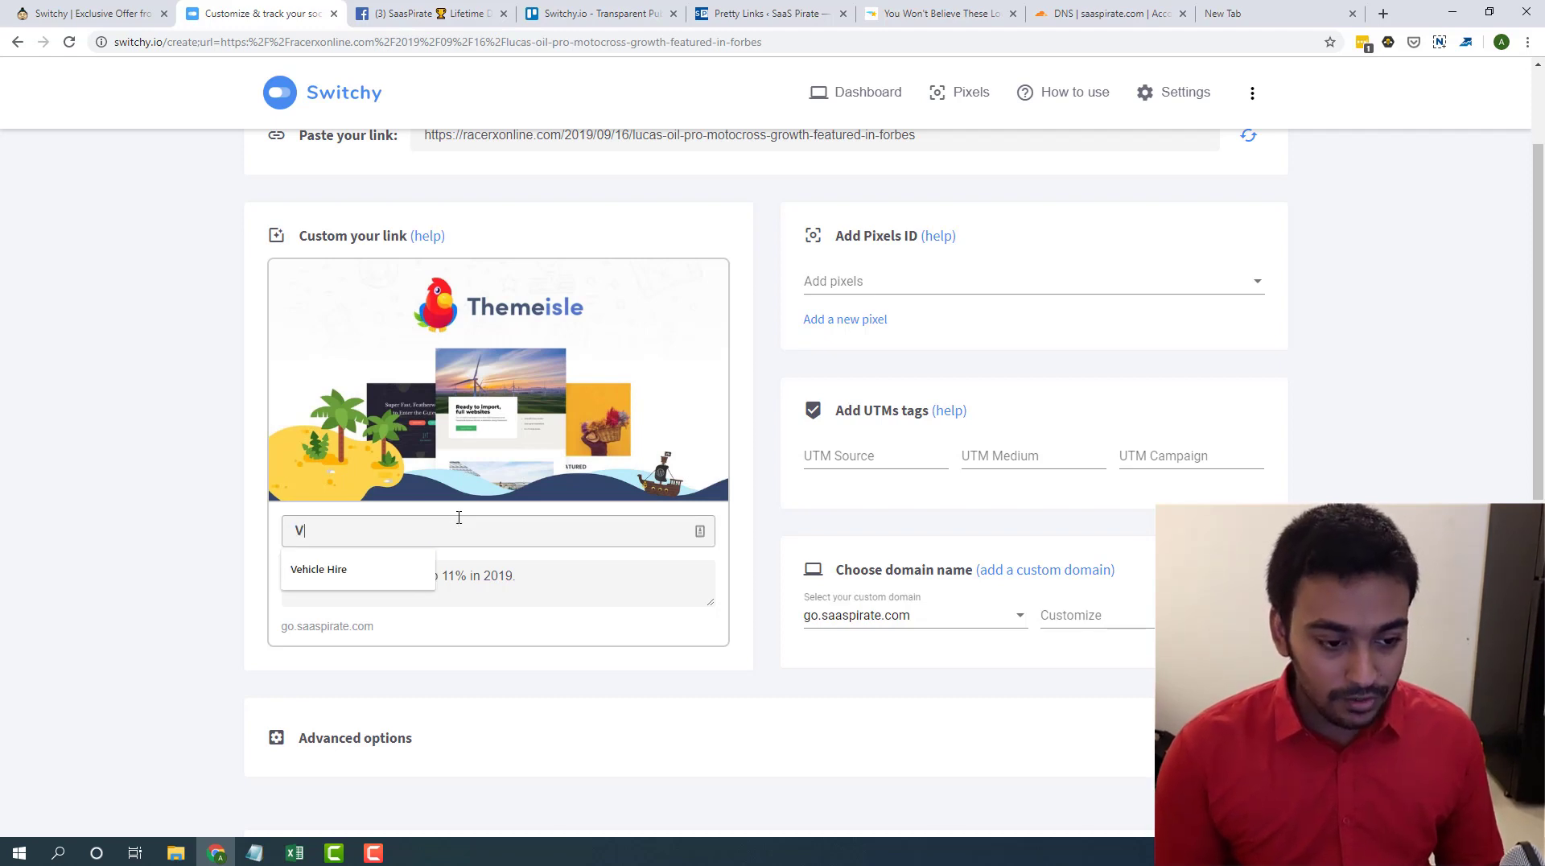
type("ideo Demo for Switch")
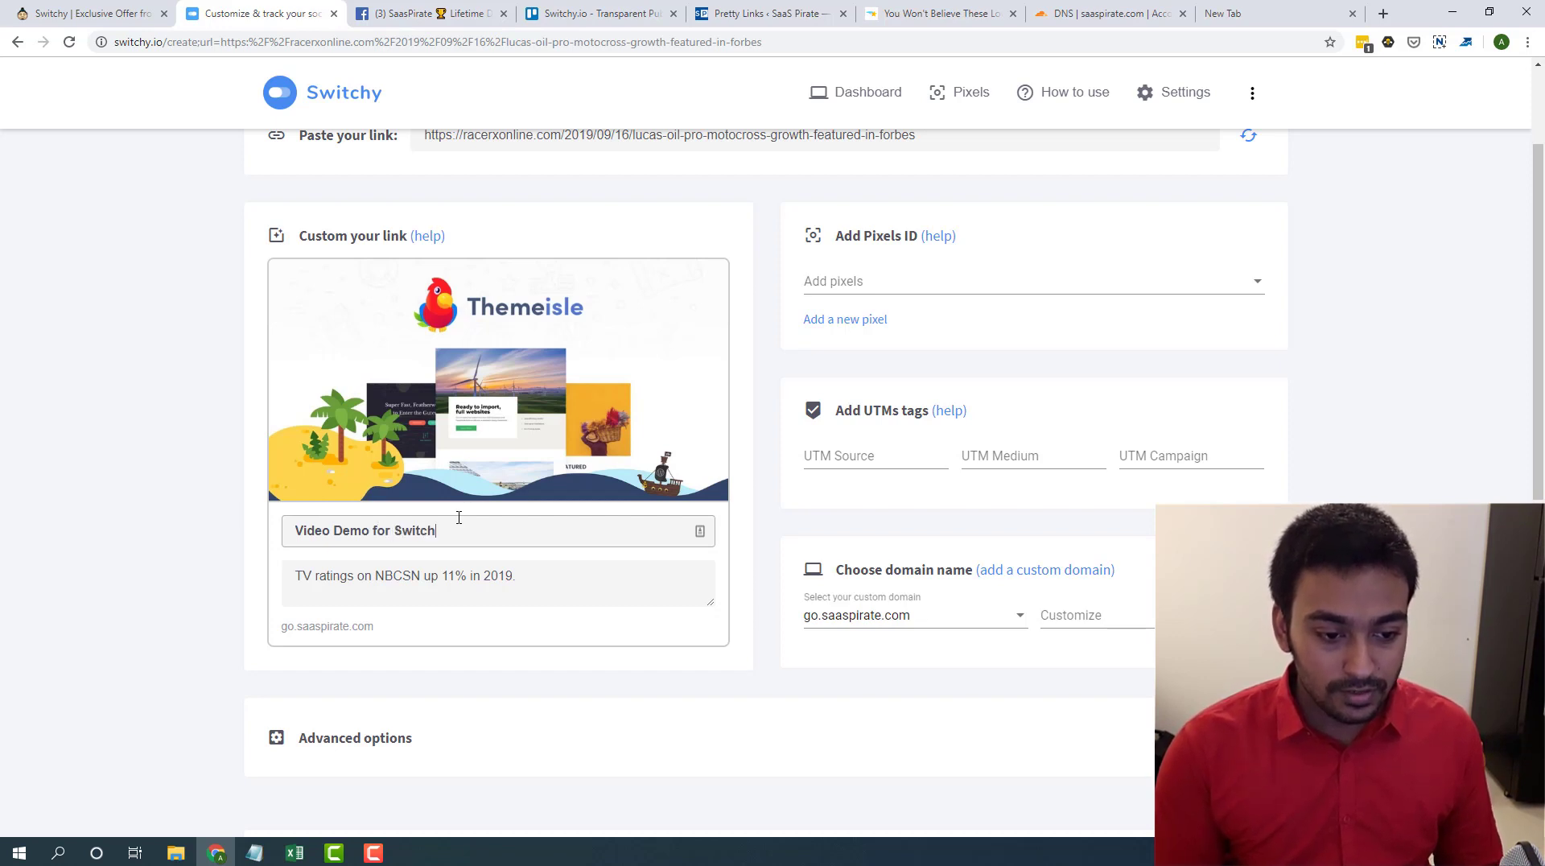
type("ly")
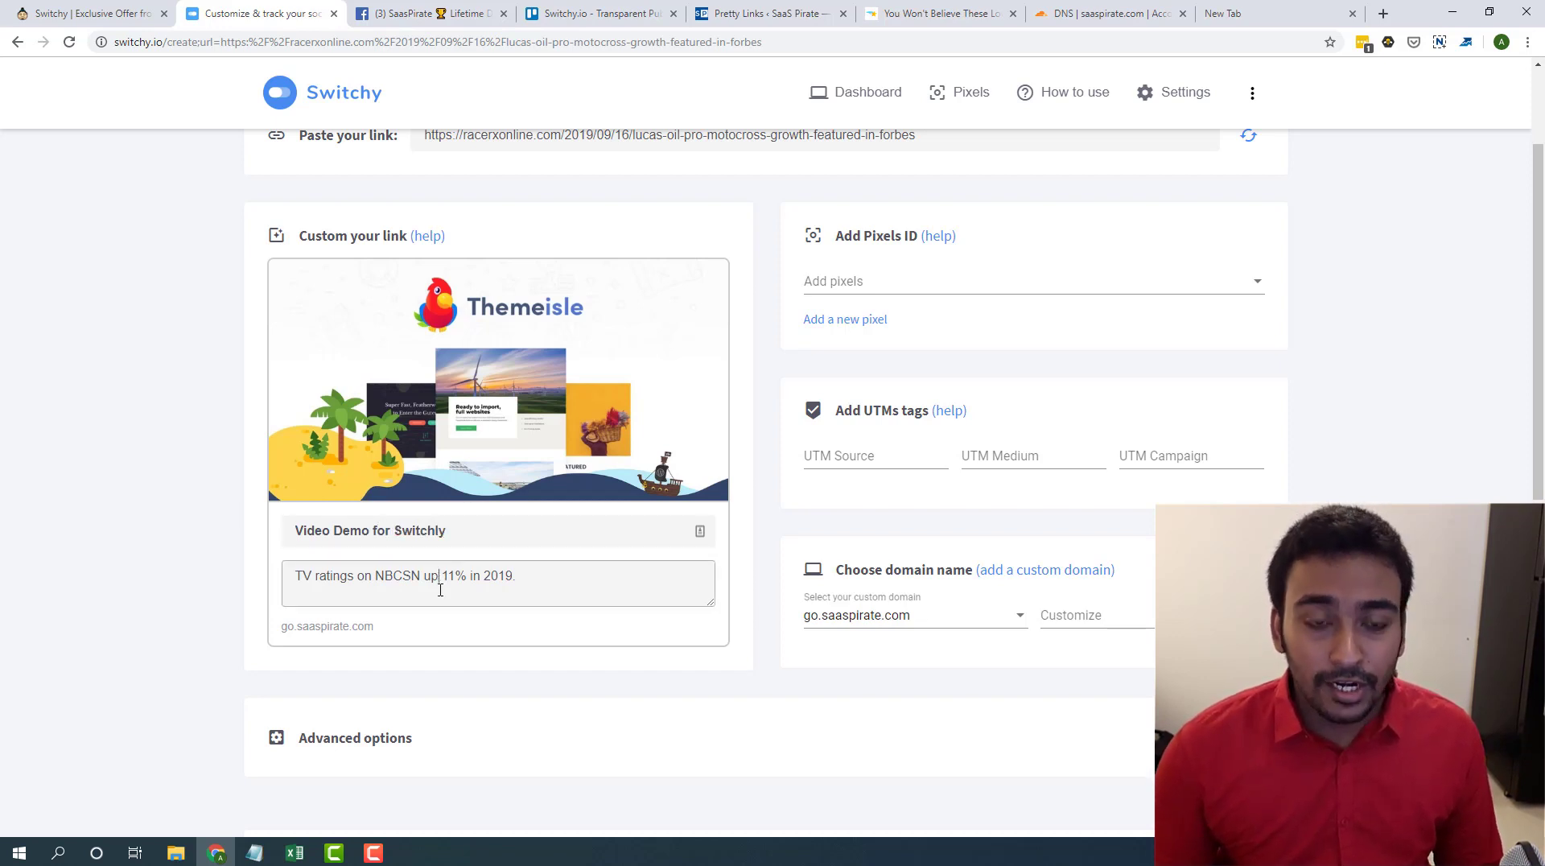
- Replace the preview description with "This is the description tags."
triple_click(404, 575)
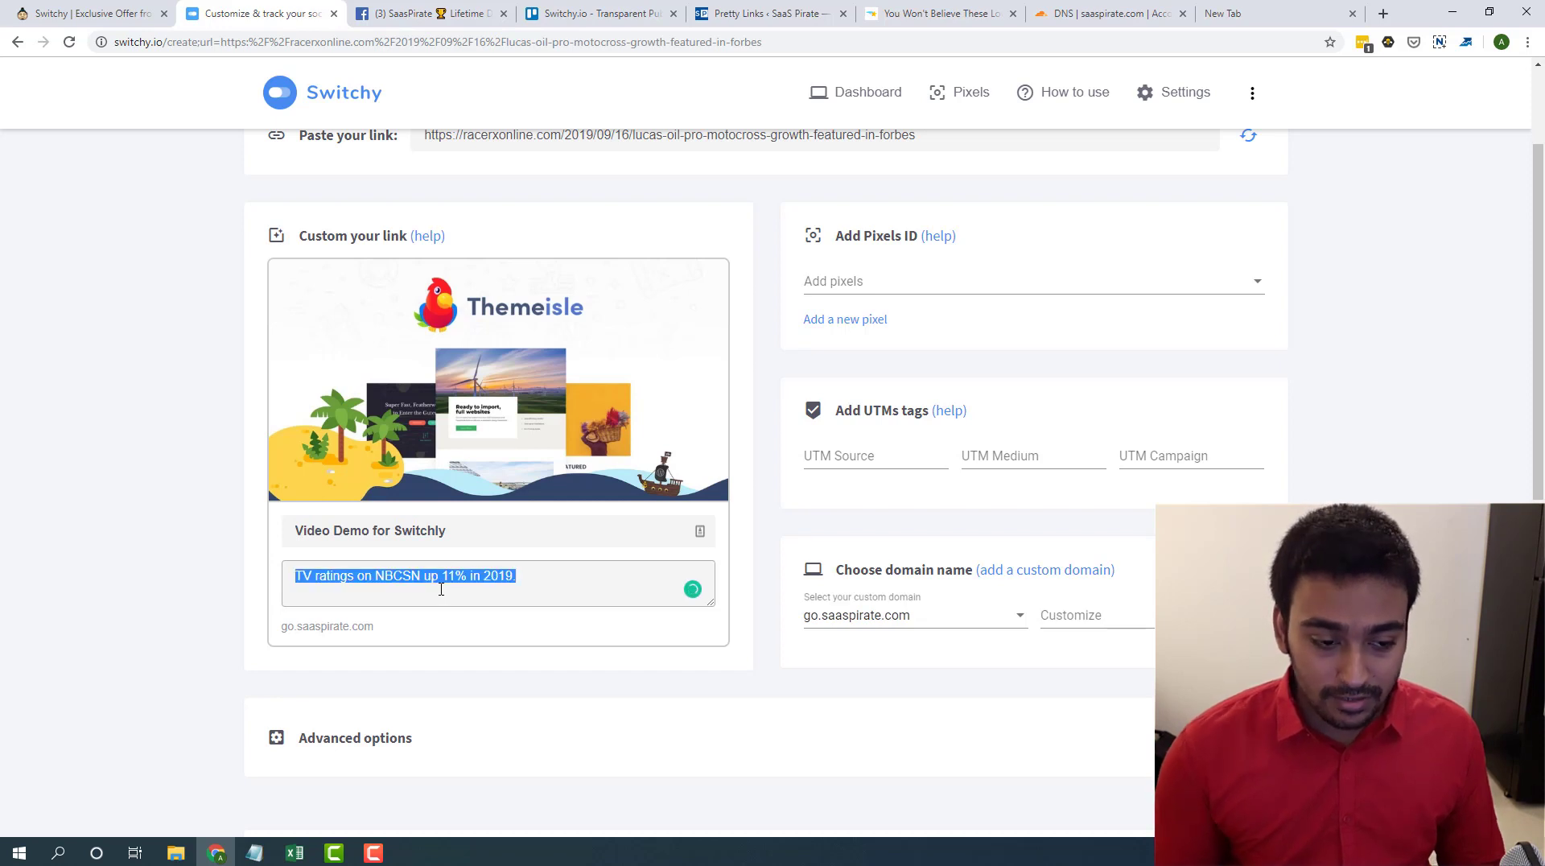
type("This is")
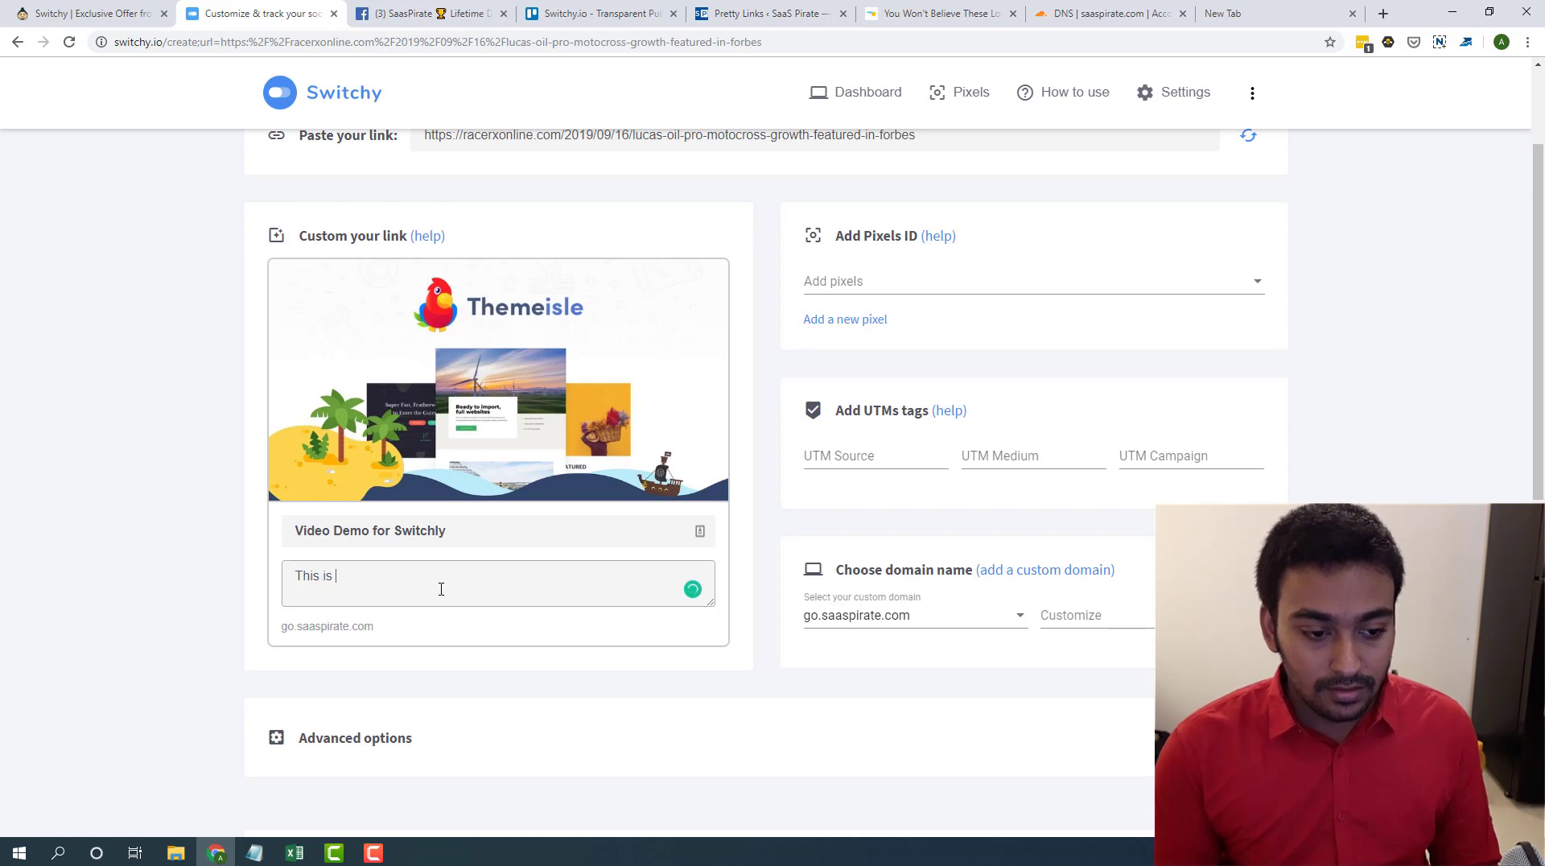
type("the description tags.")
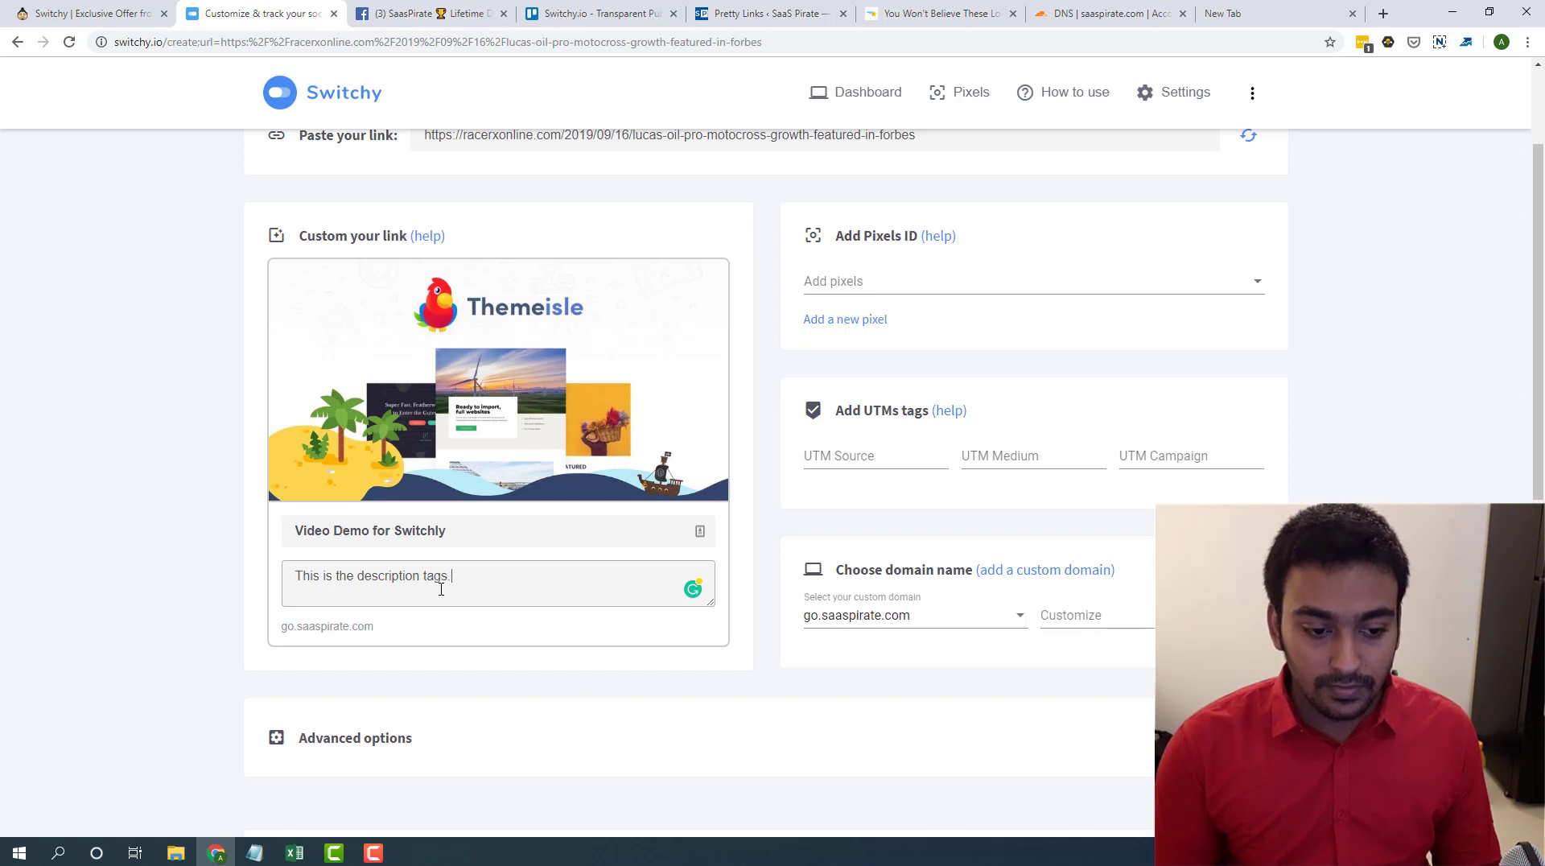
mouse_move(931, 300)
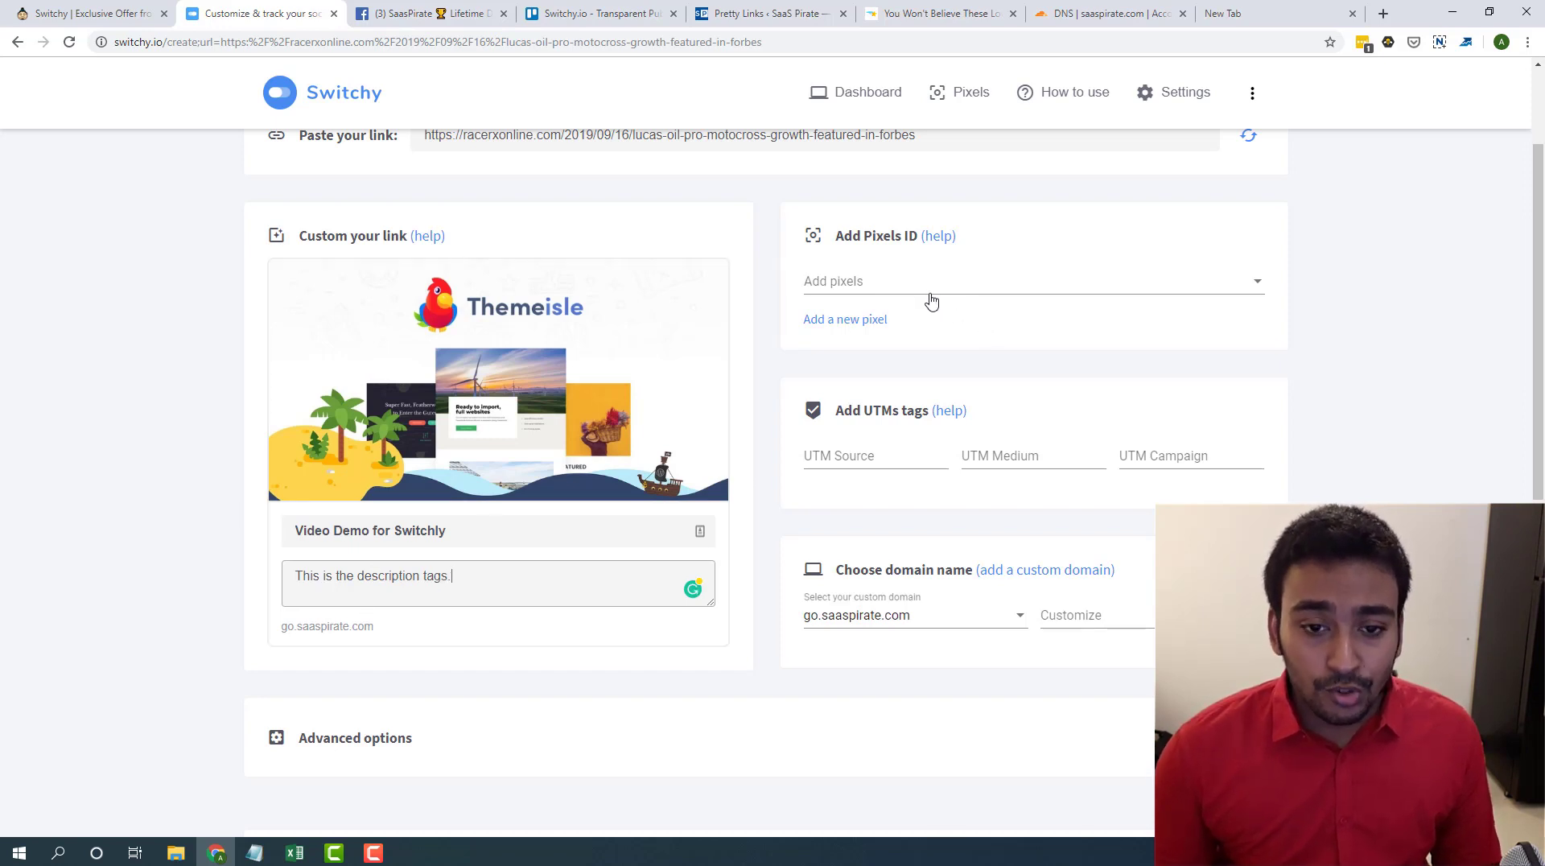
mouse_move(908, 293)
type(".")
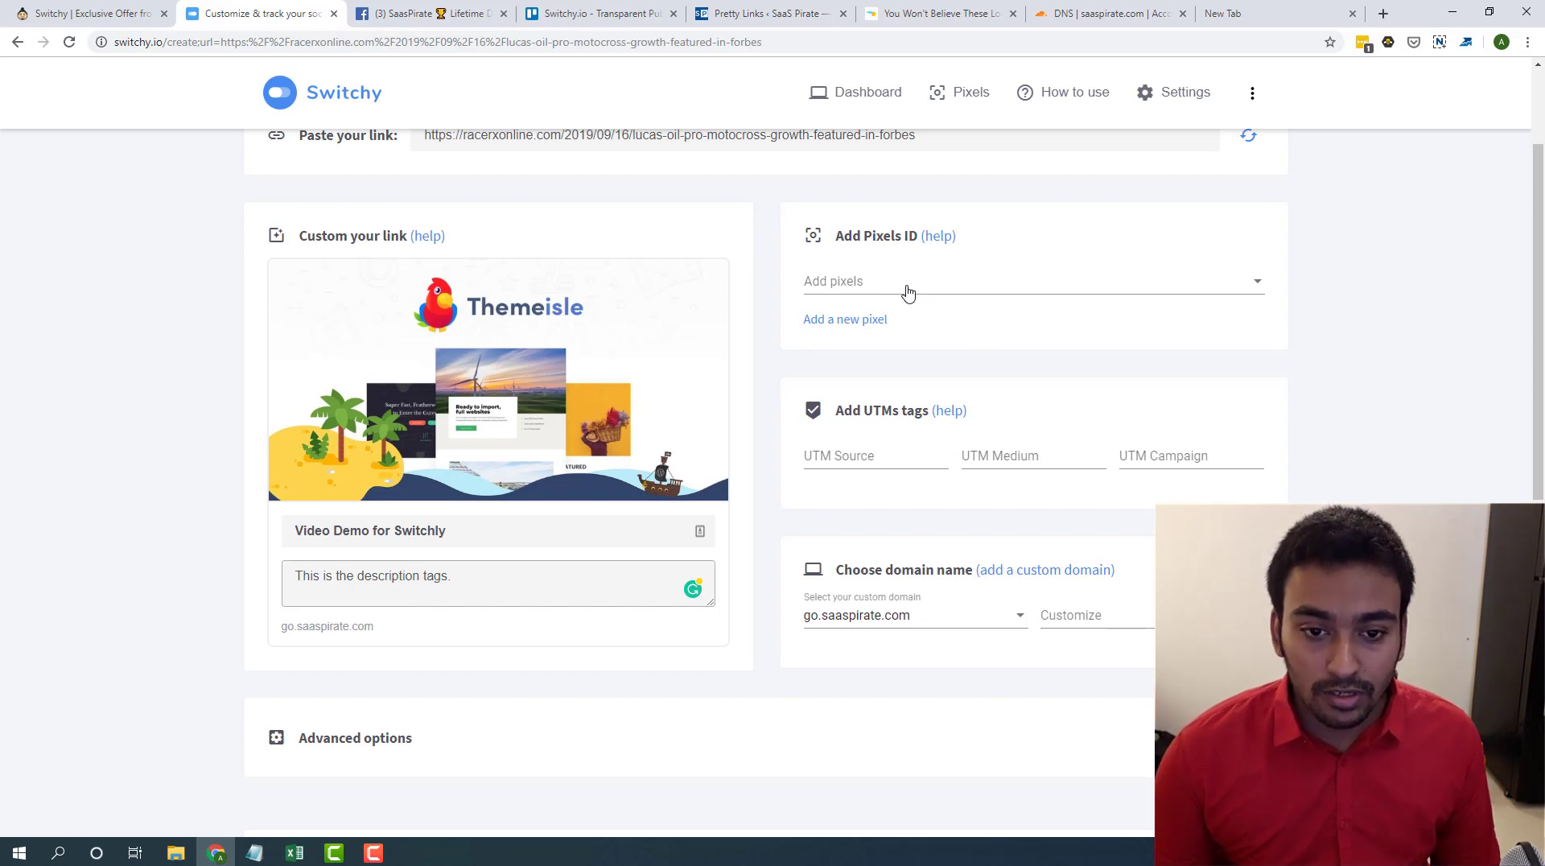
left_click(1032, 281)
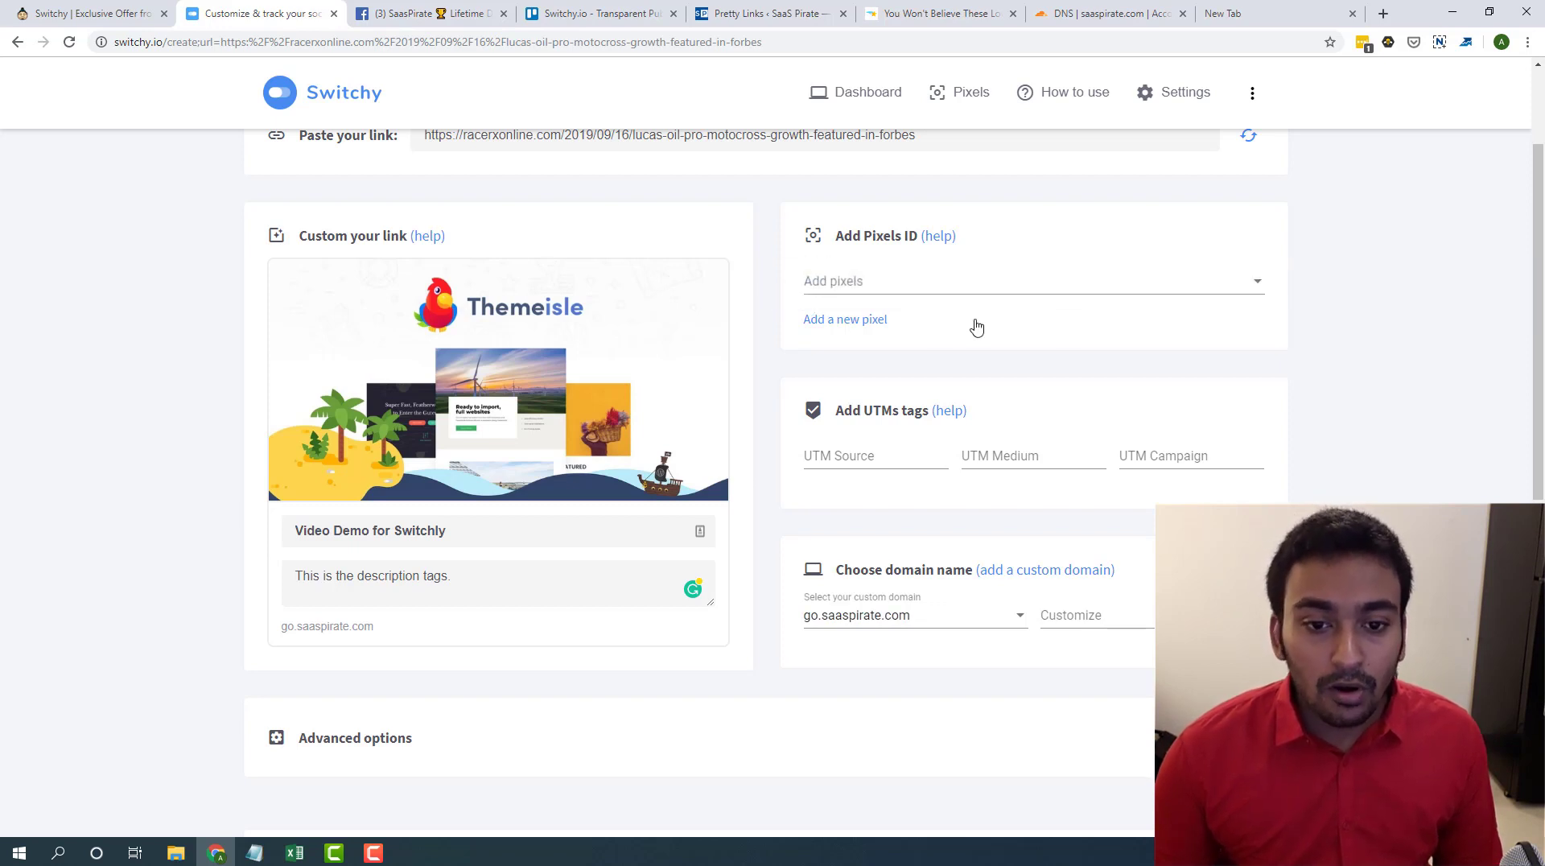
left_click(844, 318)
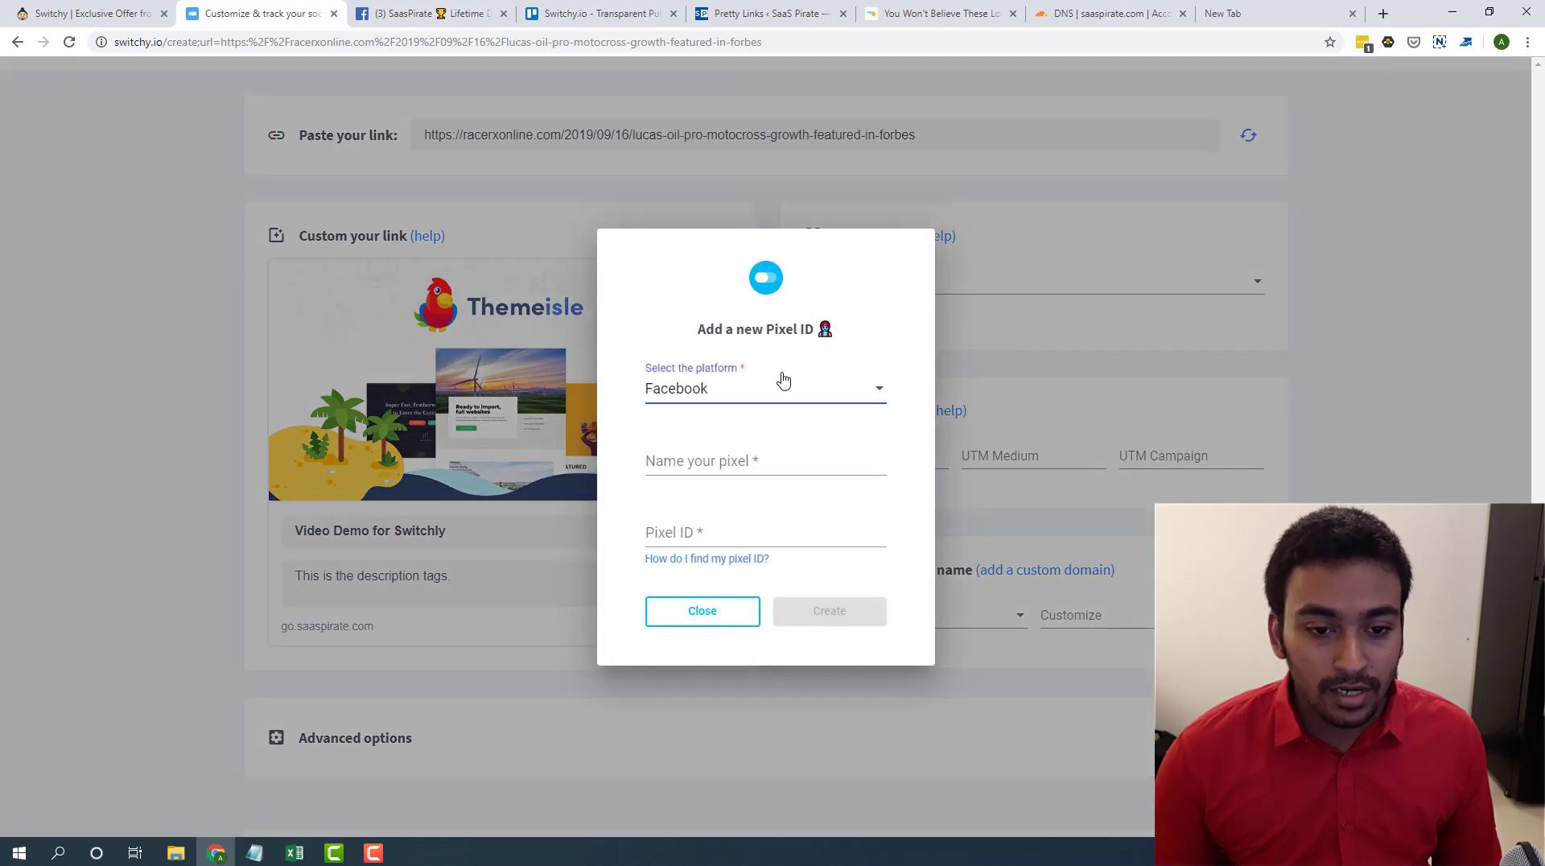
left_click(765, 388)
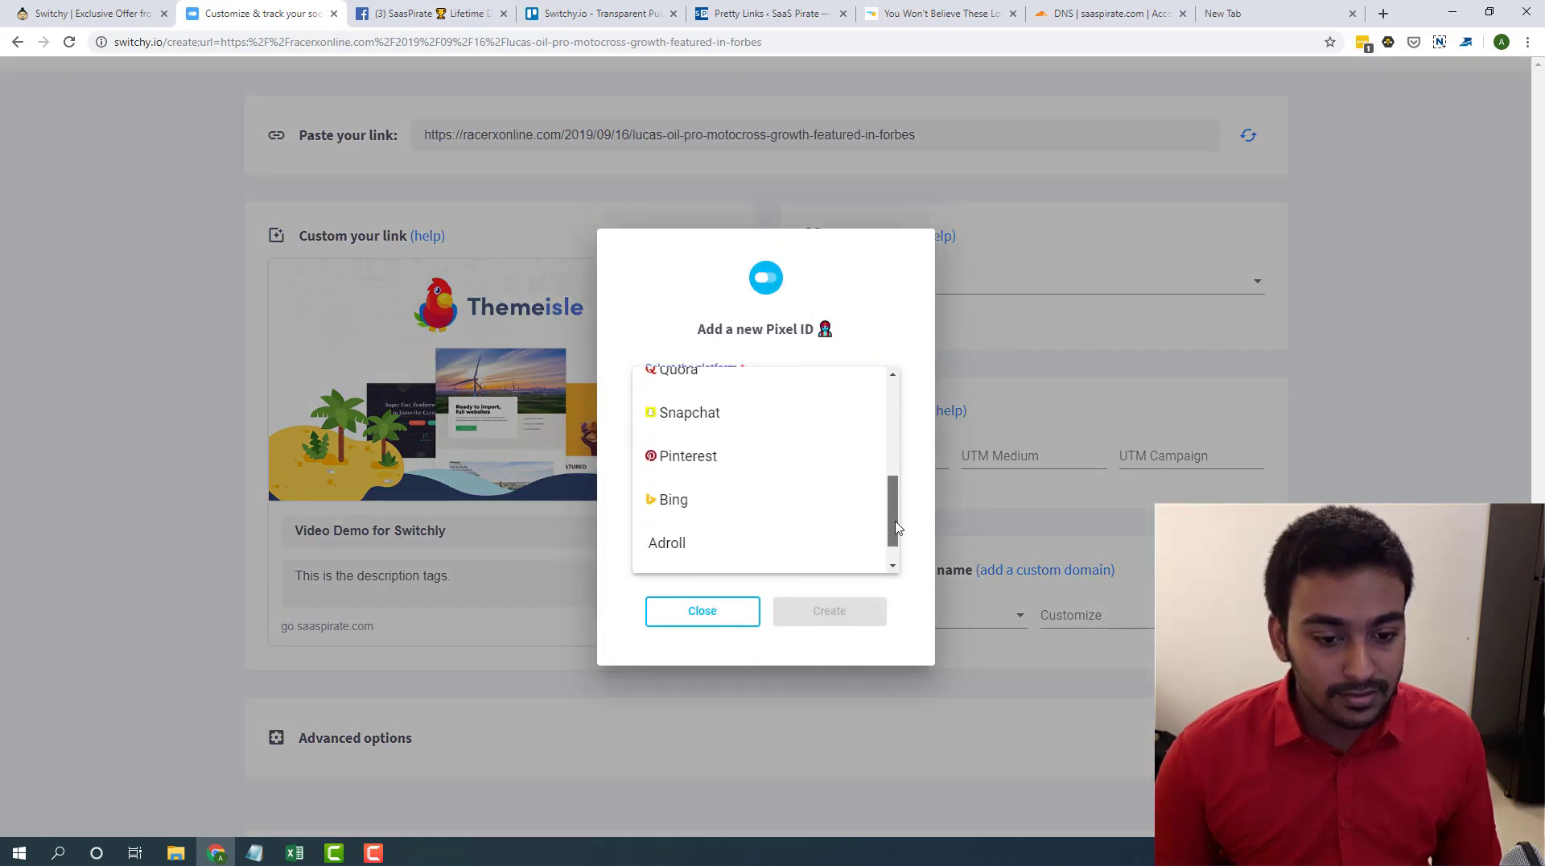
left_click(676, 388)
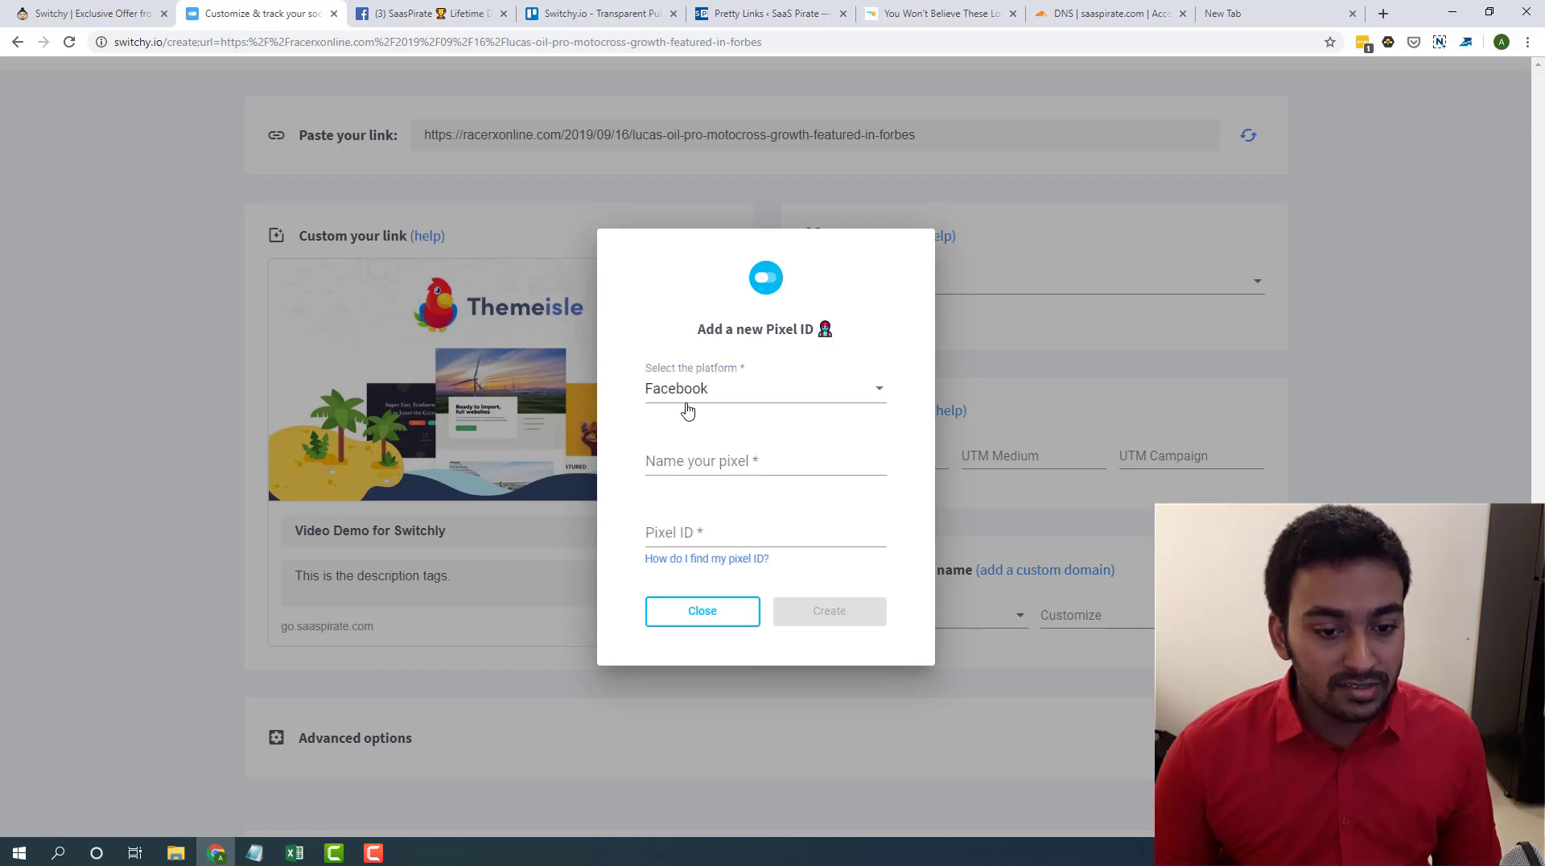
left_click(764, 461)
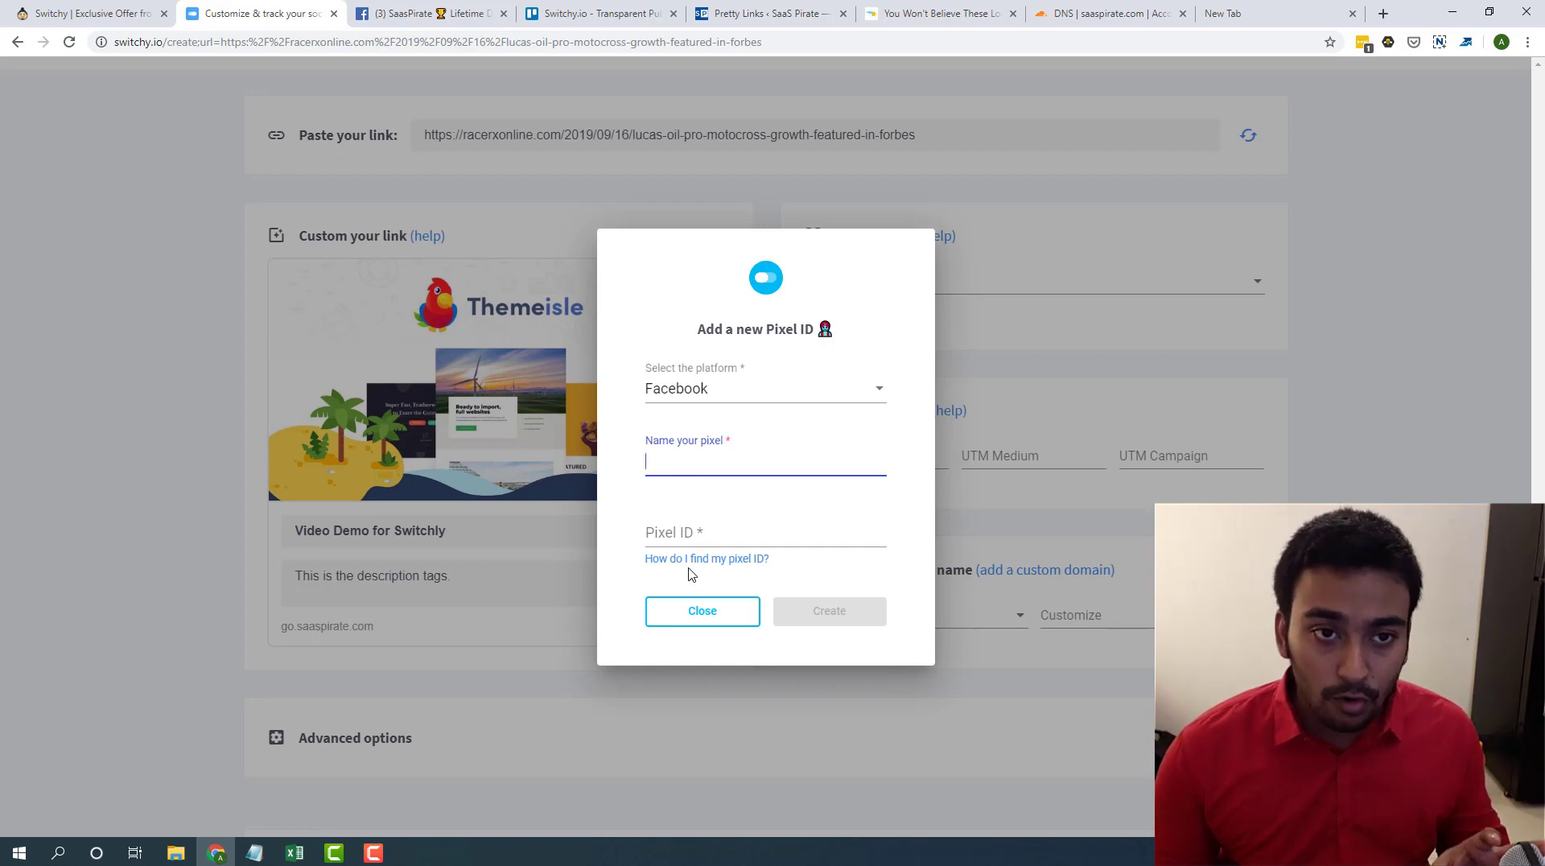
mouse_move(690, 563)
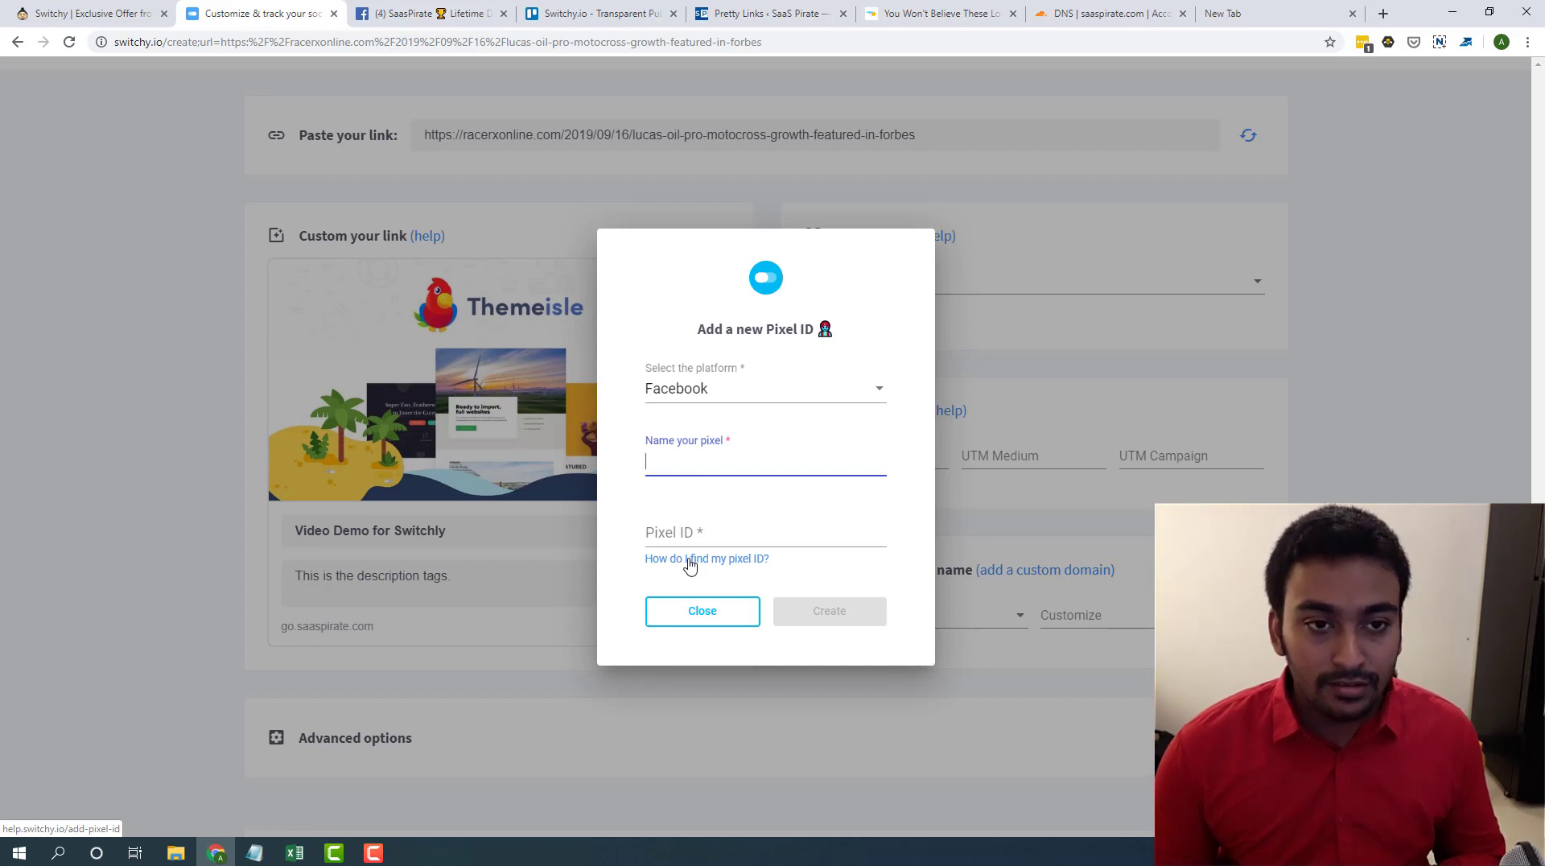
left_click(702, 611)
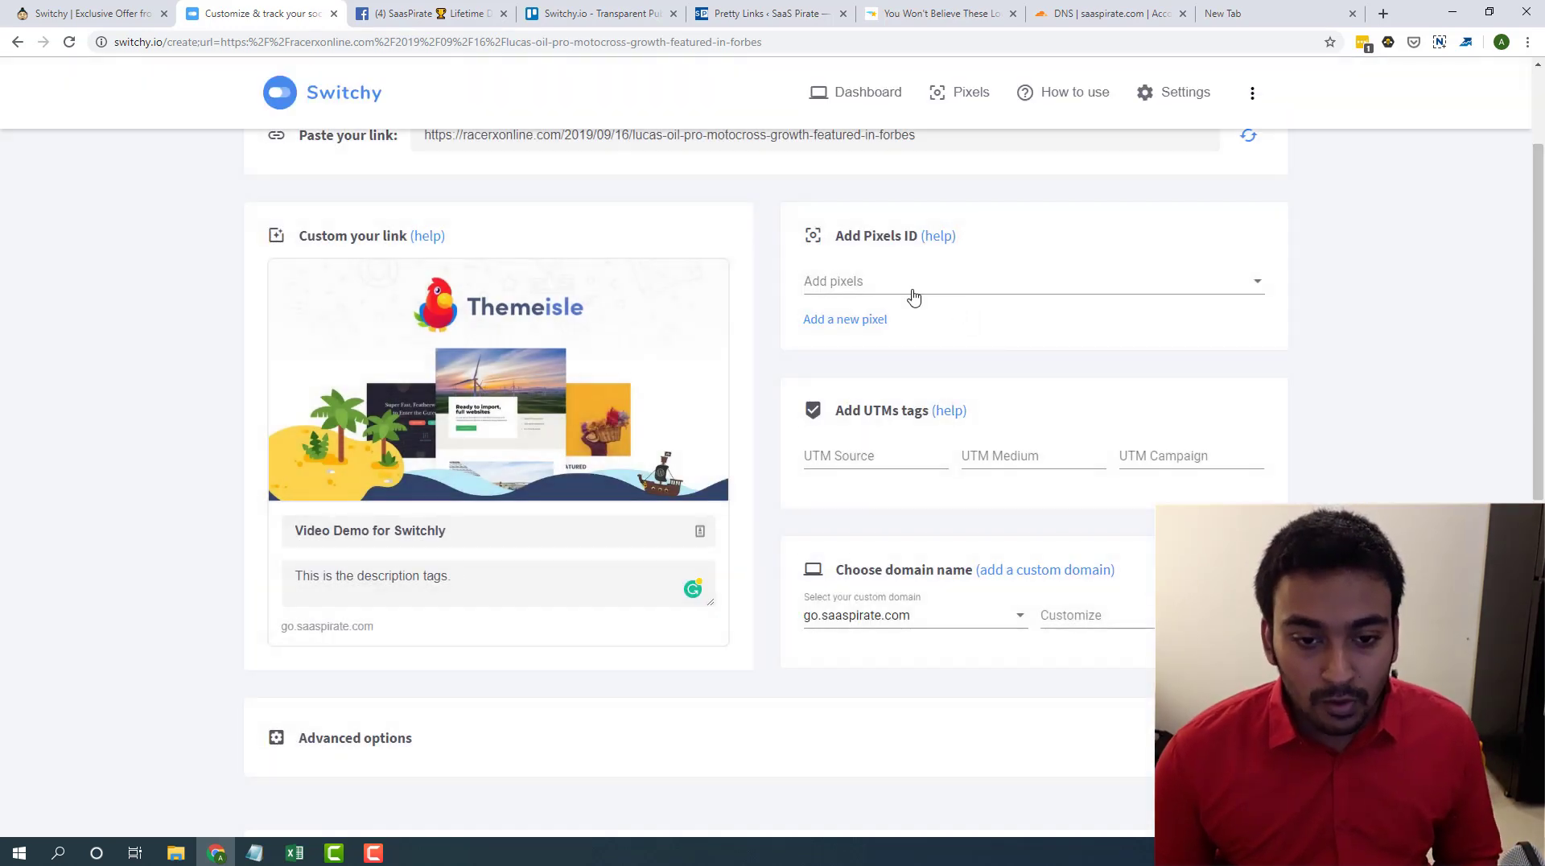
- Tag the link with UTM source facebook, medium social and campaign social_post_name
left_click(873, 455)
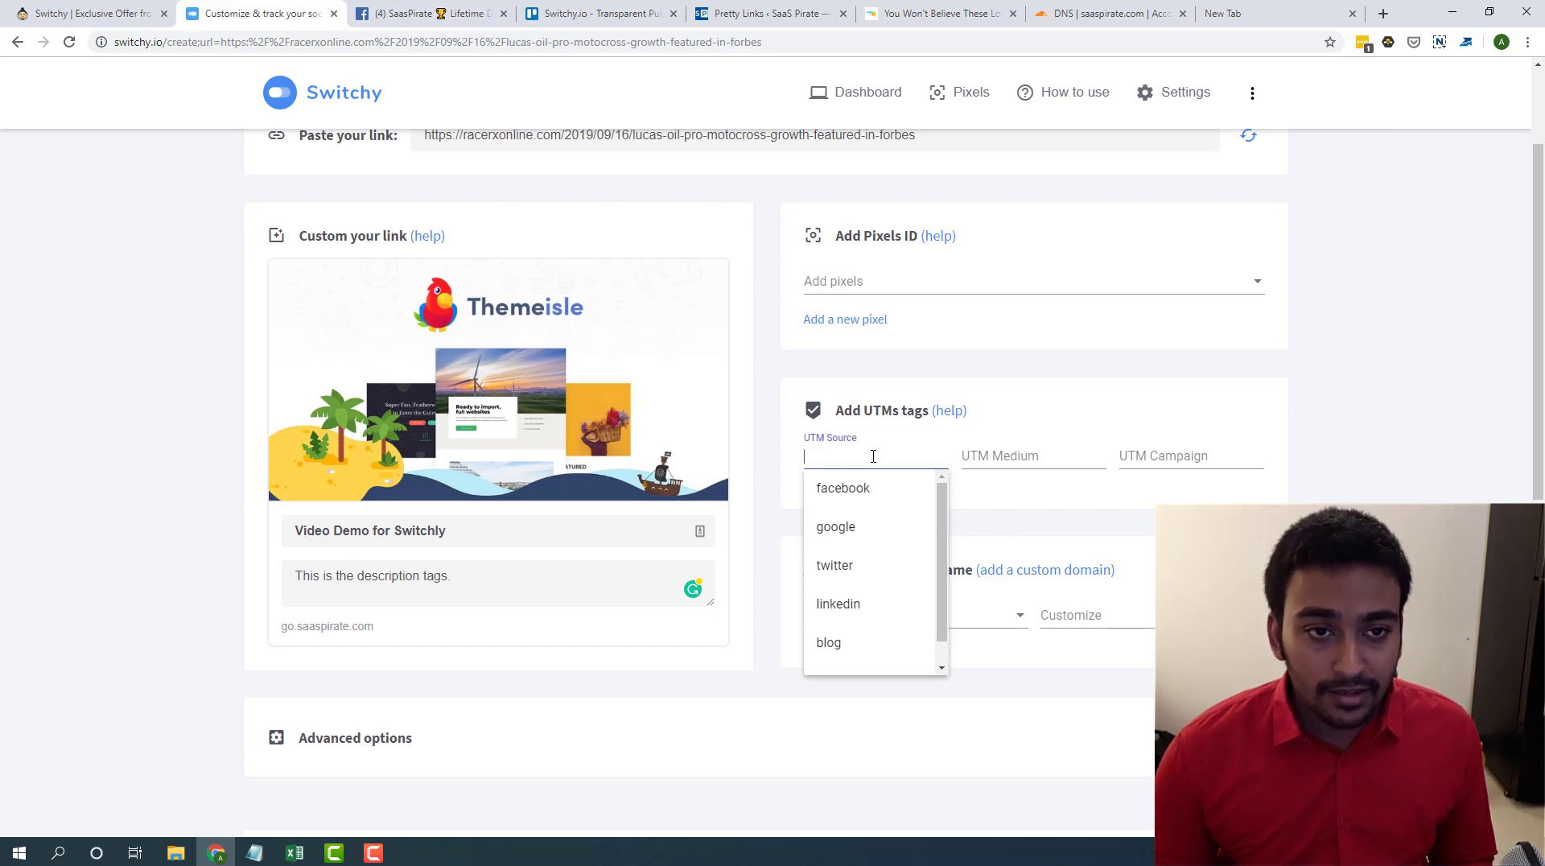
mouse_move(866, 487)
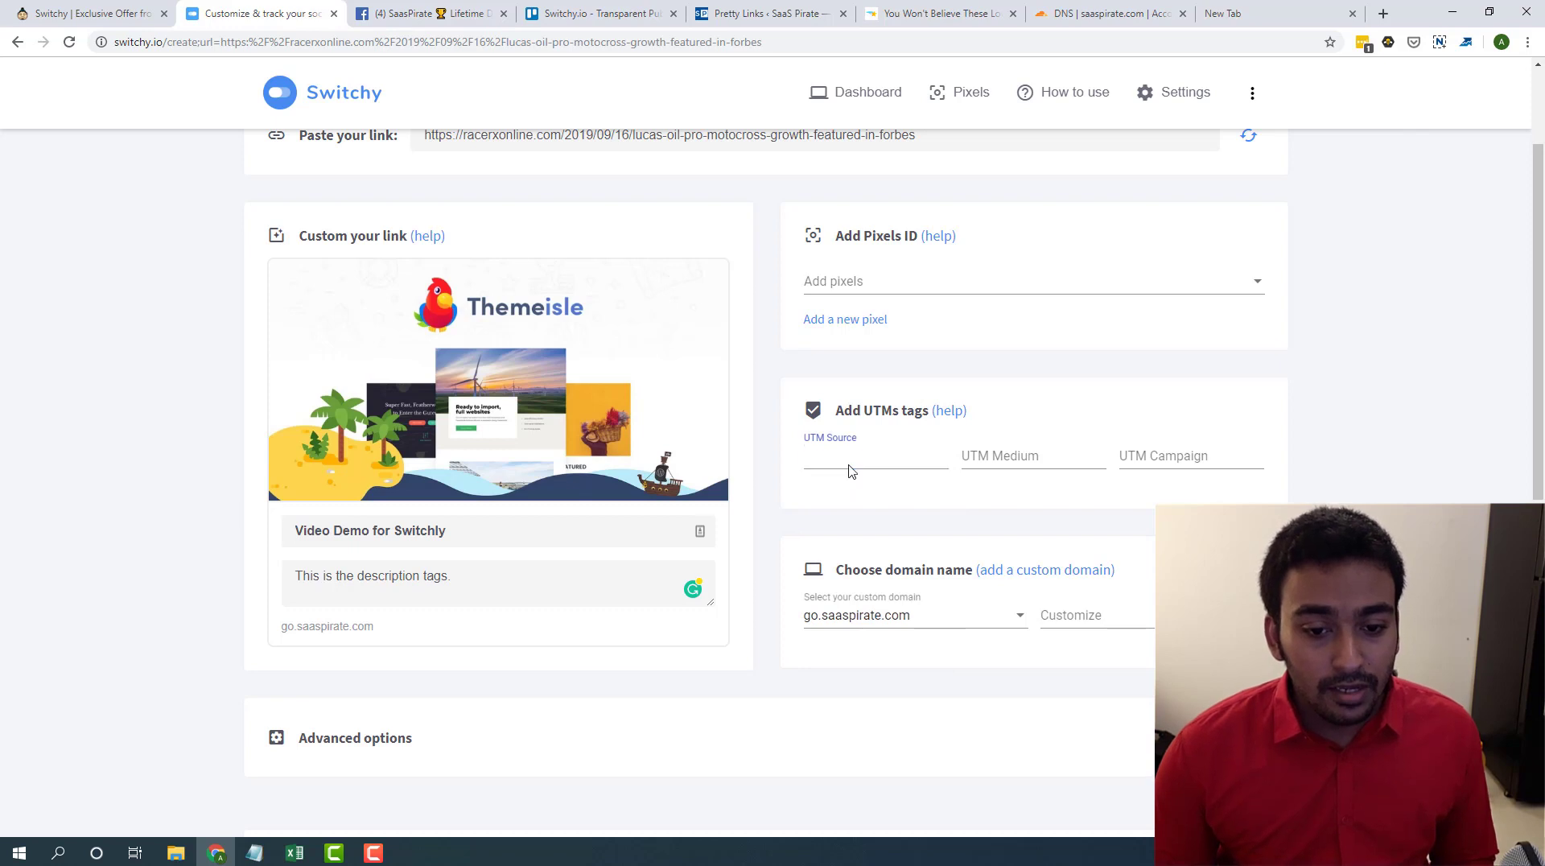
left_click(1032, 456)
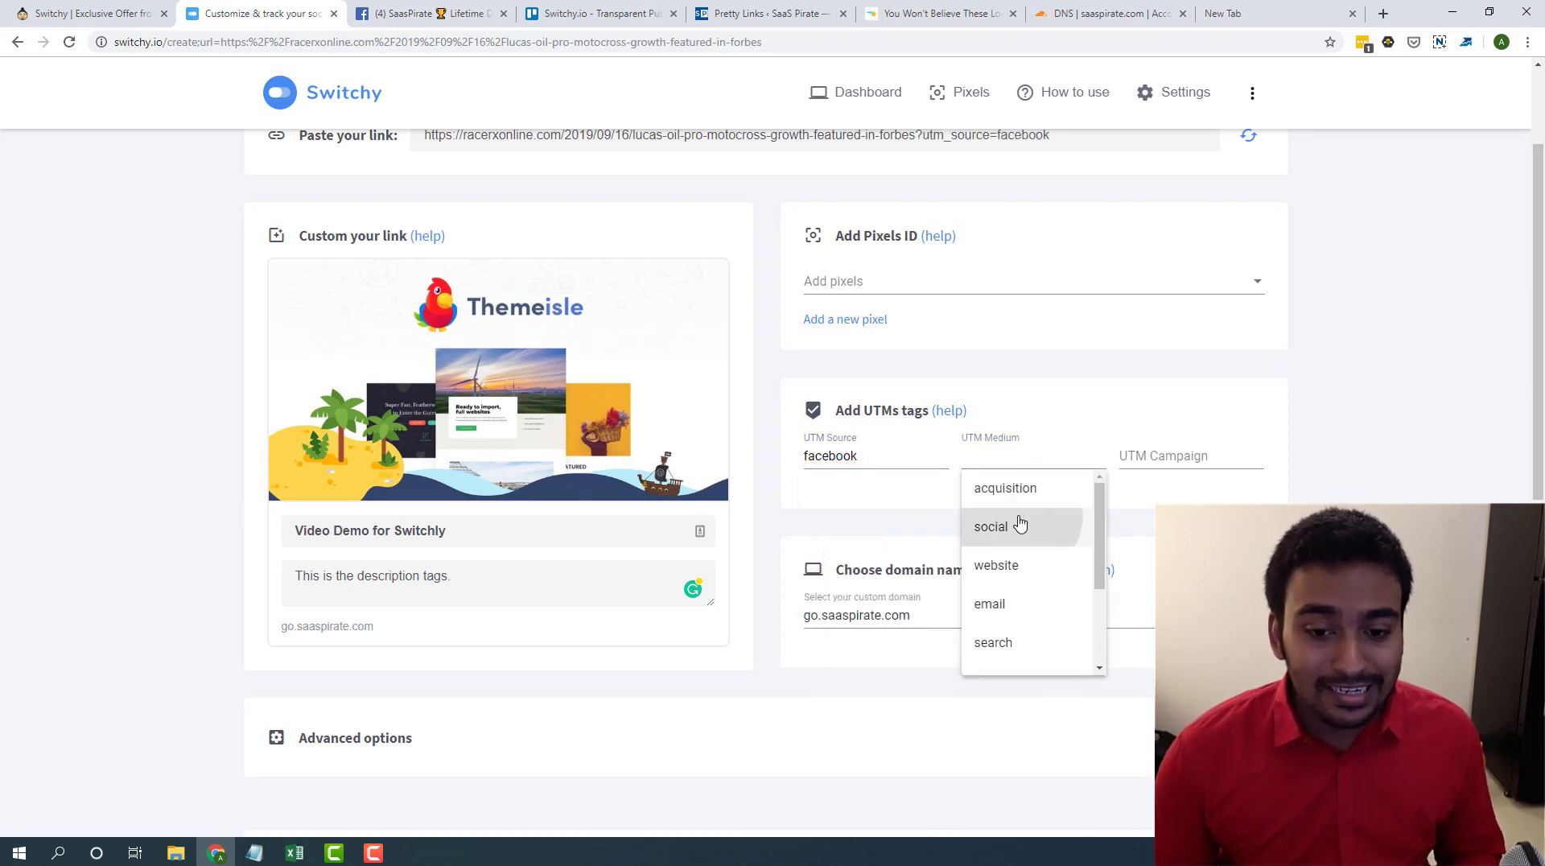
left_click(990, 524)
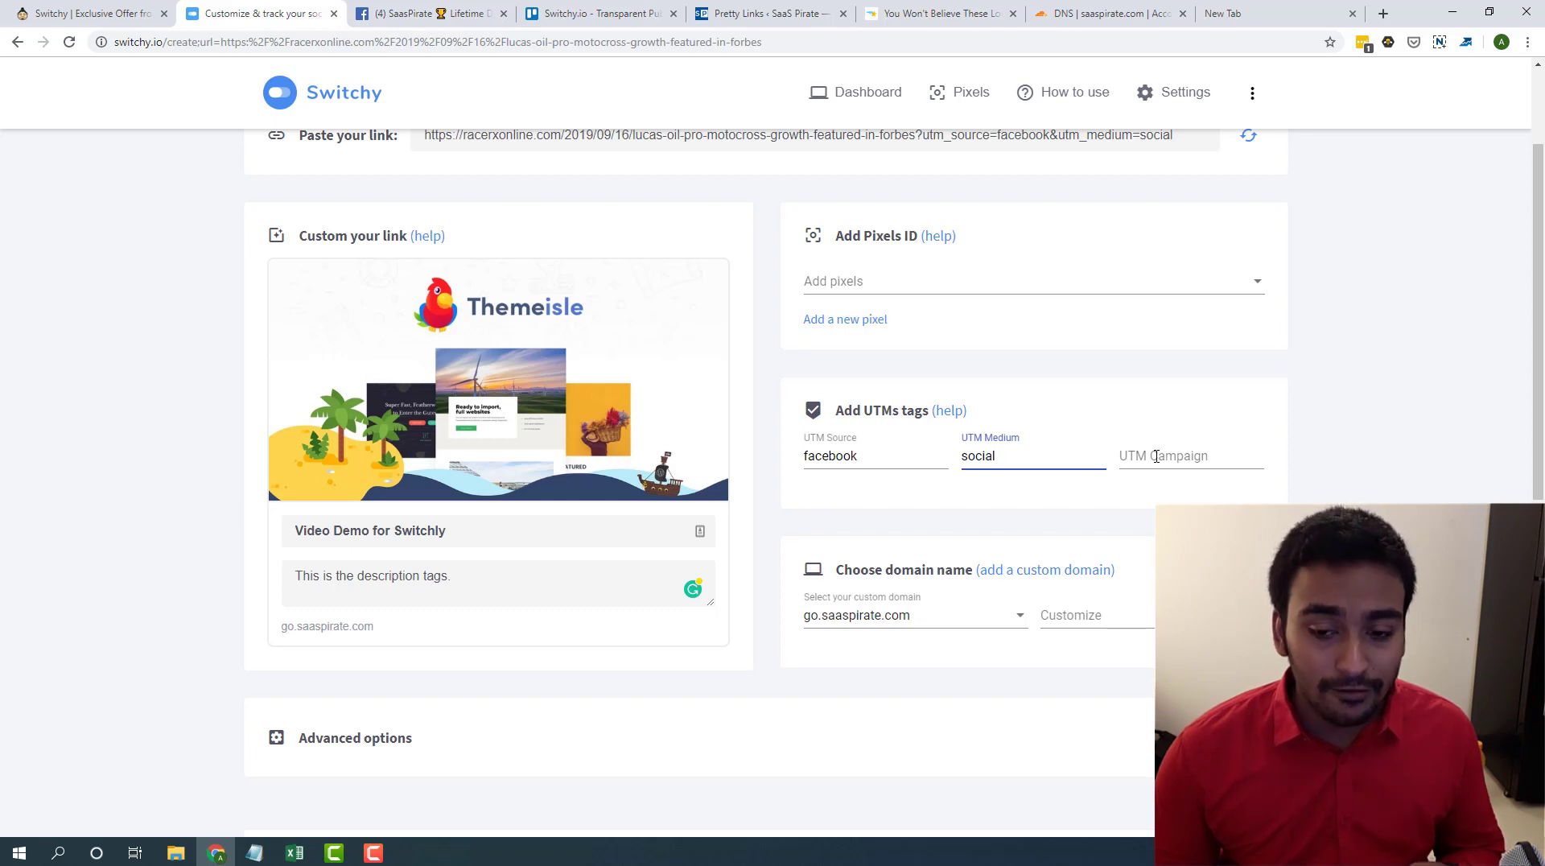
left_click(1190, 455)
type("social_post_name")
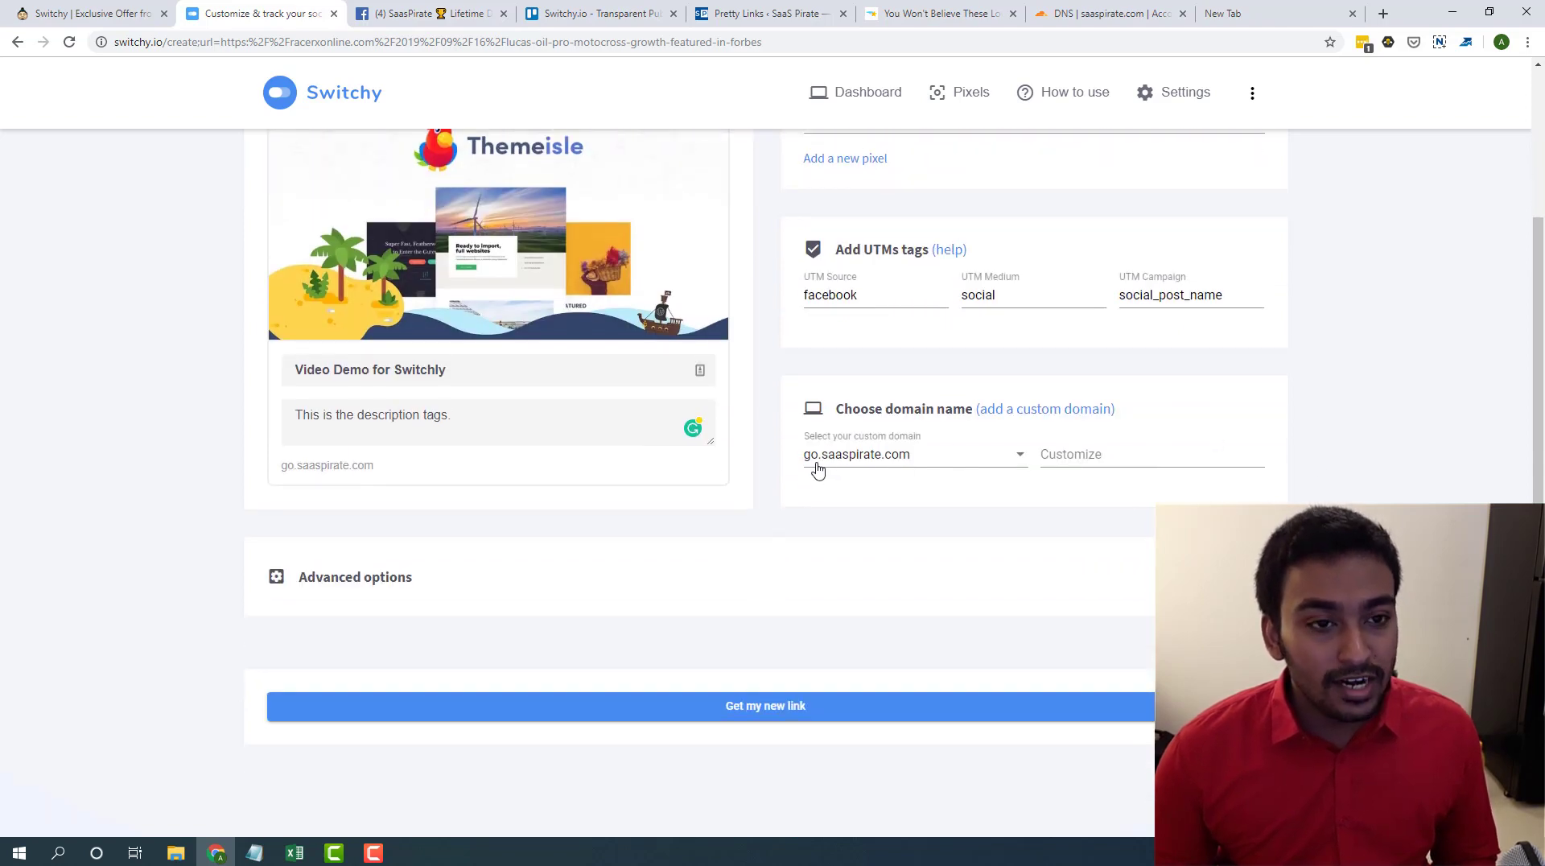
- Keep the go.saaspirate.com domain, enter the slug "sample", and expand Advanced options
left_click(912, 454)
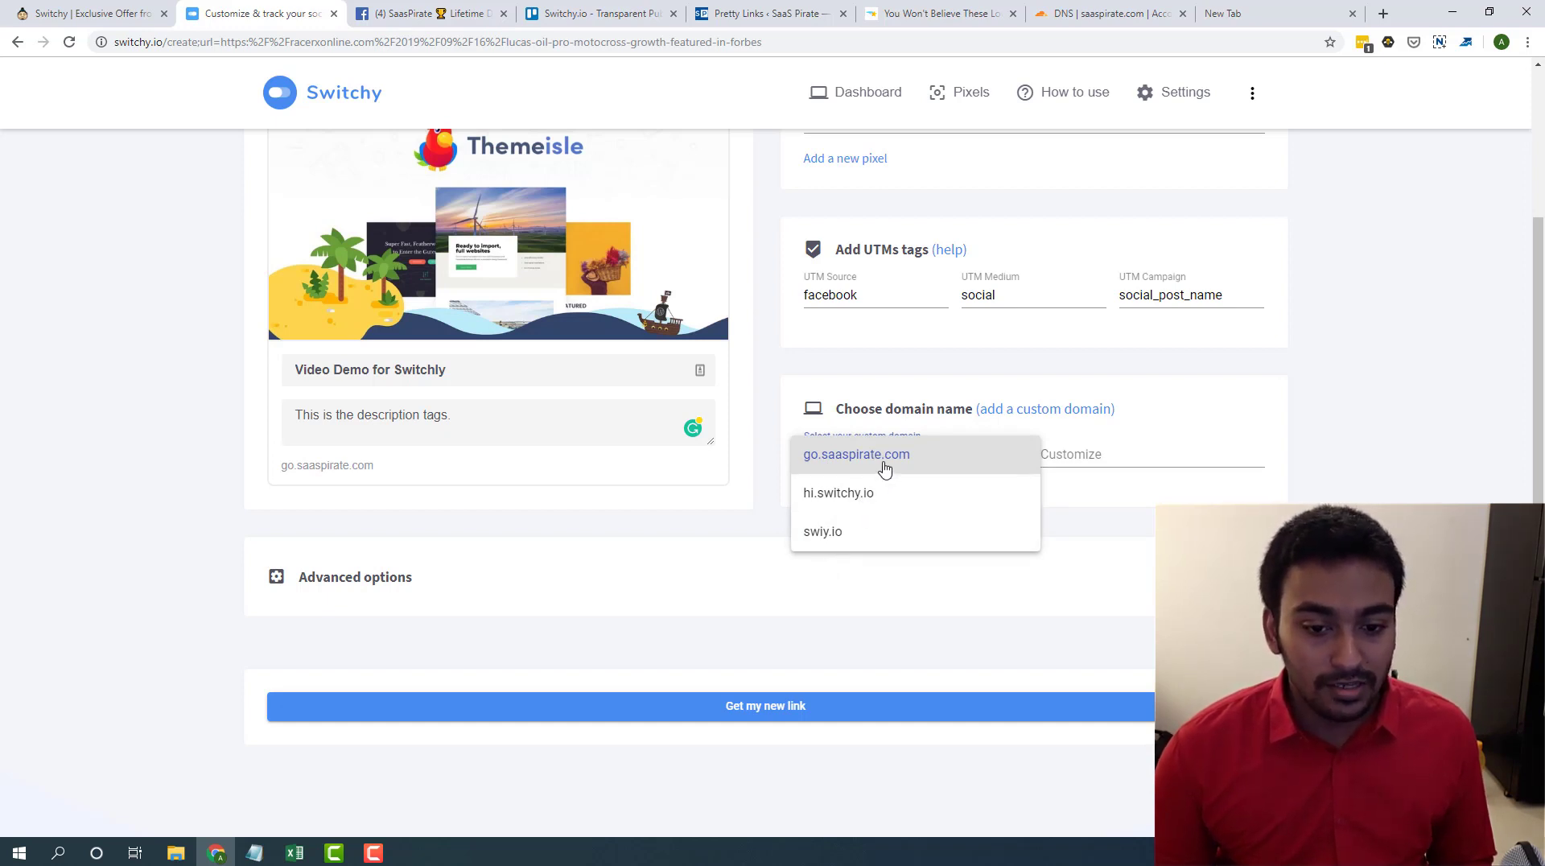
left_click(856, 454)
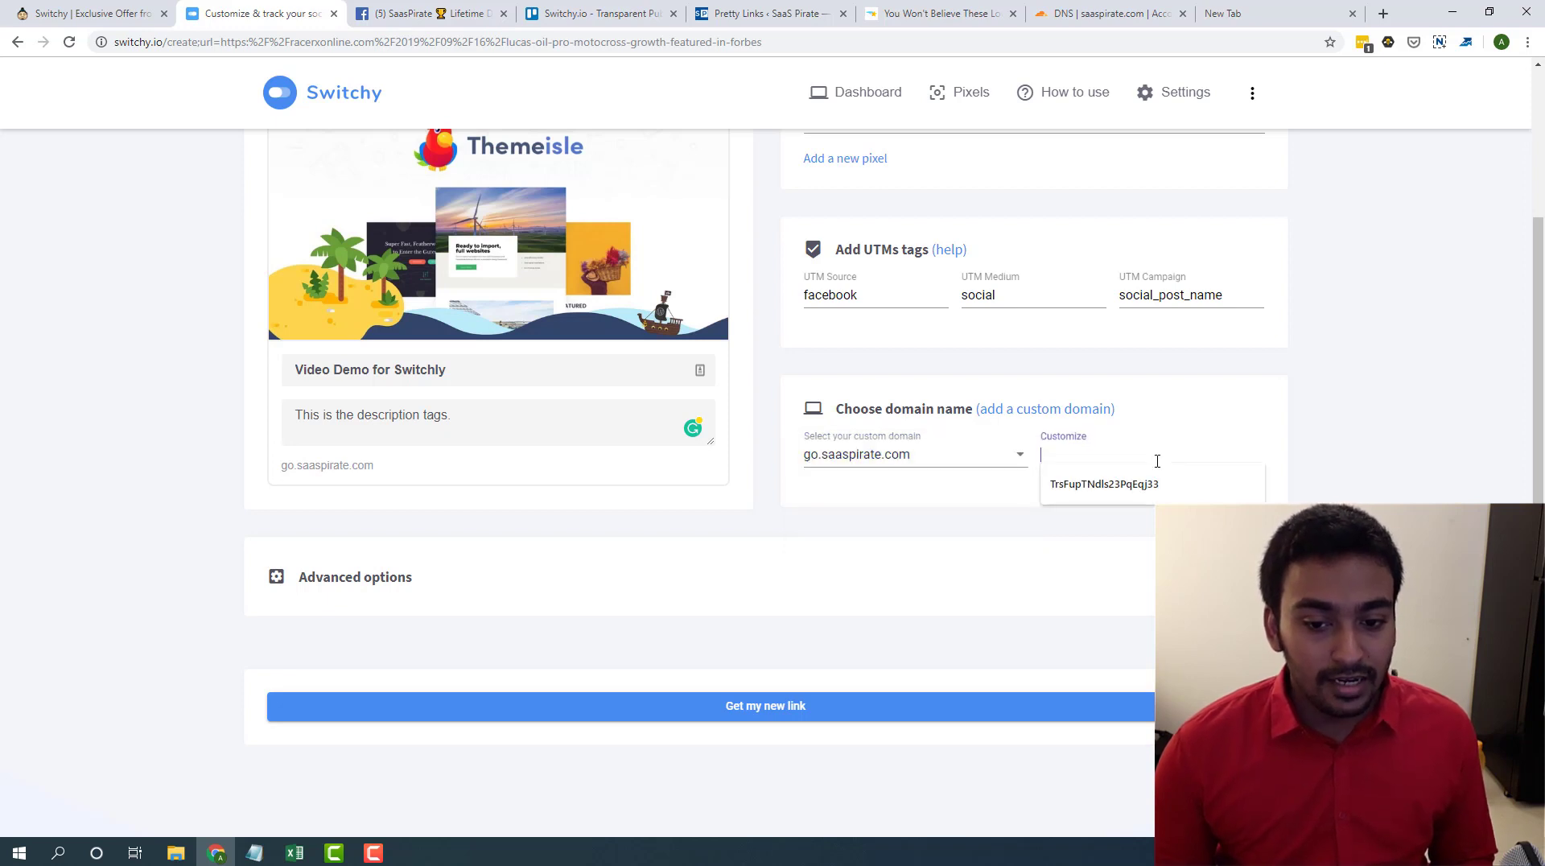
type("swit")
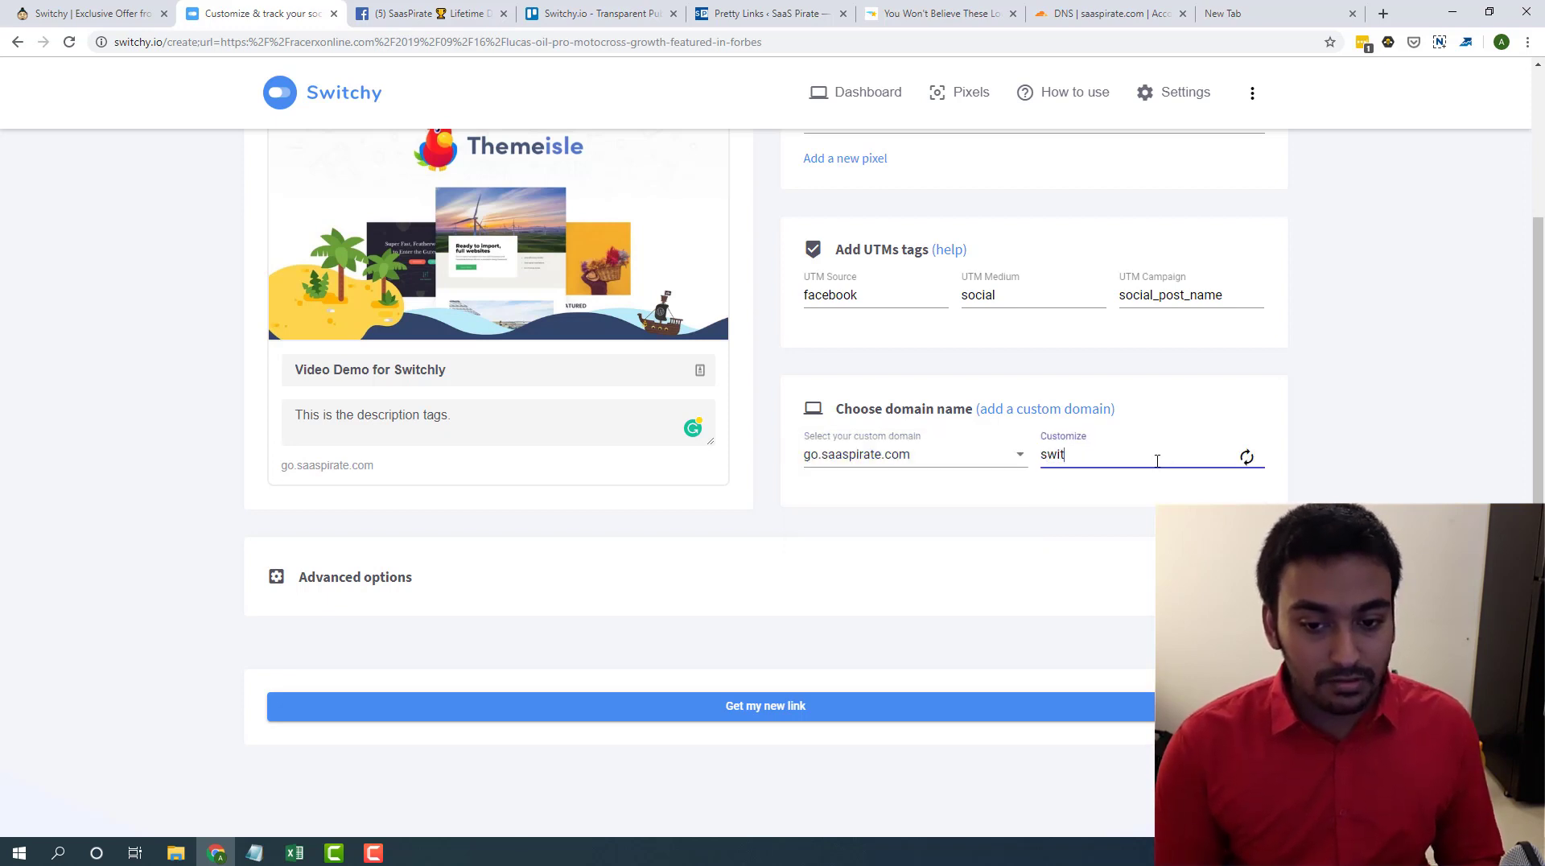
type("ch")
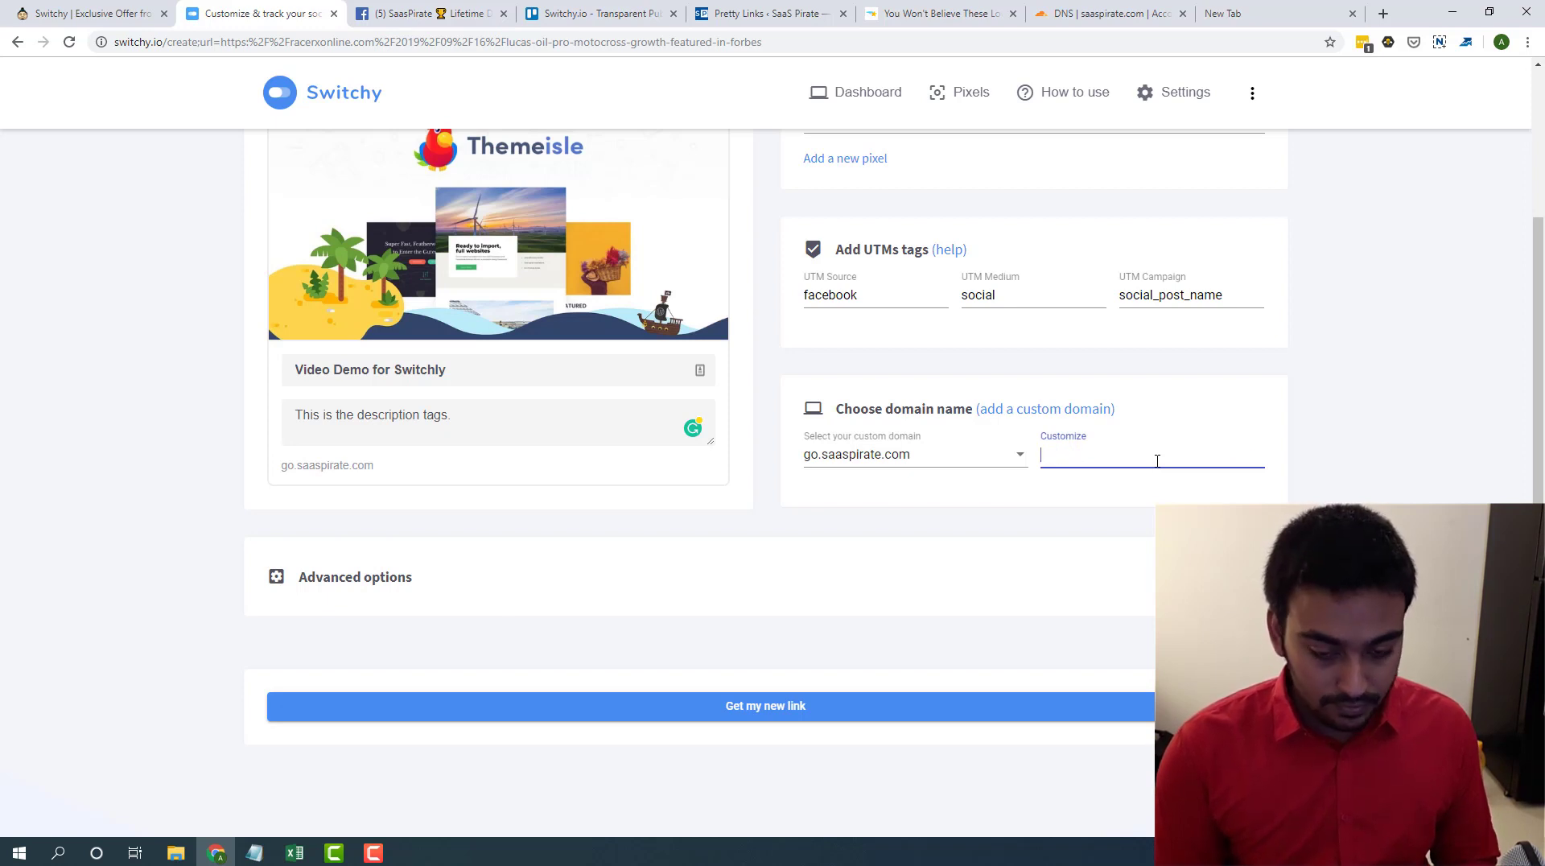
type("sample")
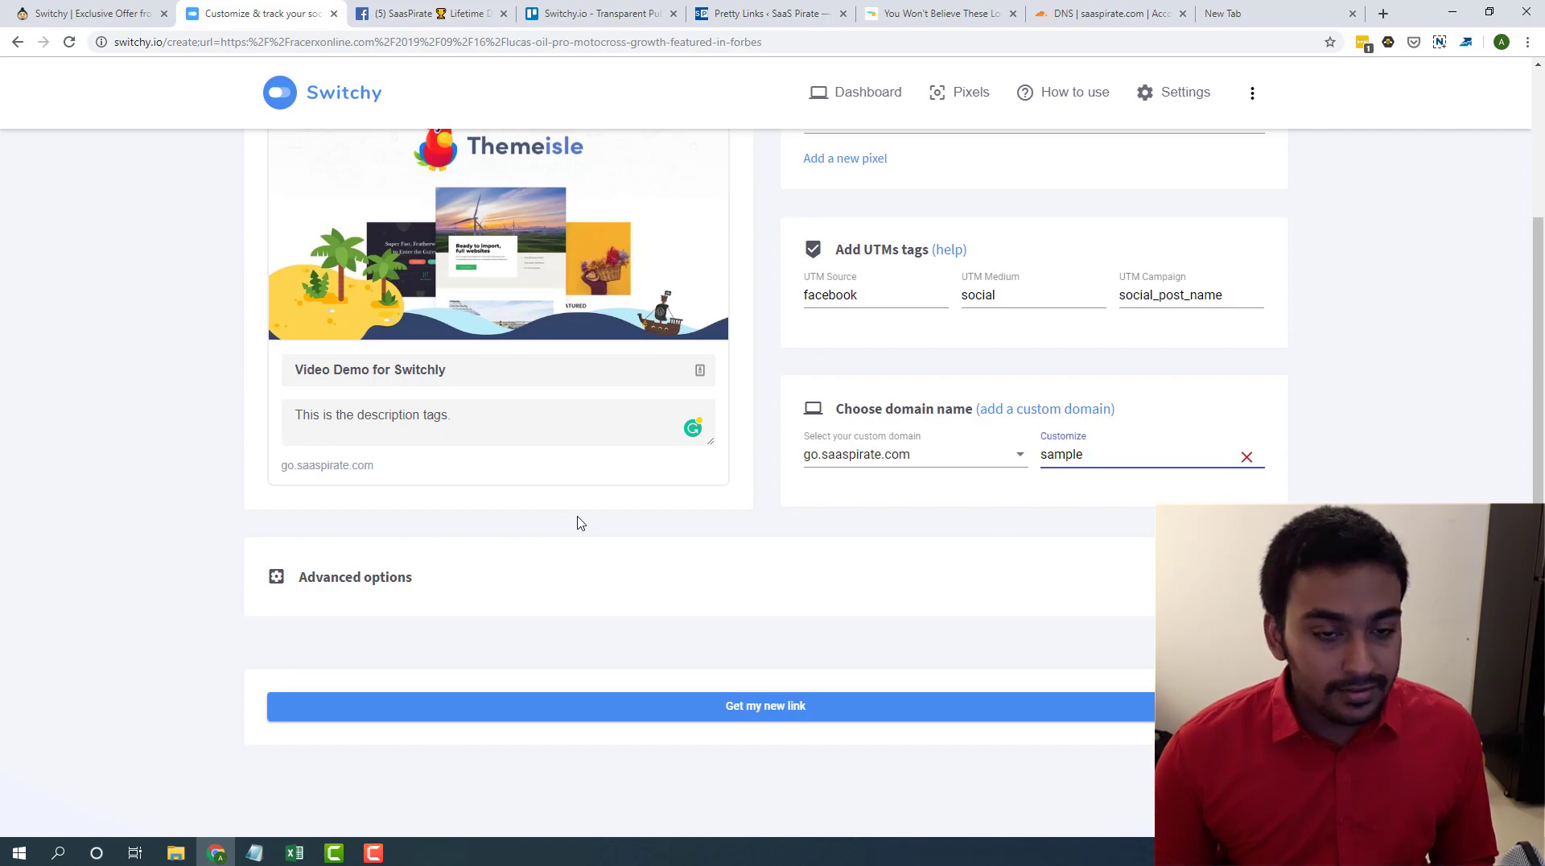
left_click(354, 576)
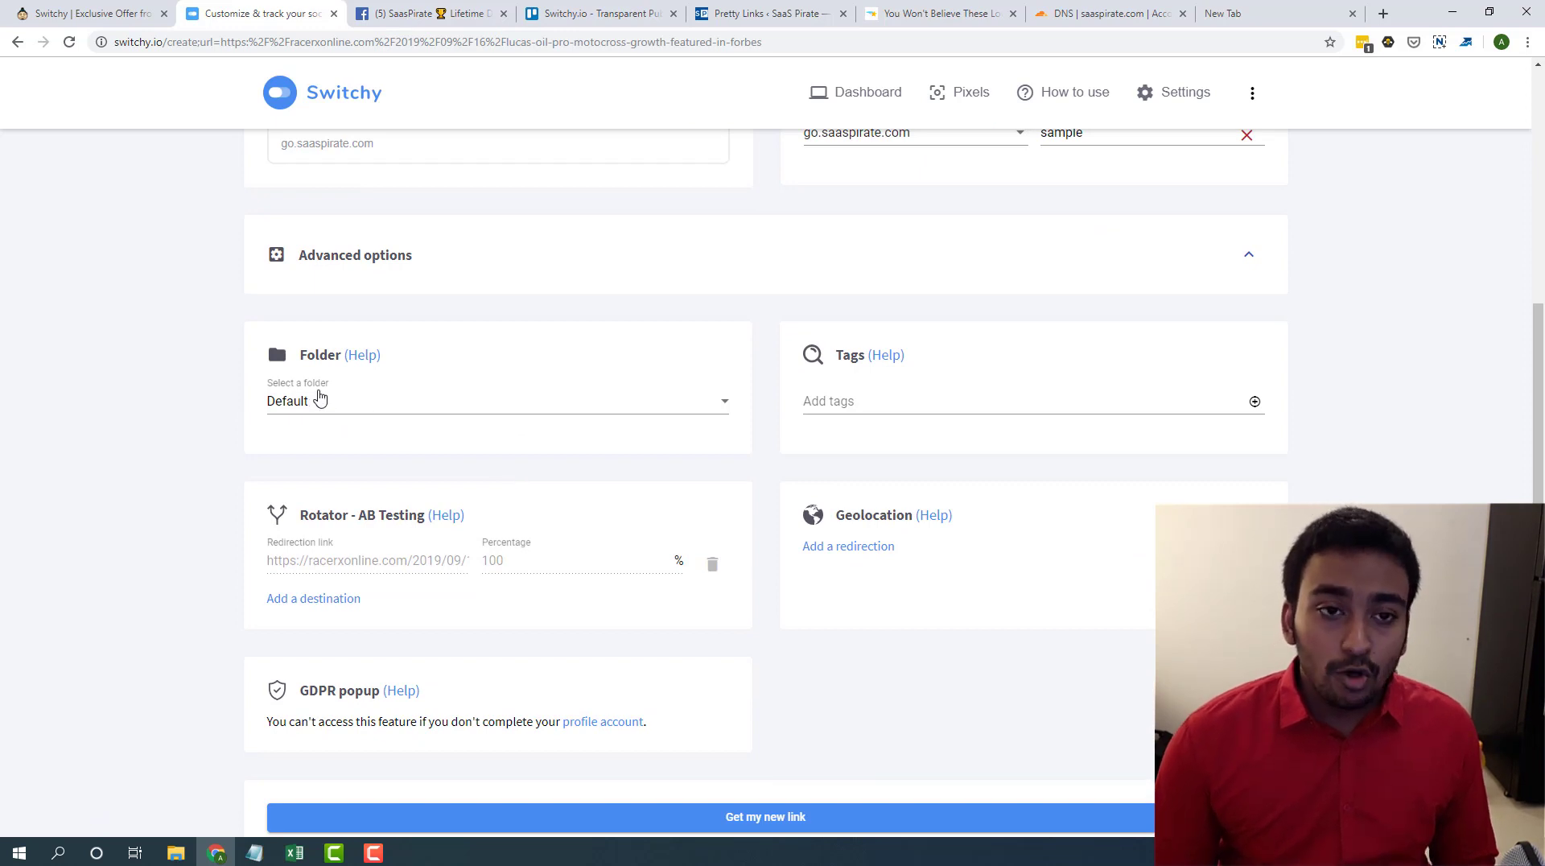
mouse_move(707, 417)
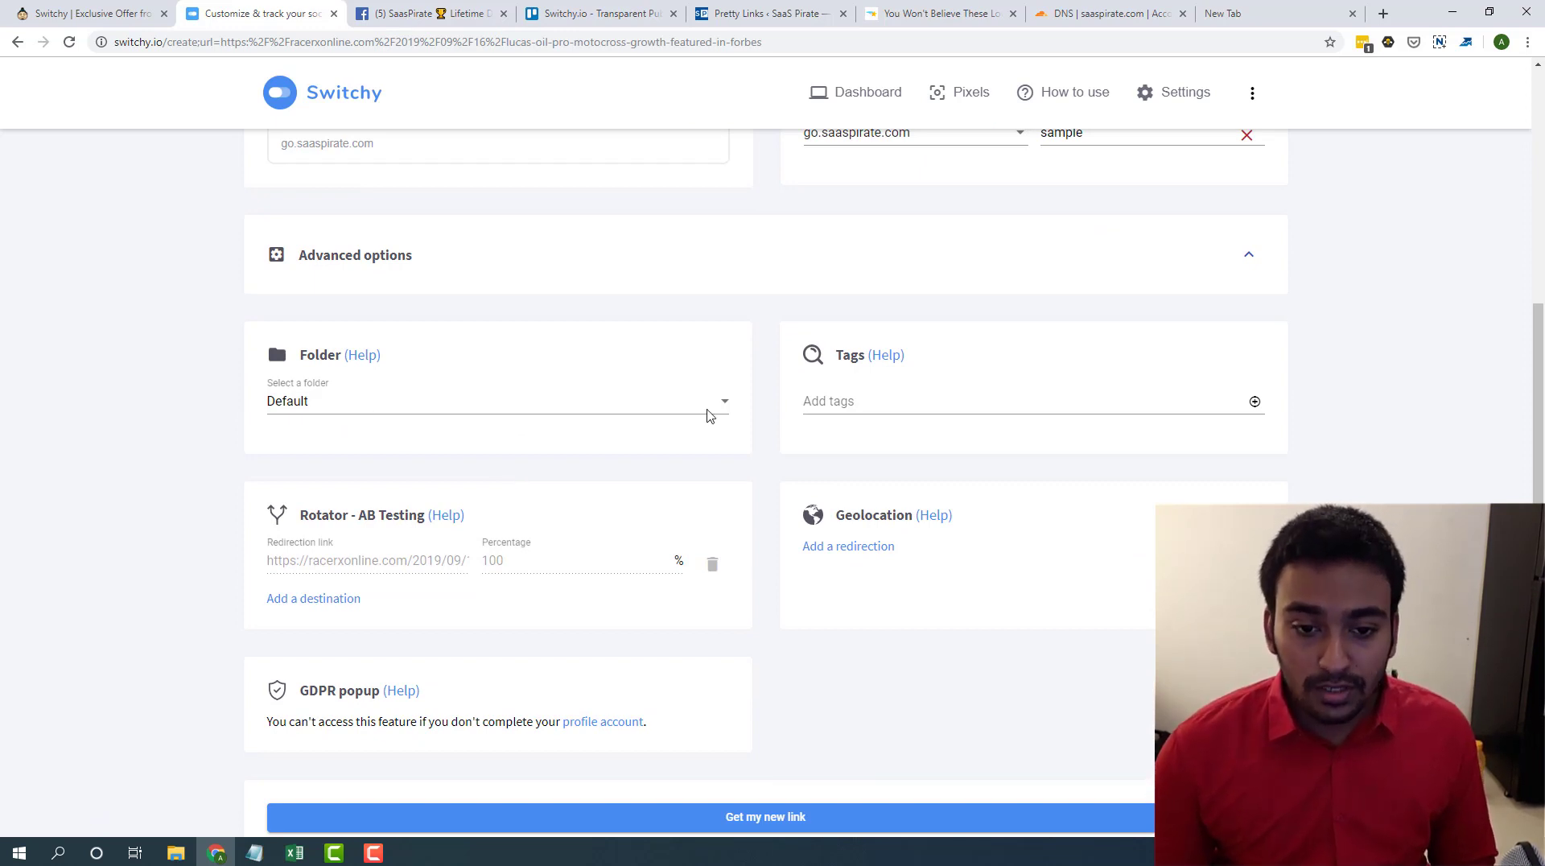
mouse_move(636, 522)
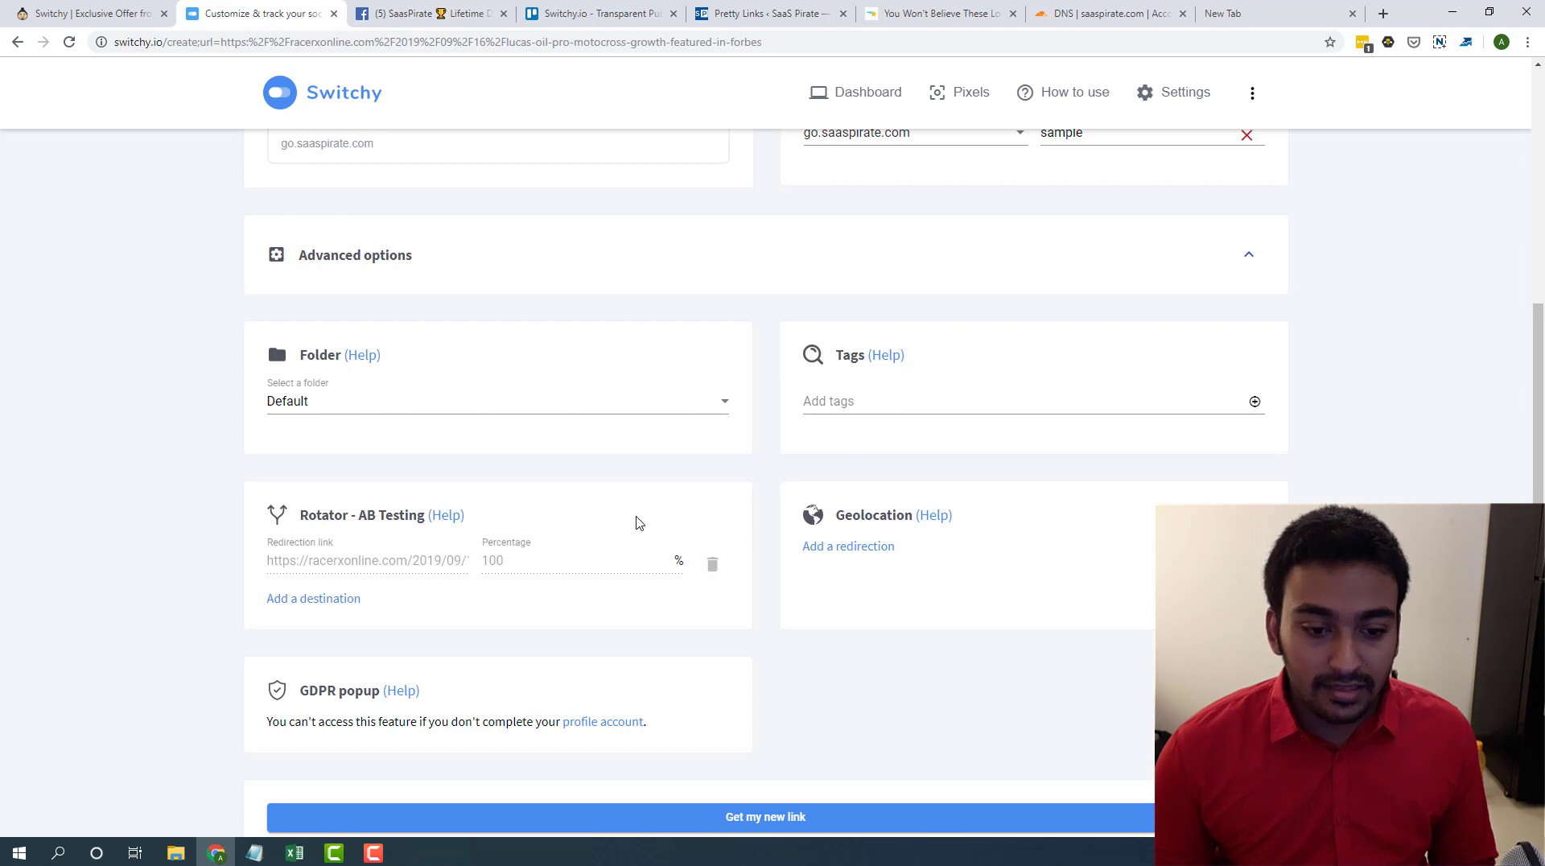
scroll("down", 3)
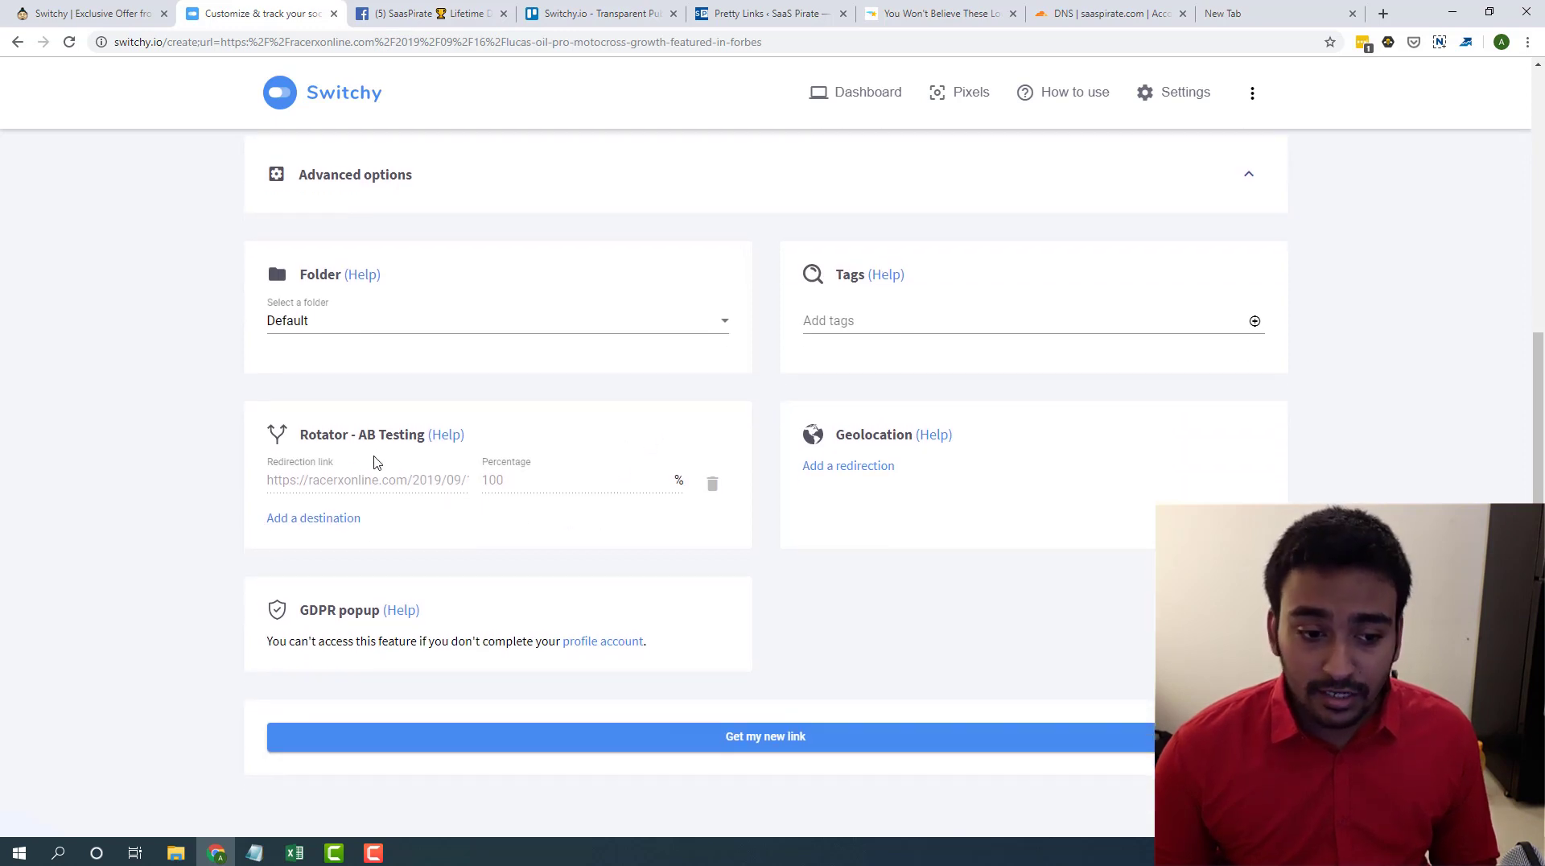
mouse_move(548, 525)
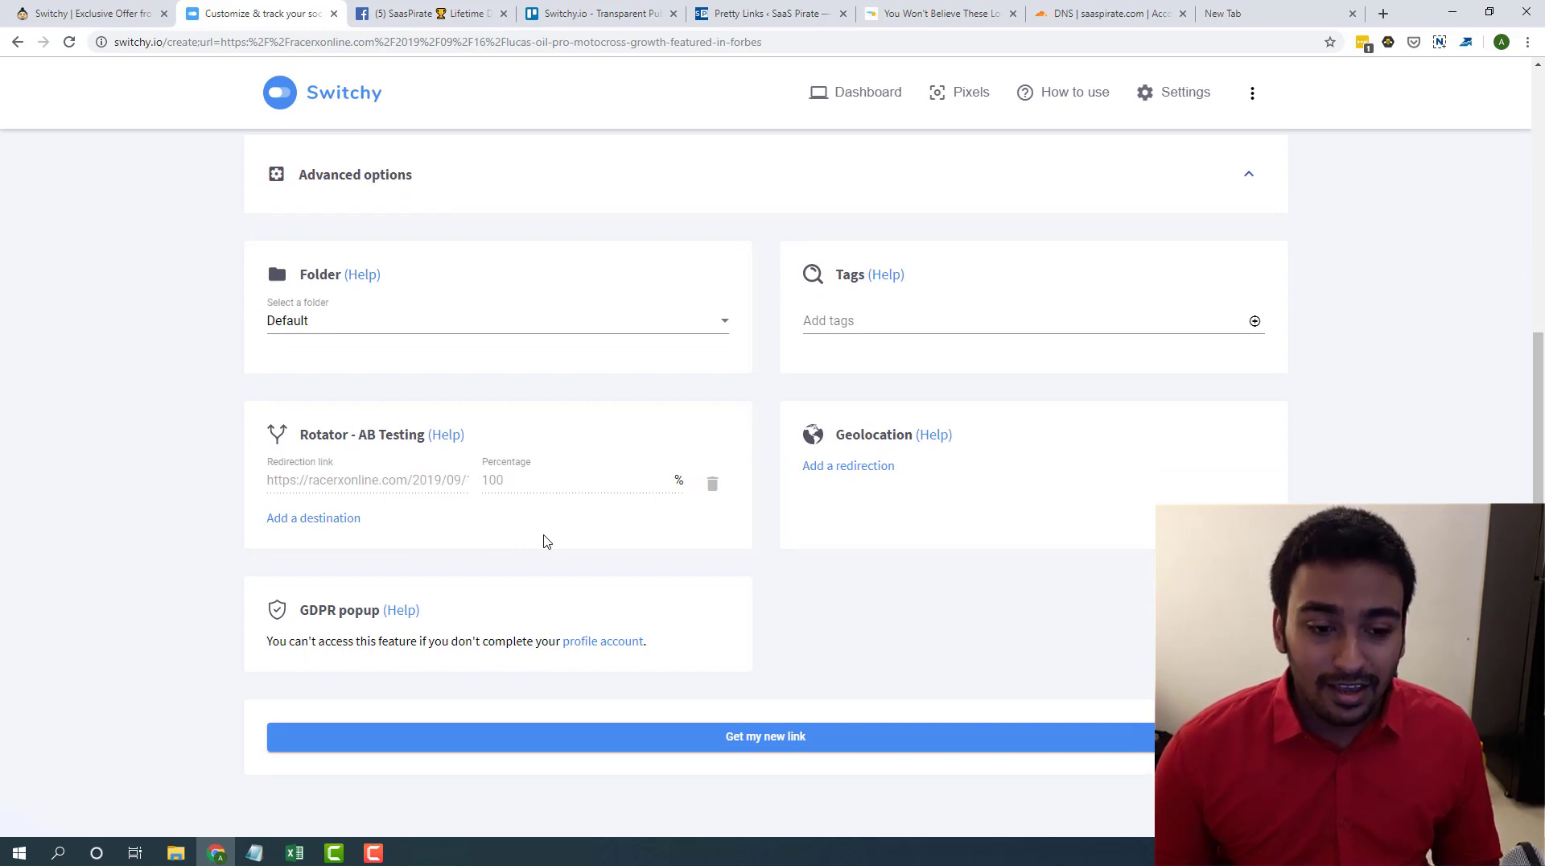
mouse_move(935, 475)
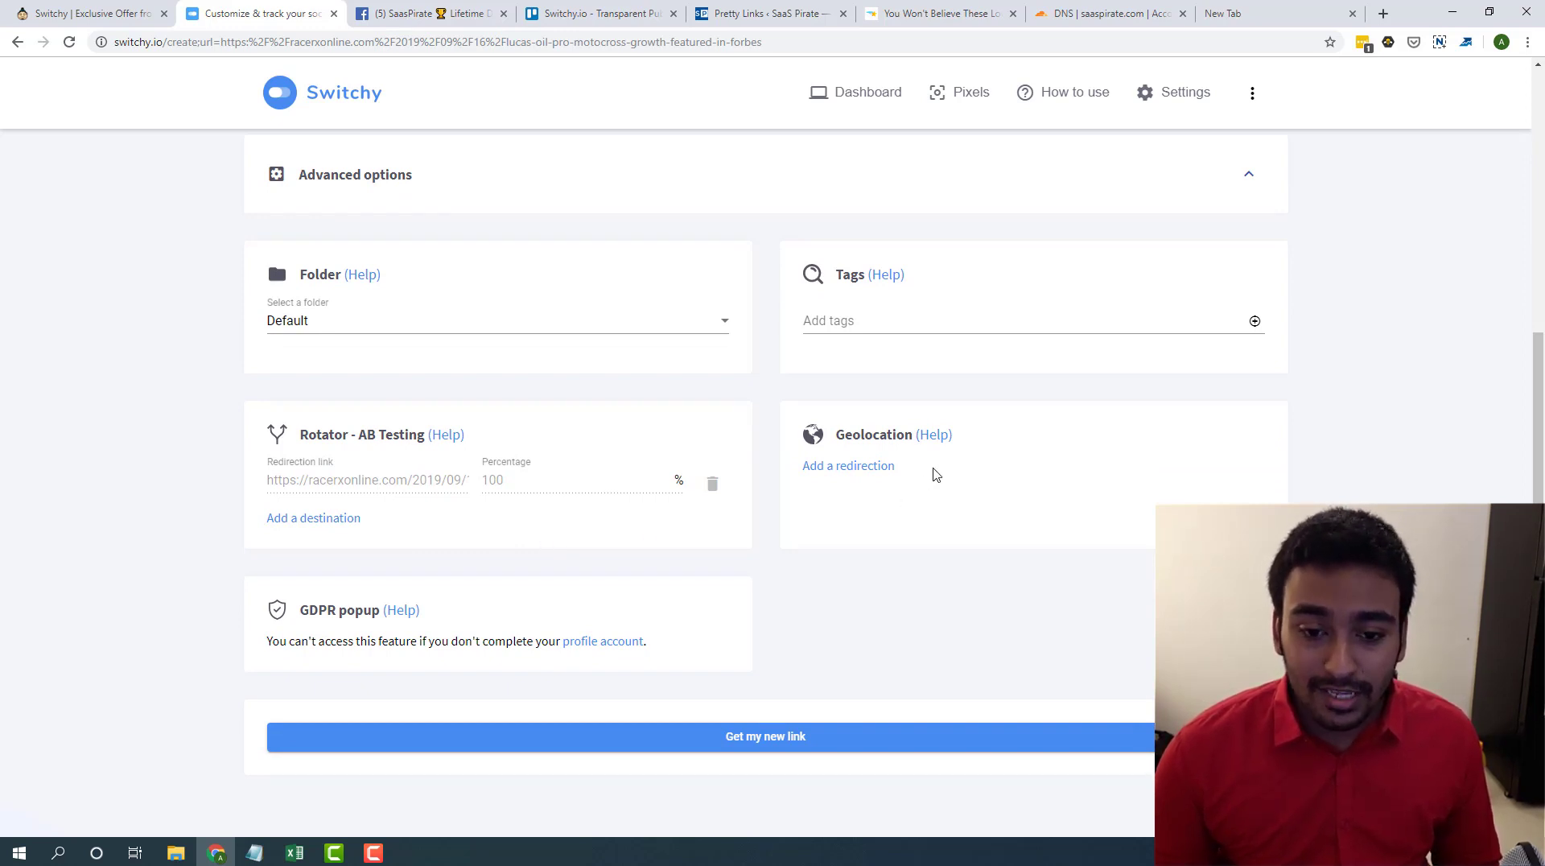
mouse_move(874, 450)
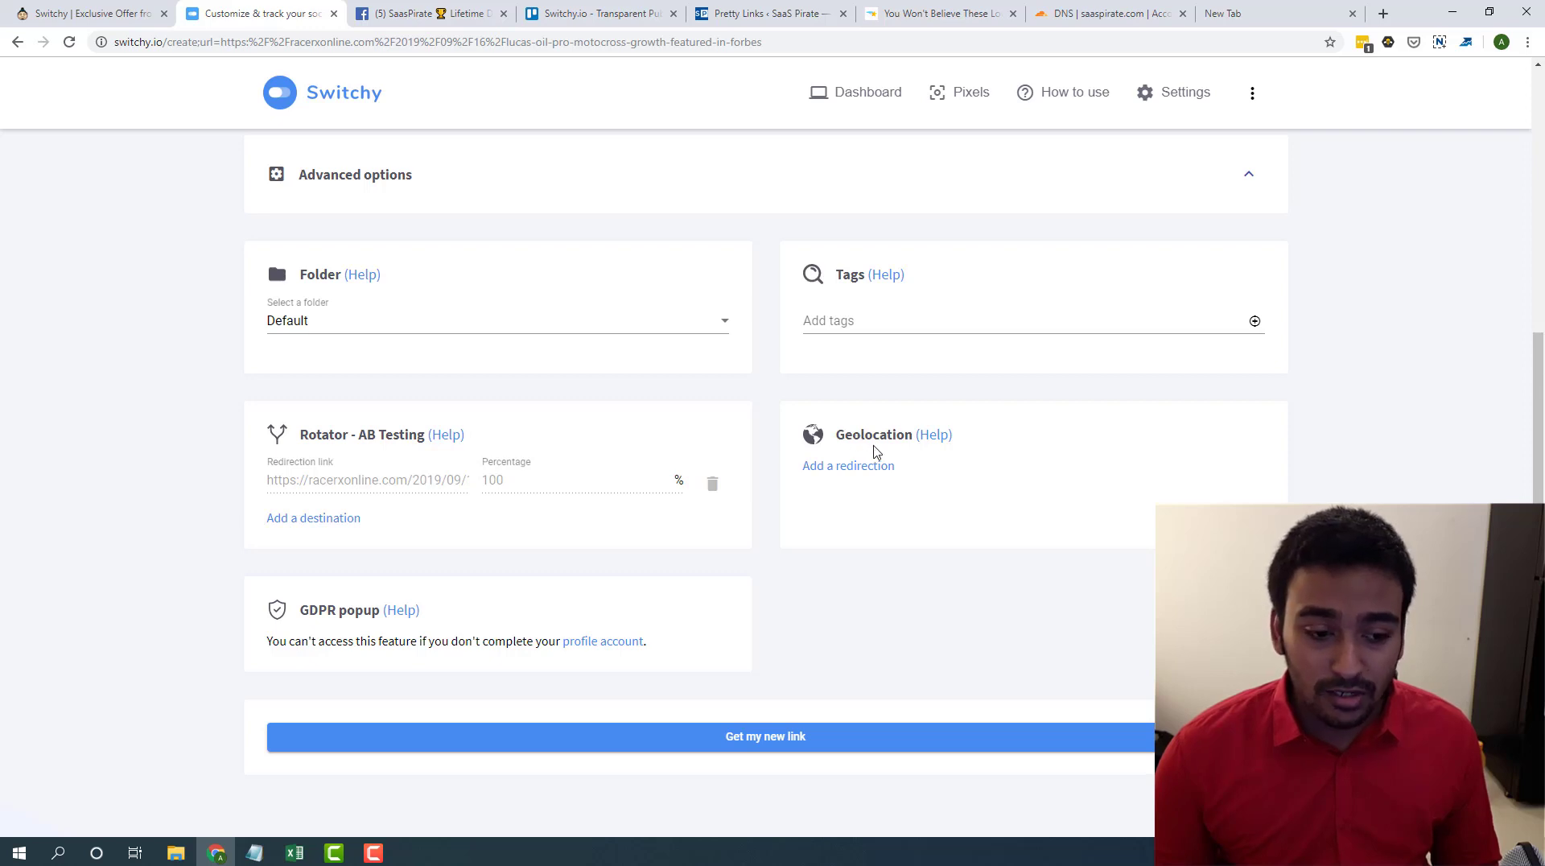
mouse_move(844, 382)
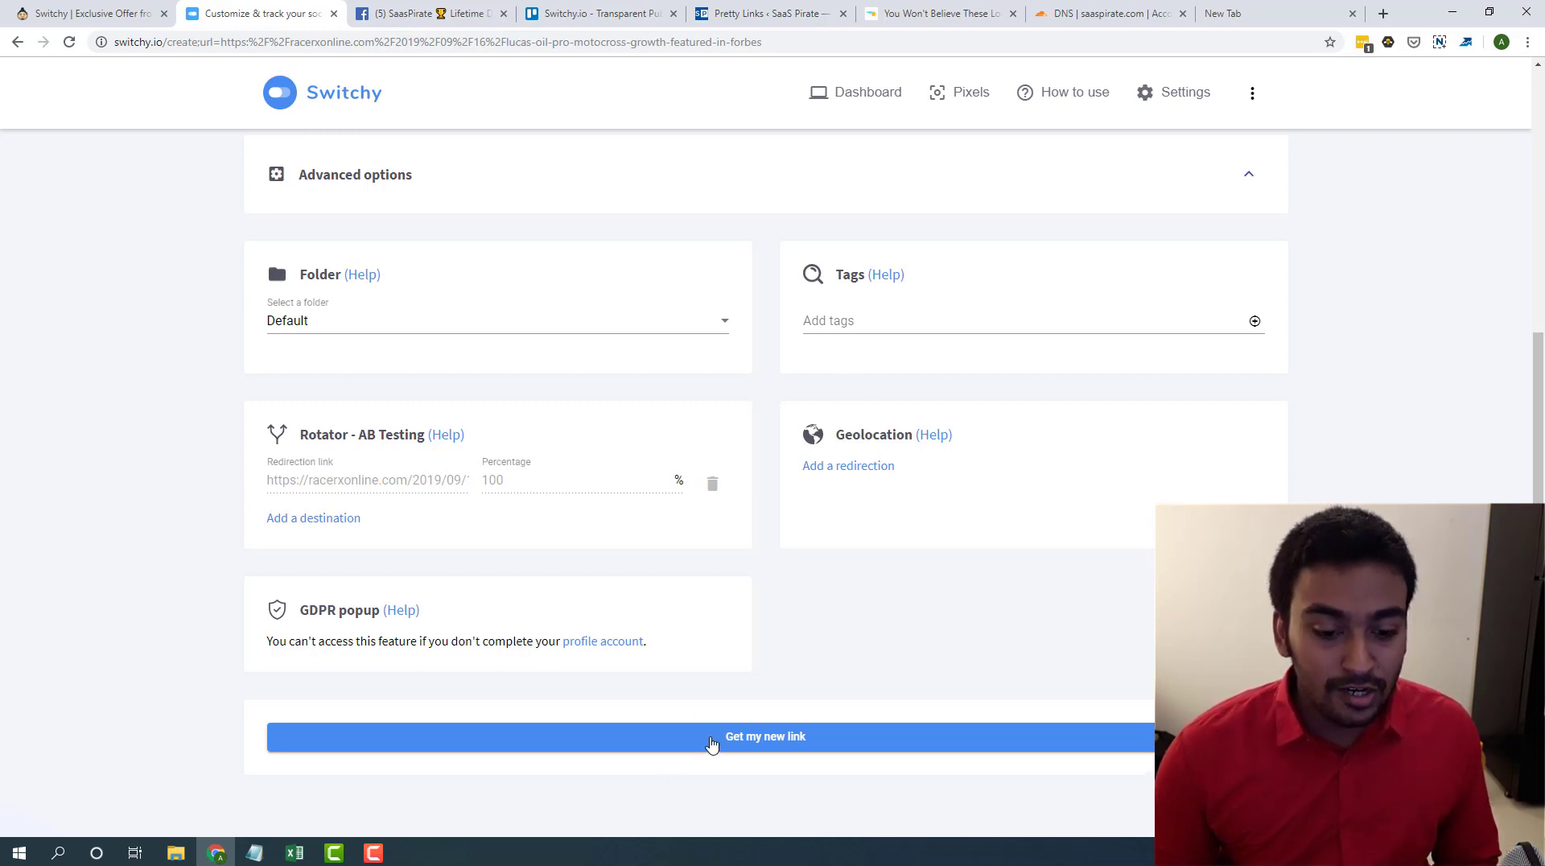
- Retype the custom ending as "switch" and submit Get my new link
left_click(765, 735)
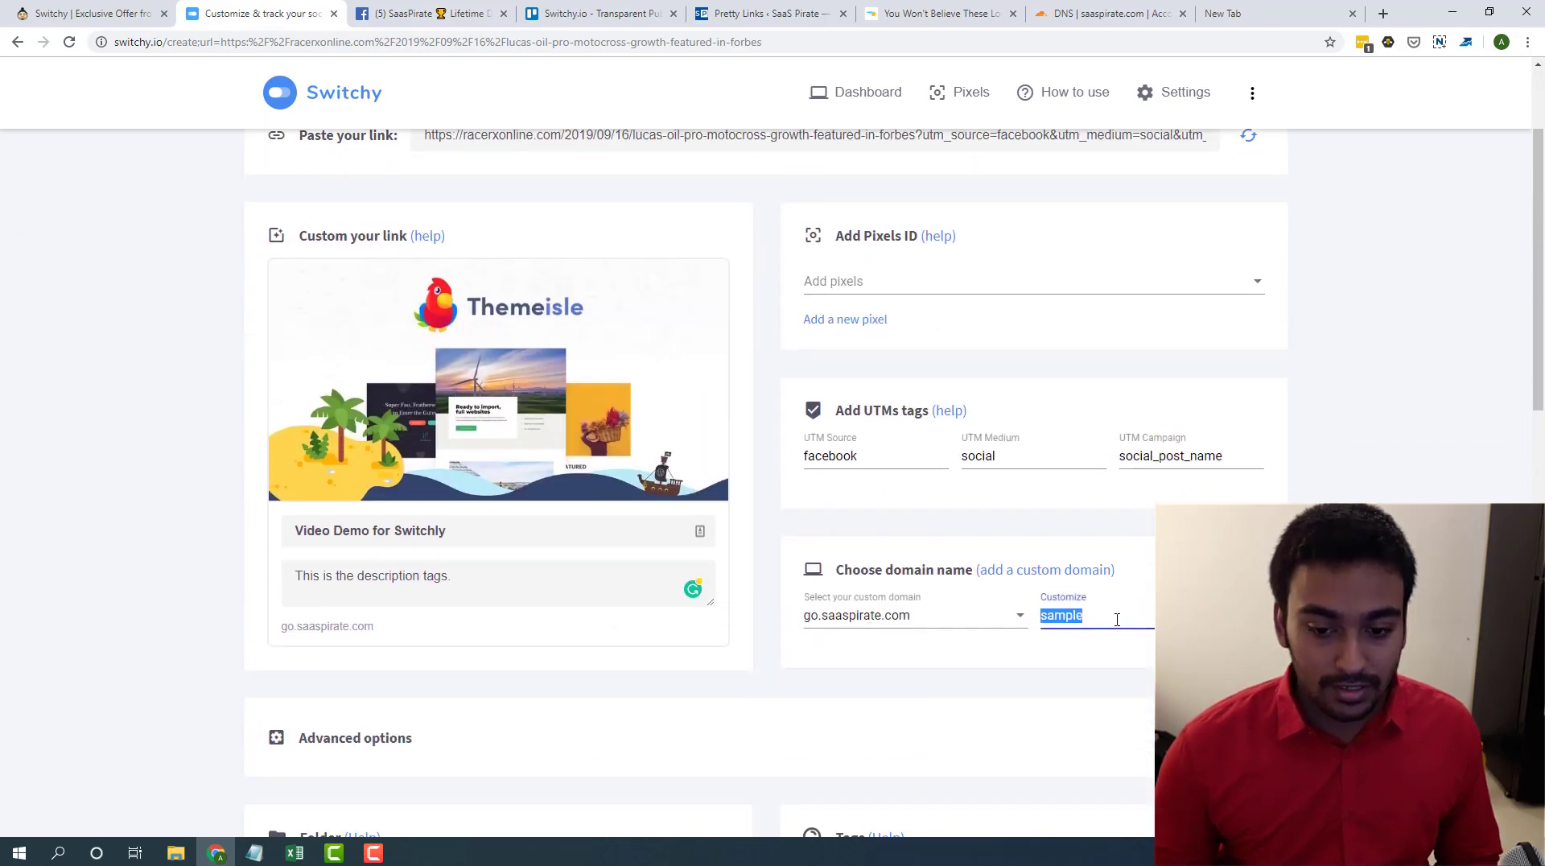
type("dealpag")
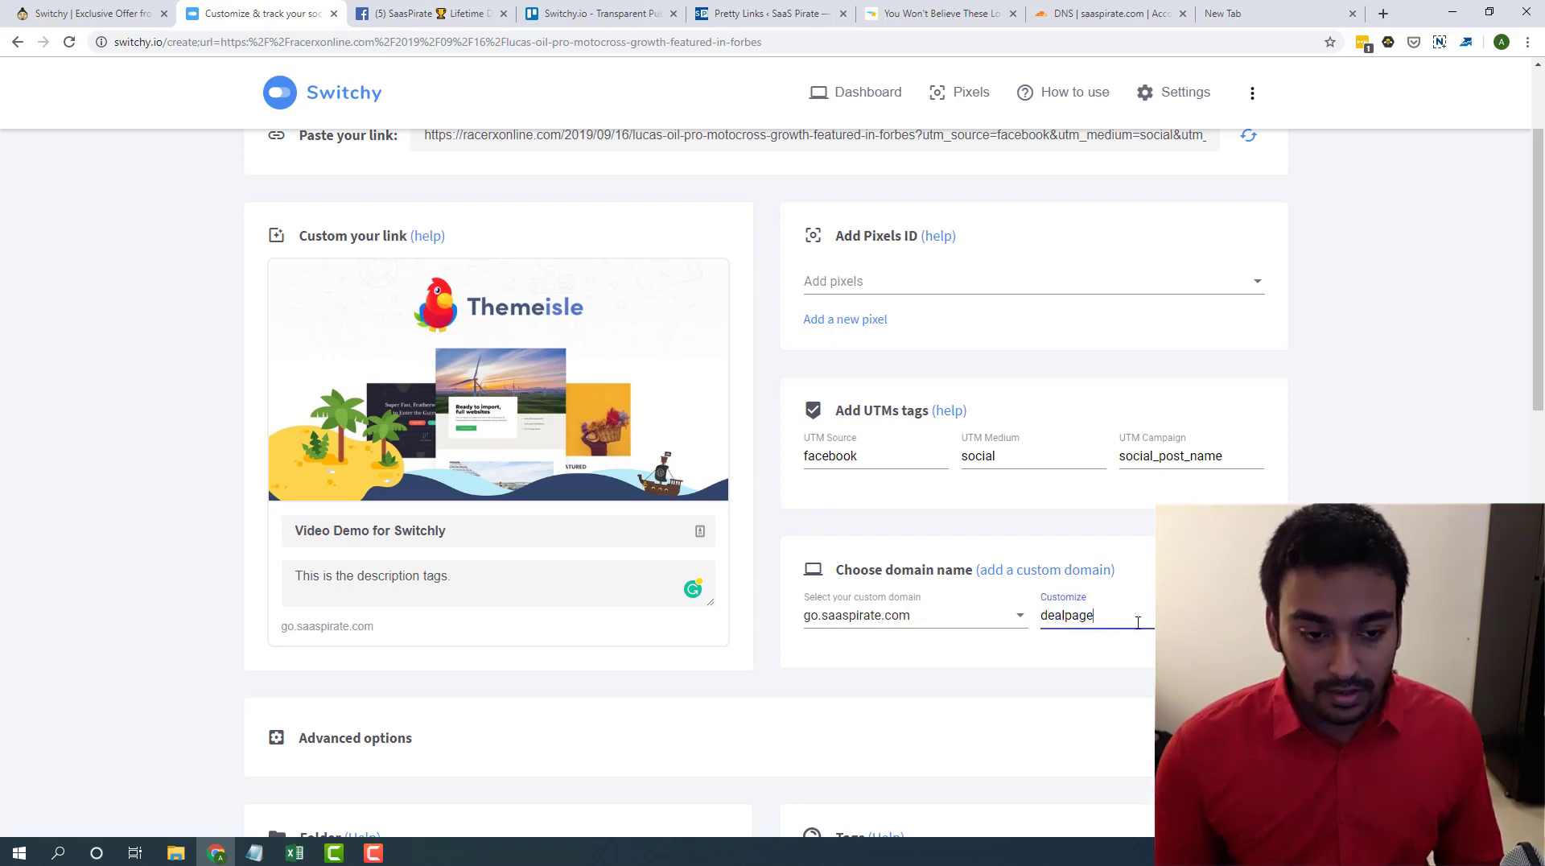
double_click(1066, 615)
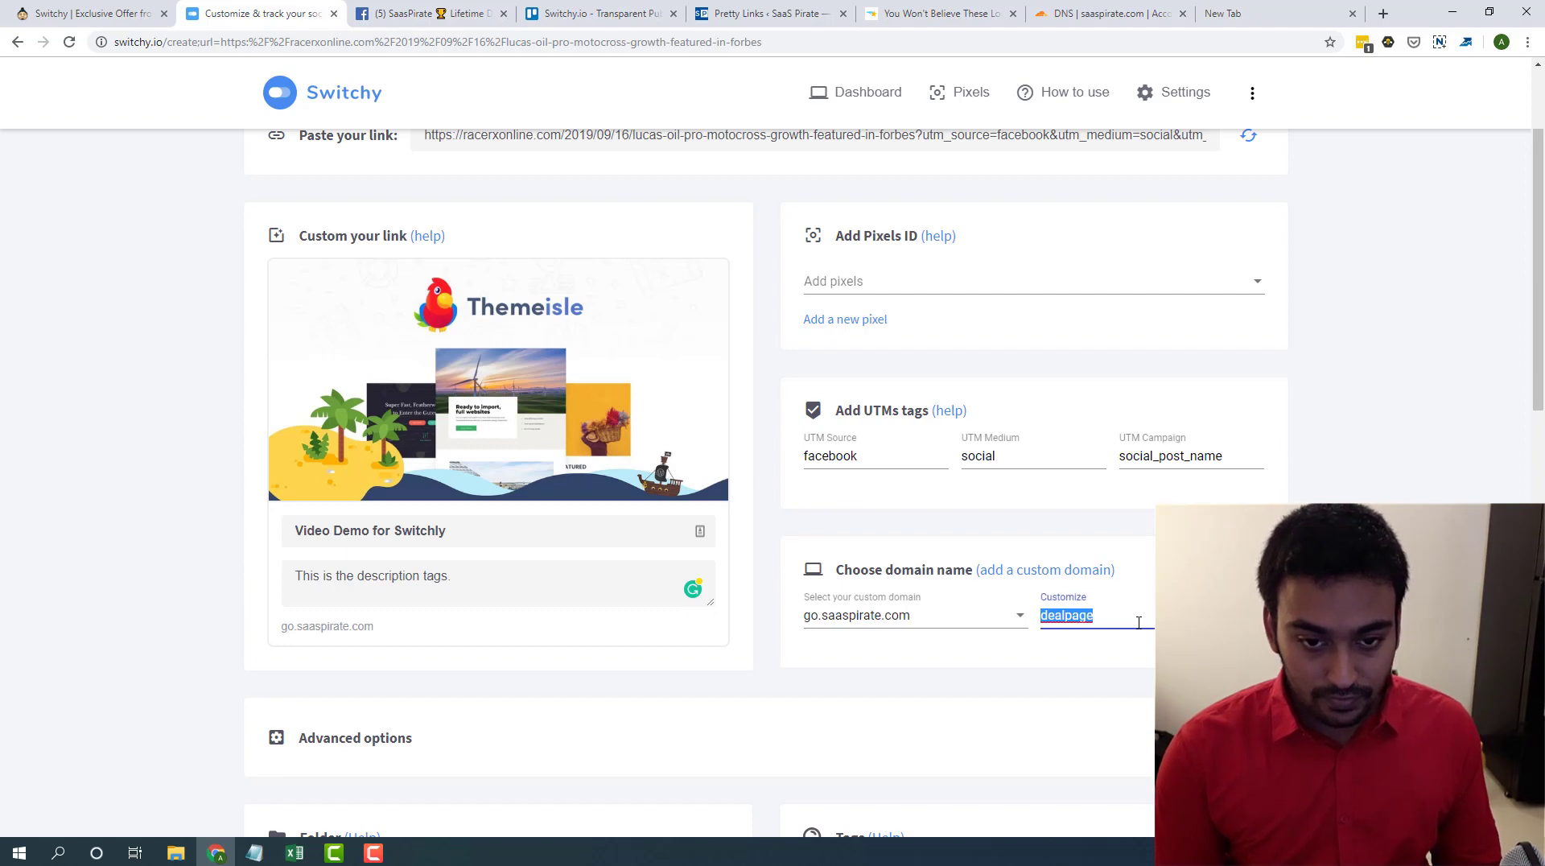
type("swit")
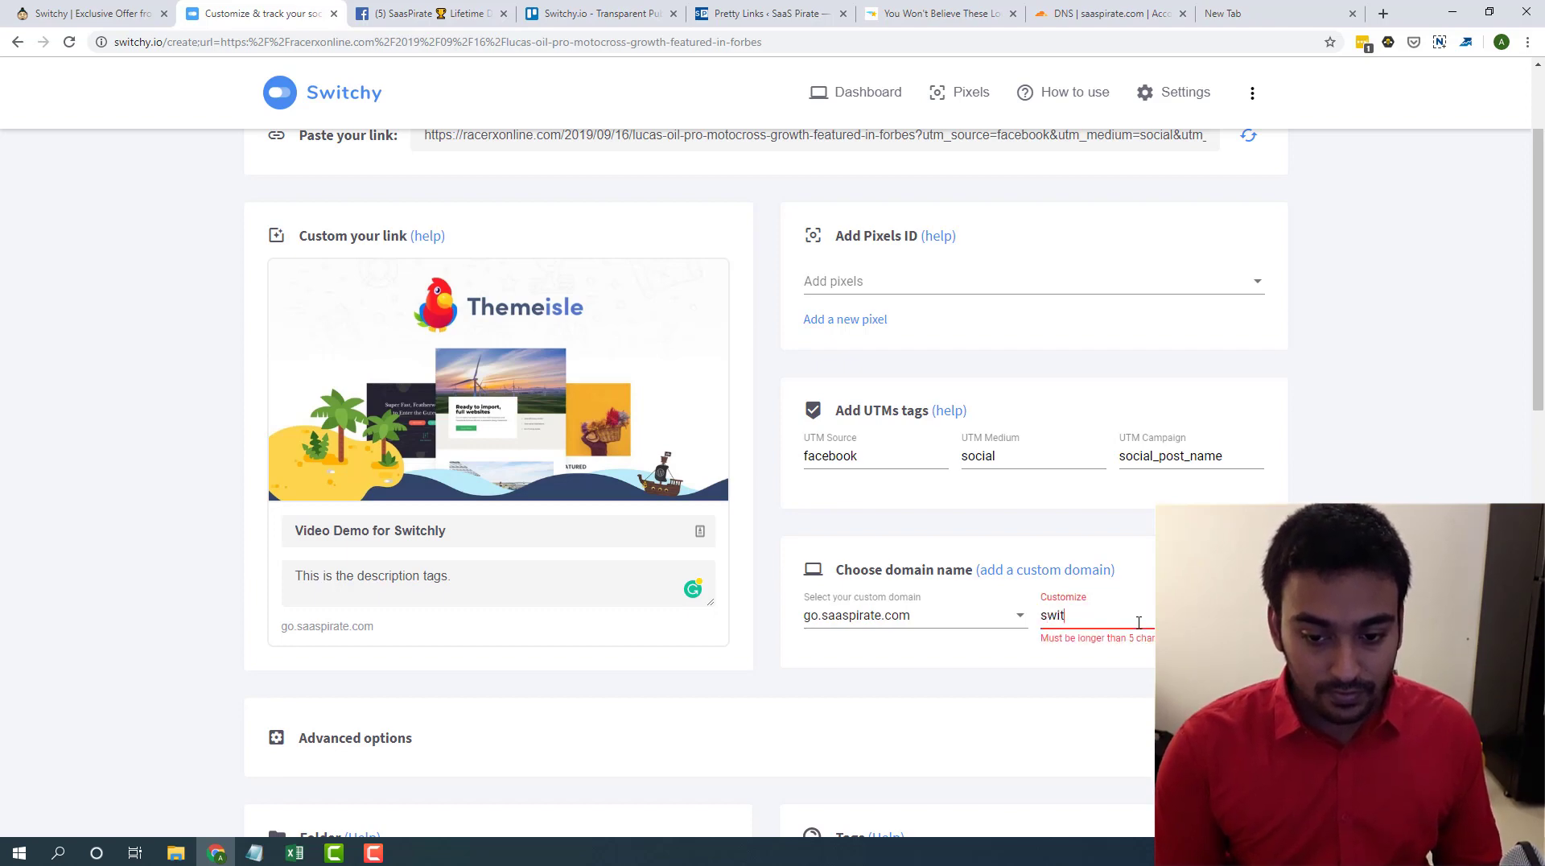
scroll("down", 3)
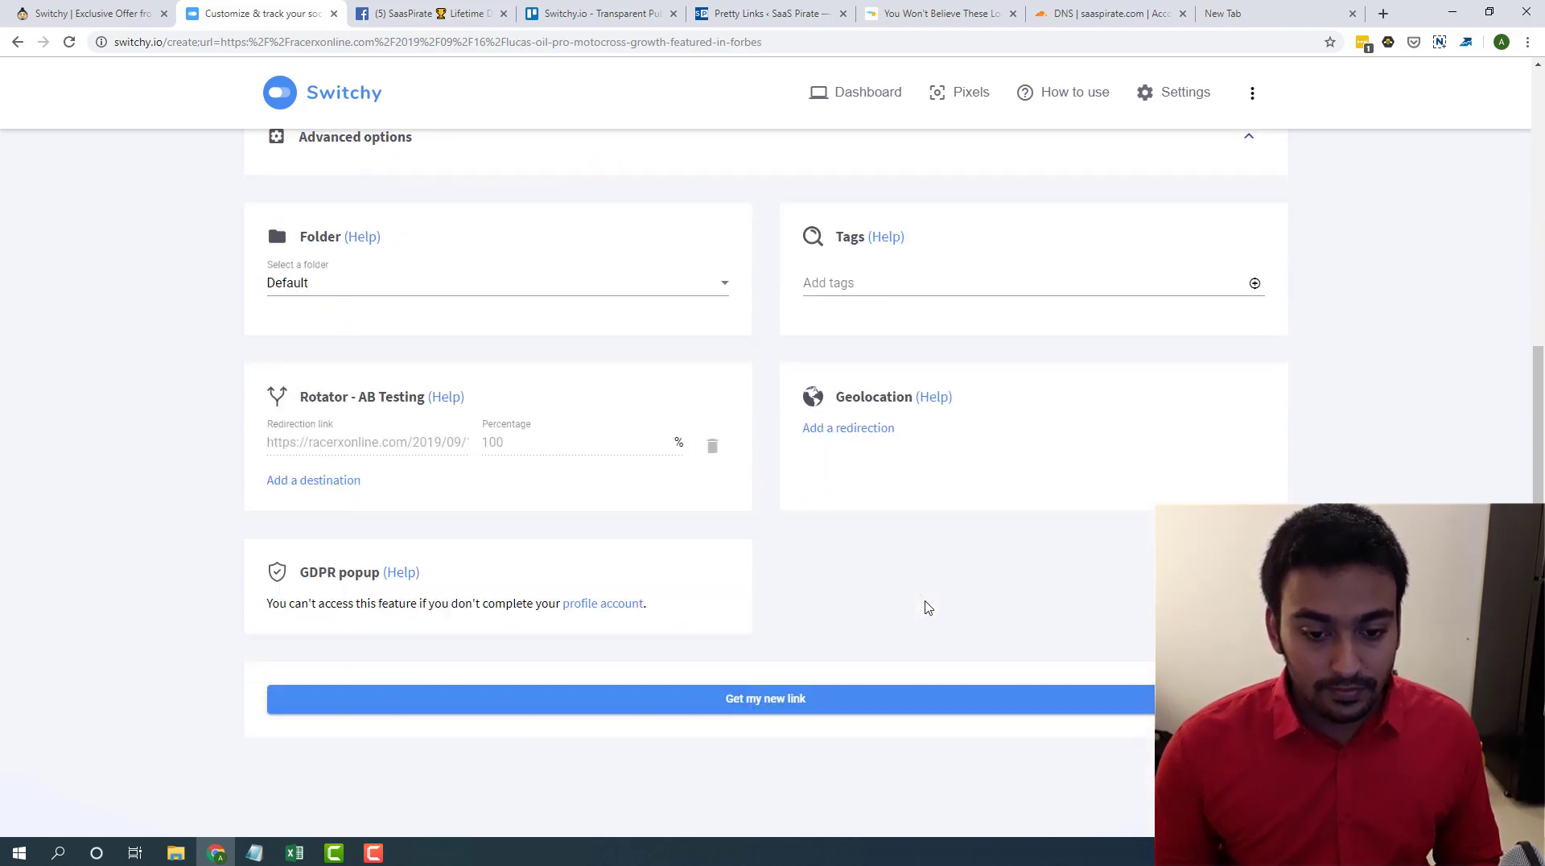
left_click(765, 697)
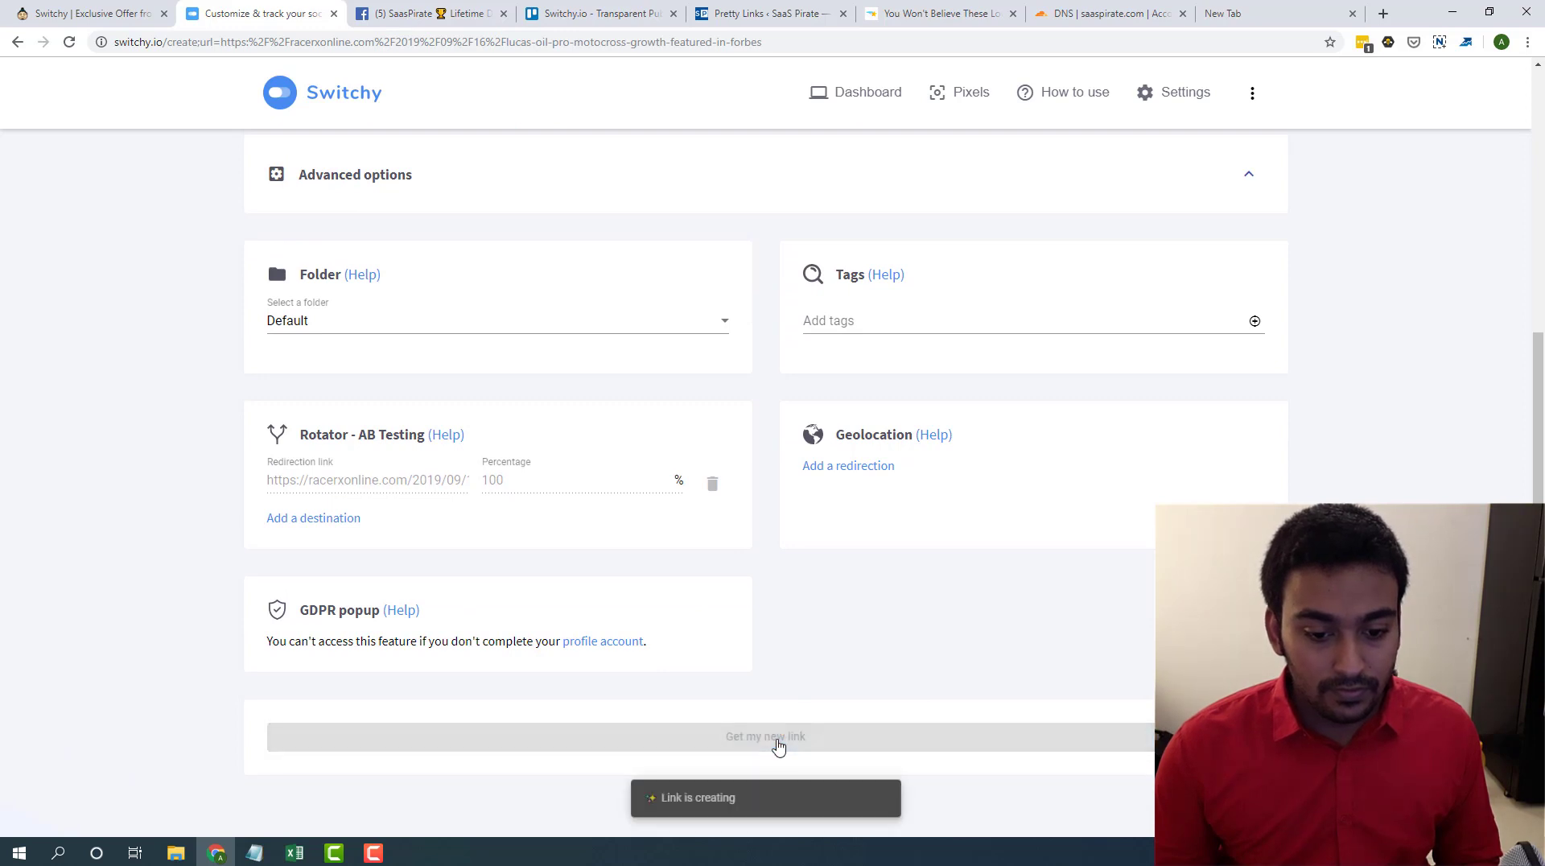
- Copy the new go.saaspirate.com/switch short link from the Well done dialog
left_click(765, 736)
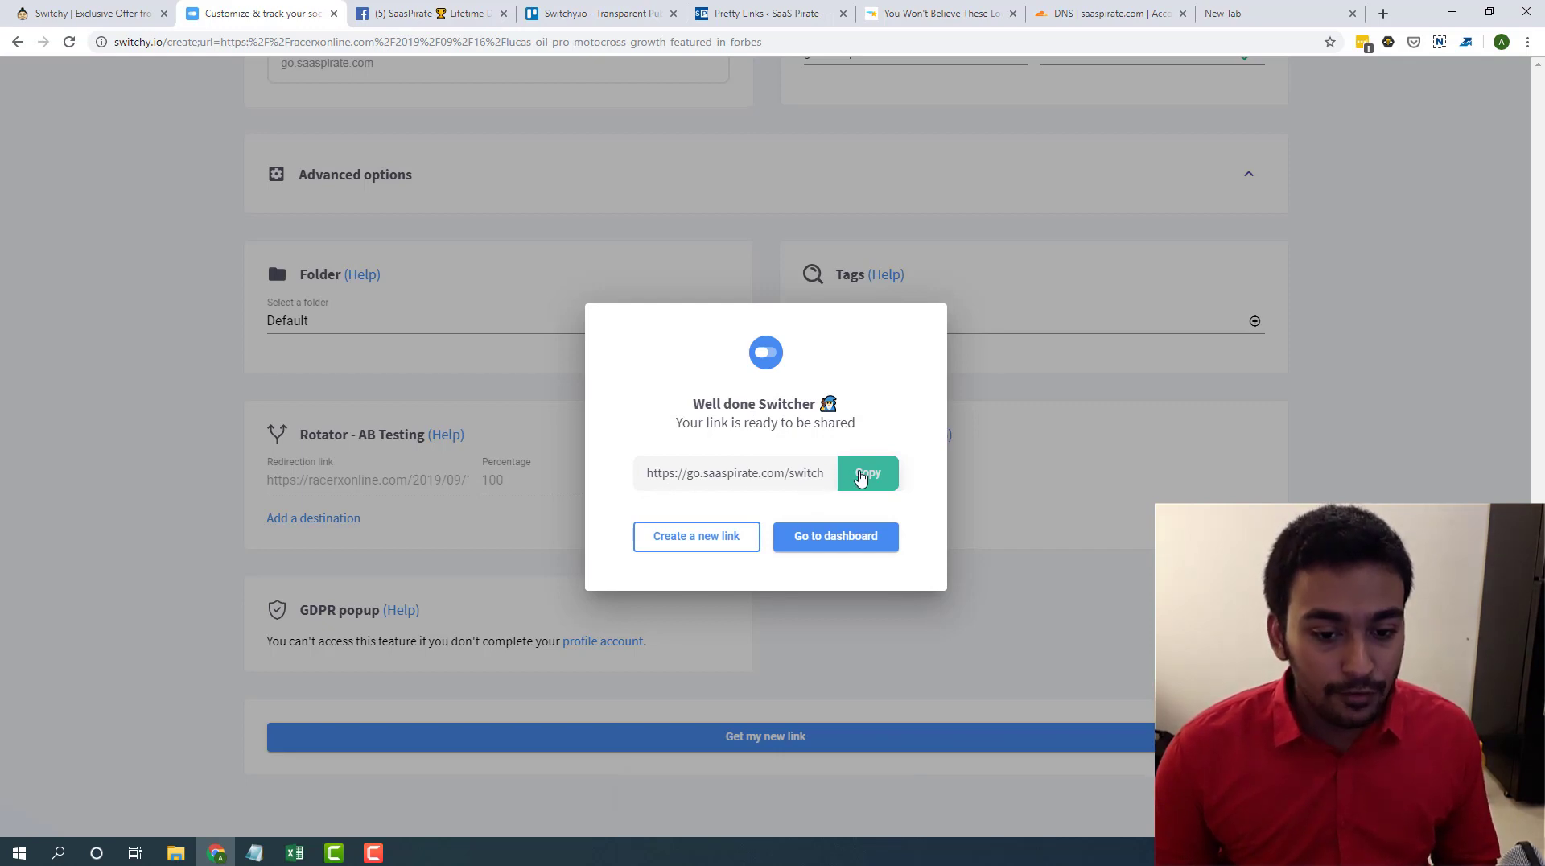
left_click(866, 473)
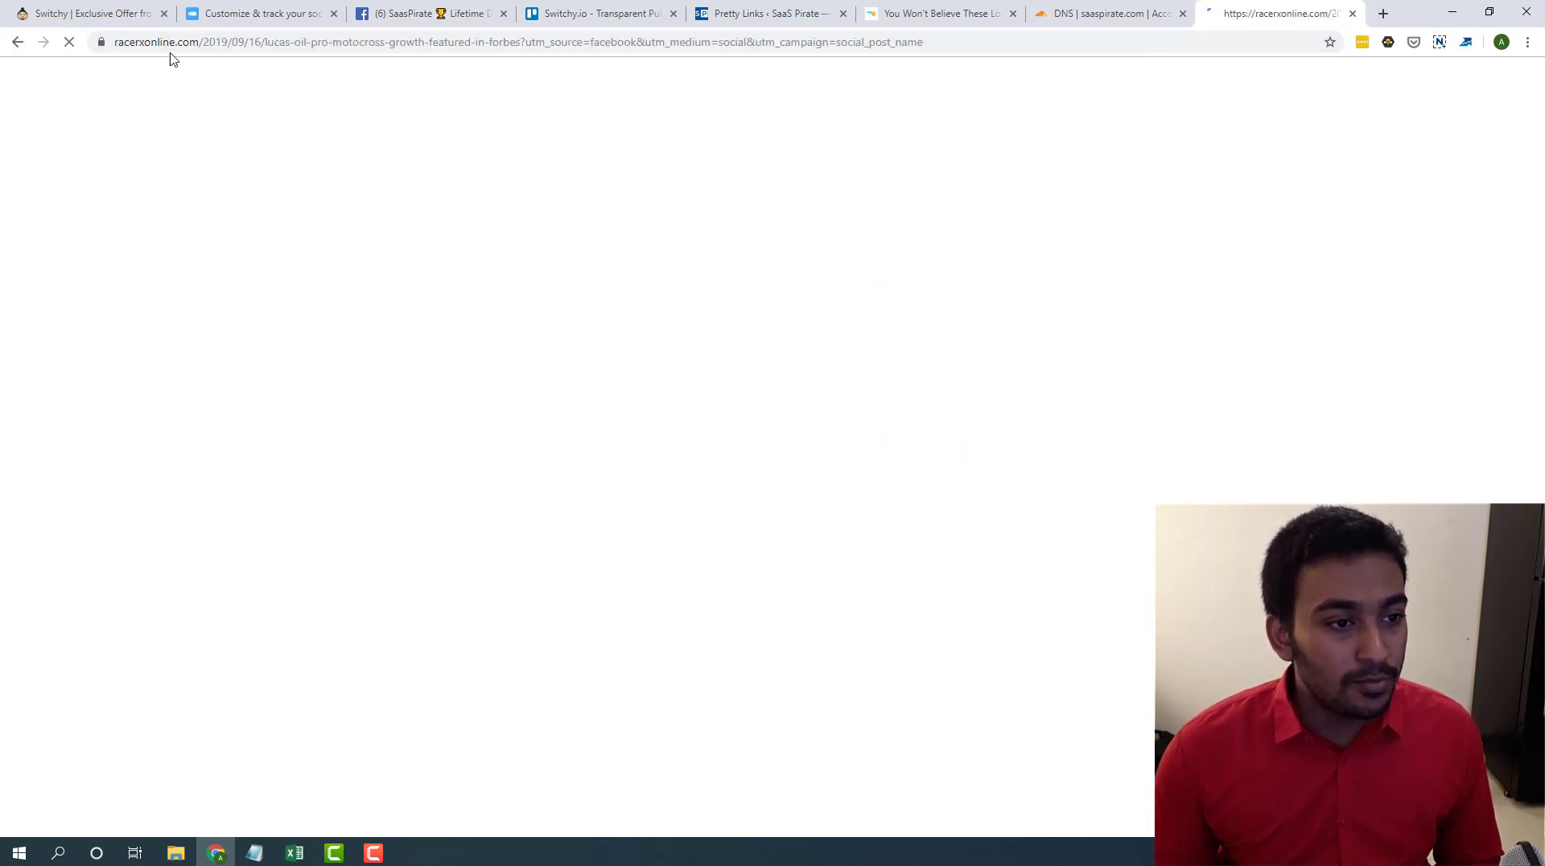
- Put go.saaspirate.com/switch in the Facebook group post draft and test its preview
left_click(426, 13)
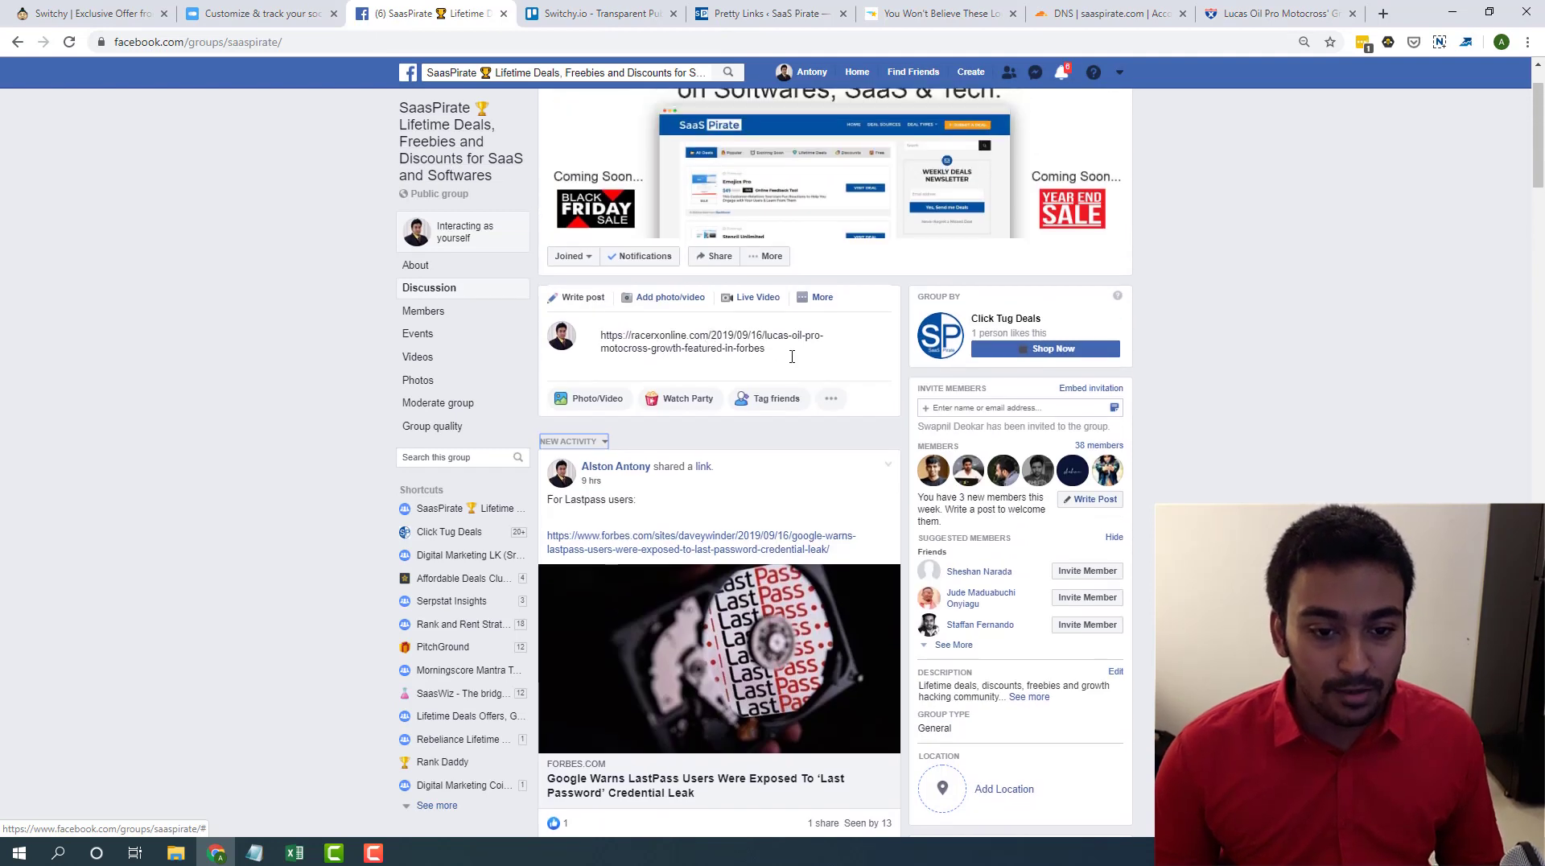
left_click(690, 342)
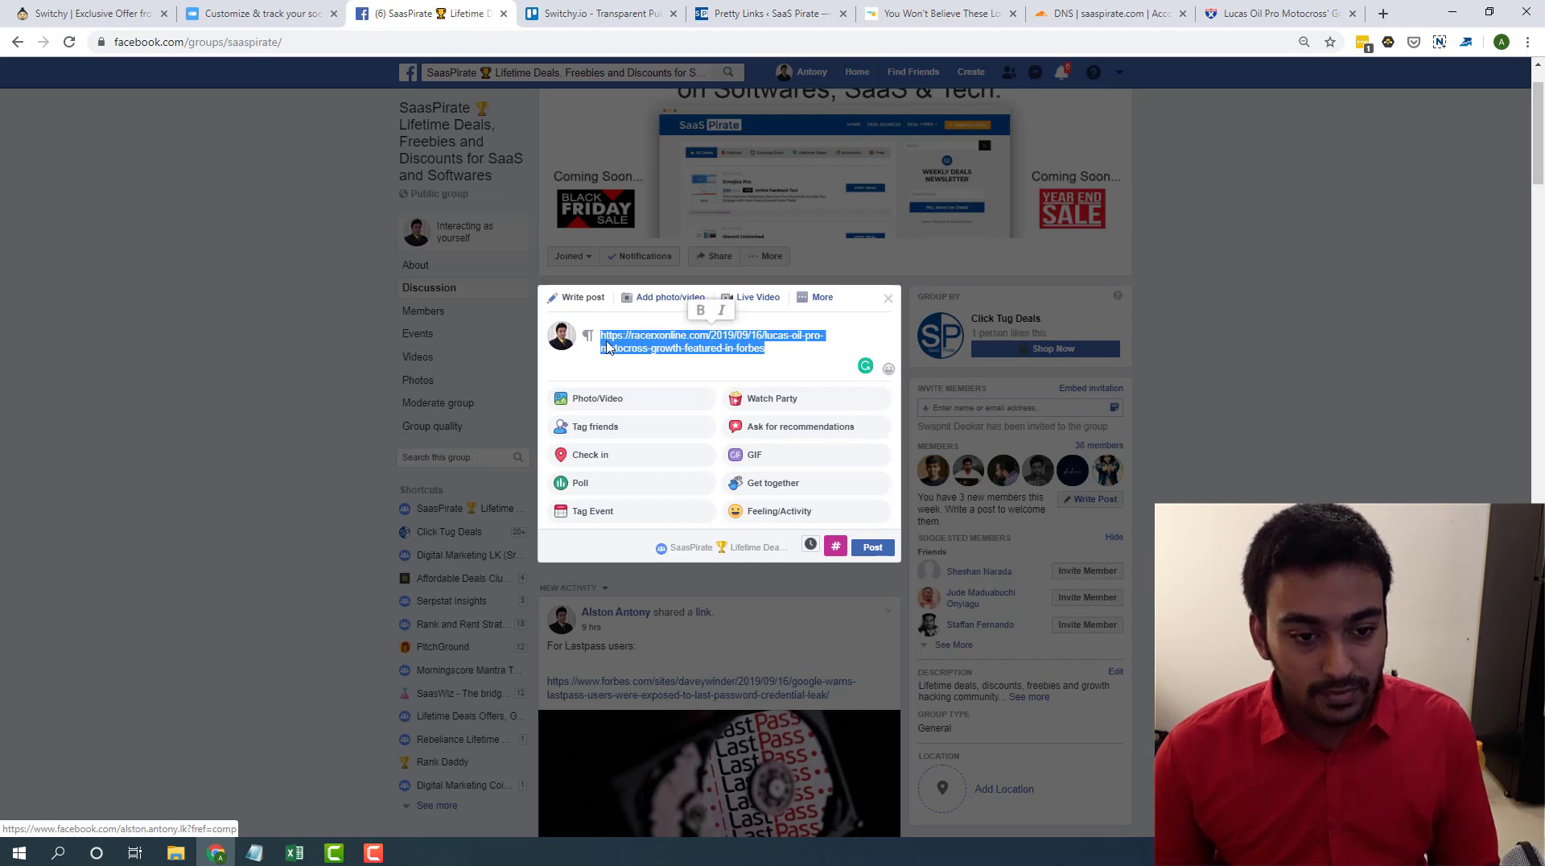
type("https://go.saaspirate.com/switch")
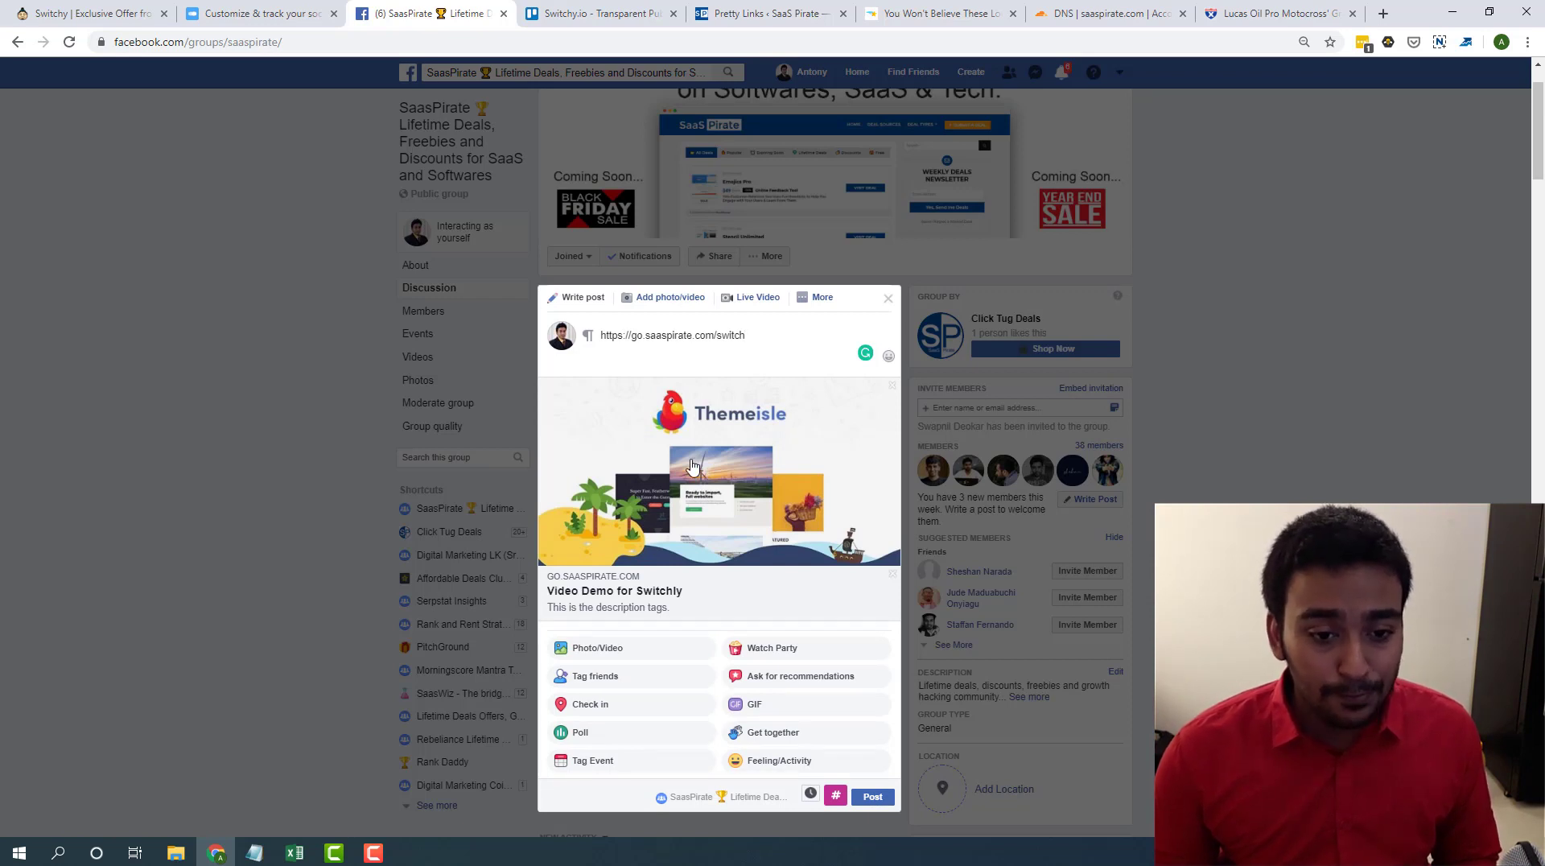
left_click(1277, 13)
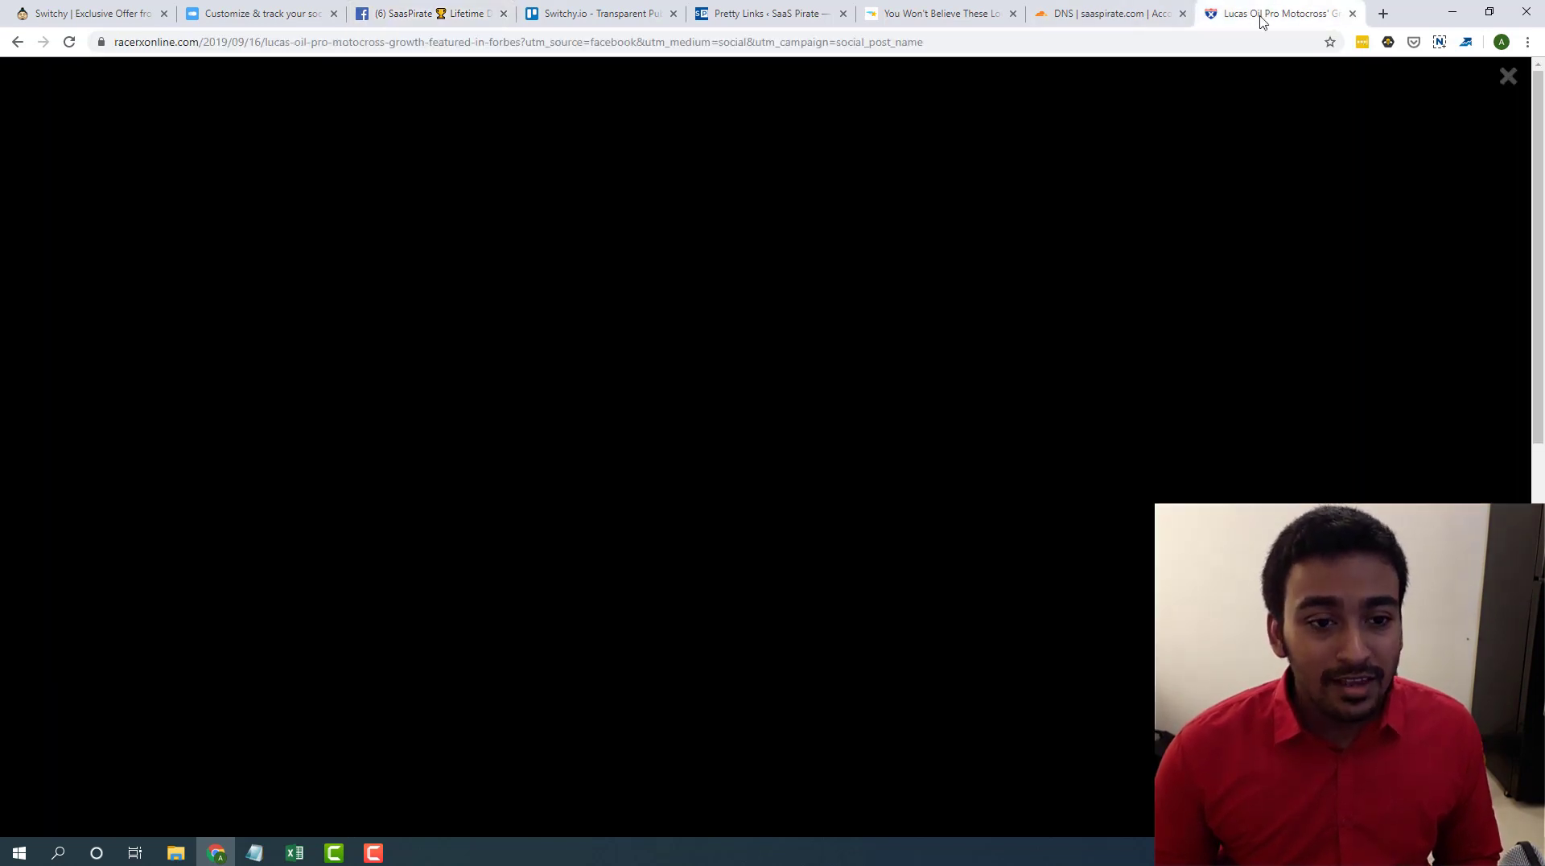
left_click(424, 12)
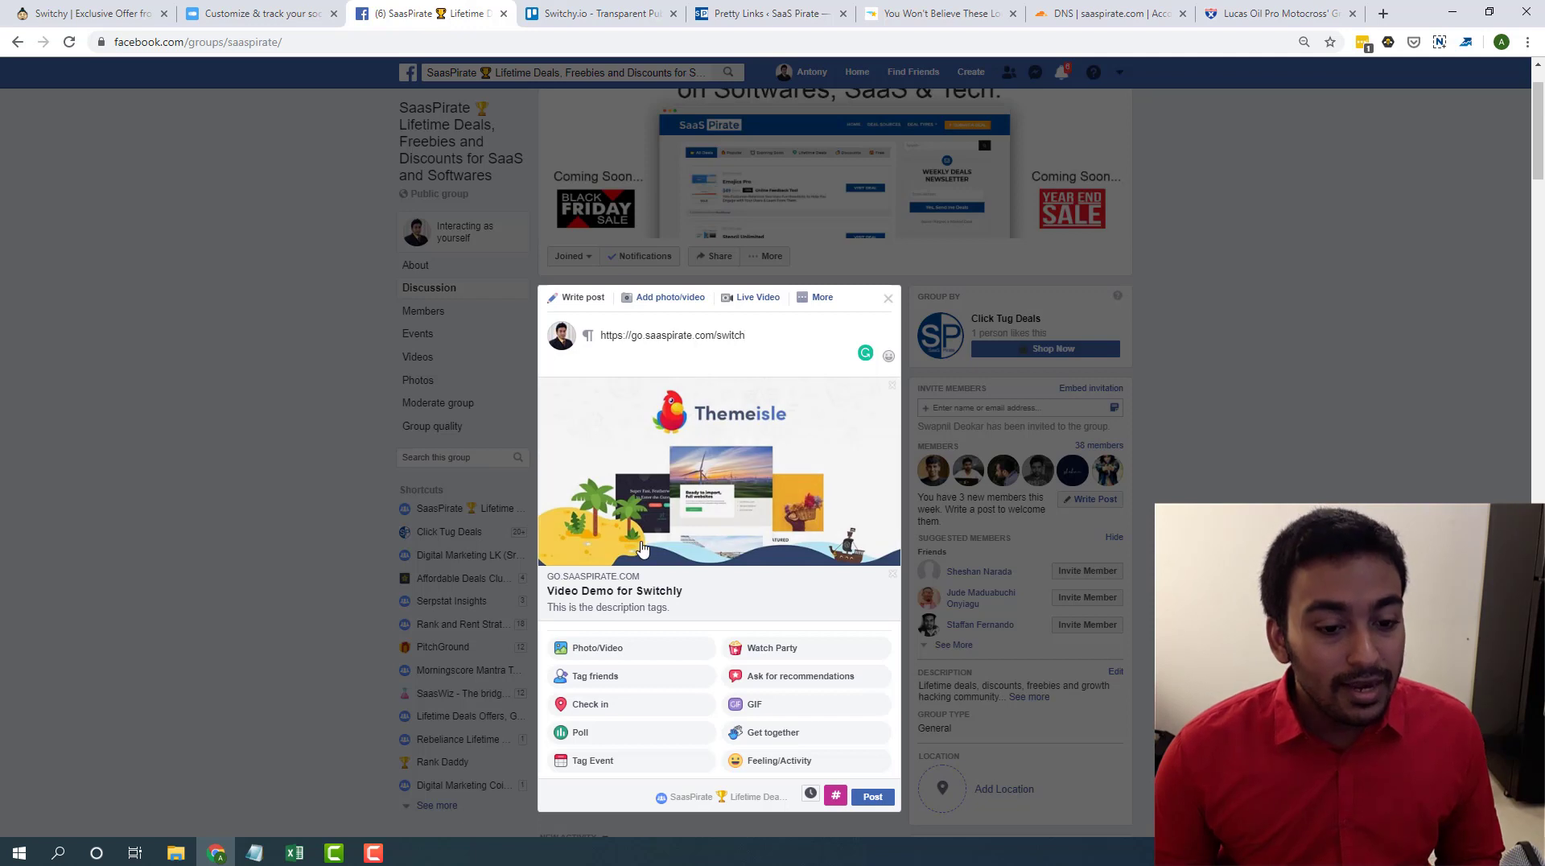
mouse_move(724, 492)
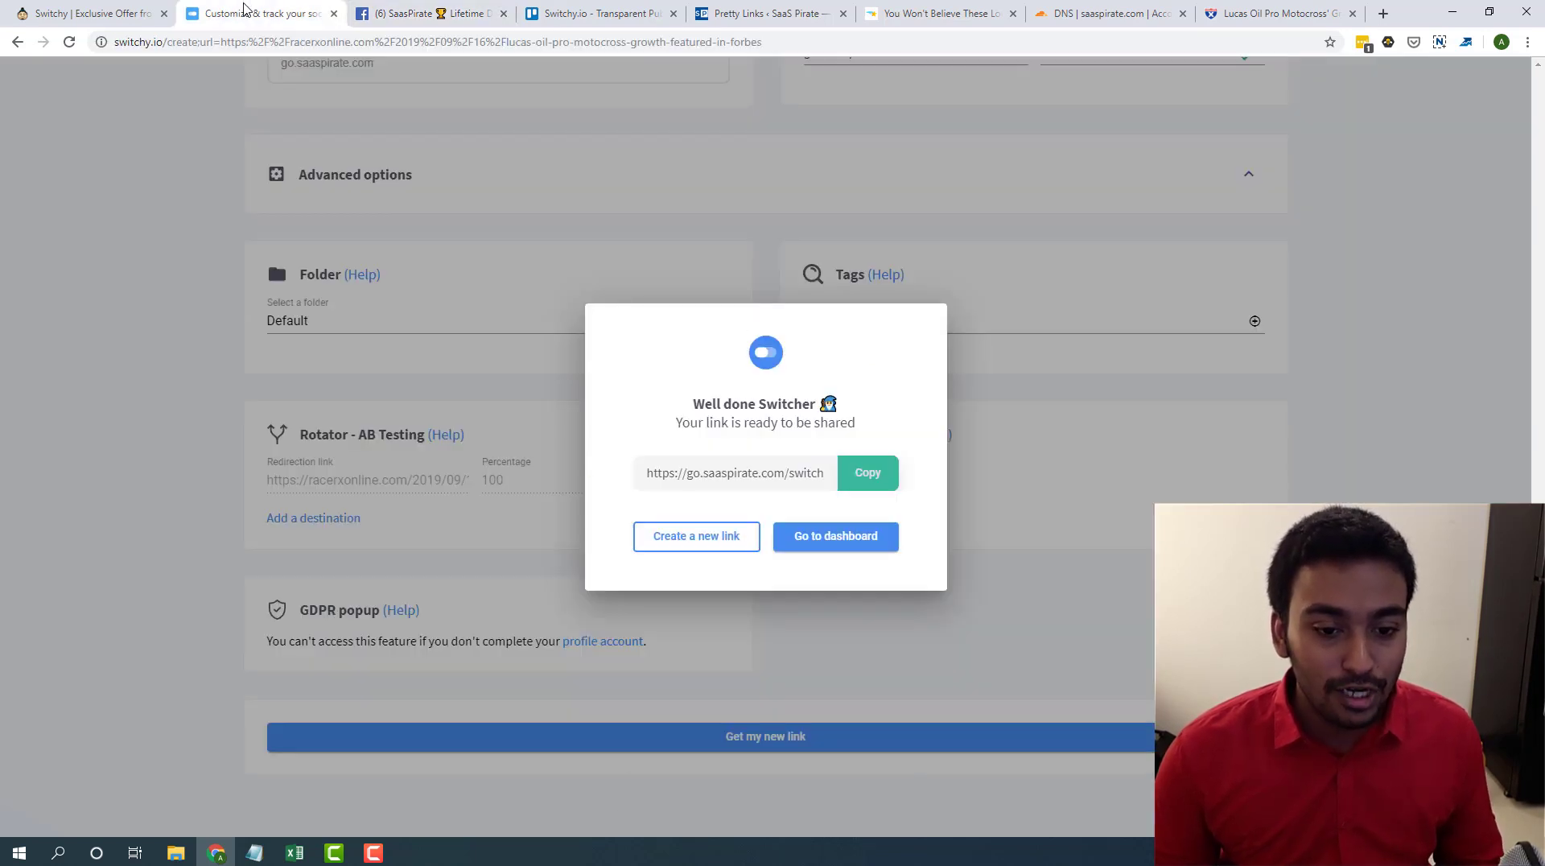
mouse_move(904, 539)
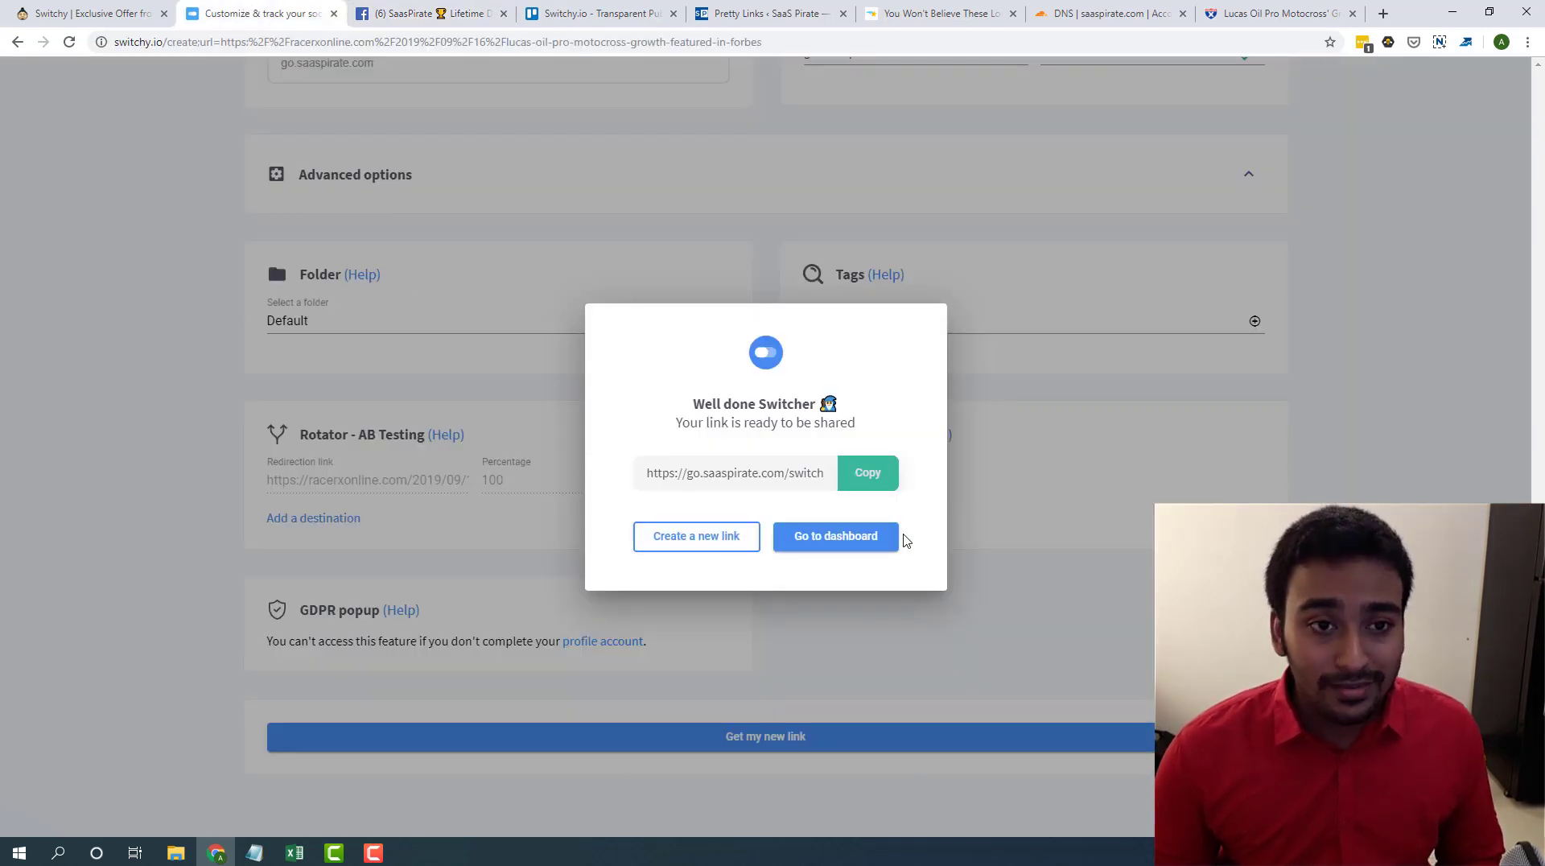
mouse_move(885, 539)
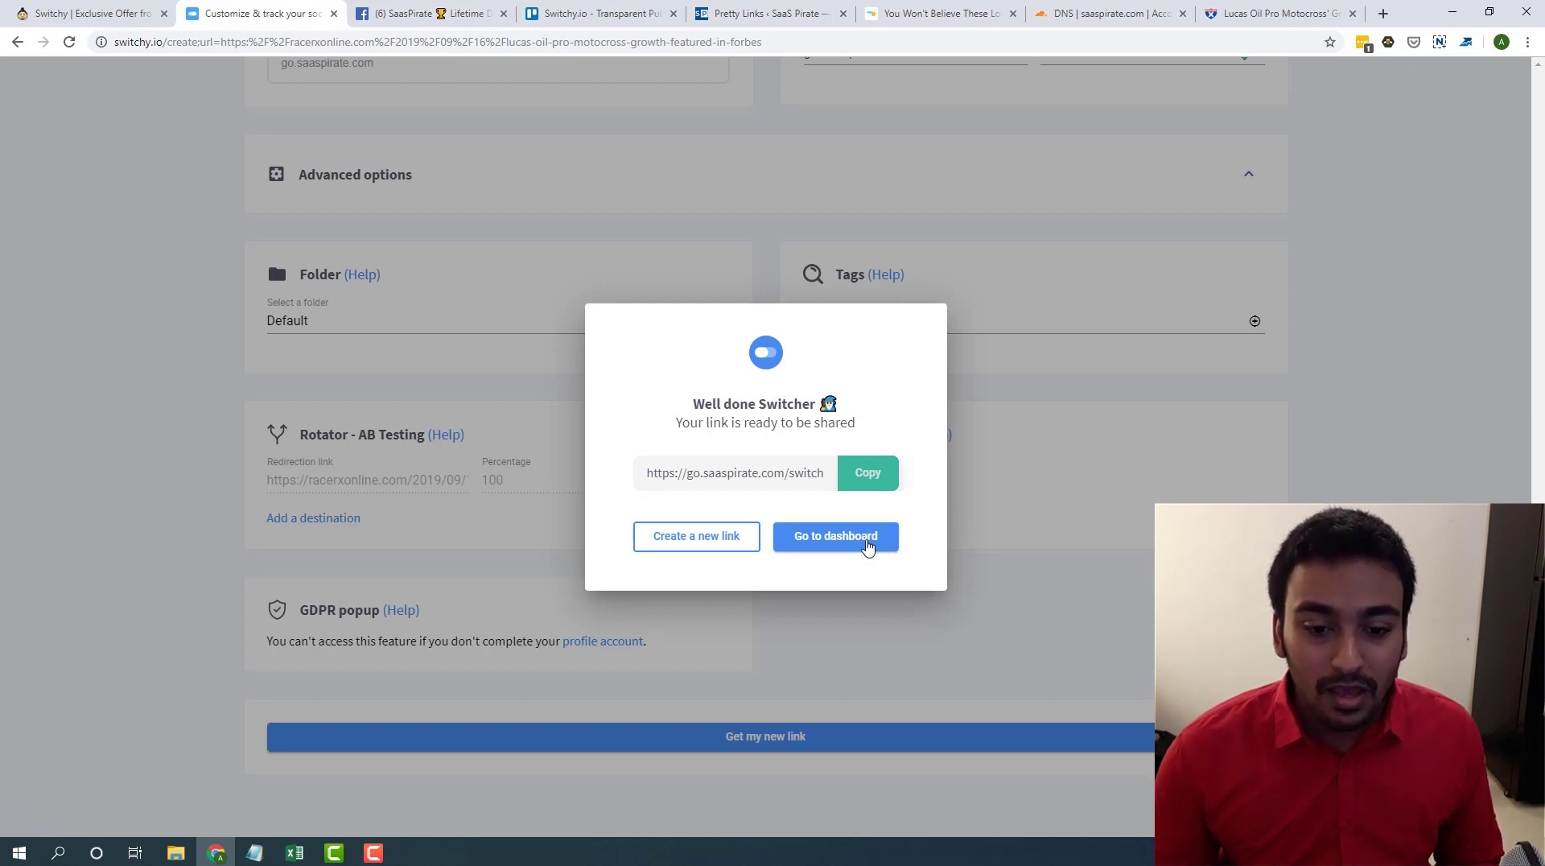
- Check the Video Demo for Switchly link's analytics showing 1 click
left_click(835, 536)
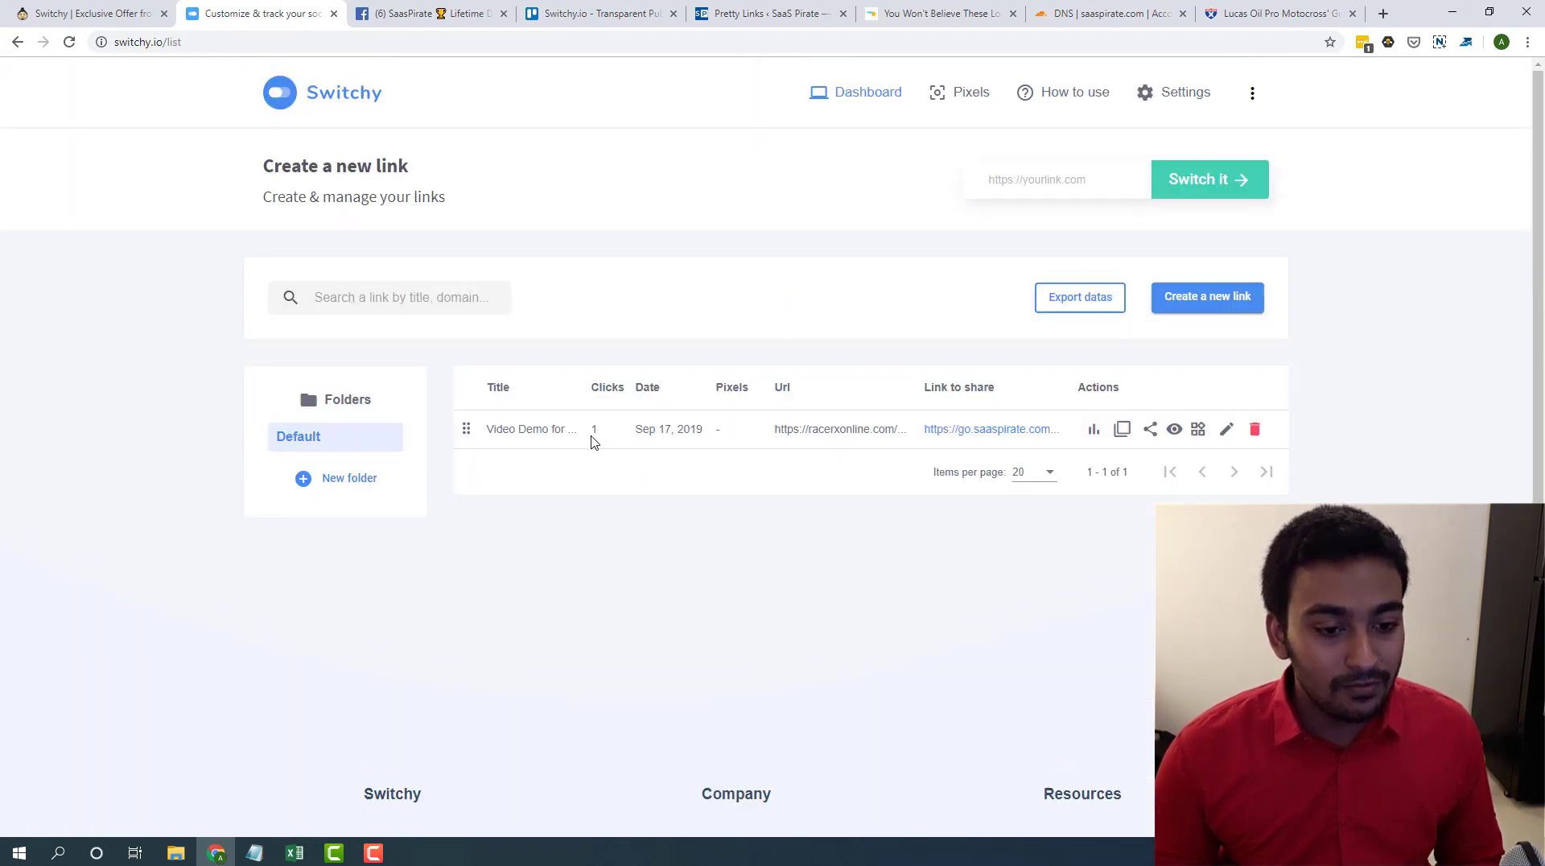
mouse_move(1122, 428)
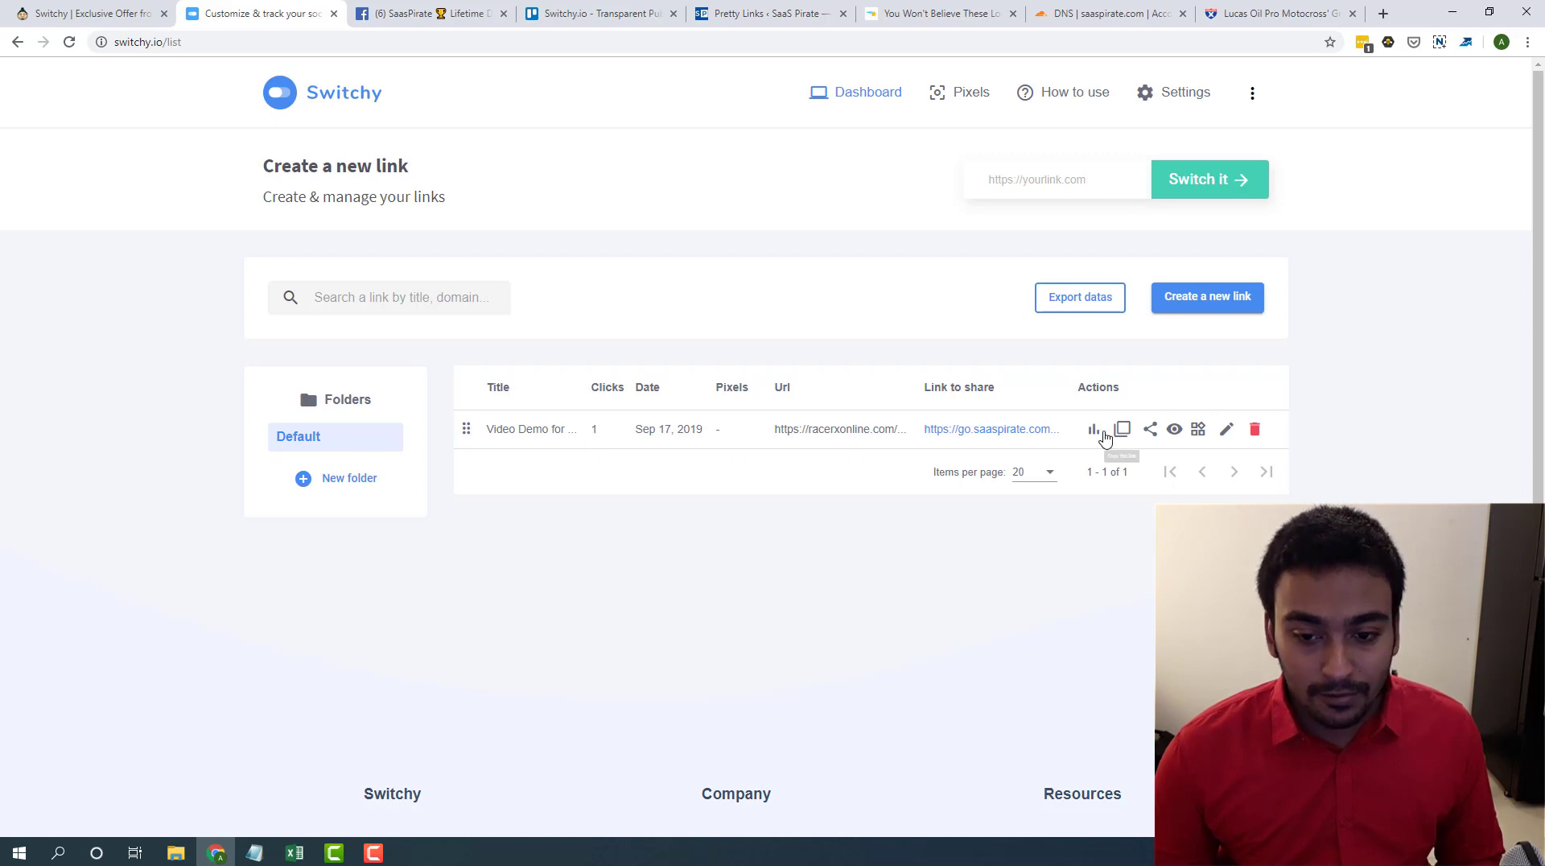
left_click(1092, 428)
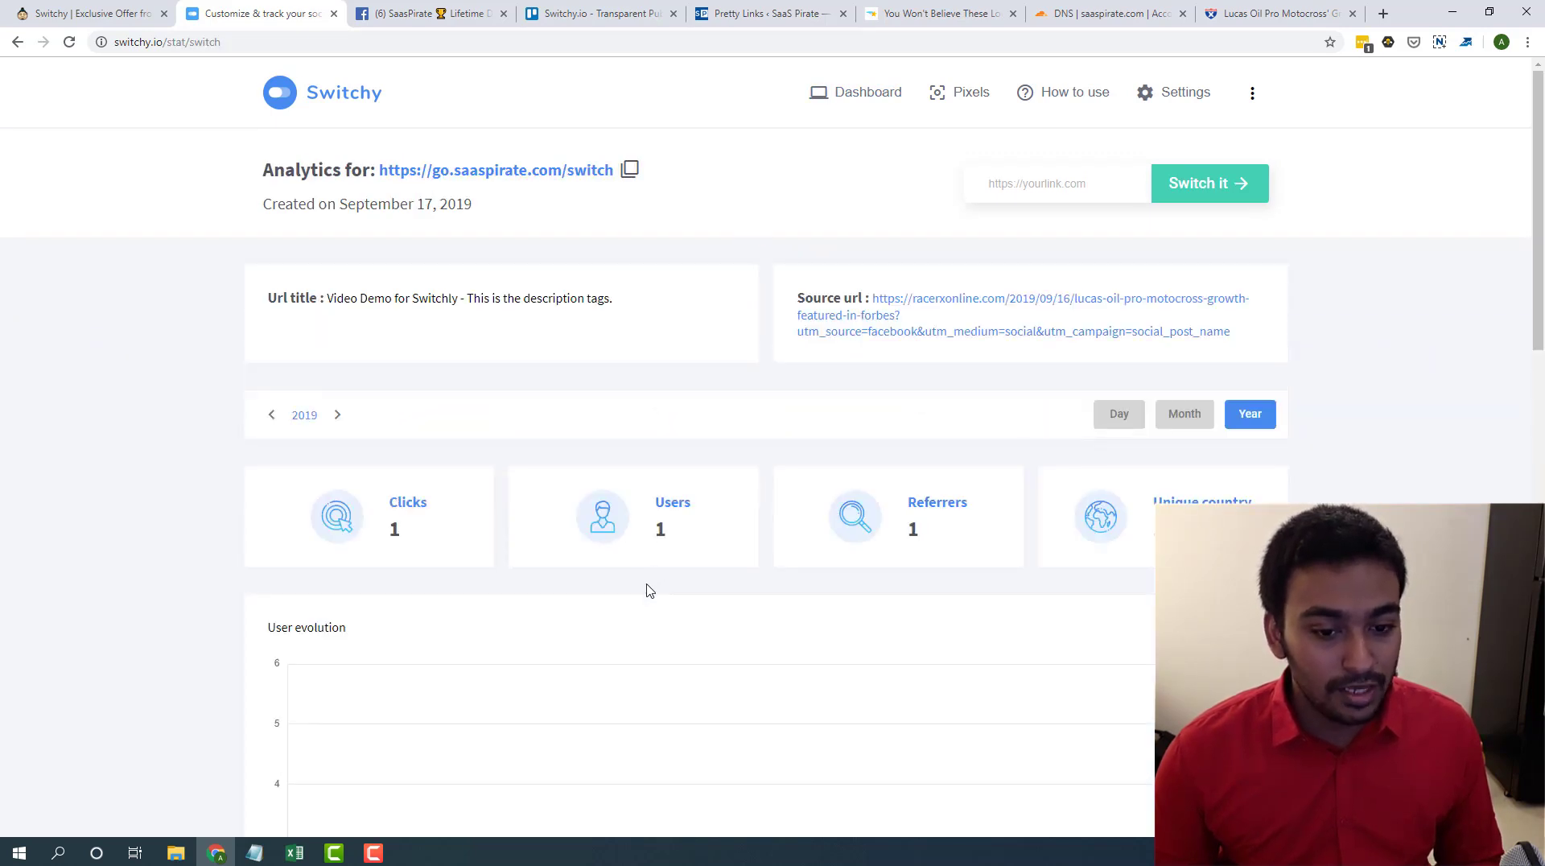
scroll("down", 3)
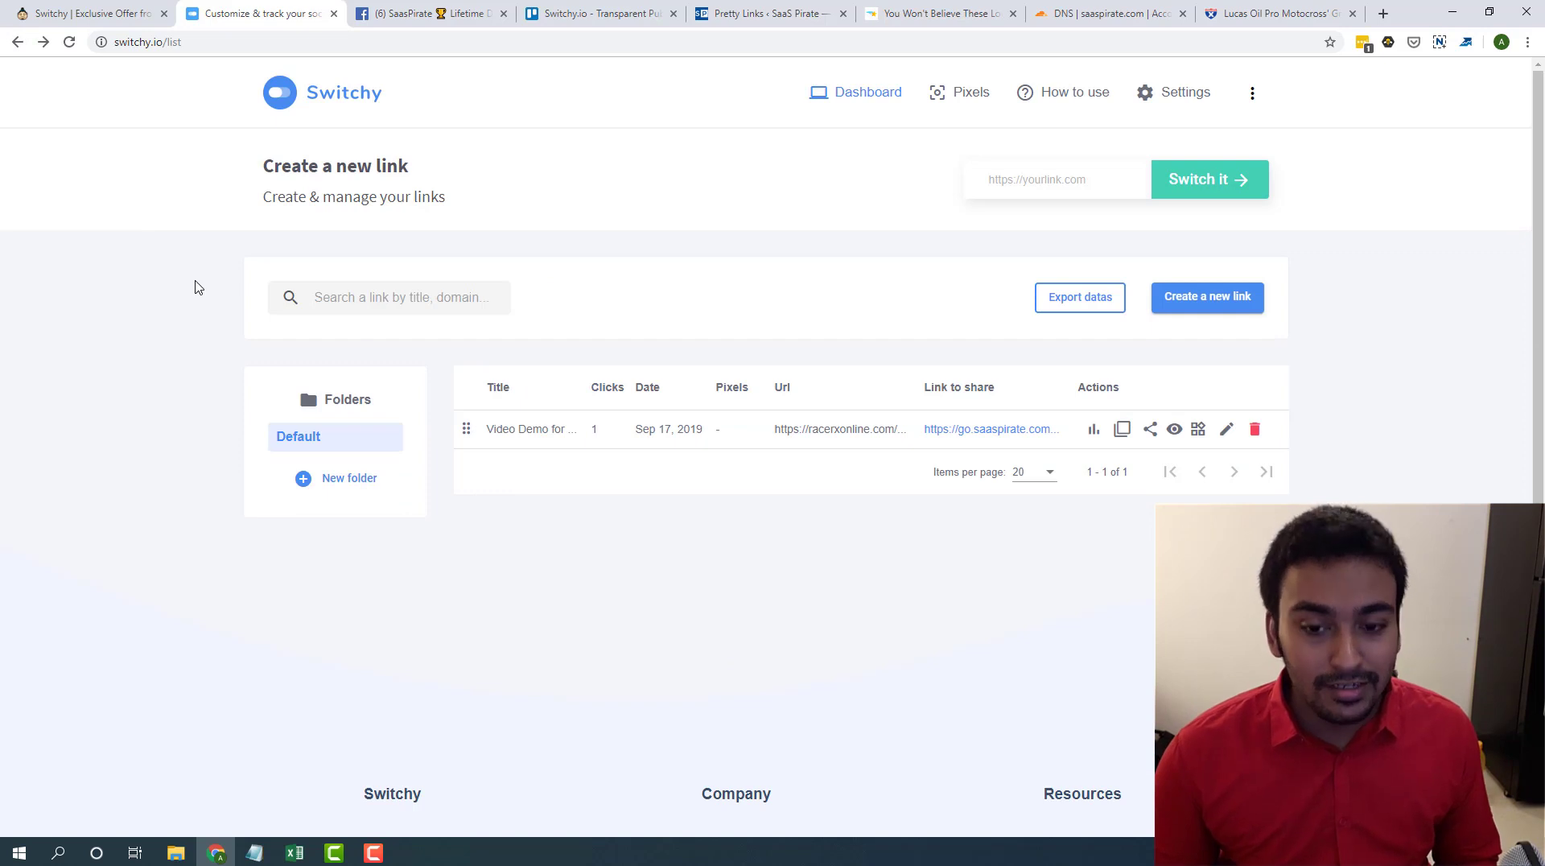
mouse_move(547, 177)
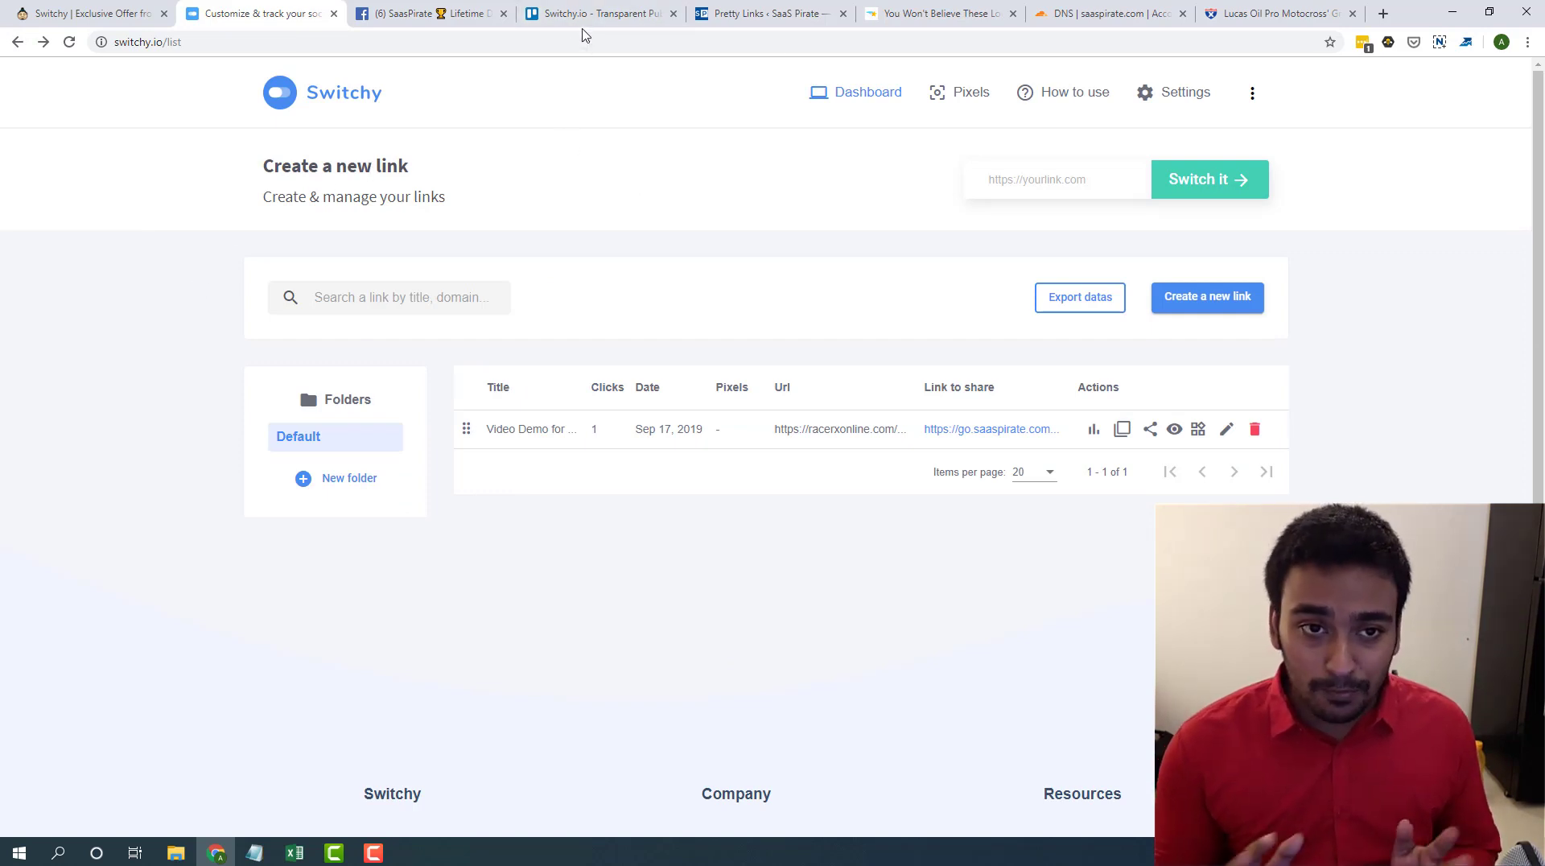
- Browse the Switchy.io Trello roadmap lists, then return to the Switchy dashboard
left_click(596, 13)
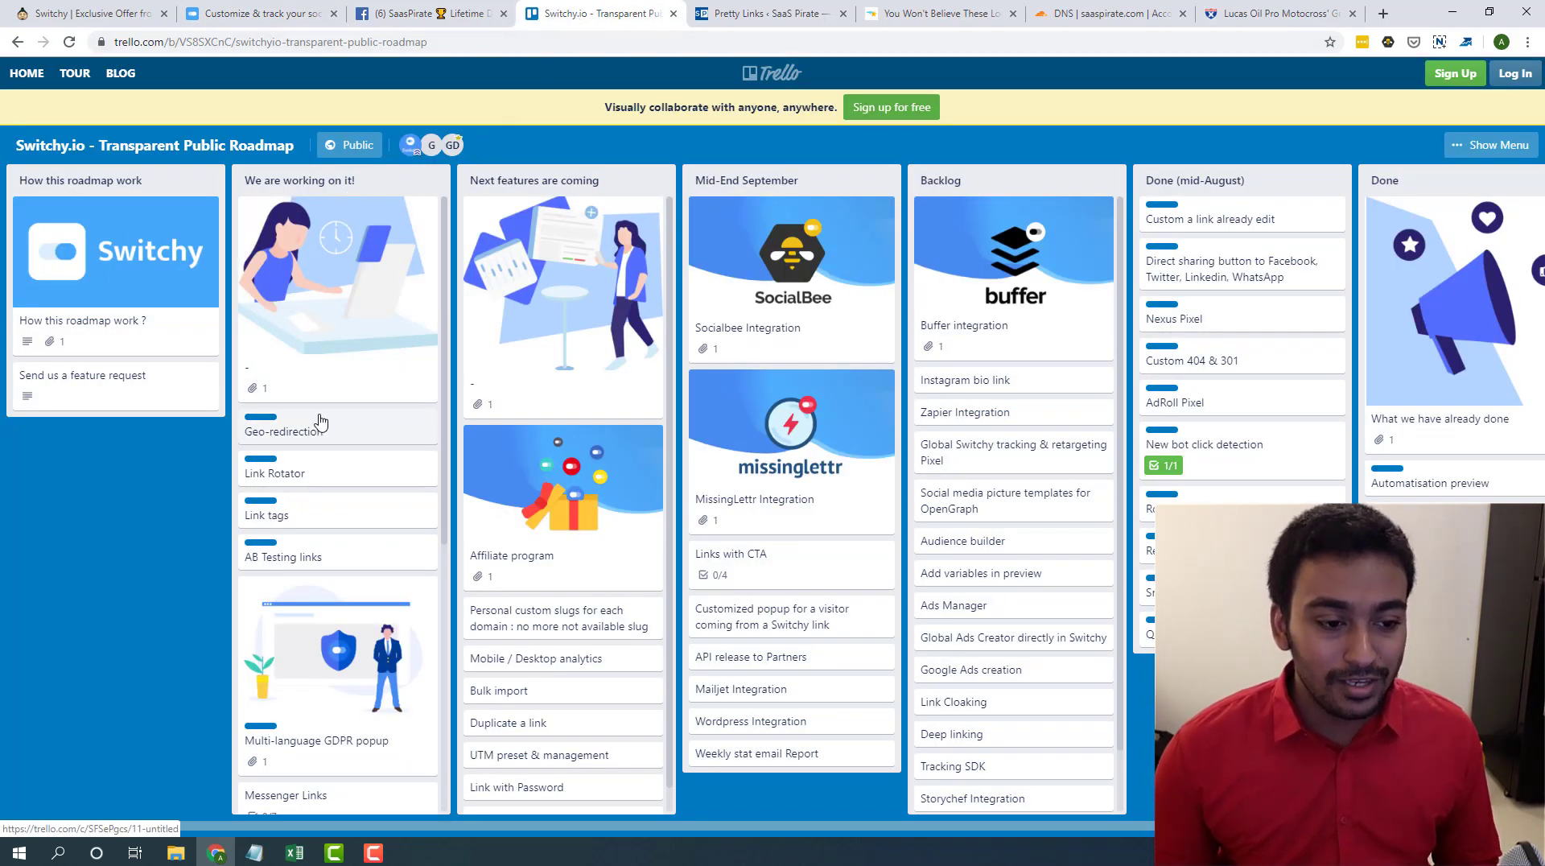
scroll("down", 3)
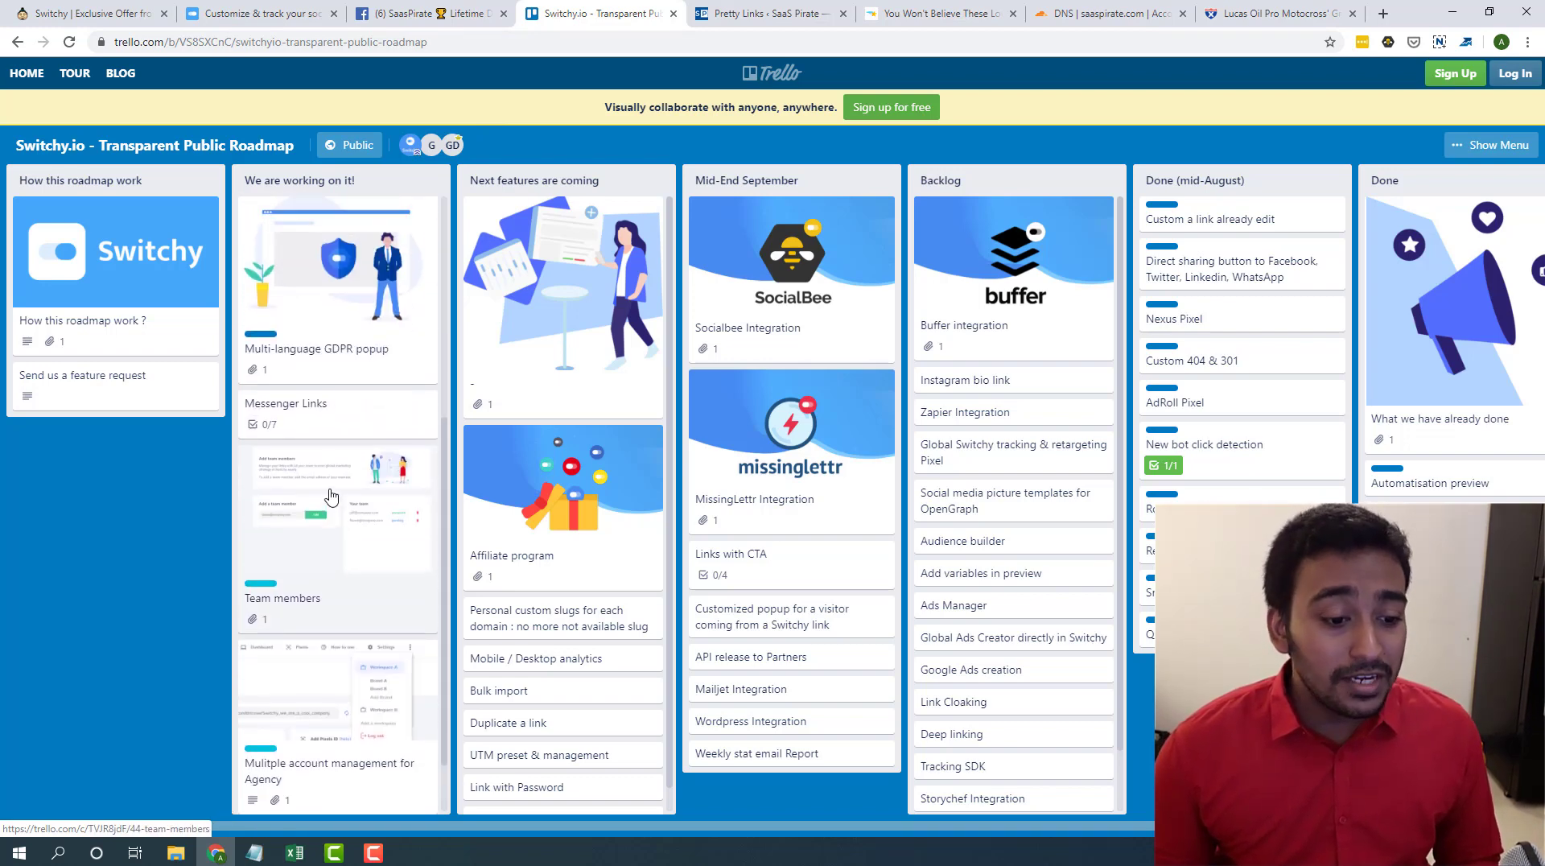
scroll("down", 3)
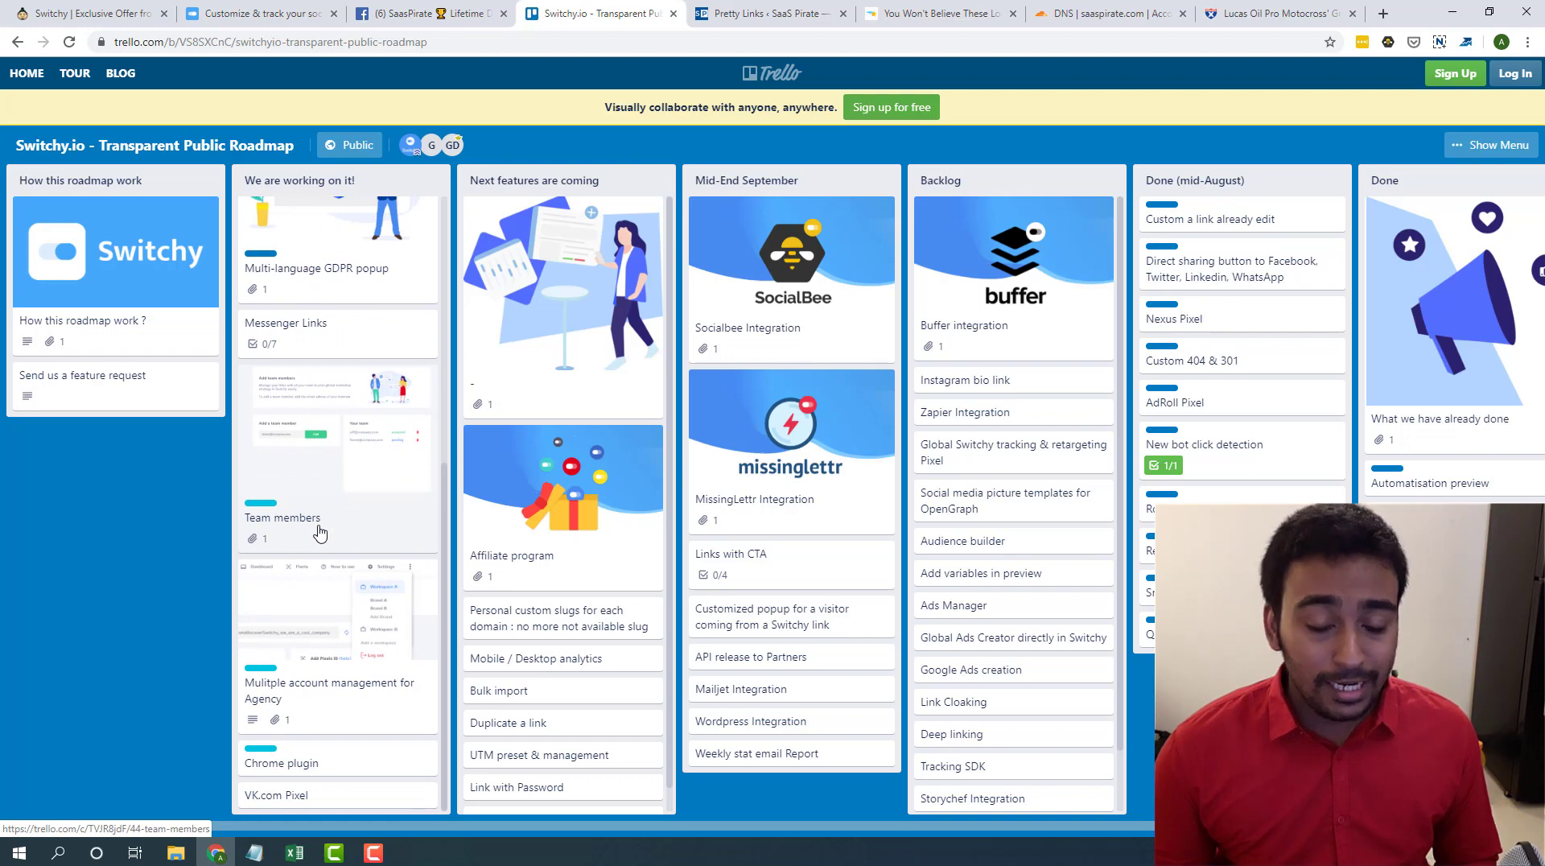
mouse_move(319, 522)
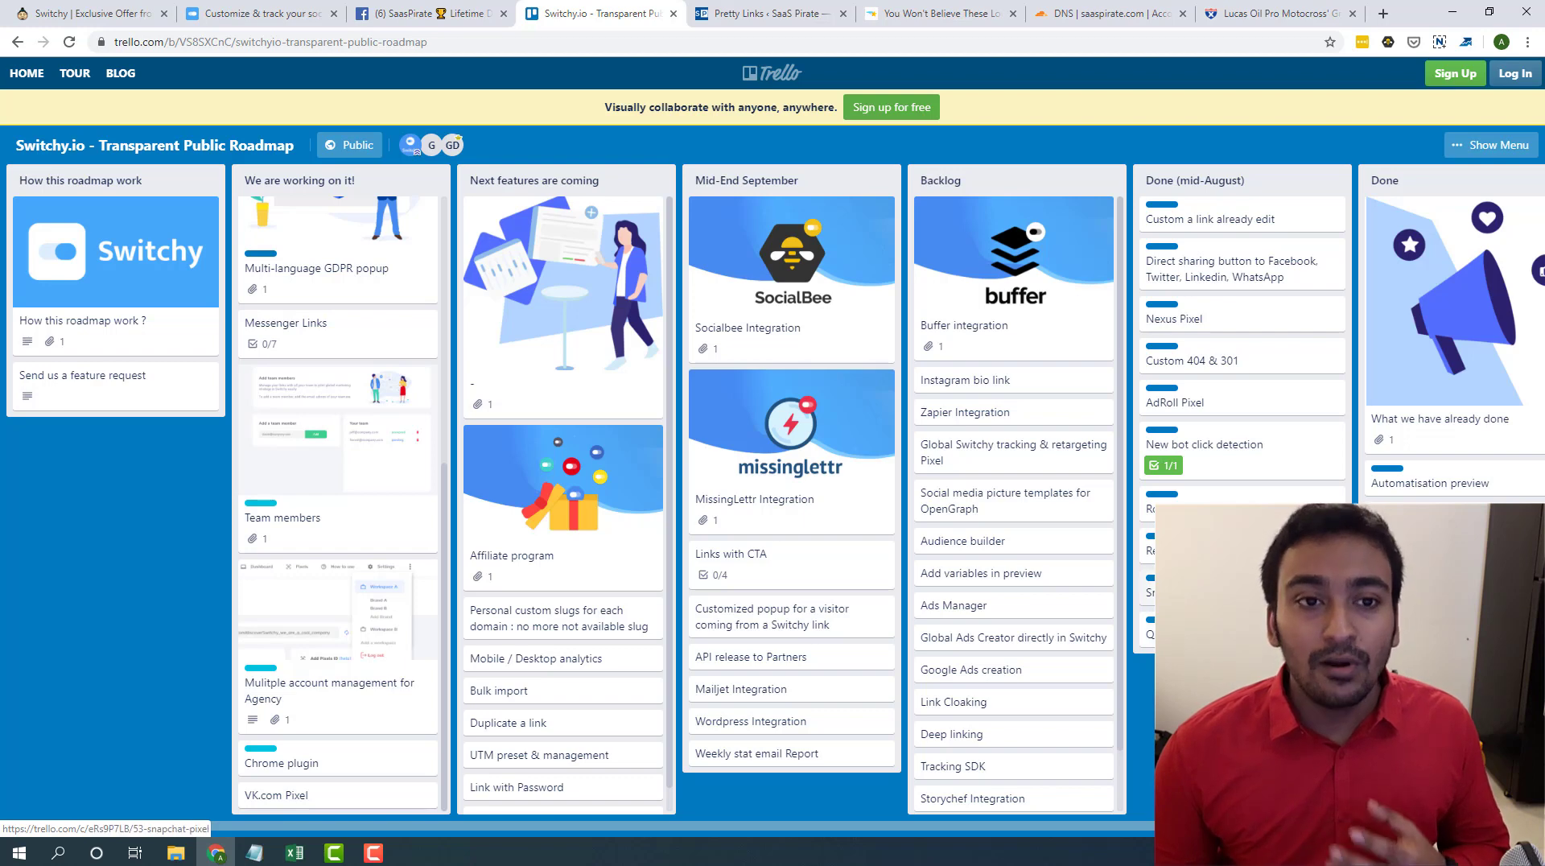
mouse_move(1225, 263)
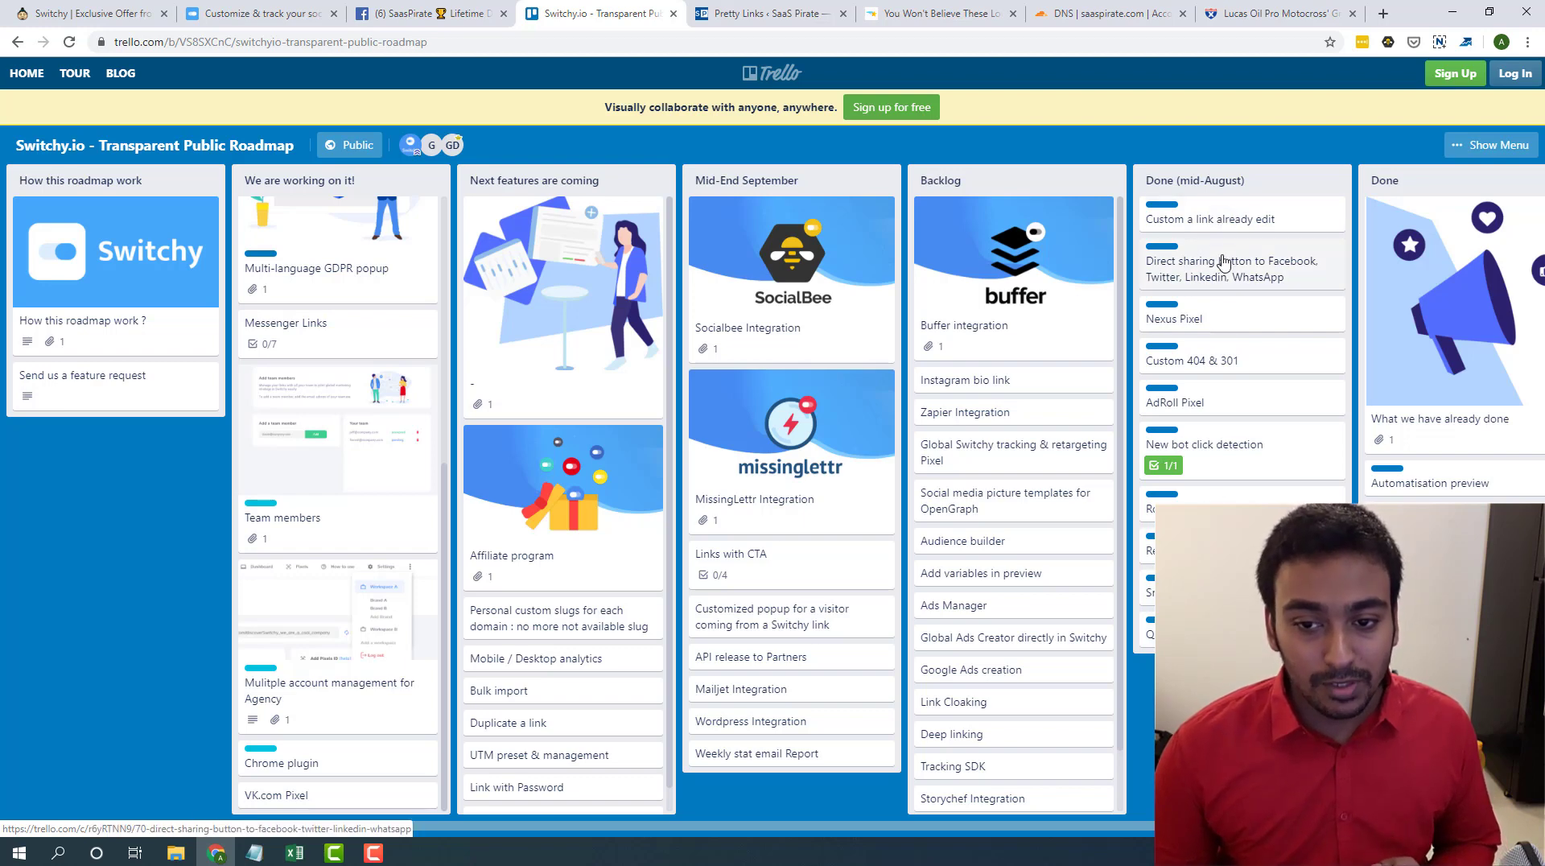
mouse_move(715, 252)
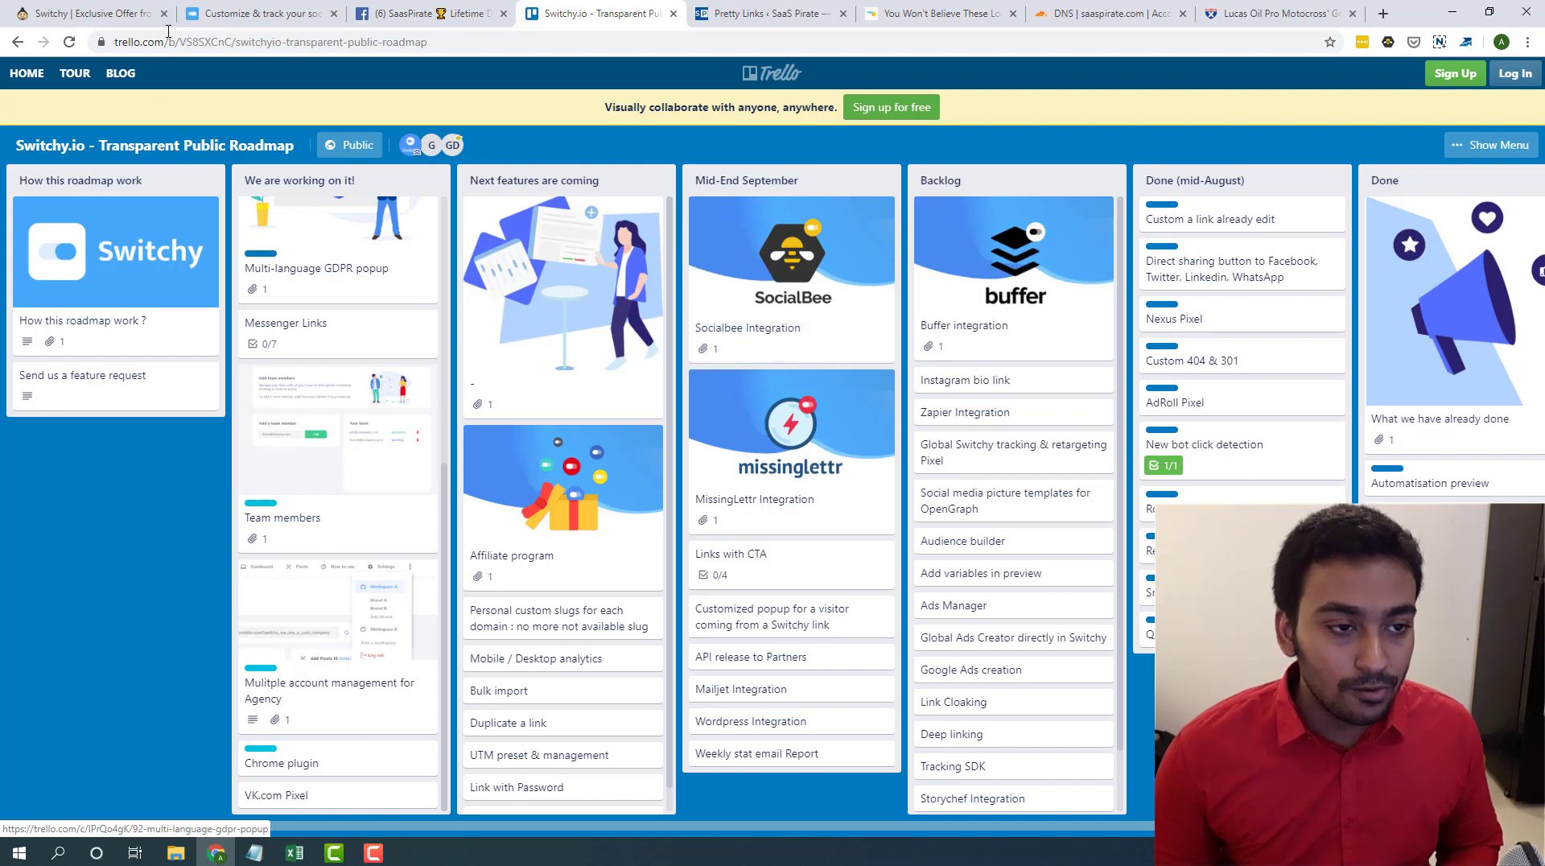
left_click(88, 13)
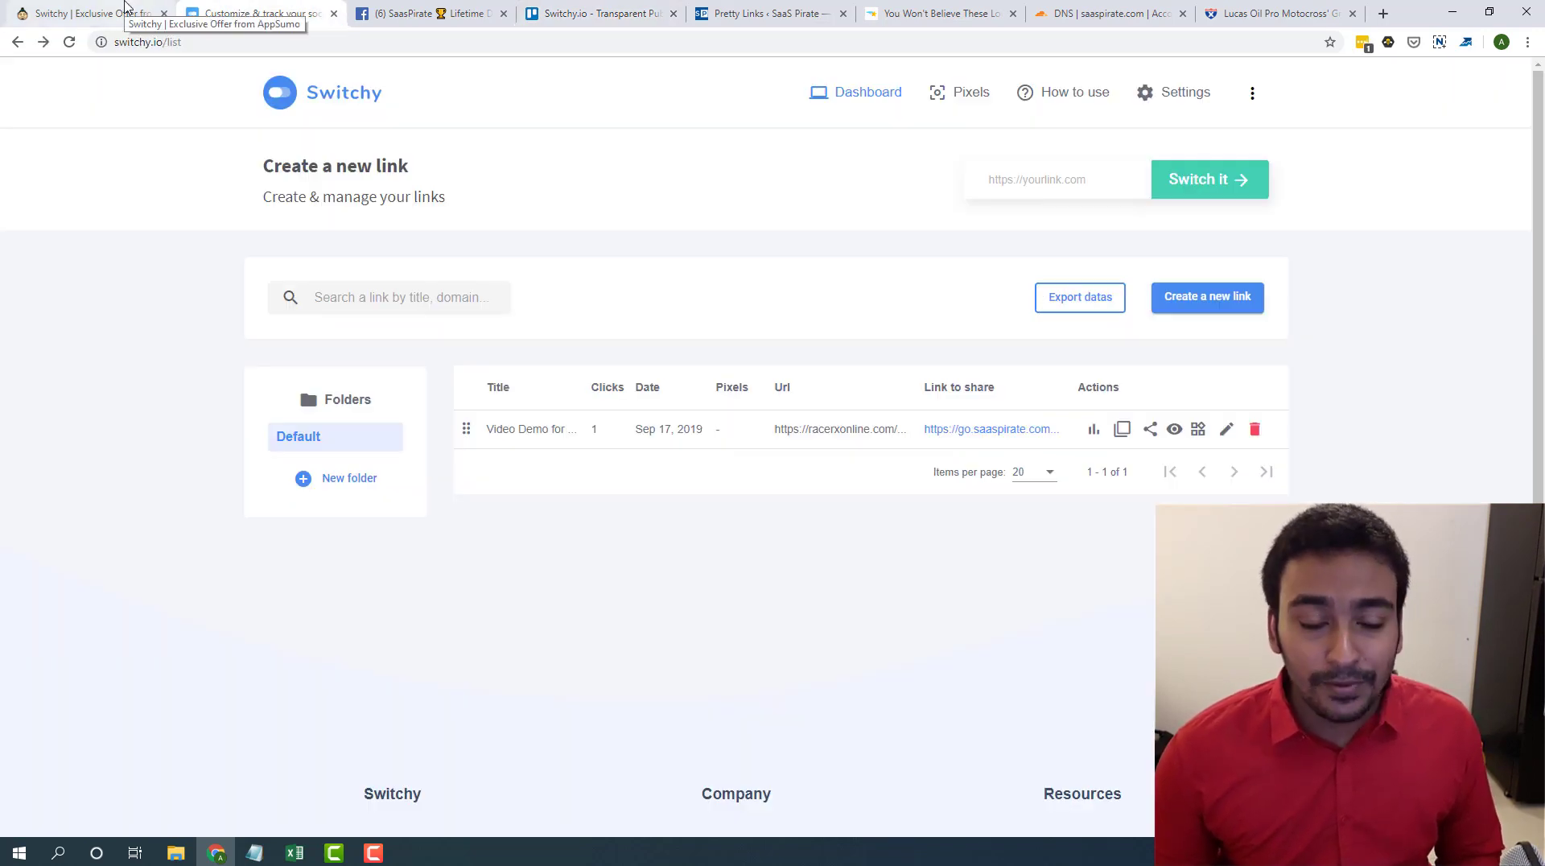